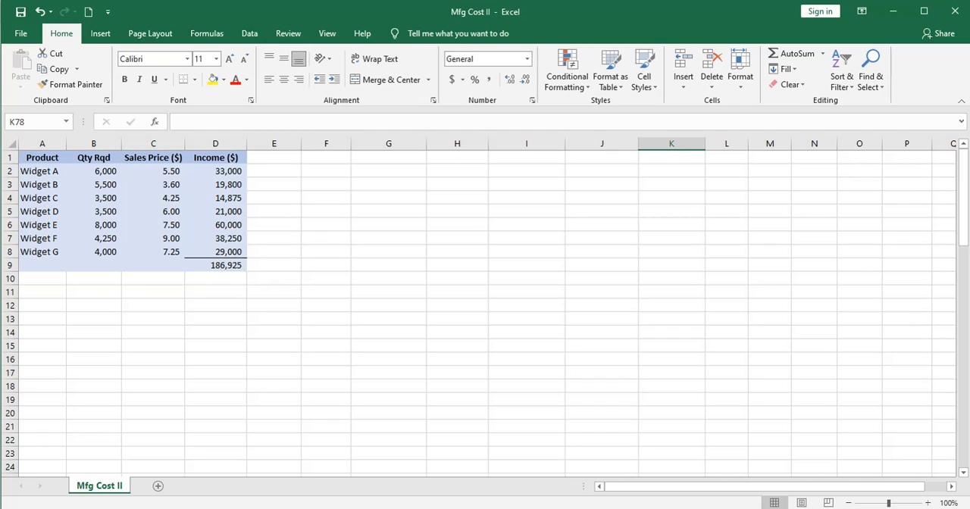
mouse_move(807, 299)
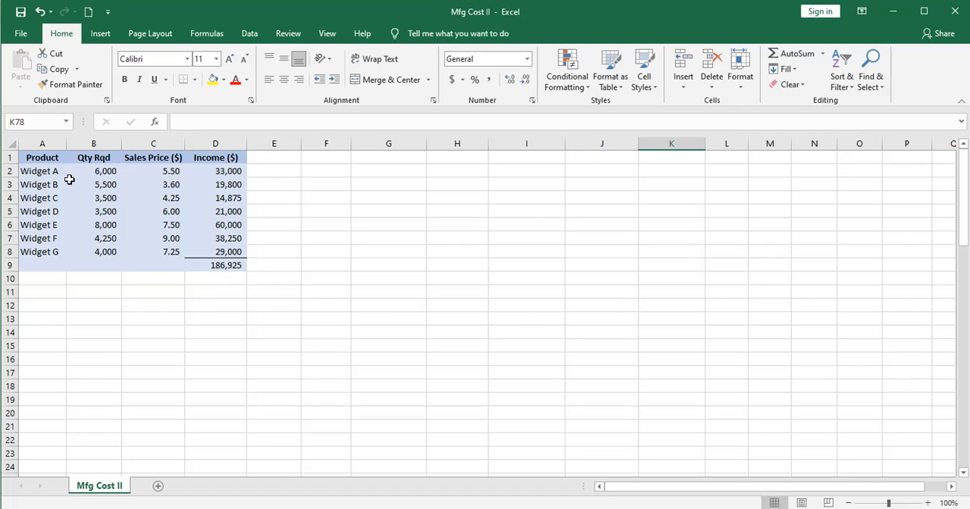
mouse_move(66, 251)
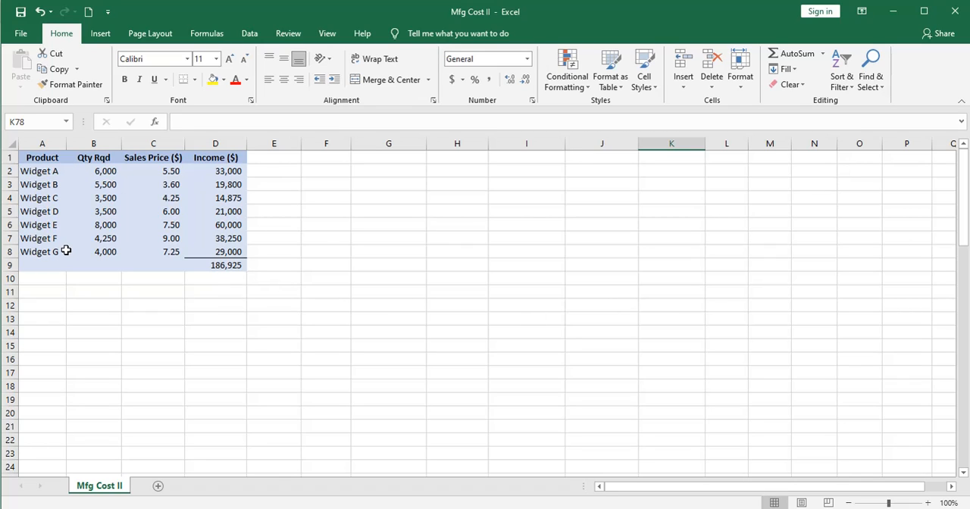
mouse_move(85, 170)
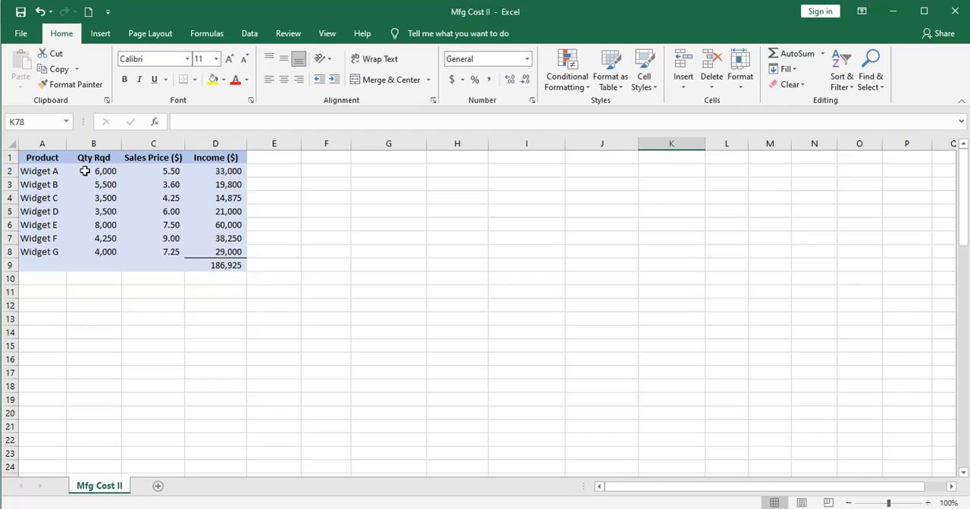
mouse_move(85, 252)
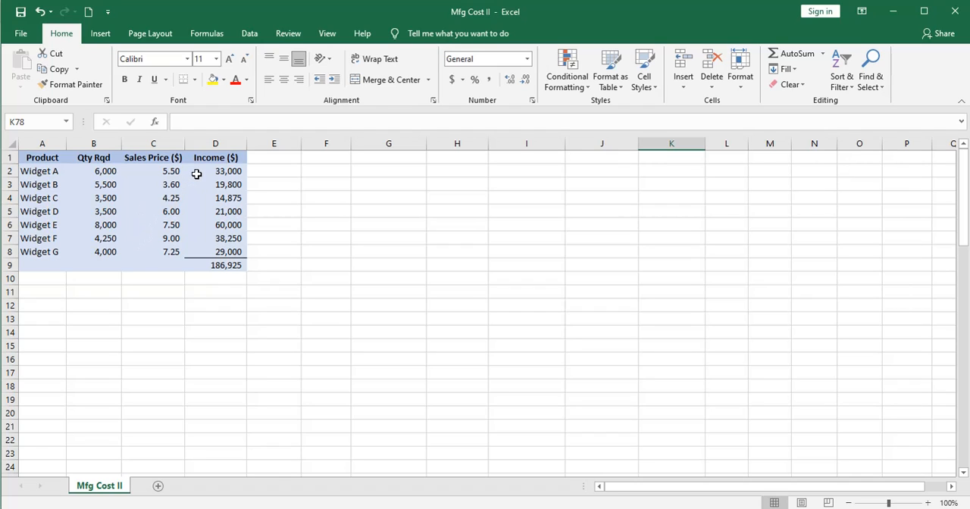
mouse_move(201, 264)
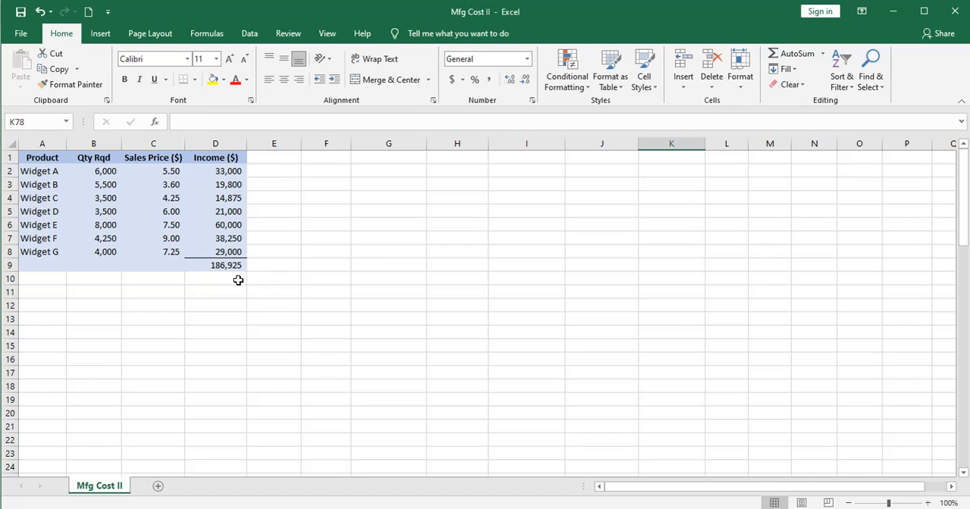
- Review Widget A's RM Cost/Unit, its =B2*G2 RM Cost formula and its cycle time
click(215, 279)
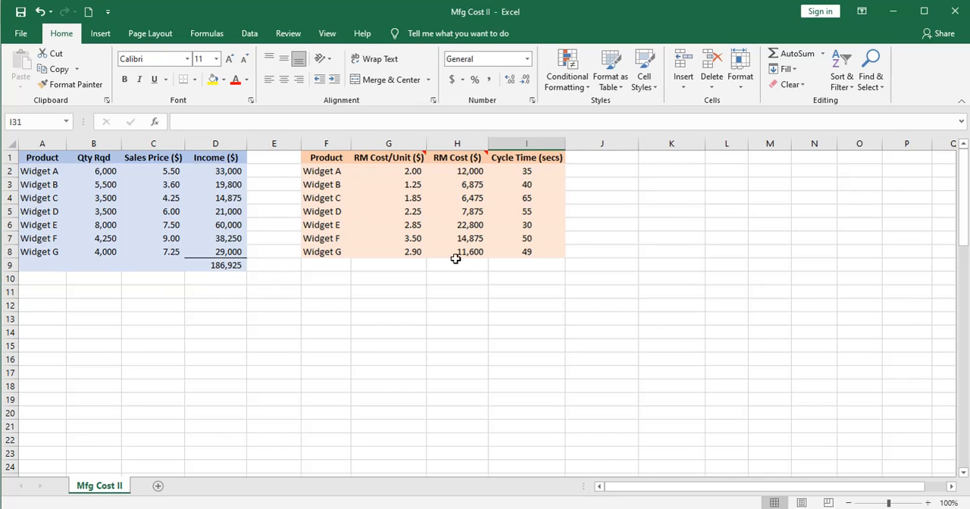
click(325, 170)
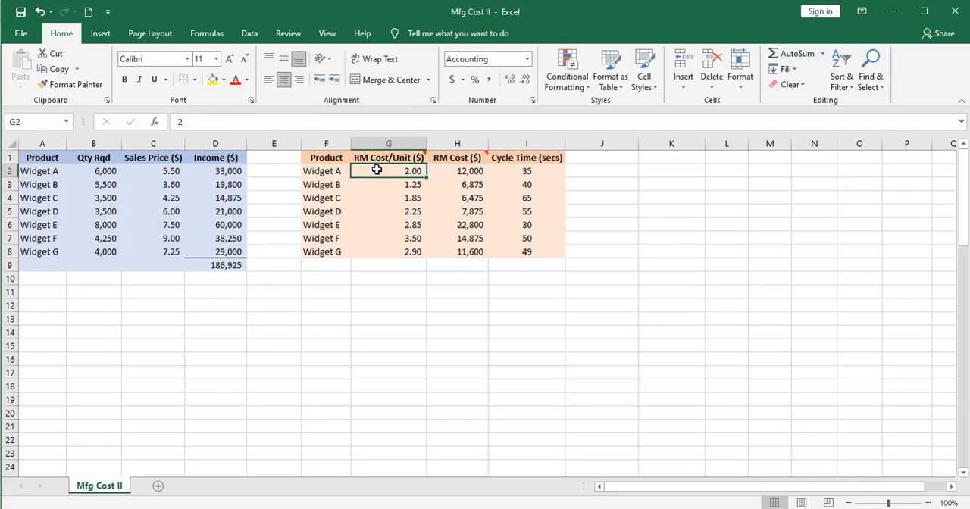
mouse_move(388, 157)
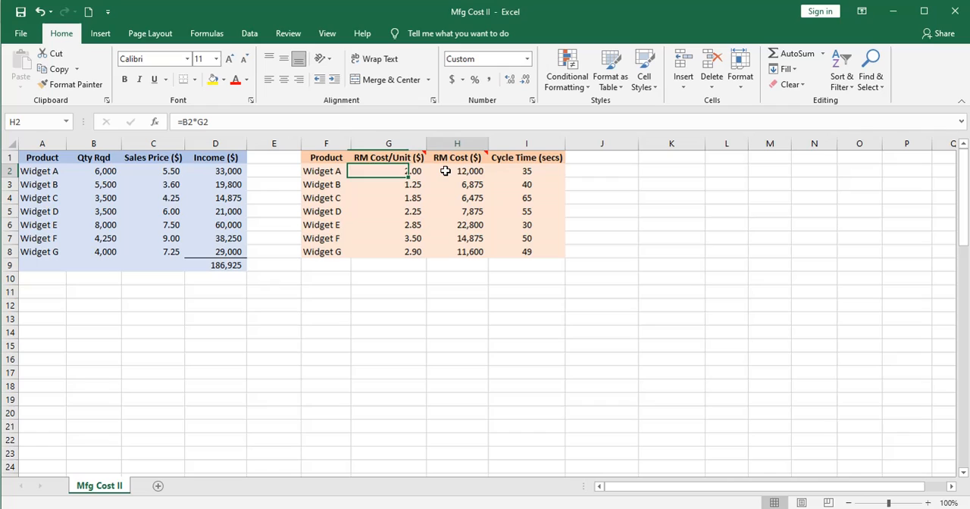
click(458, 170)
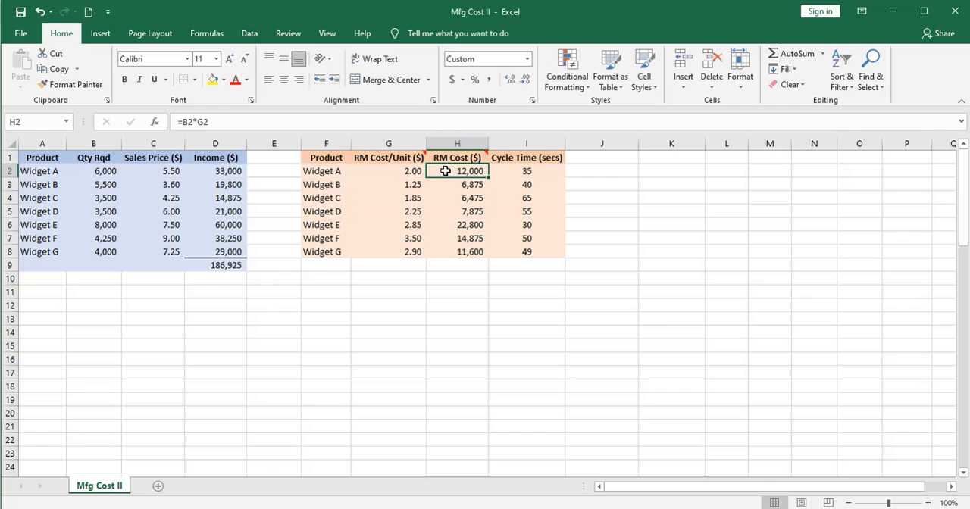
mouse_move(492, 176)
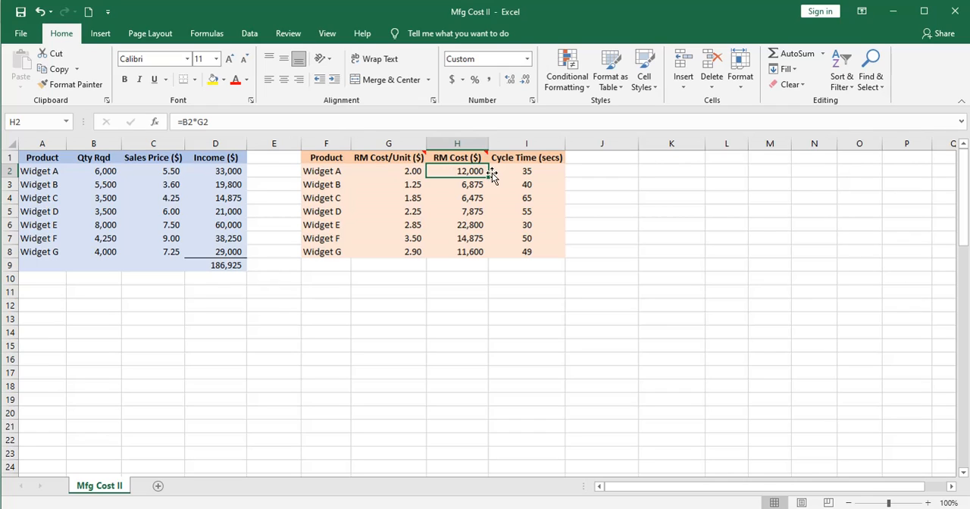
click(526, 170)
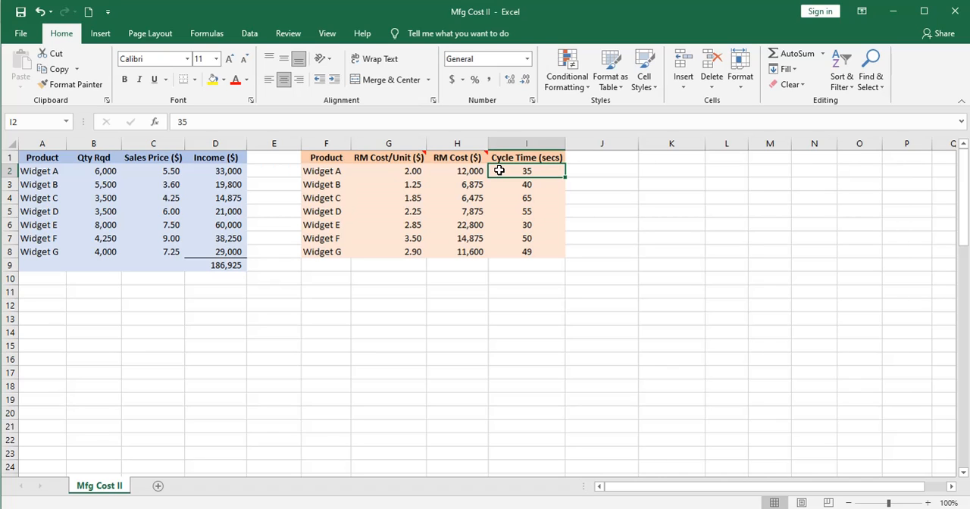
- Check machine 1's setup cost and hourly cost are plain typed values
click(206, 33)
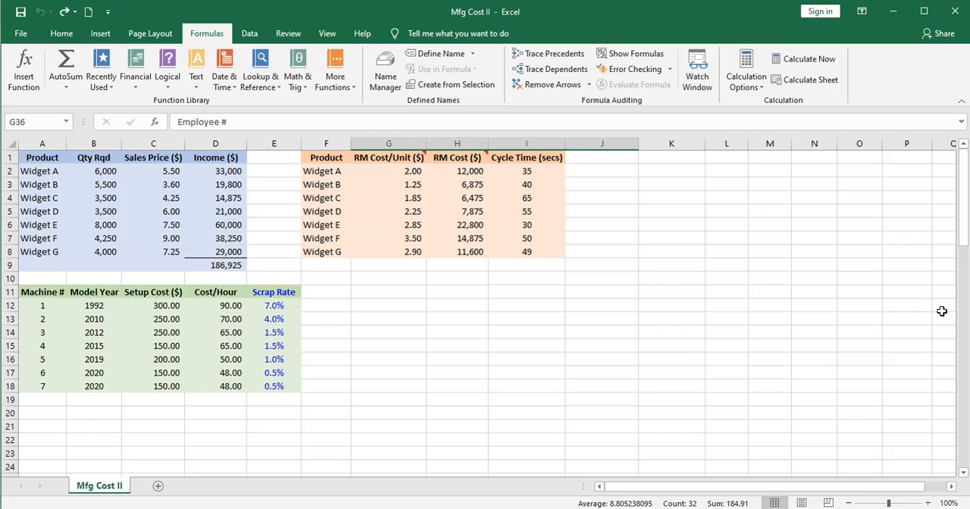
mouse_move(76, 359)
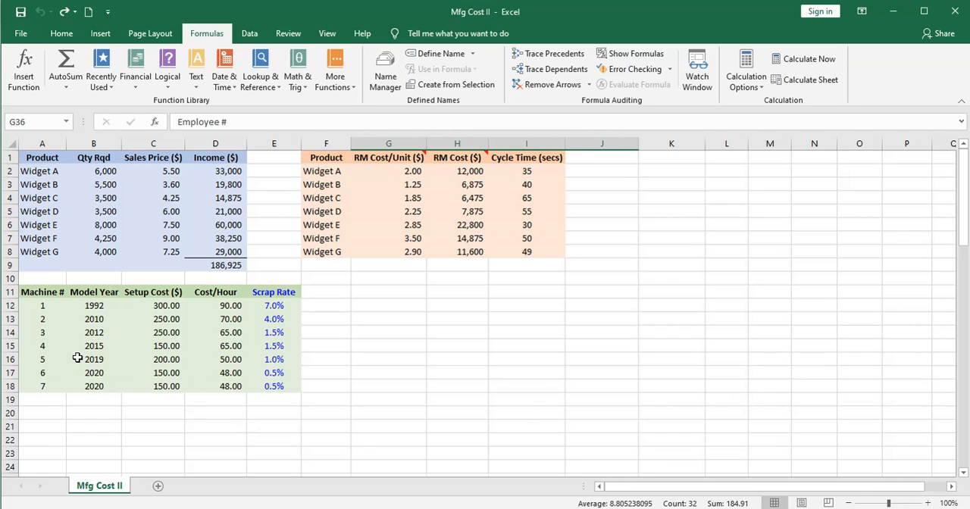
mouse_move(62, 307)
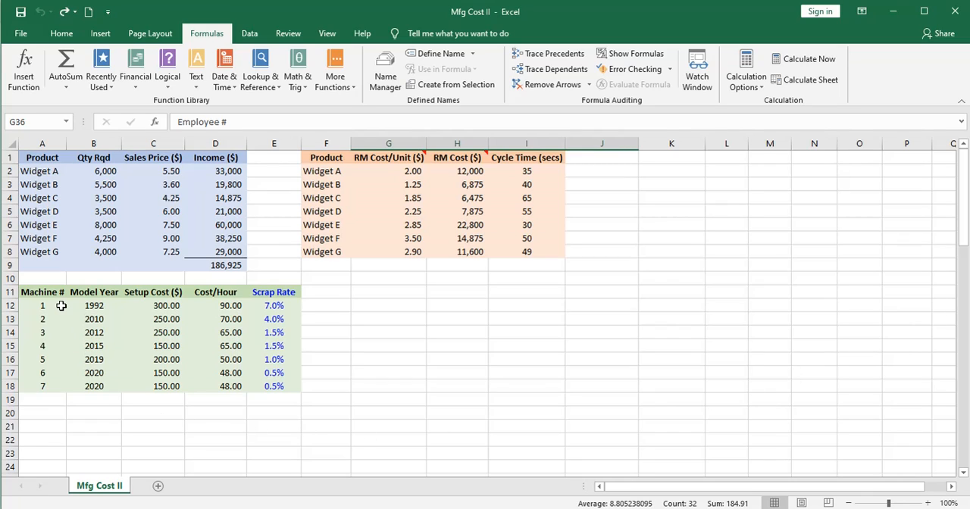
mouse_move(64, 345)
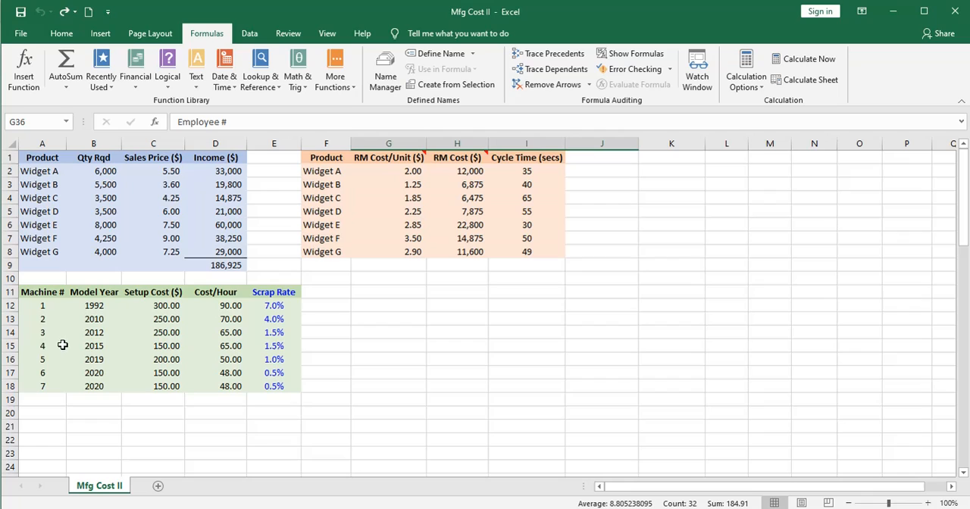
mouse_move(55, 309)
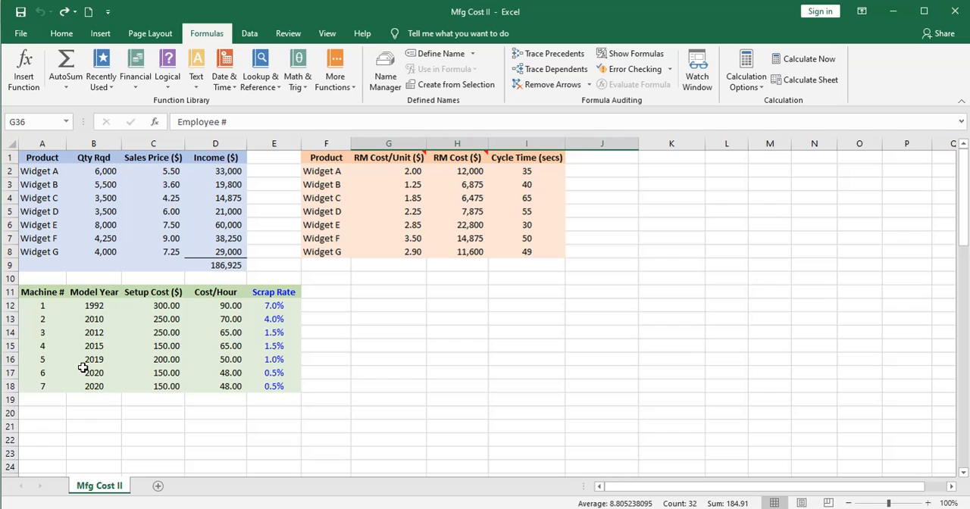
mouse_move(80, 375)
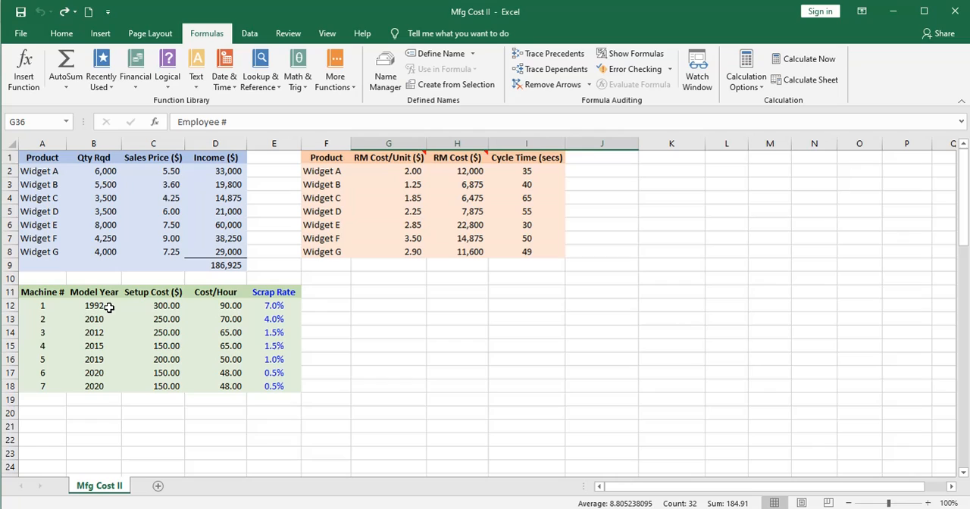
mouse_move(118, 390)
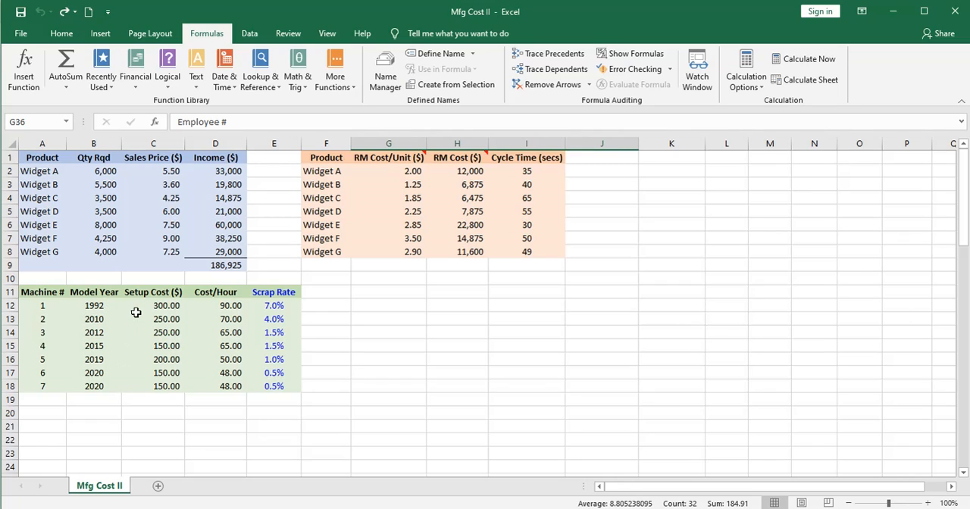
click(153, 306)
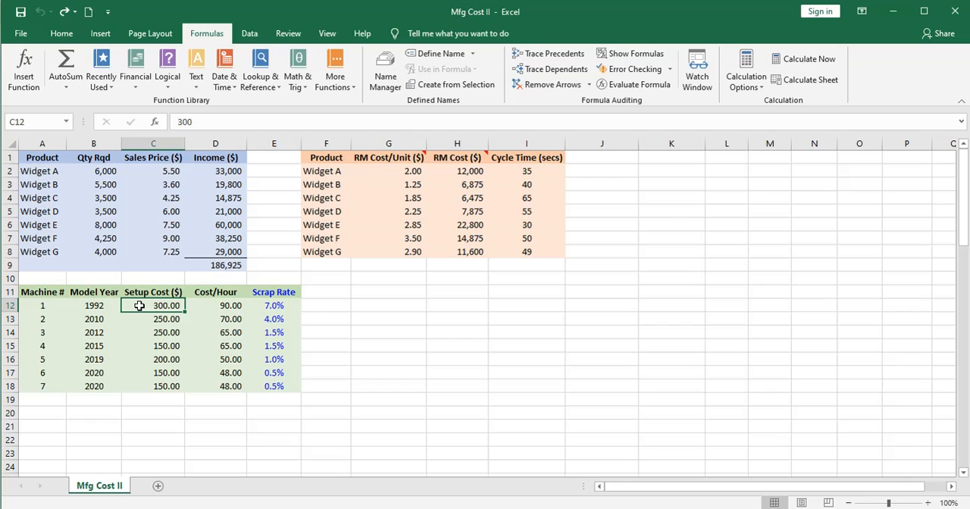
mouse_move(197, 312)
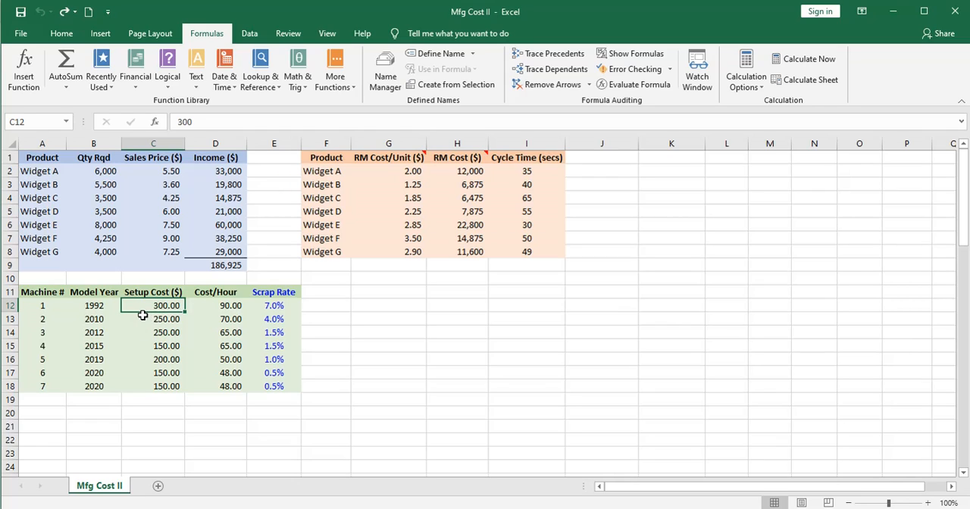
mouse_move(139, 318)
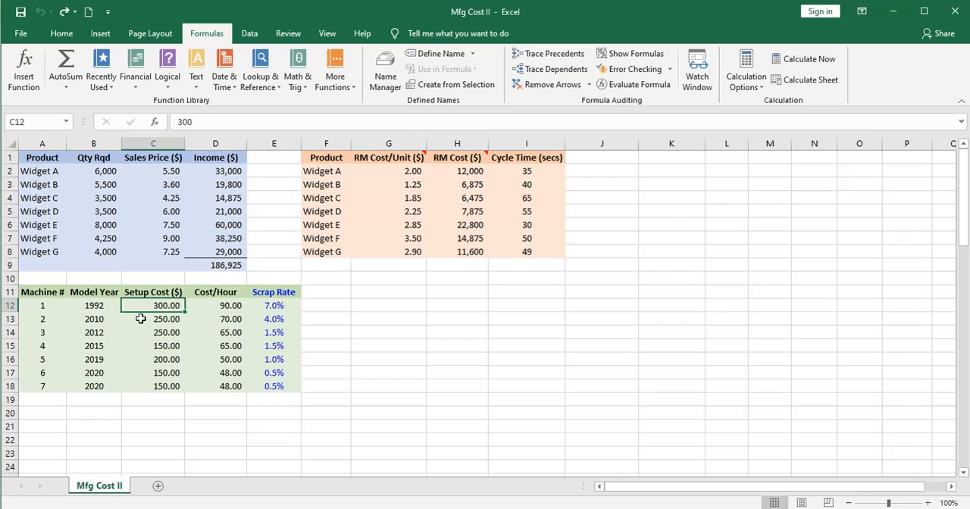
mouse_move(140, 311)
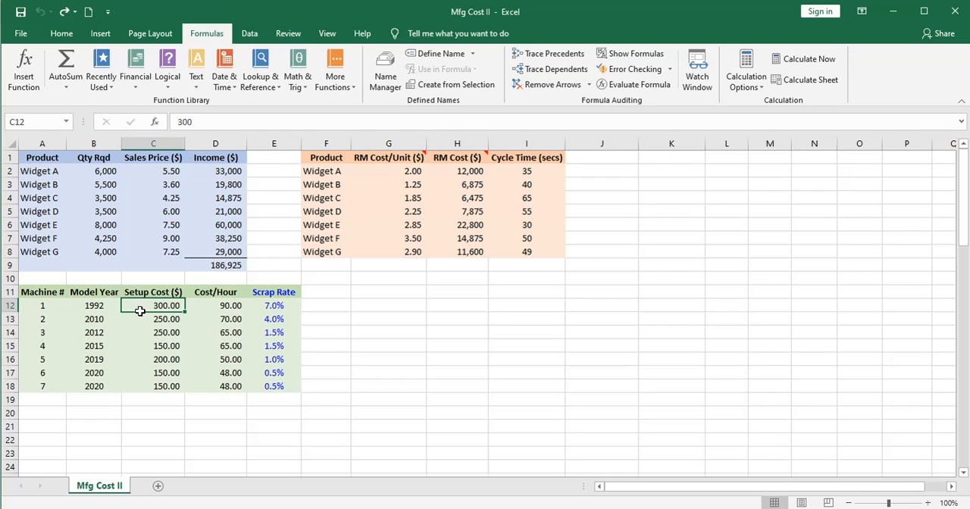
mouse_move(195, 306)
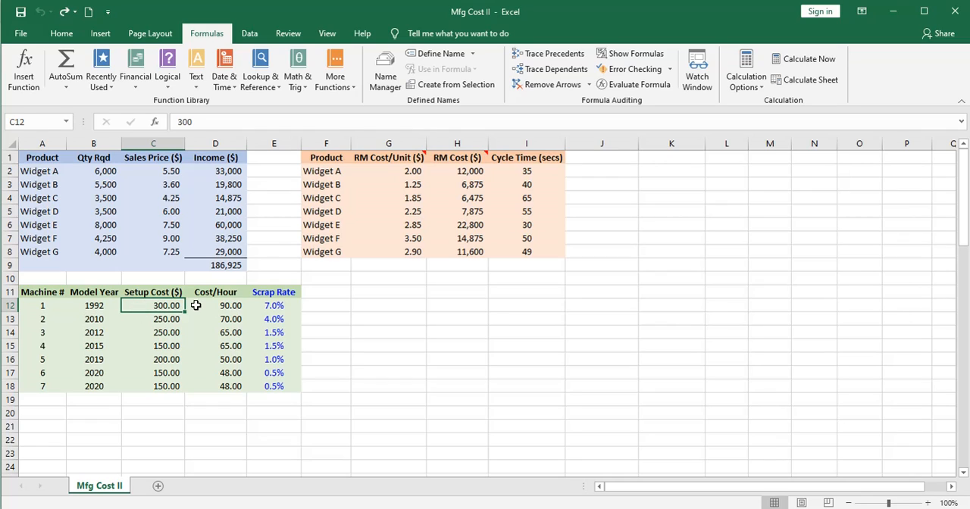
click(215, 307)
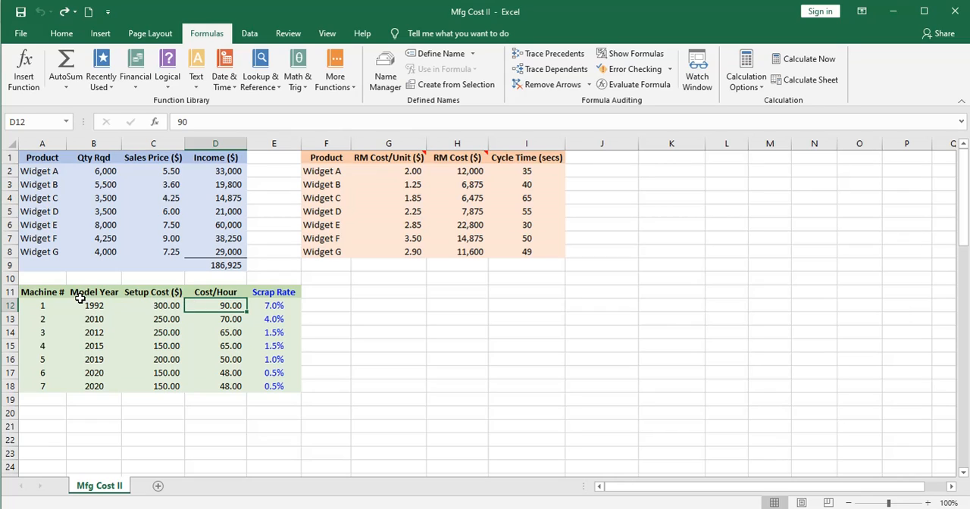
mouse_move(203, 306)
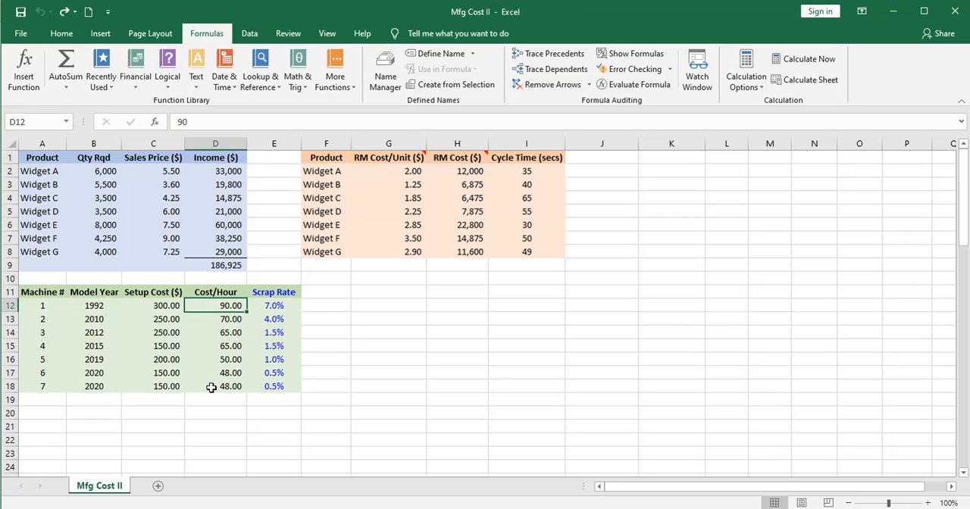
mouse_move(252, 306)
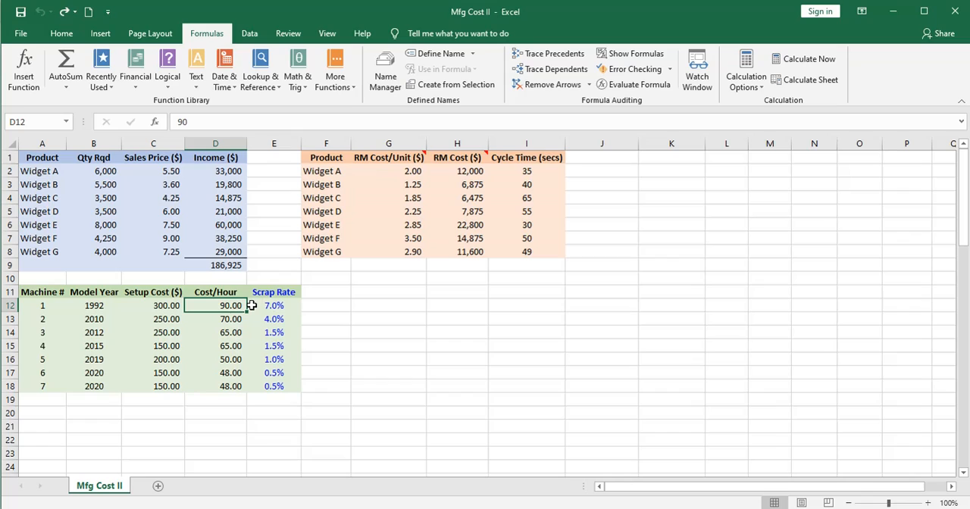
click(273, 306)
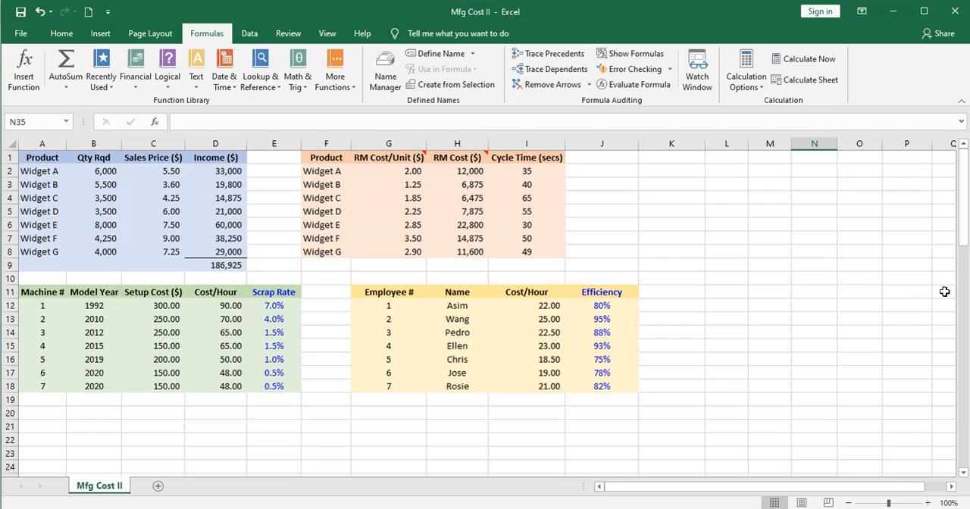
mouse_move(413, 312)
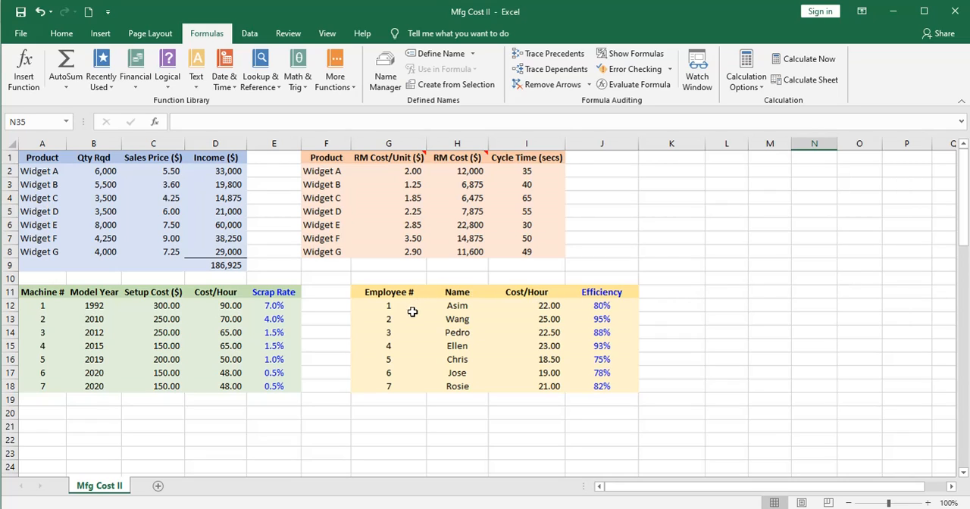
mouse_move(503, 306)
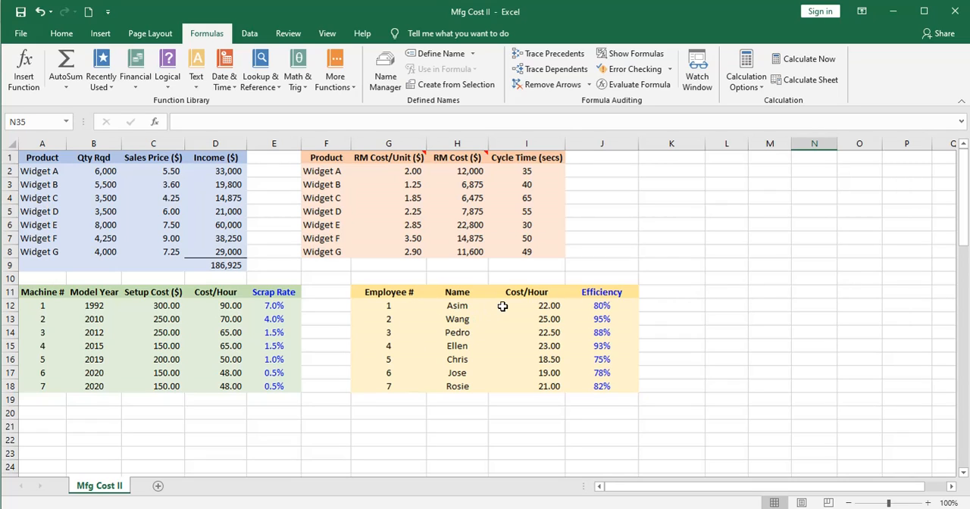
mouse_move(514, 321)
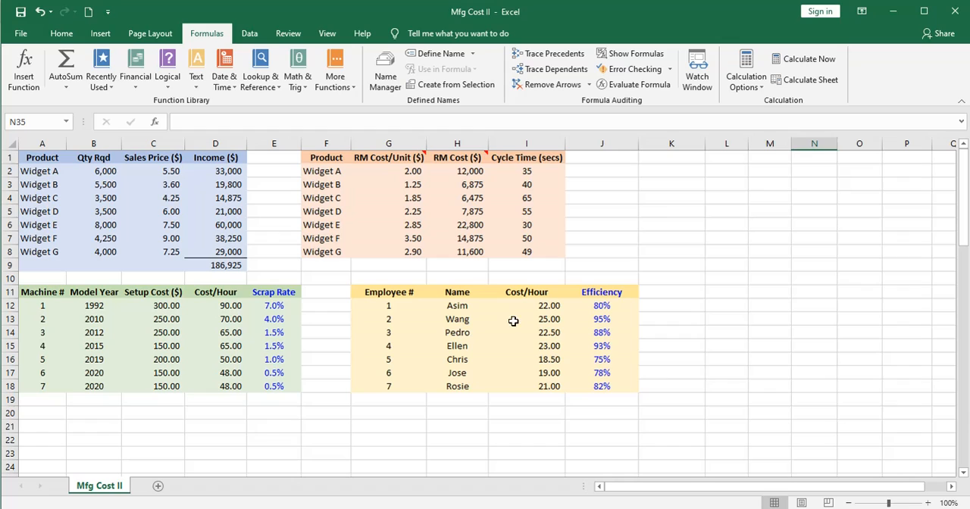
mouse_move(579, 313)
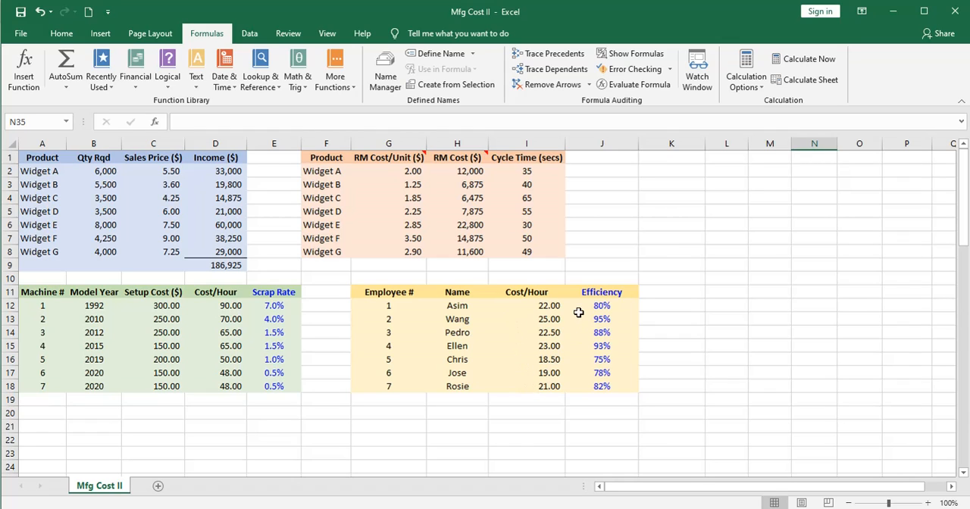
click(60, 33)
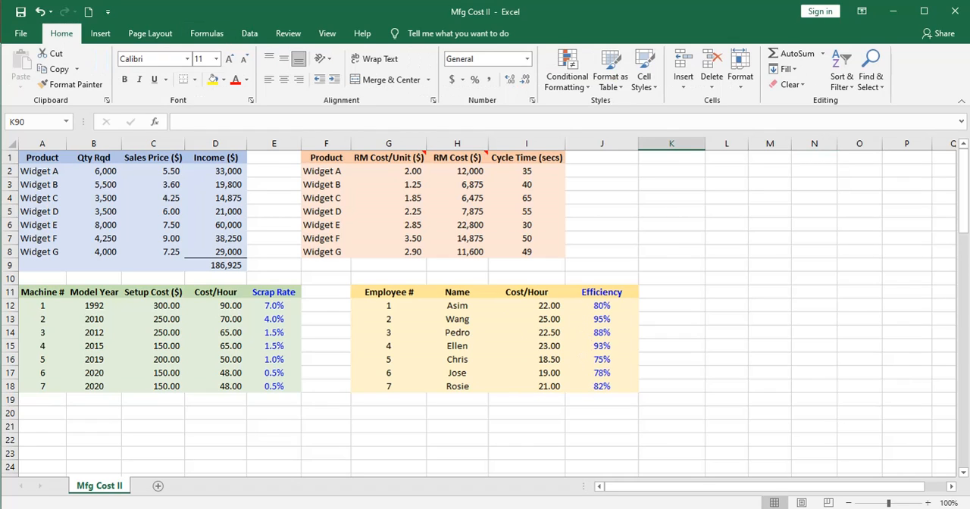
mouse_move(846, 306)
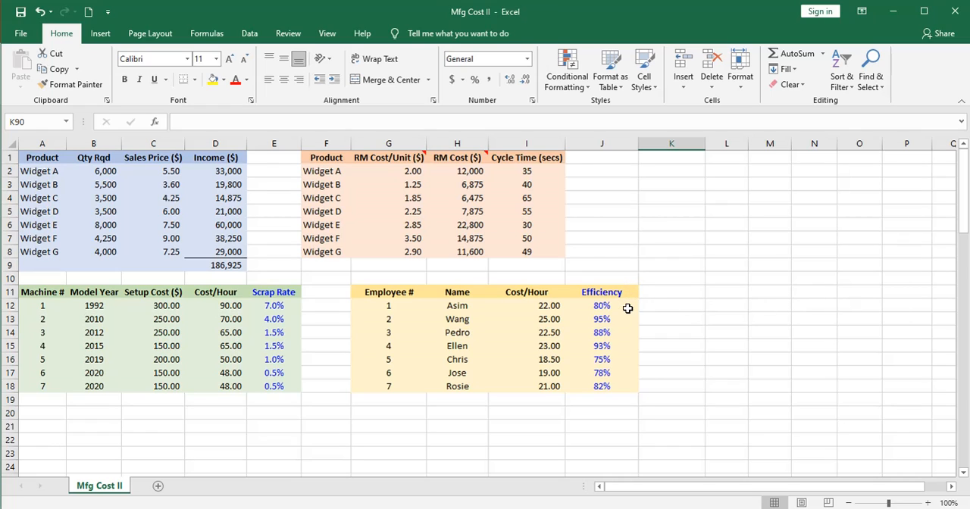
mouse_move(624, 306)
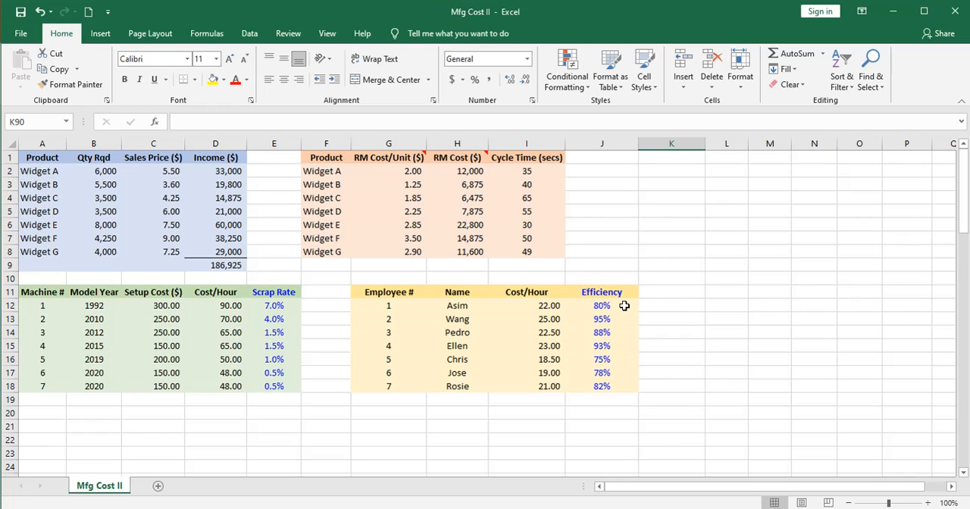
mouse_move(545, 173)
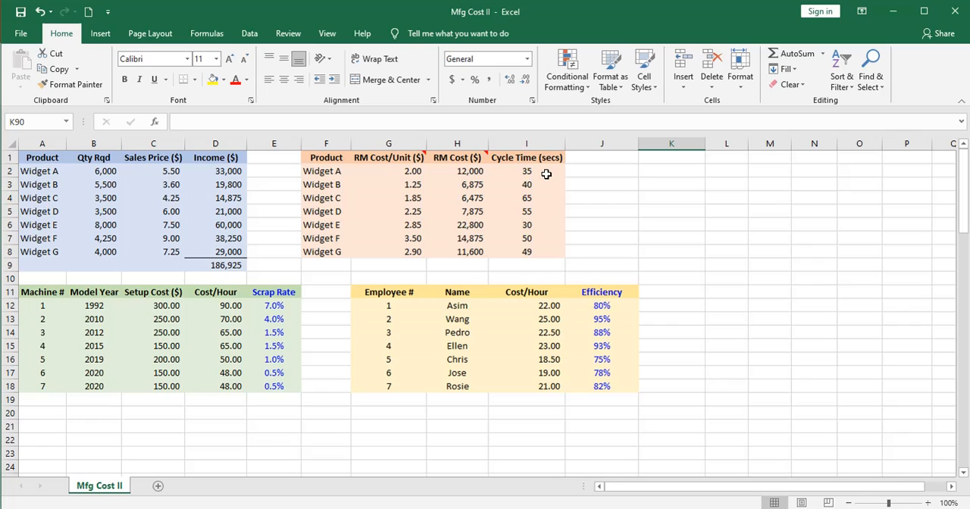
mouse_move(538, 157)
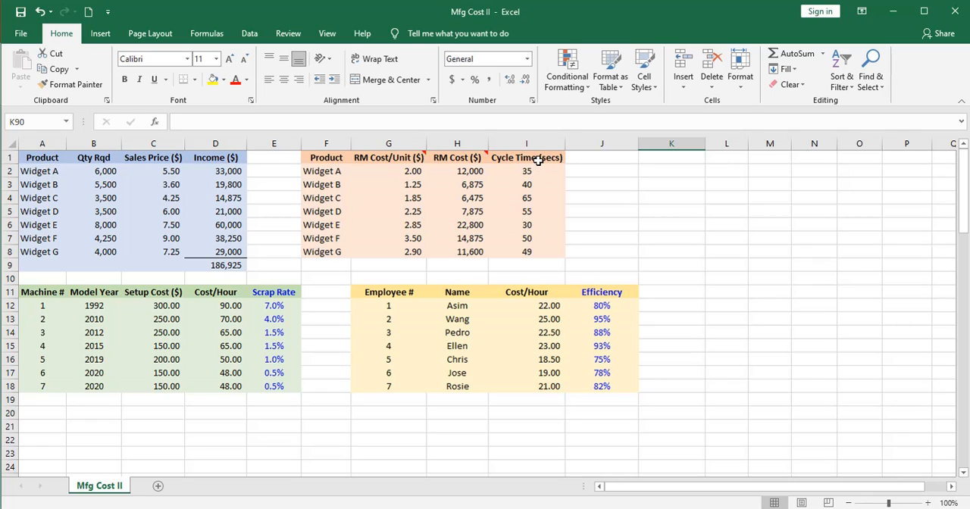
mouse_move(543, 248)
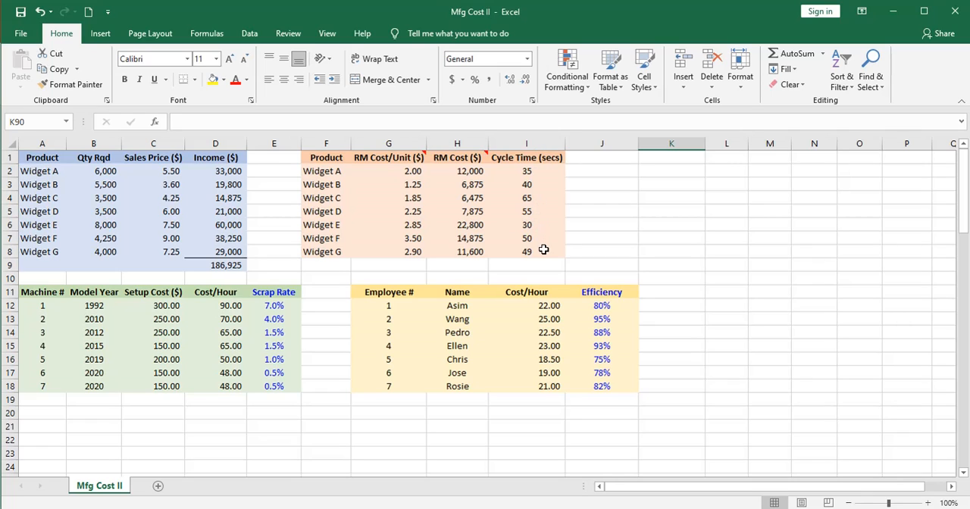
mouse_move(546, 212)
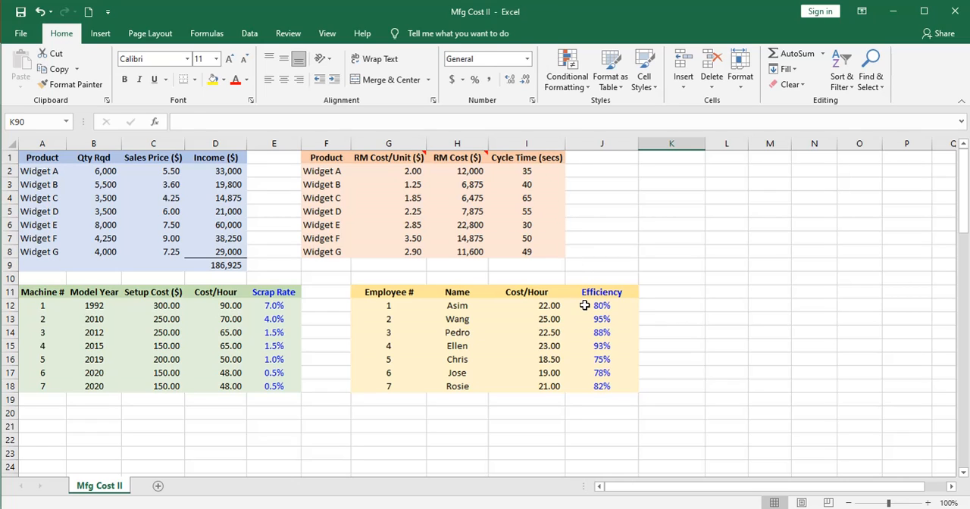
click(600, 306)
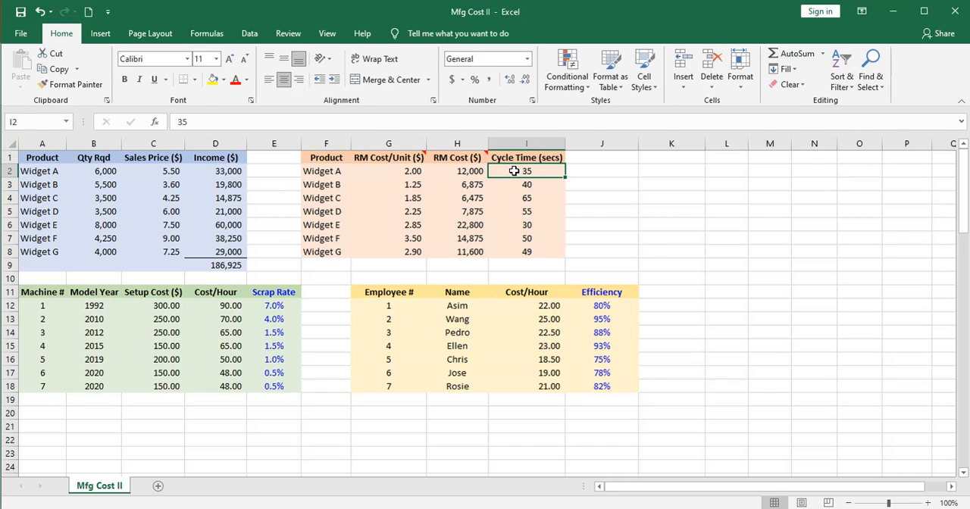
click(207, 34)
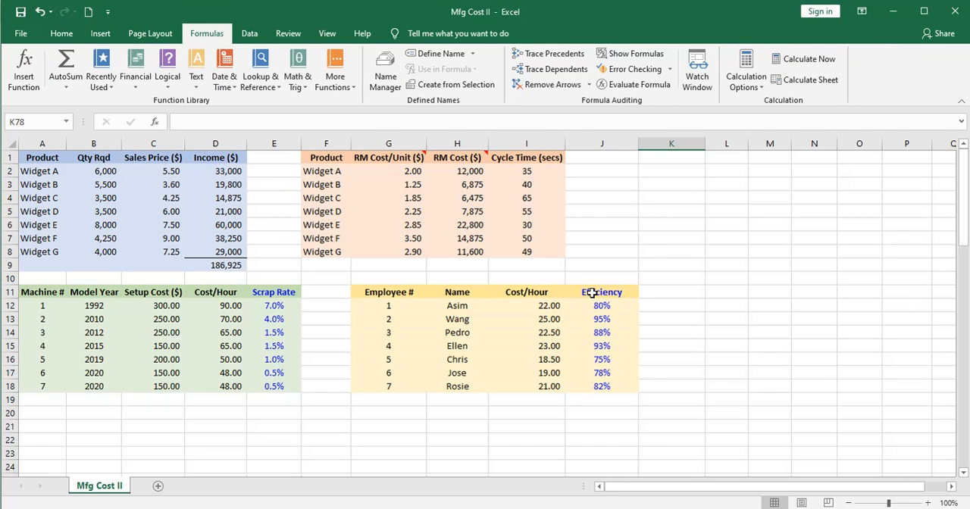
mouse_move(304, 293)
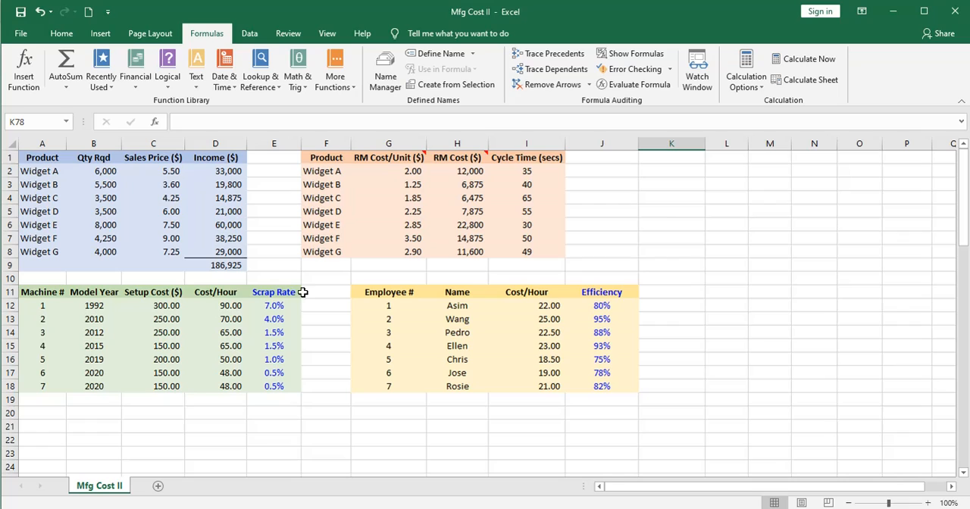
mouse_move(312, 388)
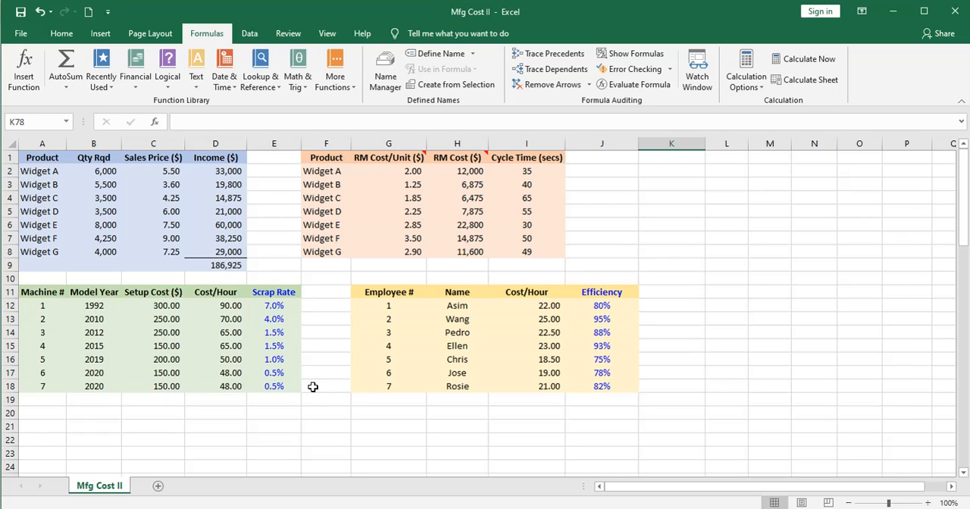
mouse_move(363, 312)
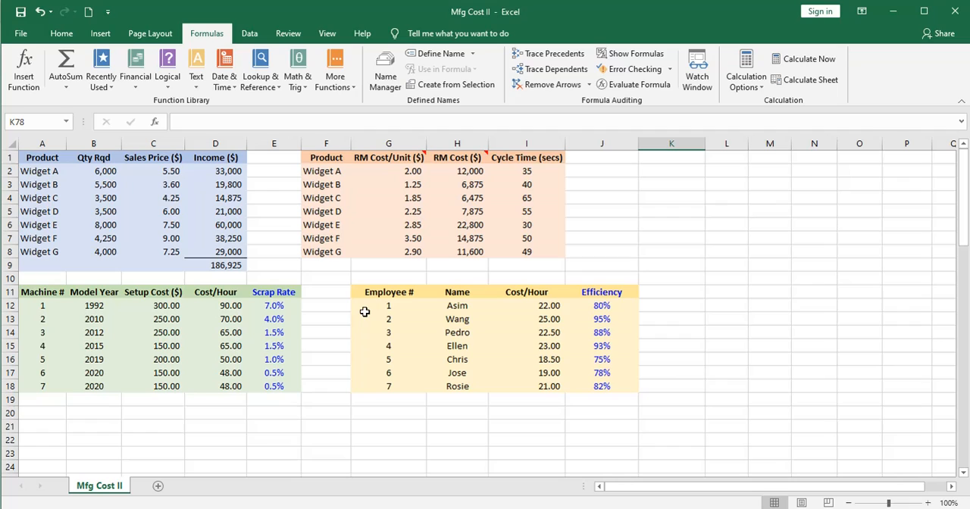
mouse_move(196, 300)
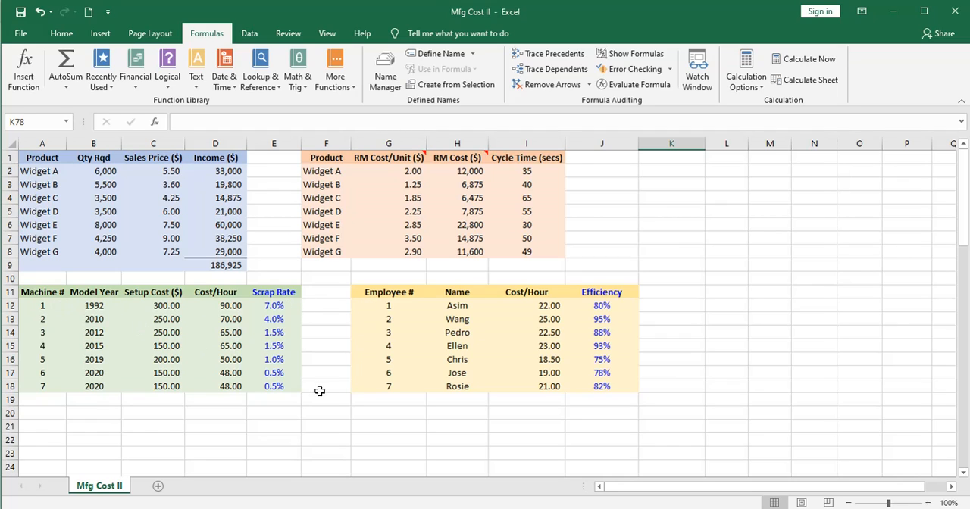
mouse_move(324, 387)
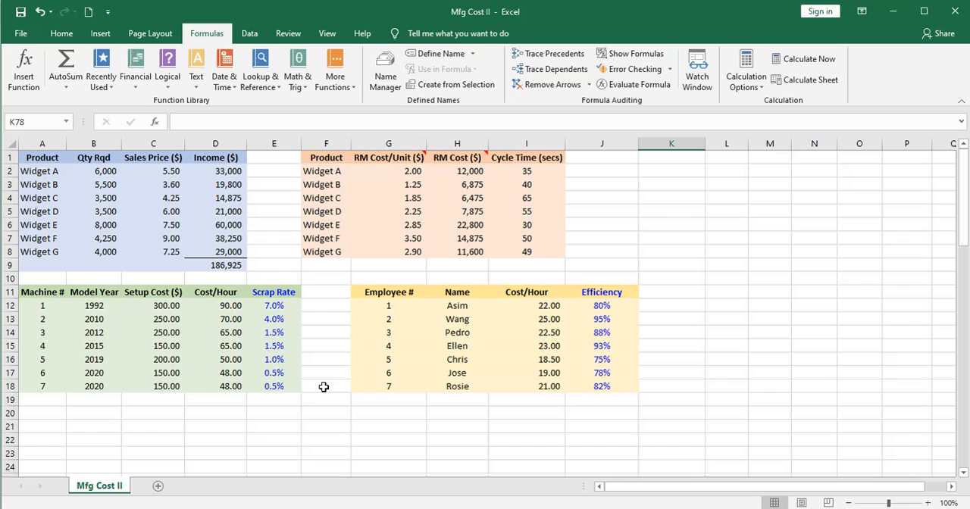
click(60, 34)
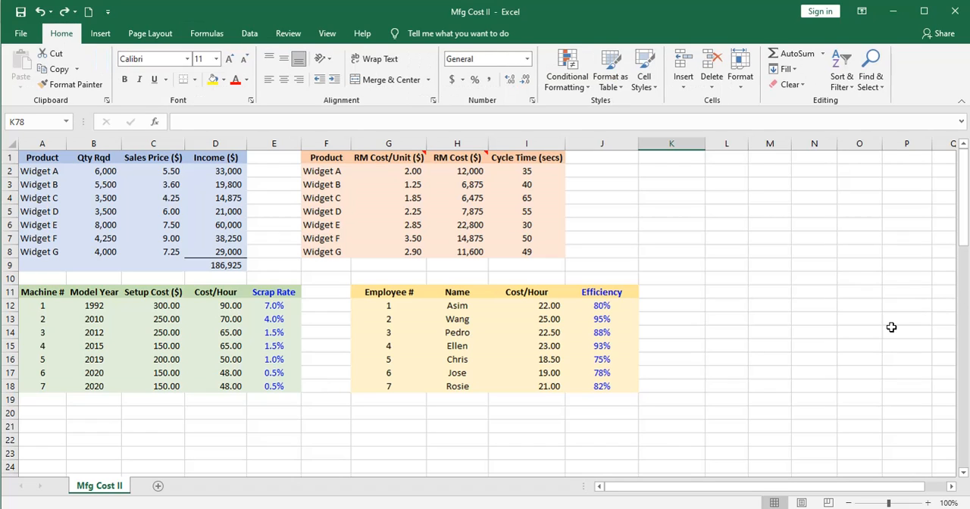
mouse_move(906, 236)
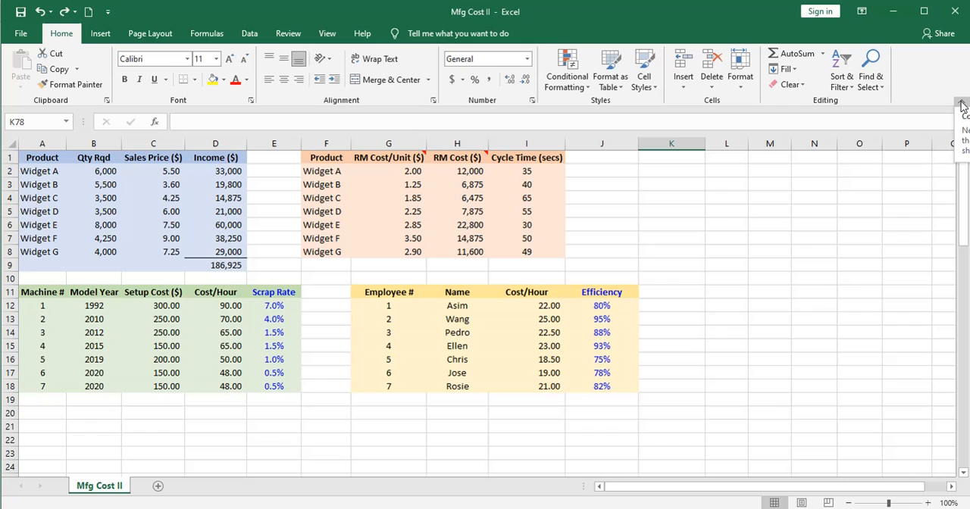
click(961, 106)
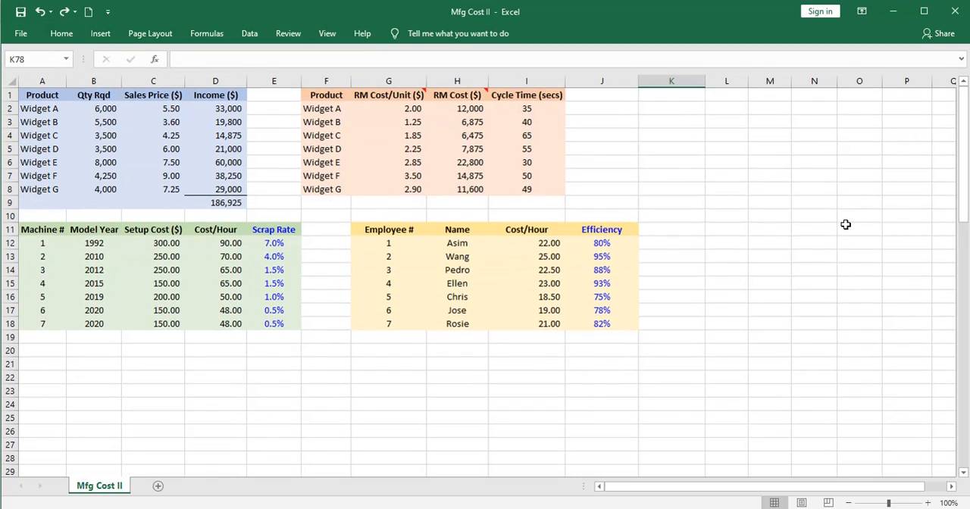
click(61, 33)
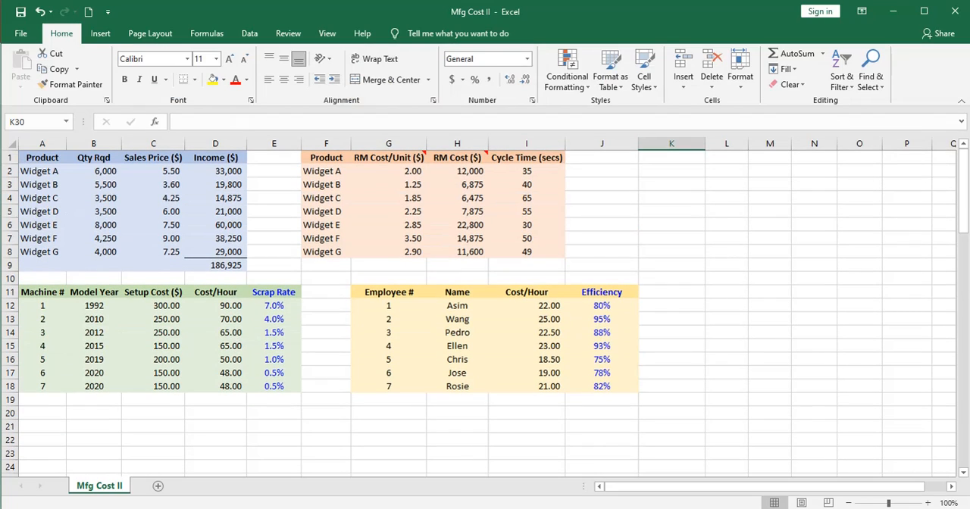
mouse_move(102, 397)
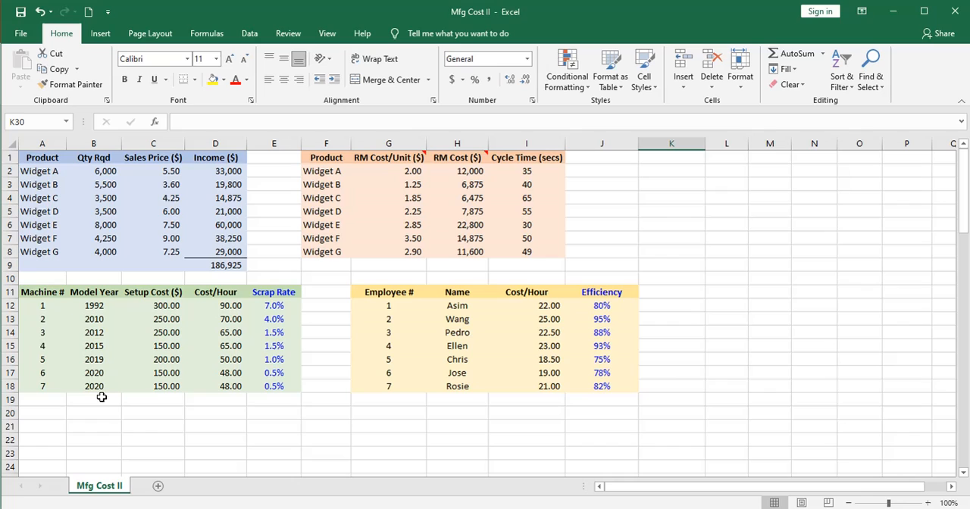
click(94, 170)
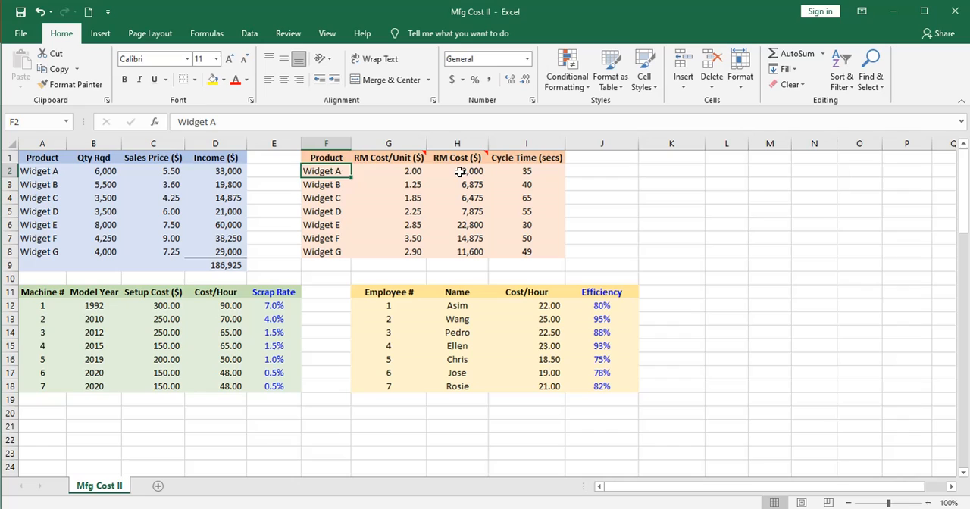
click(457, 170)
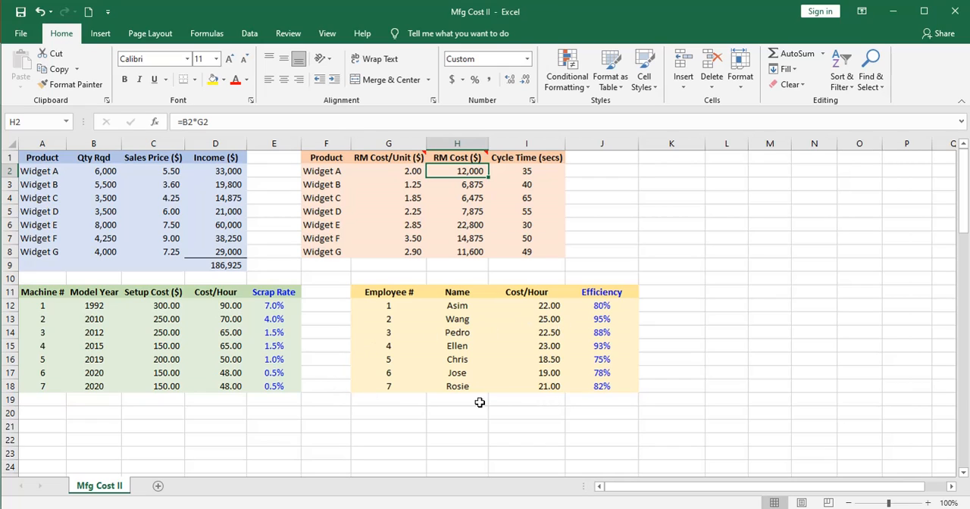
mouse_move(614, 414)
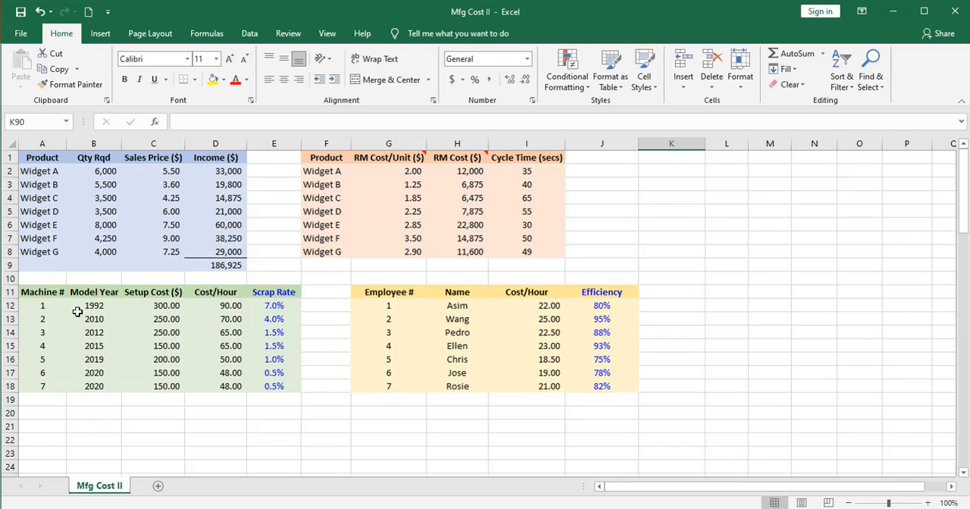
mouse_move(388, 305)
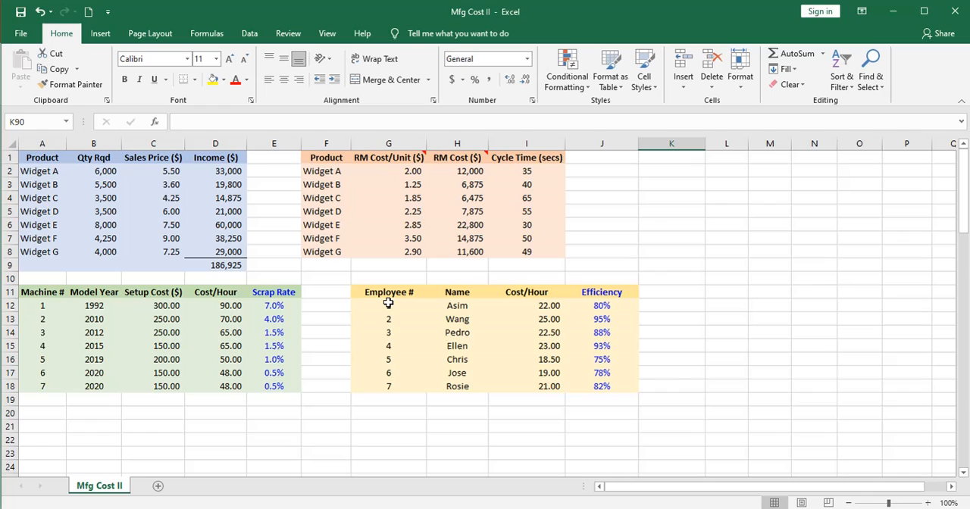
mouse_move(302, 173)
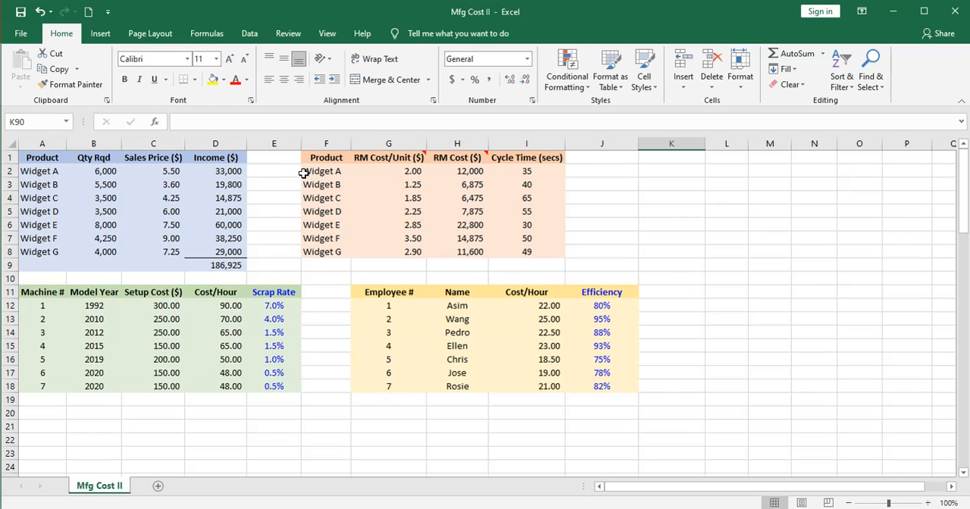
mouse_move(270, 172)
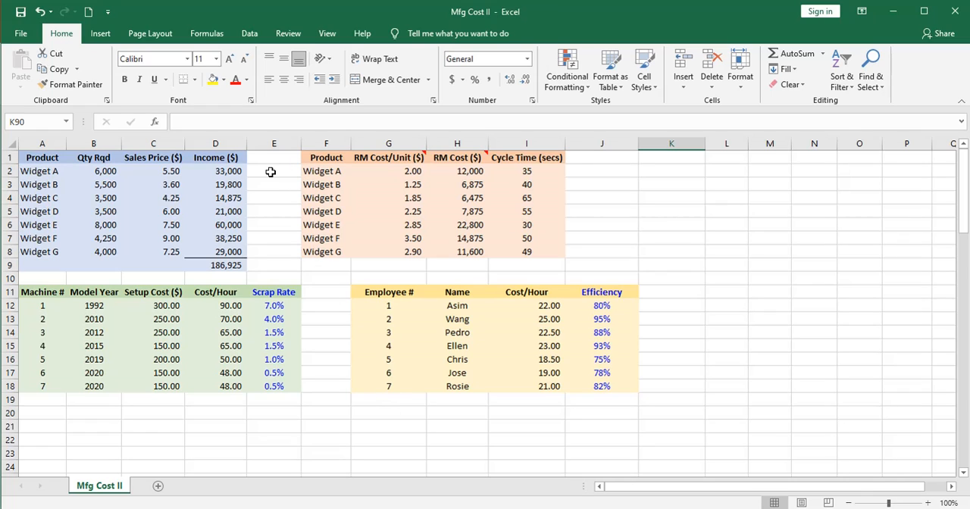
mouse_move(276, 206)
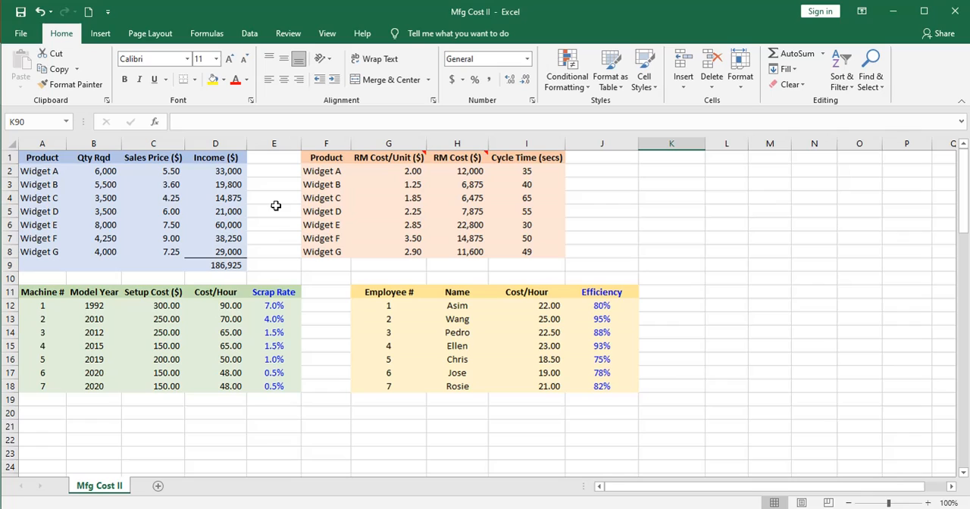
mouse_move(280, 249)
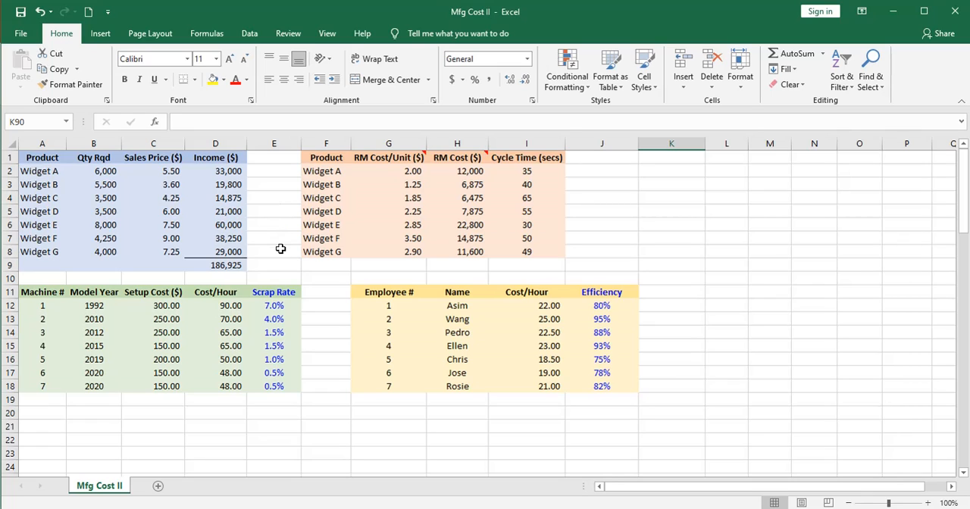
mouse_move(281, 248)
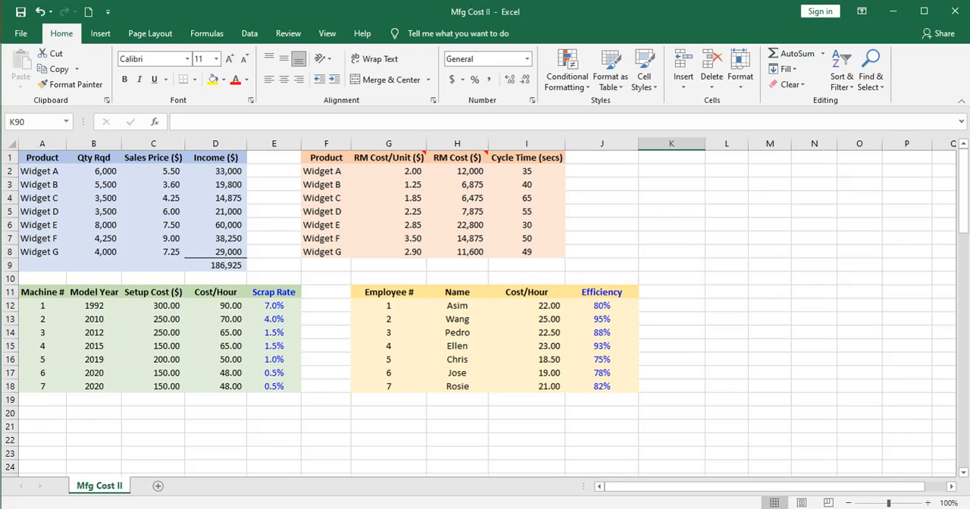
mouse_move(673, 450)
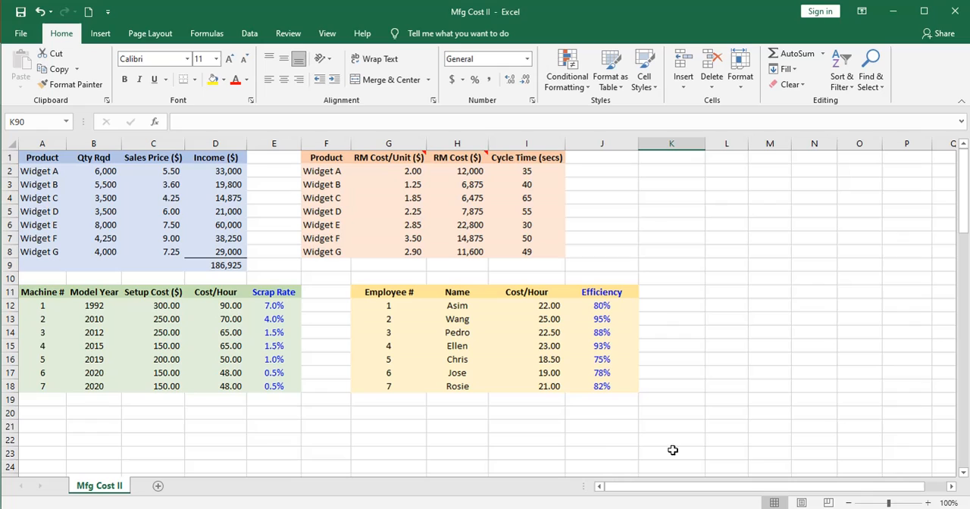
mouse_move(613, 438)
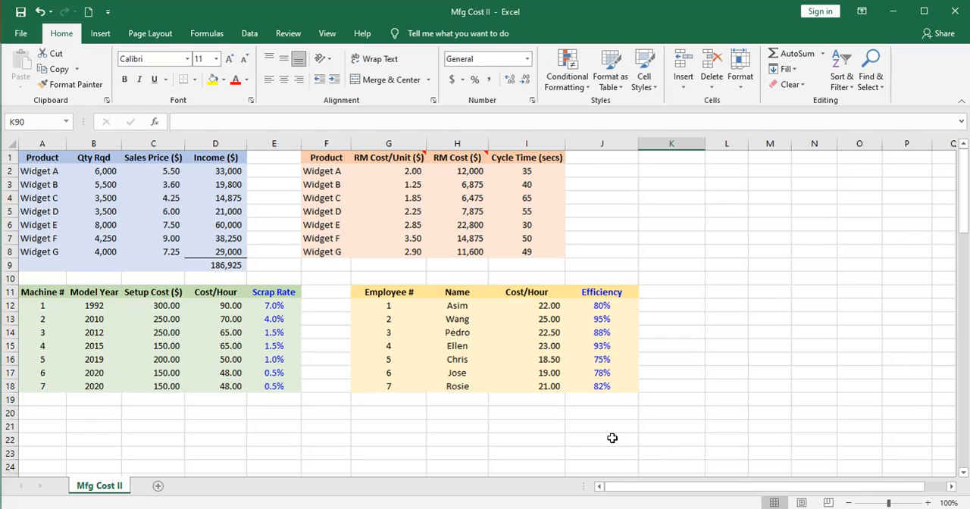
mouse_move(269, 388)
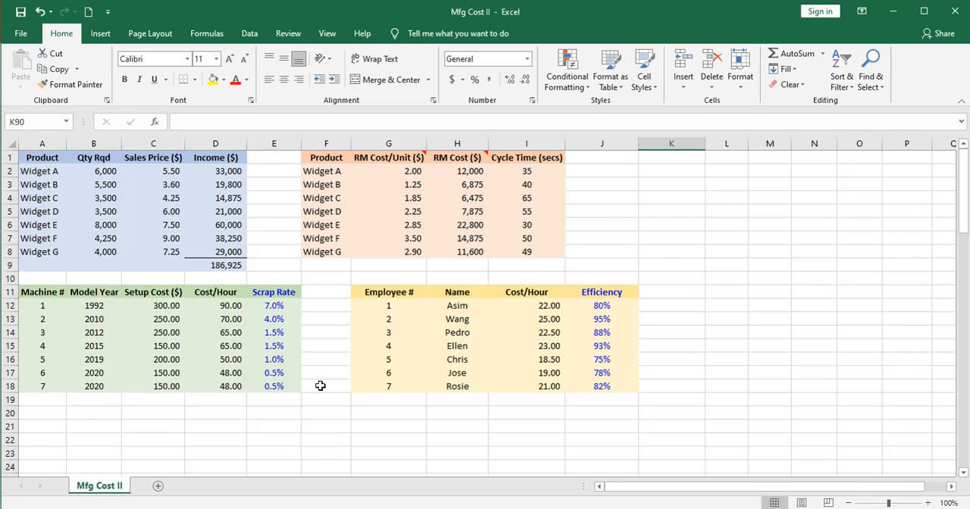
mouse_move(667, 404)
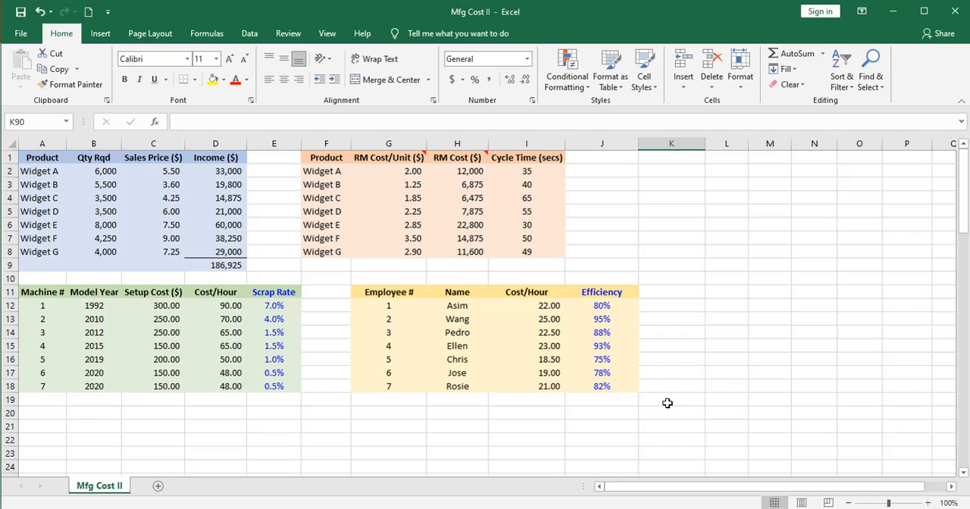
mouse_move(671, 397)
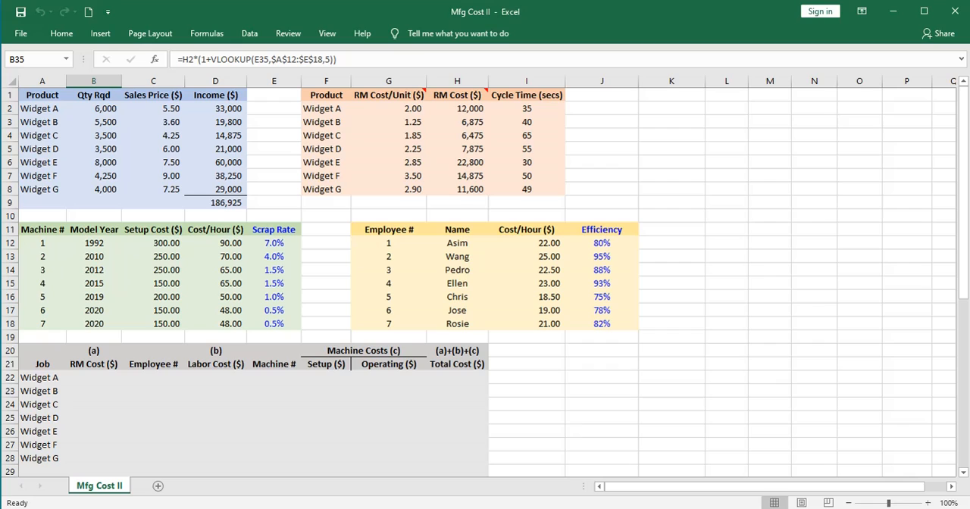
mouse_move(673, 370)
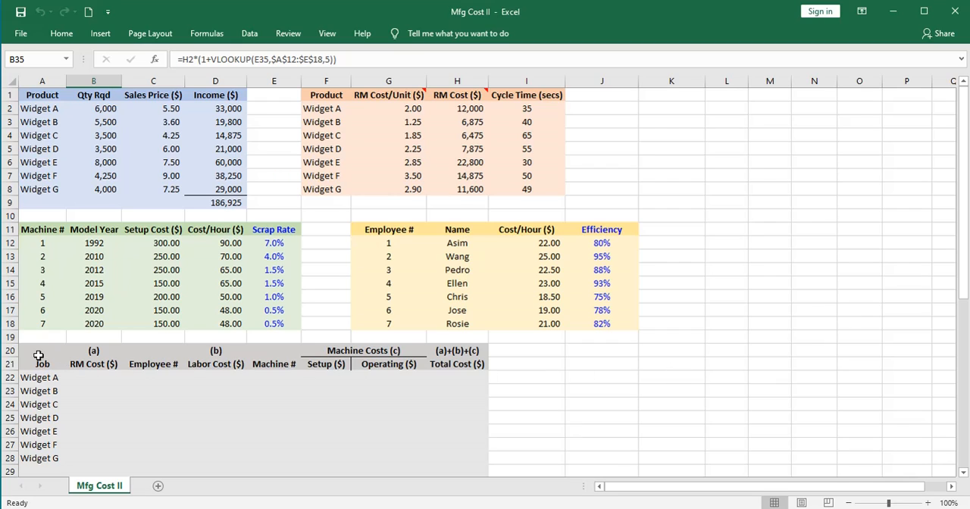
mouse_move(42, 388)
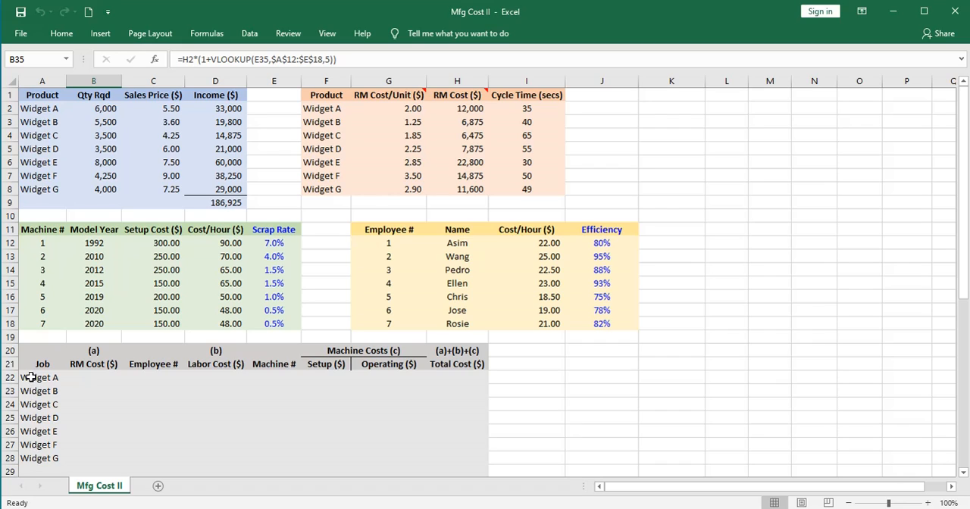
mouse_move(31, 454)
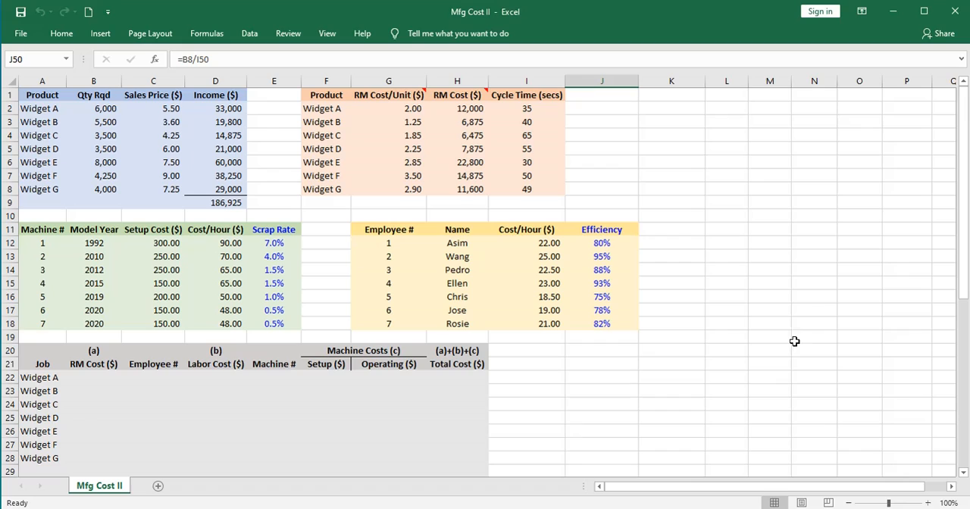
mouse_move(92, 380)
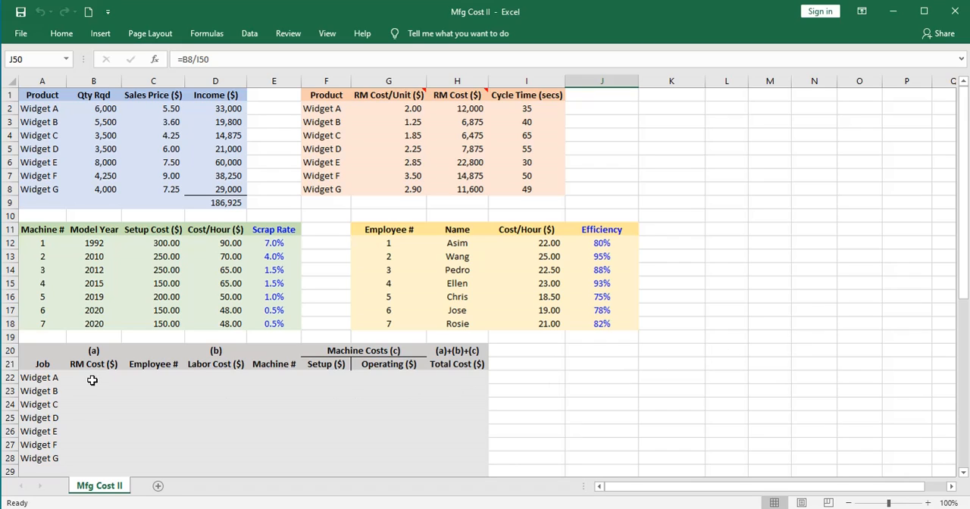
mouse_move(336, 418)
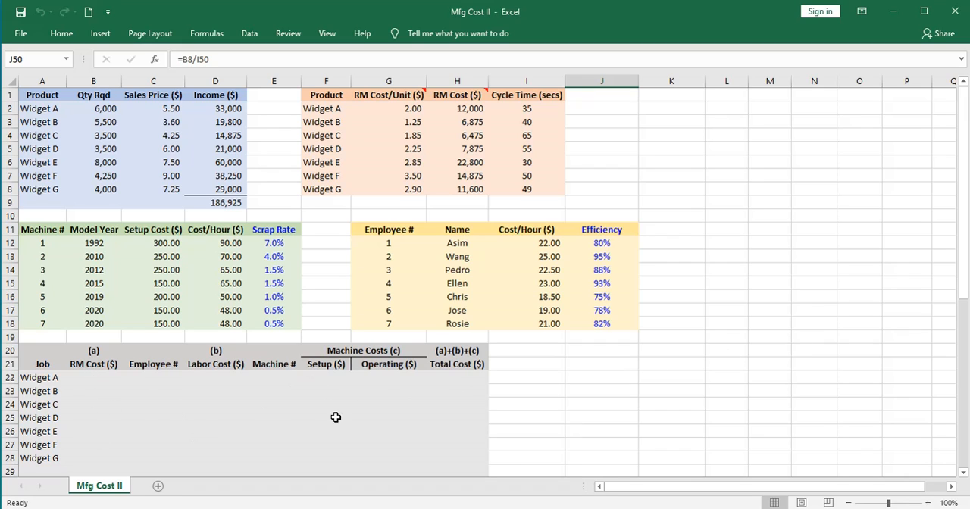
mouse_move(452, 384)
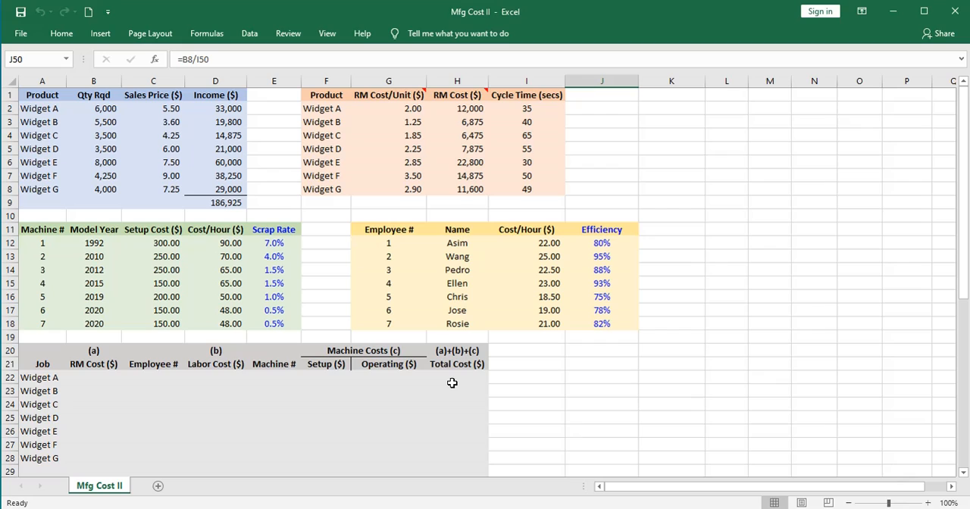
mouse_move(182, 391)
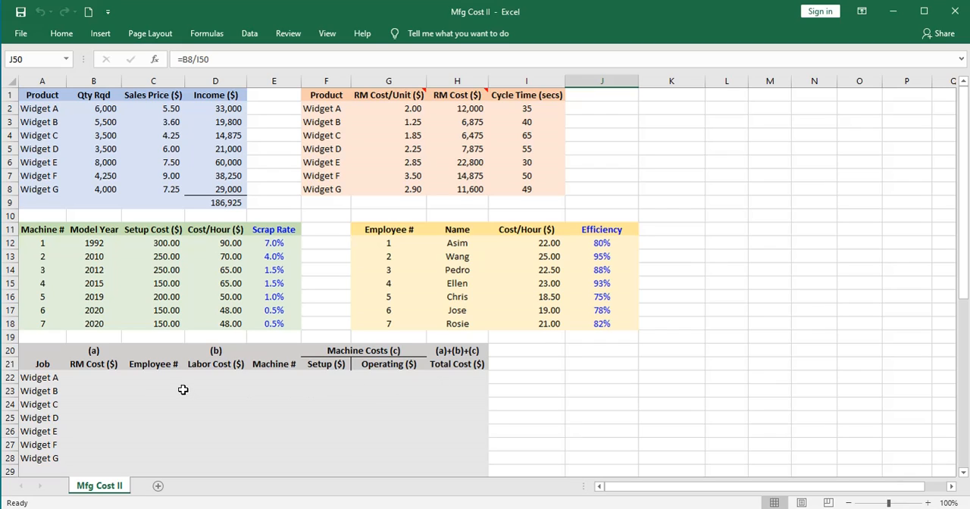
- Begin entering the employee and machine numbers in the job cost table
click(153, 377)
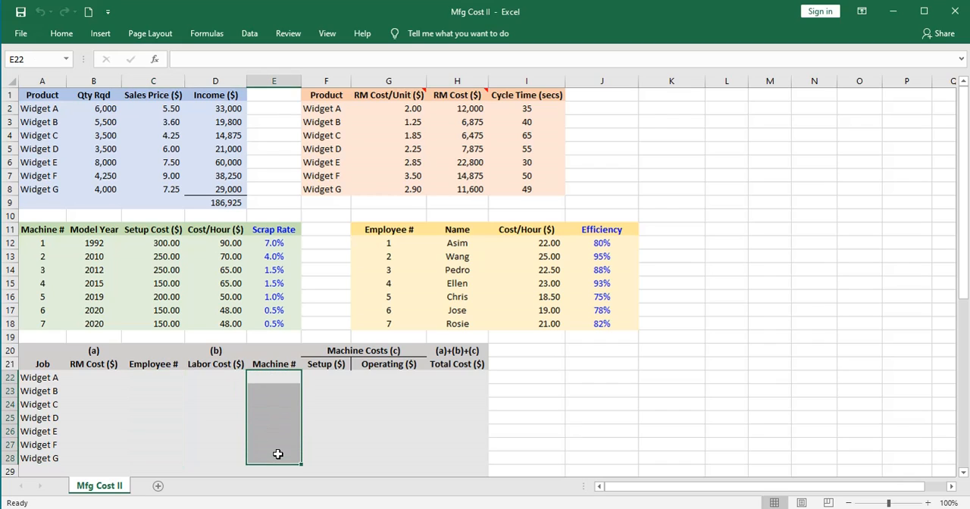
mouse_move(153, 377)
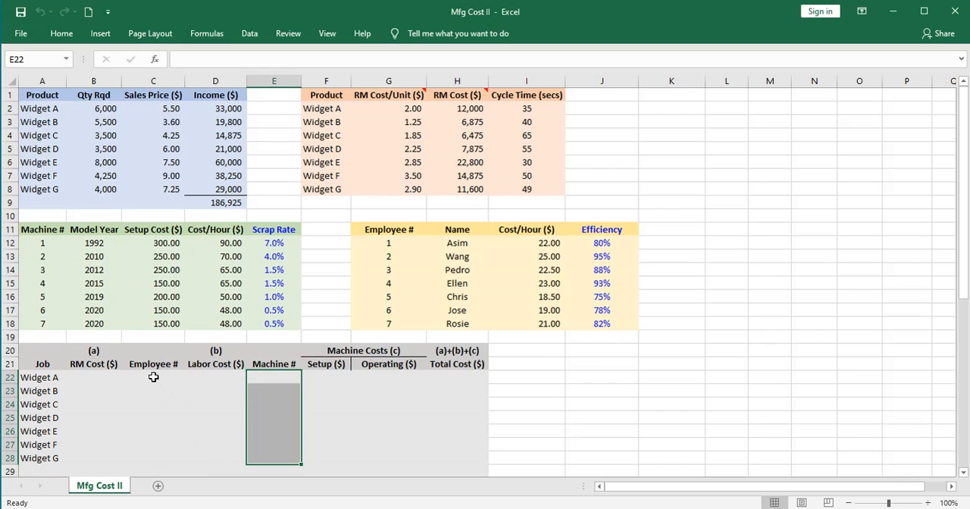
mouse_move(152, 448)
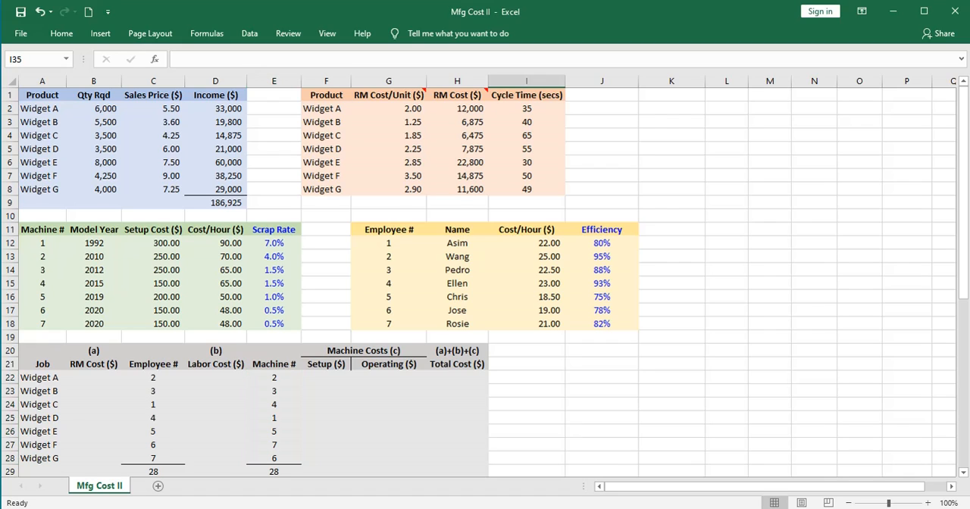
mouse_move(203, 368)
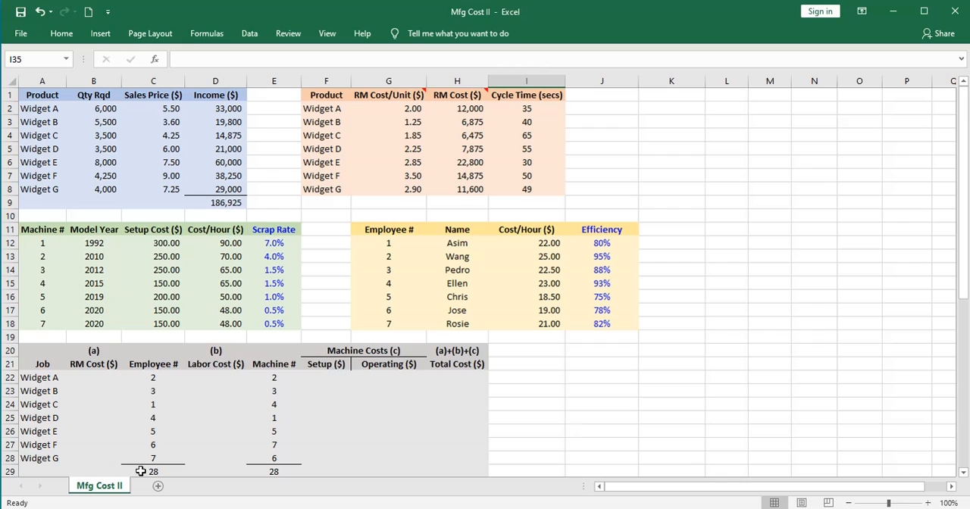
click(149, 470)
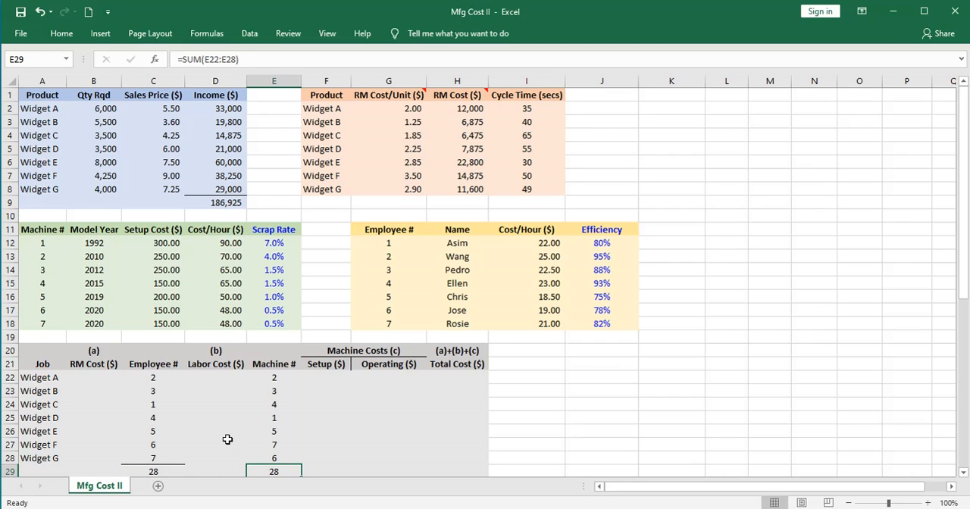
mouse_move(135, 377)
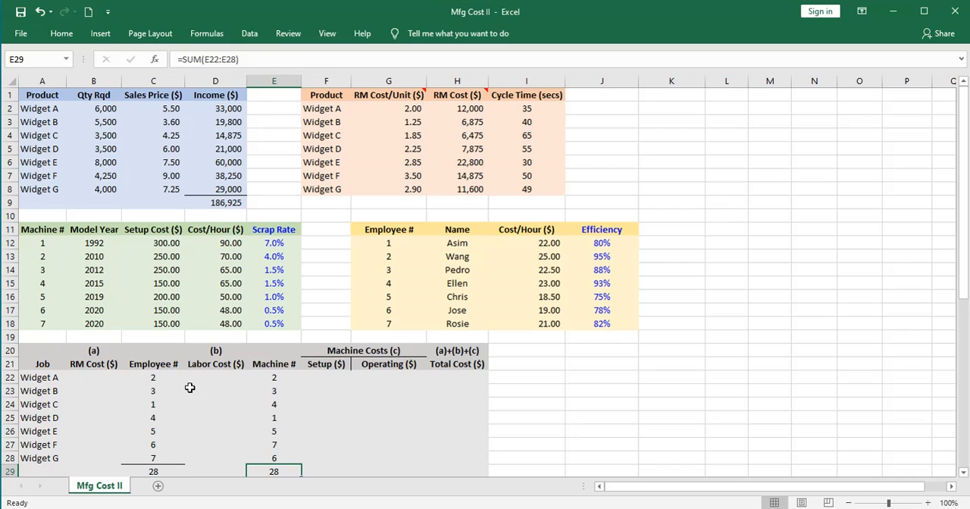
mouse_move(382, 379)
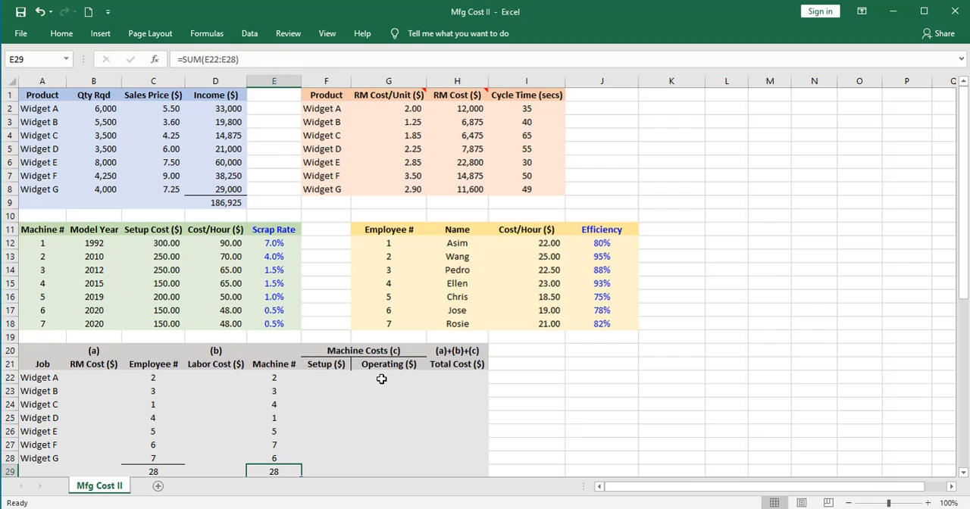
mouse_move(447, 379)
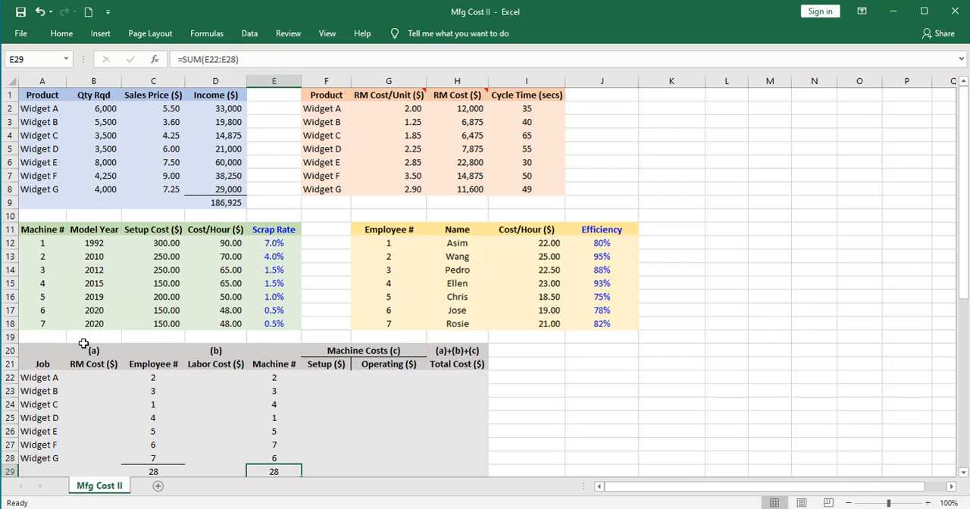
mouse_move(106, 382)
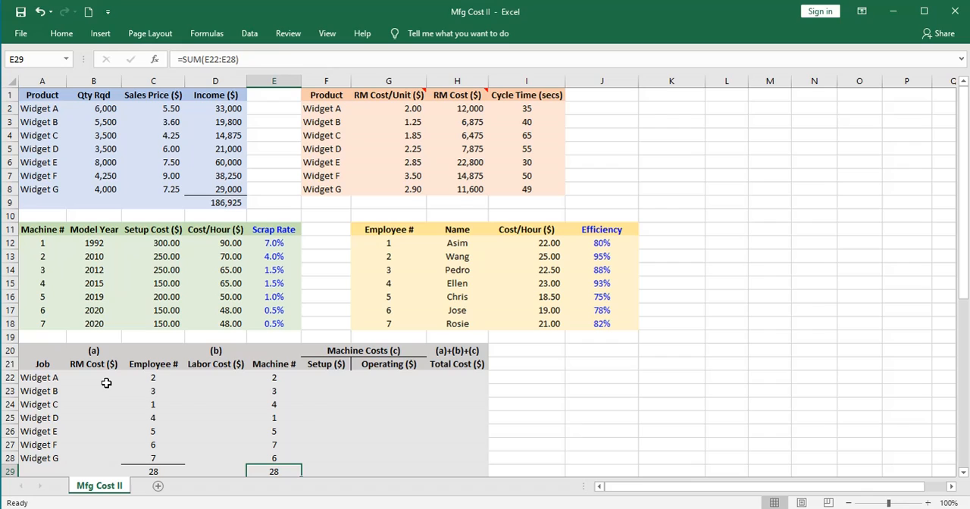
mouse_move(134, 379)
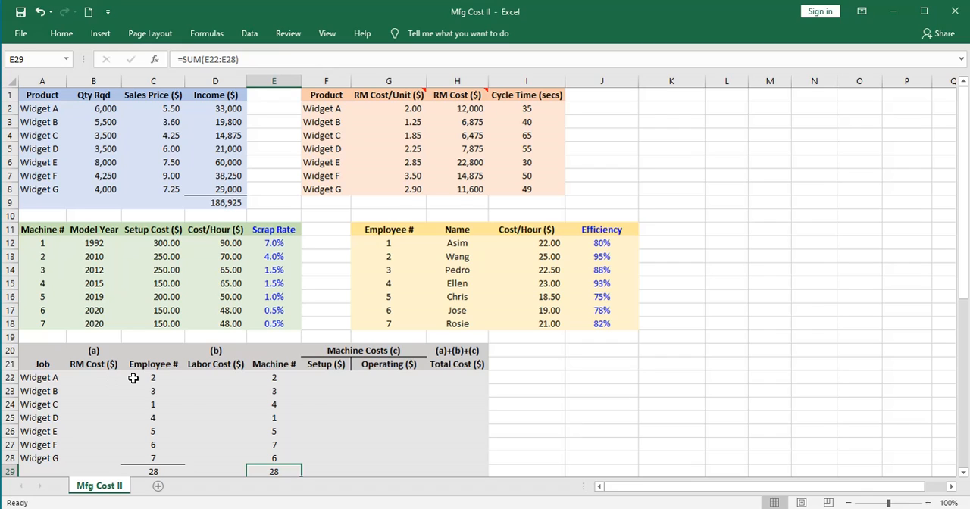
click(144, 379)
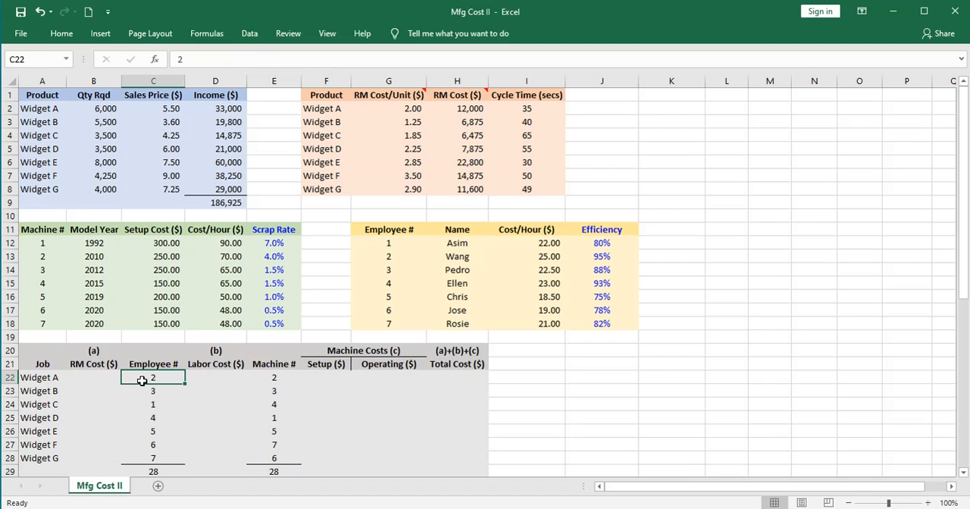
drag(153, 377, 154, 458)
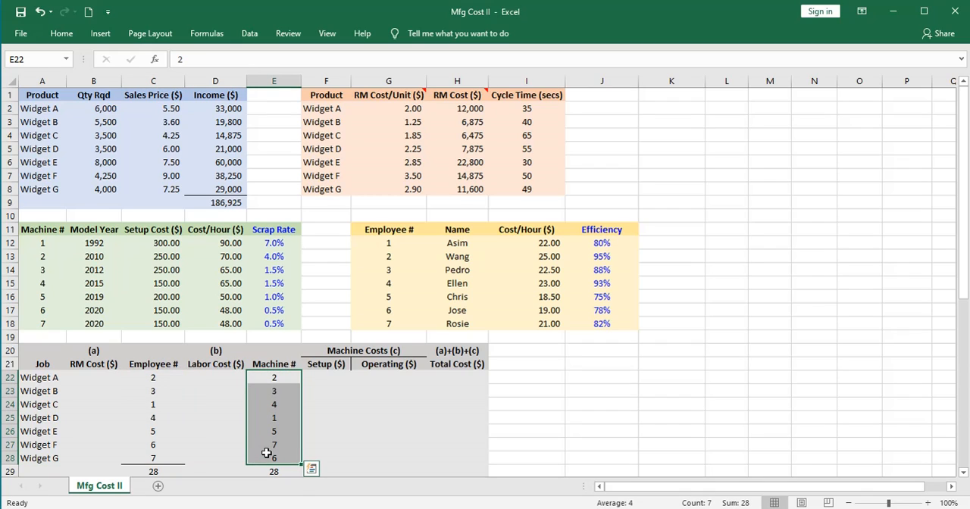
mouse_move(260, 425)
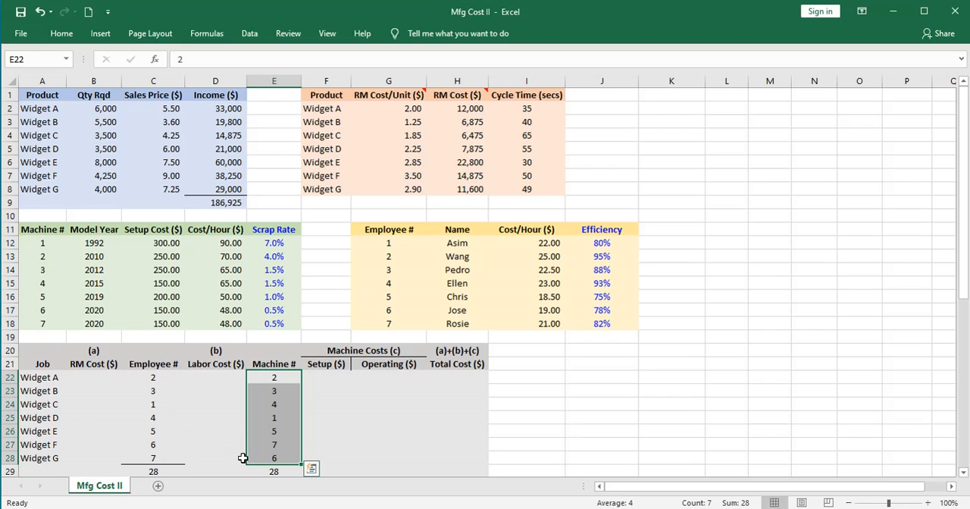
click(273, 472)
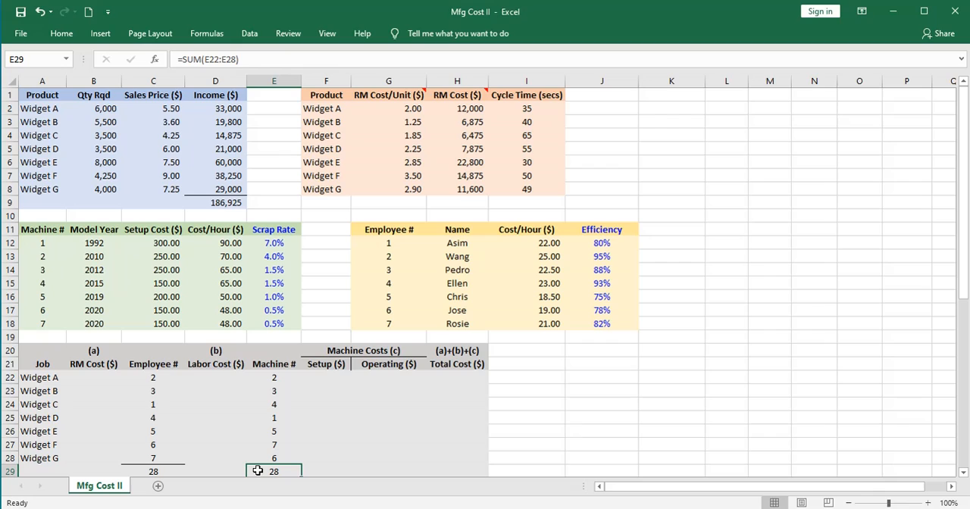
mouse_move(152, 376)
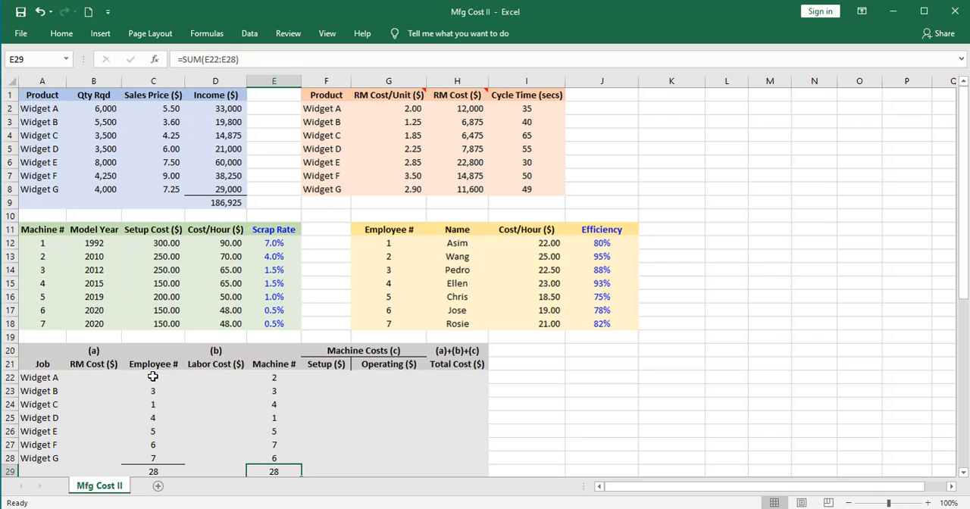
click(151, 376)
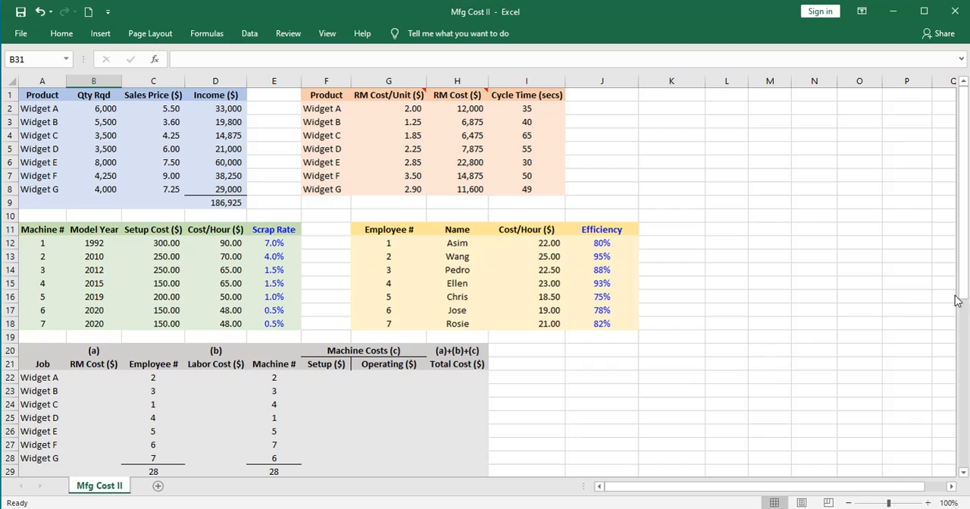
mouse_move(91, 382)
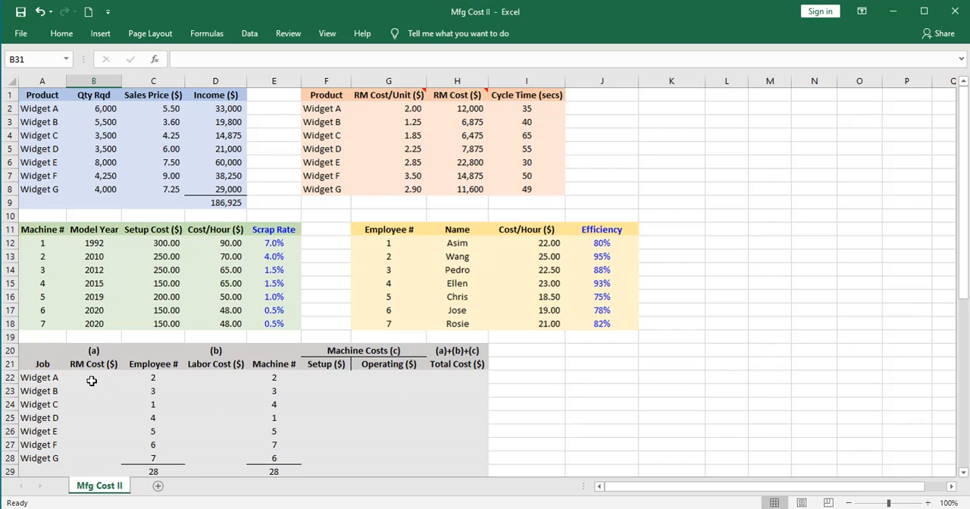
- Start Widget A's RM cost in B22 as =H2 (12,000) extended with *(1+
click(73, 377)
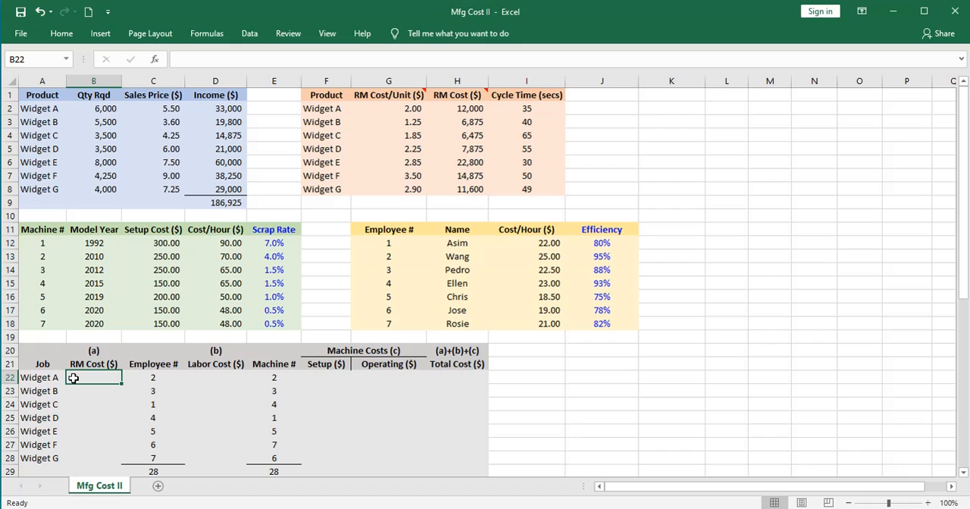
mouse_move(68, 452)
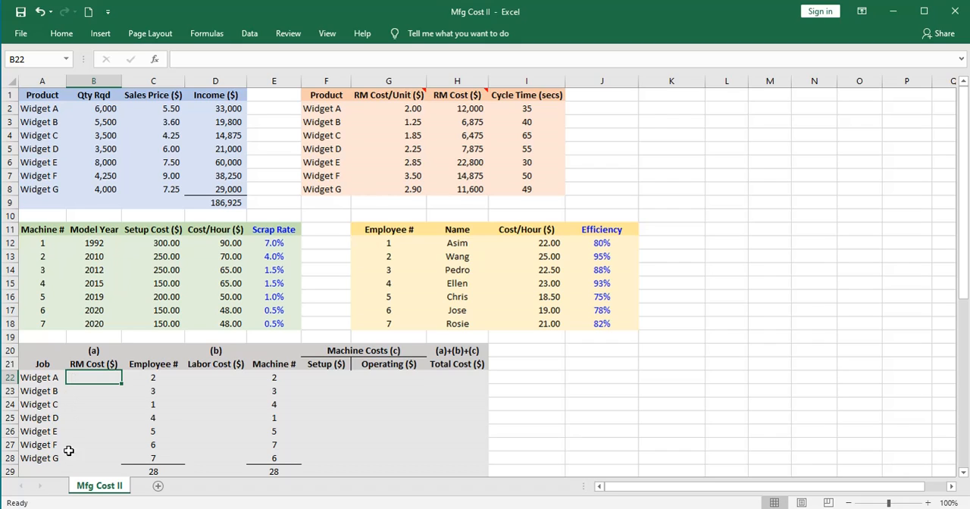
mouse_move(334, 175)
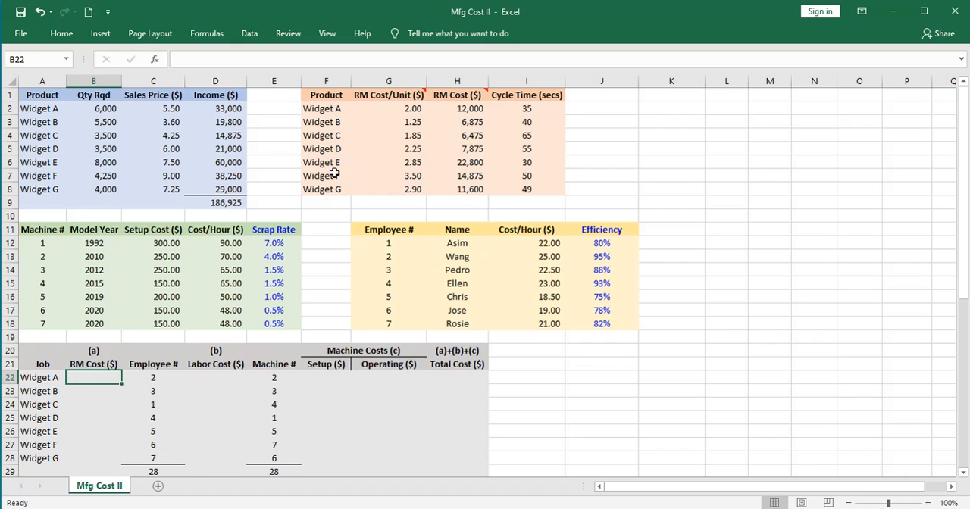
mouse_move(339, 164)
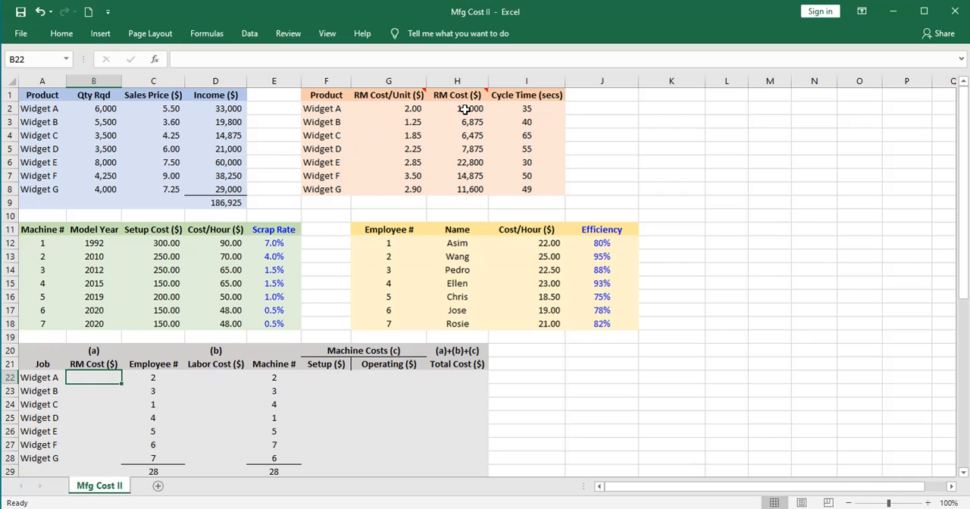
mouse_move(454, 94)
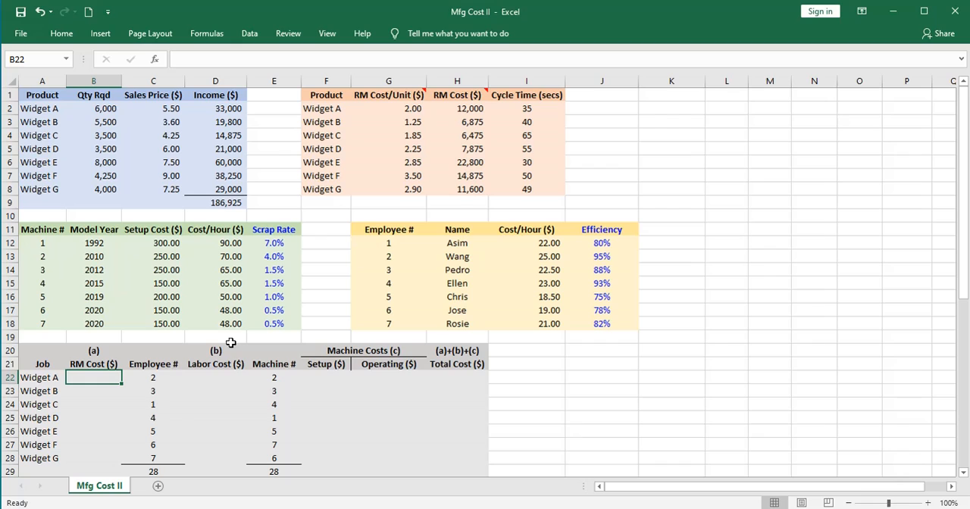
text(=)
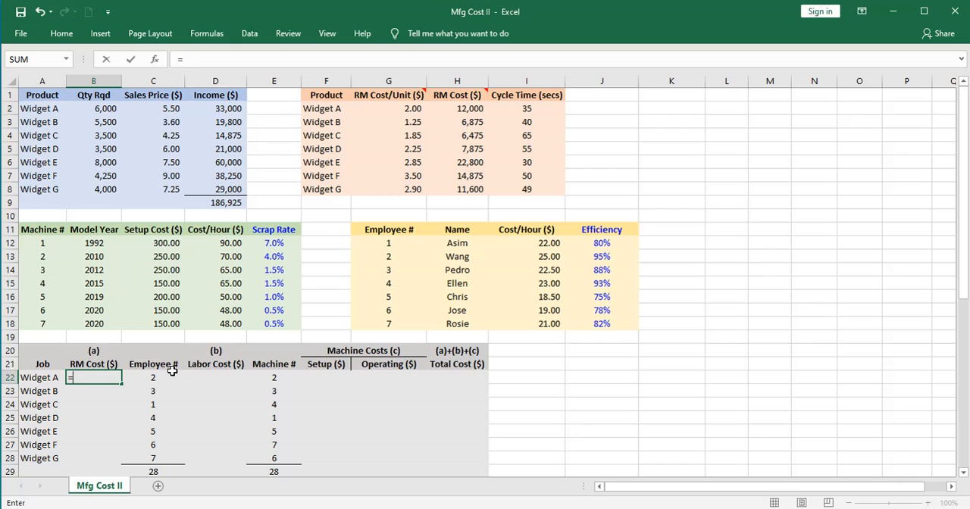
click(456, 109)
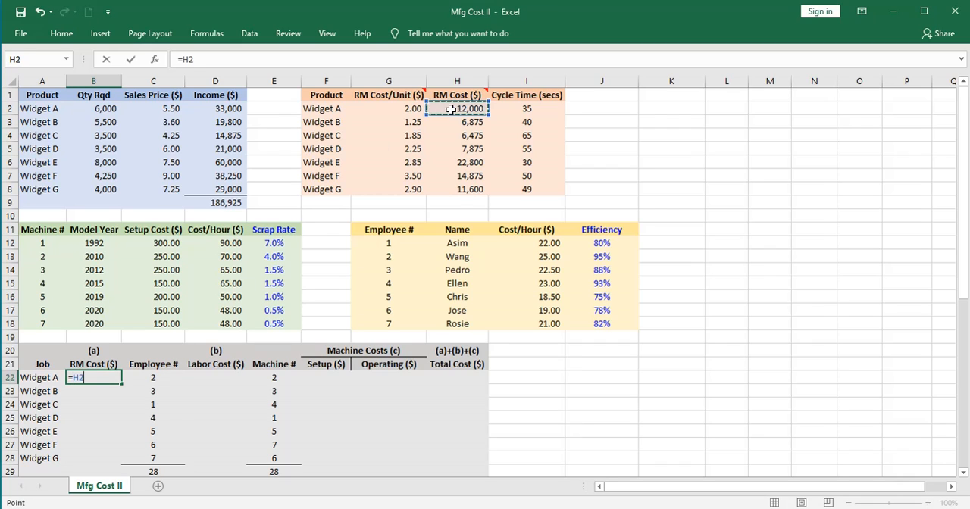
key(Enter)
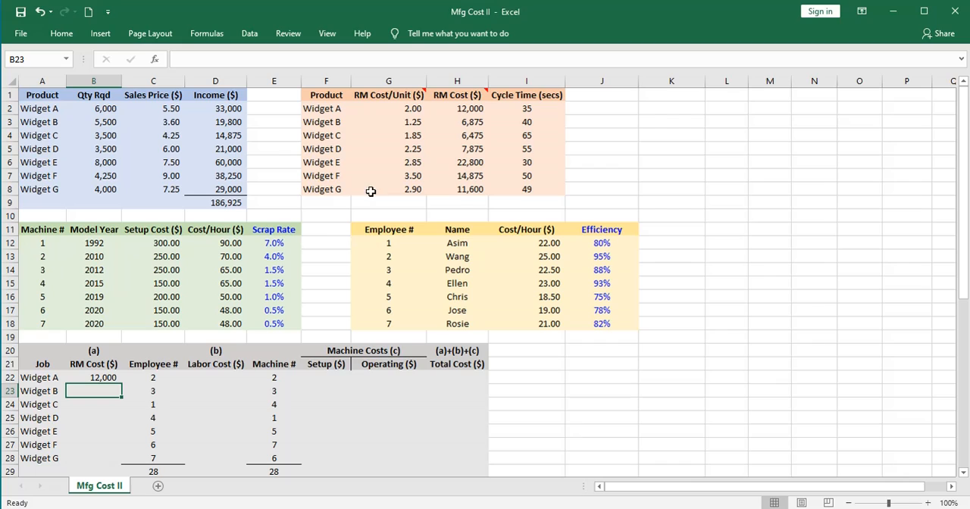
click(94, 379)
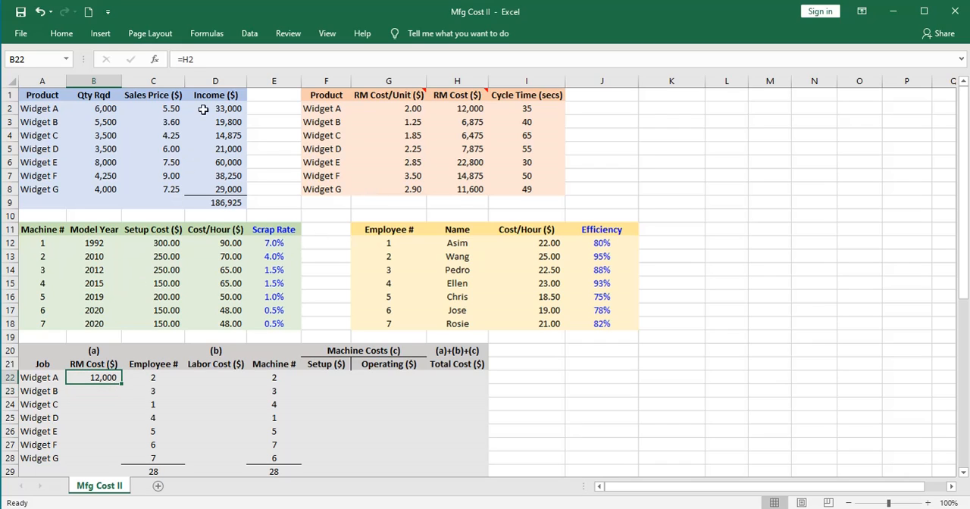
mouse_move(203, 59)
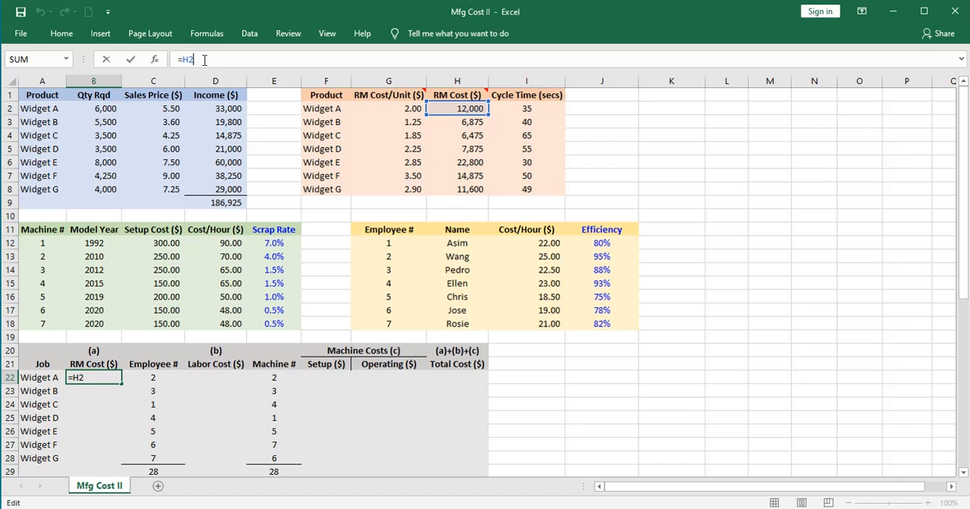
text(*)
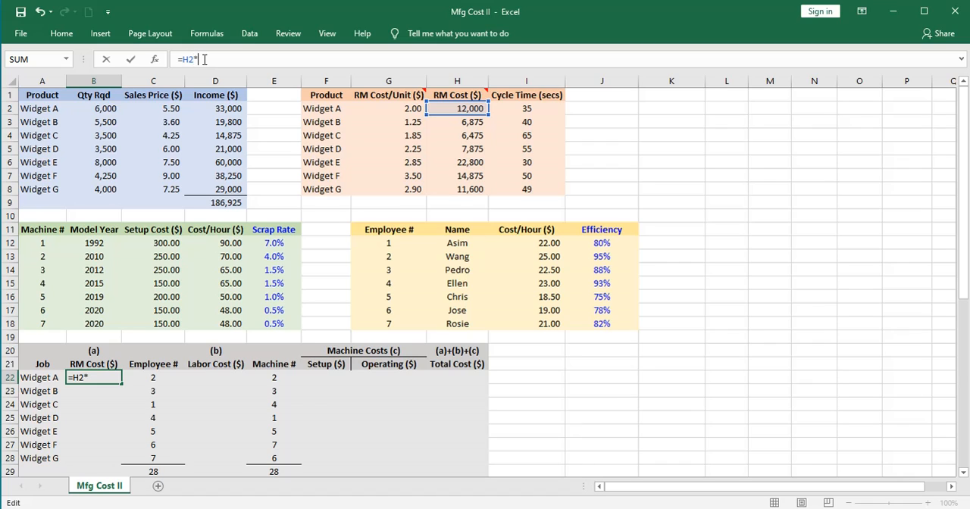
text(()
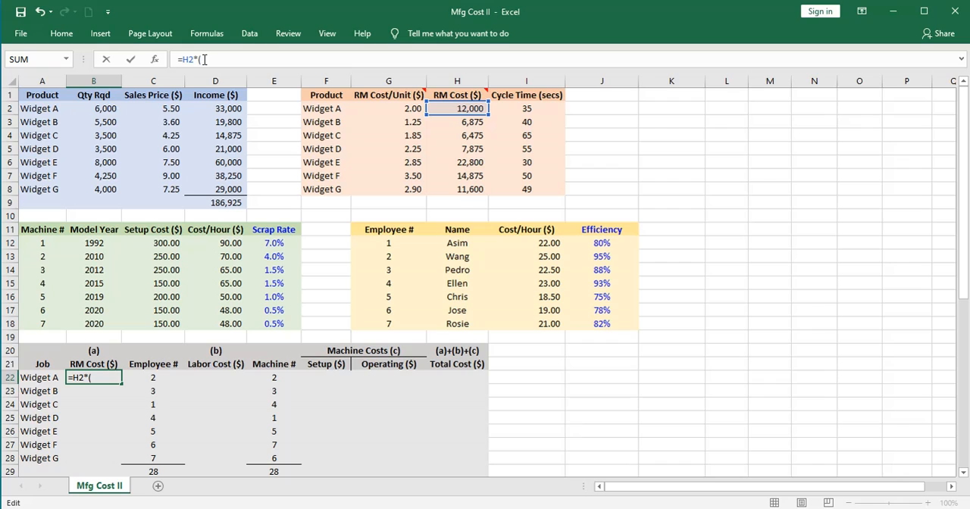
text(1+)
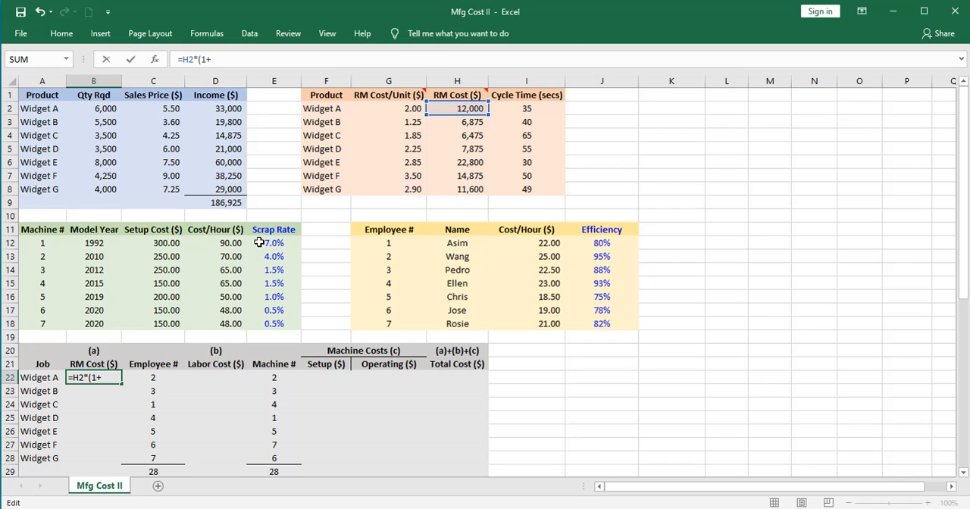
mouse_move(400, 138)
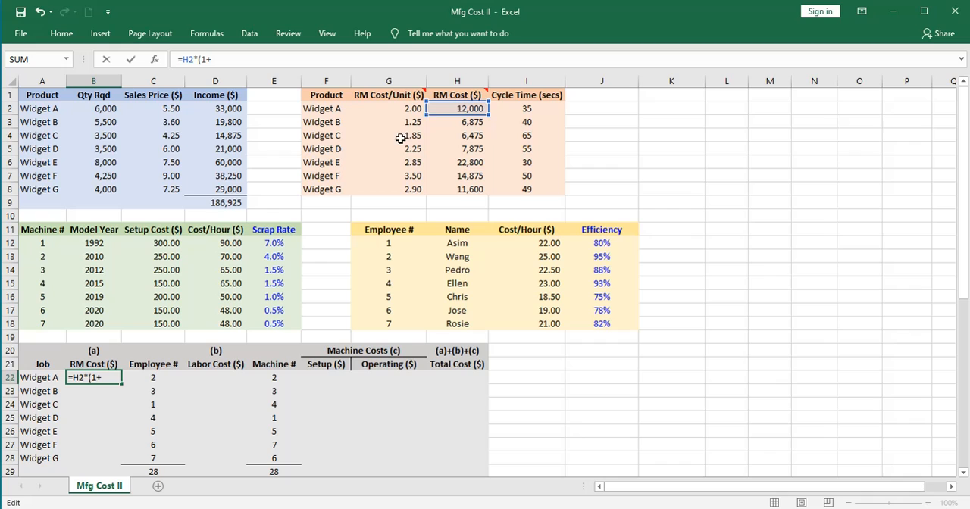
mouse_move(281, 234)
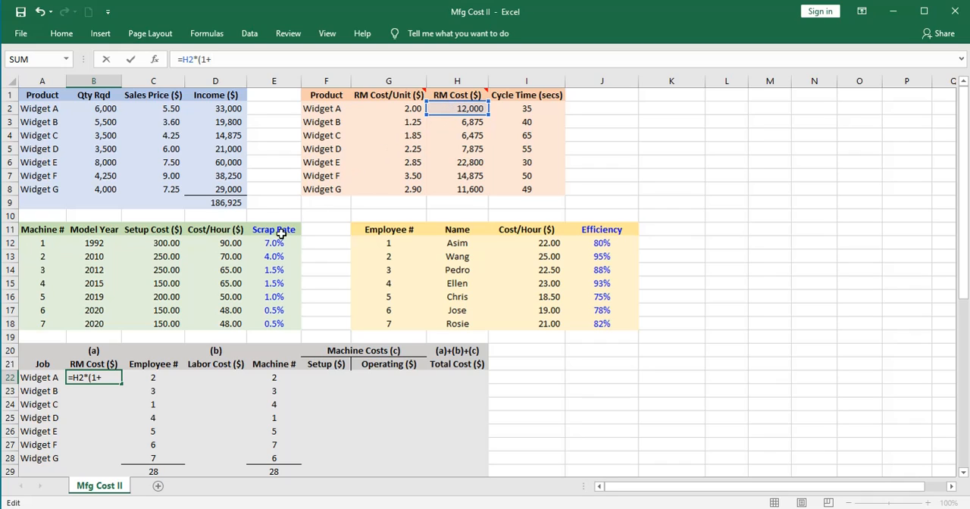
mouse_move(264, 256)
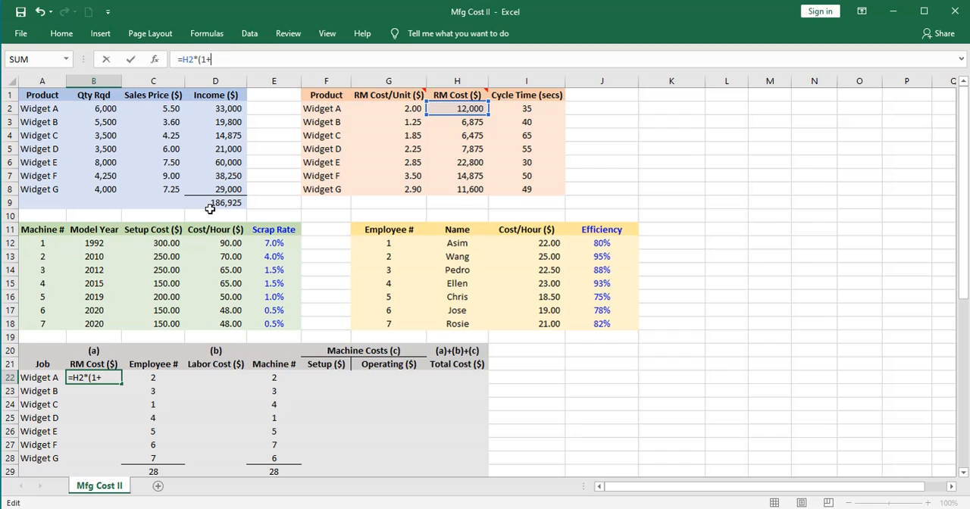
- Finish the formula with vlookup(E22, machine table, 5) for scrap rate, giving 12,480
text(vlookup()
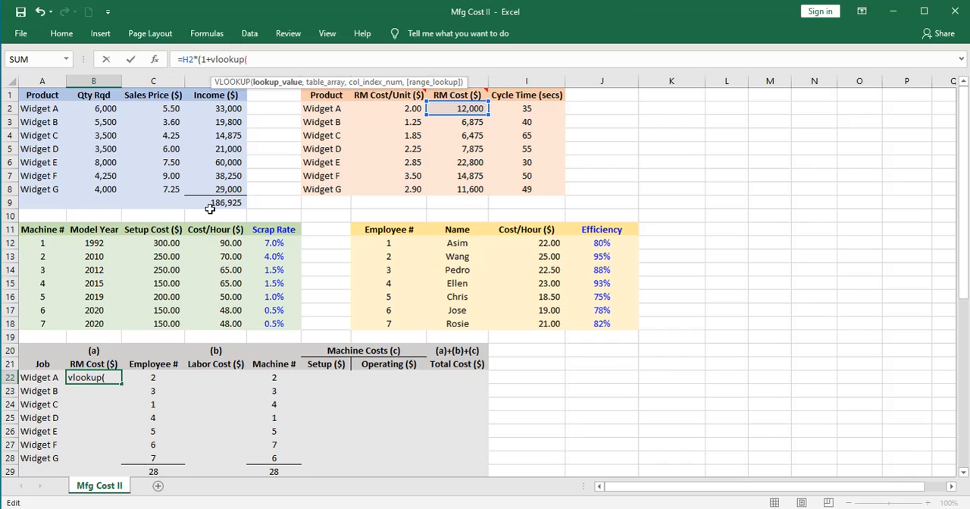
click(274, 377)
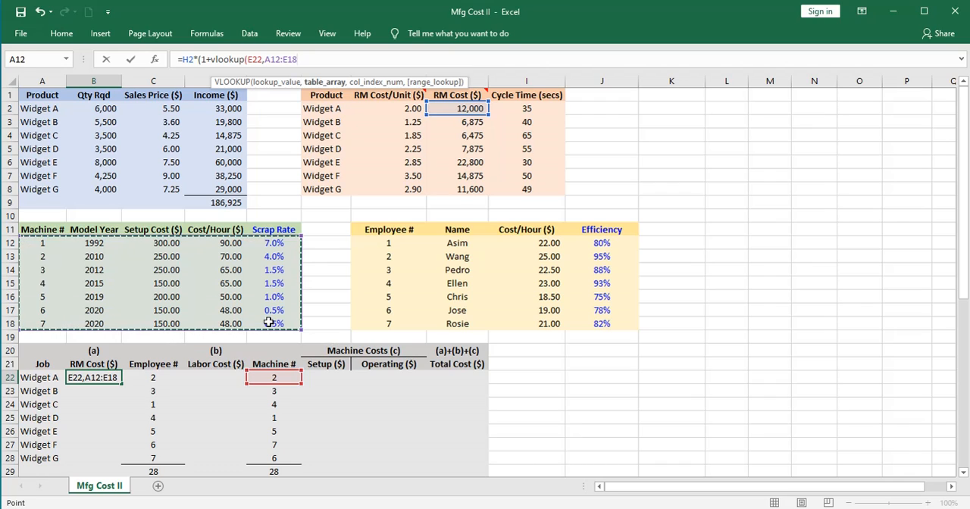
text(,5))
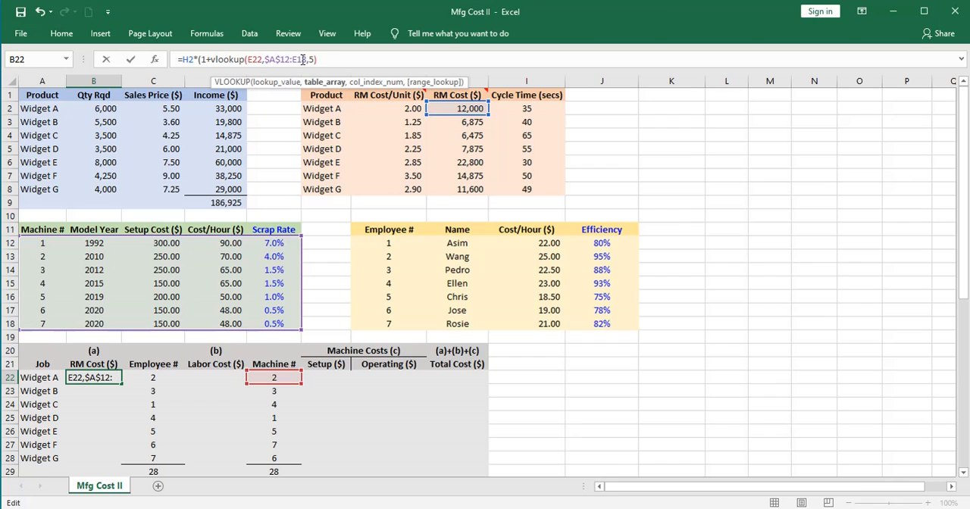
key(Enter)
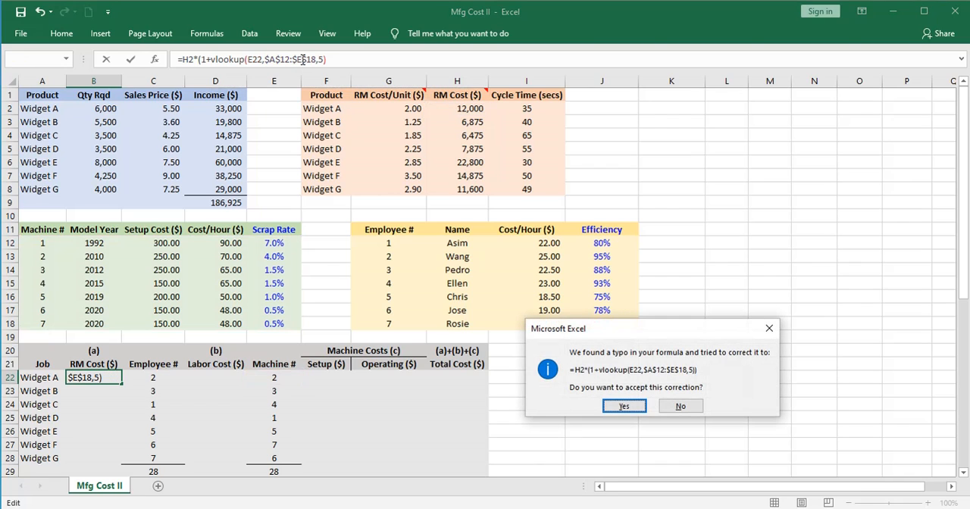
mouse_move(519, 282)
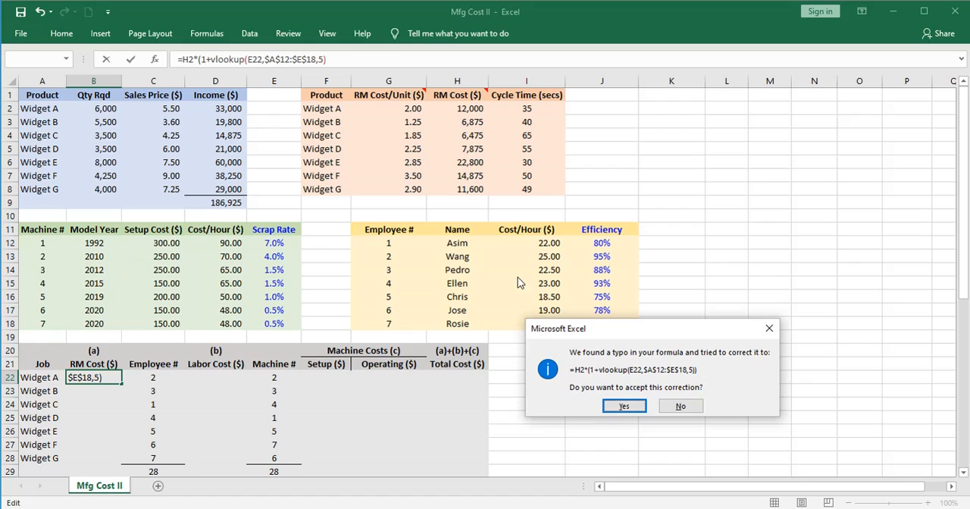
click(624, 406)
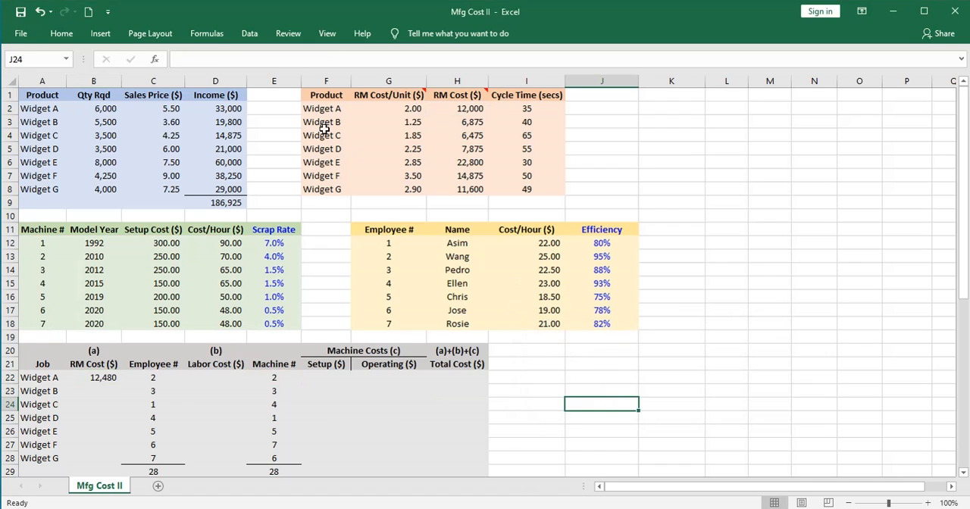
click(94, 376)
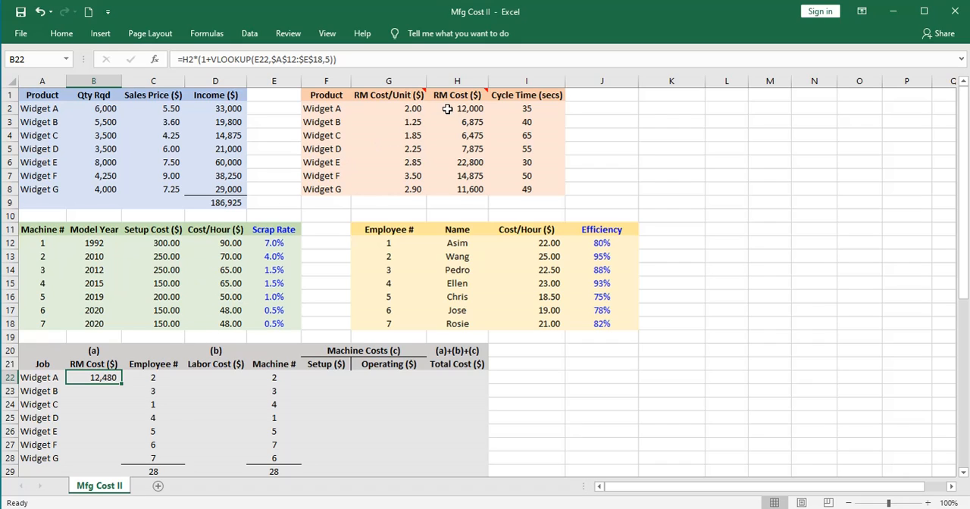
mouse_move(255, 260)
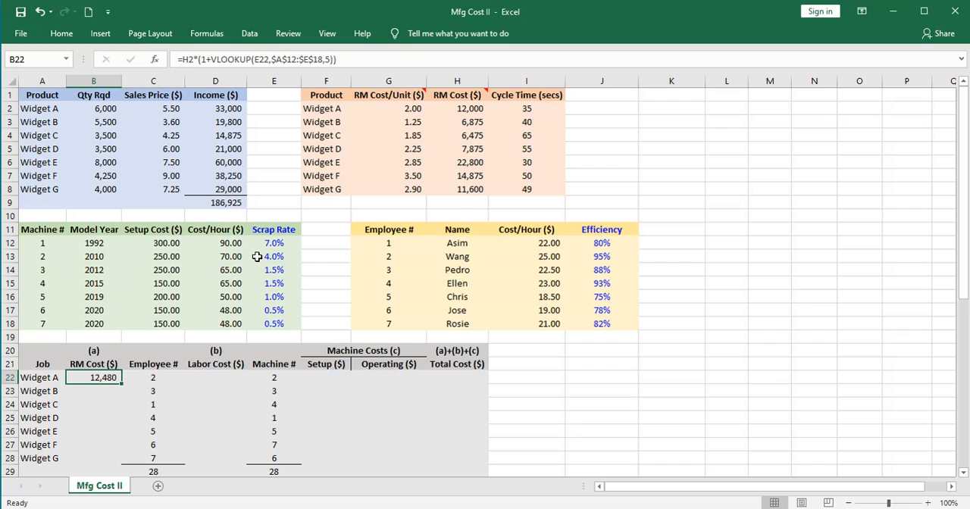
mouse_move(452, 108)
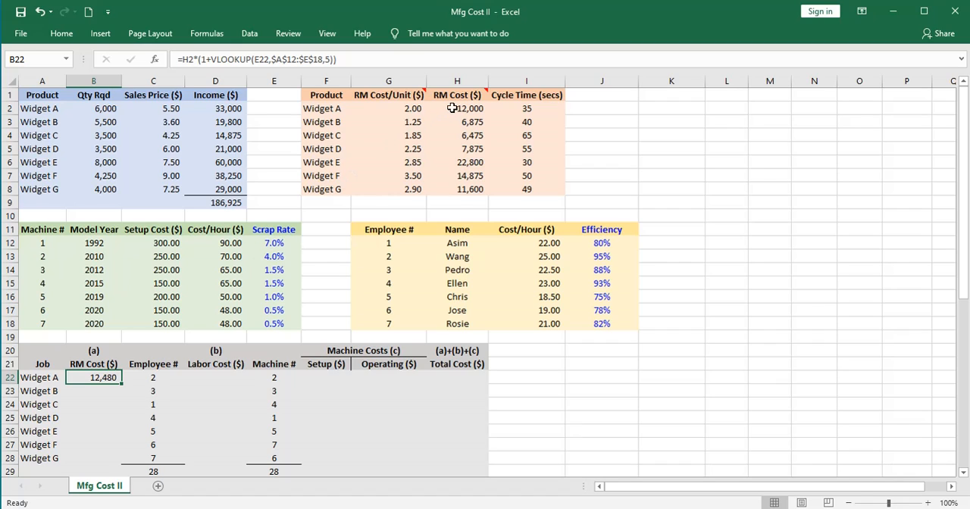
mouse_move(443, 109)
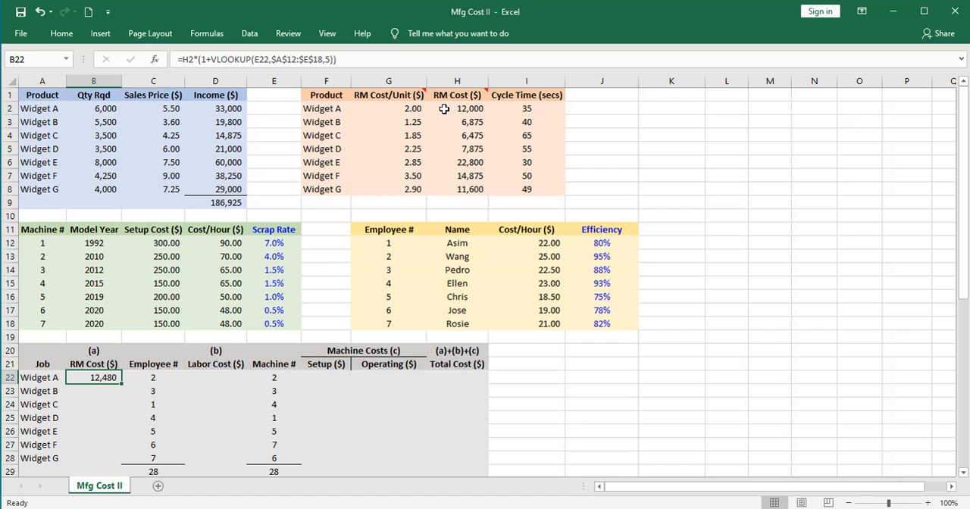
mouse_move(239, 336)
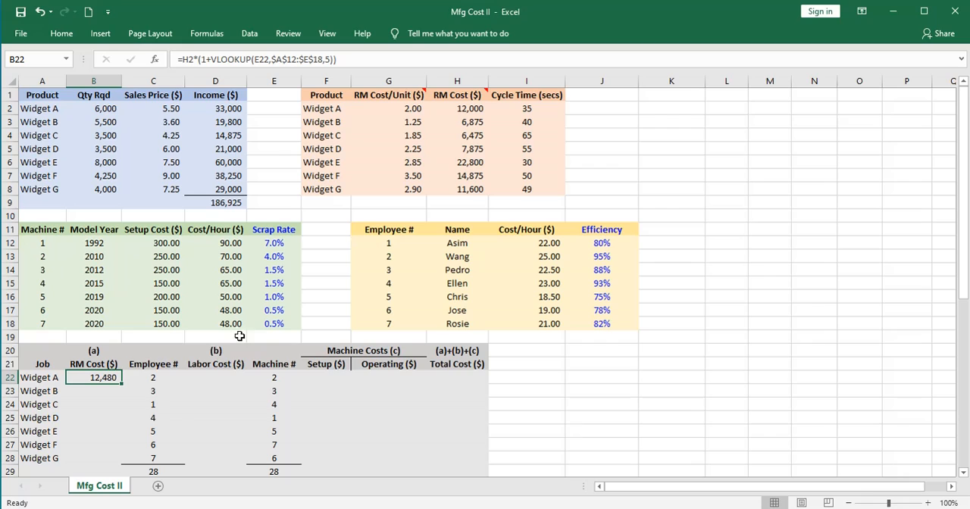
mouse_move(121, 382)
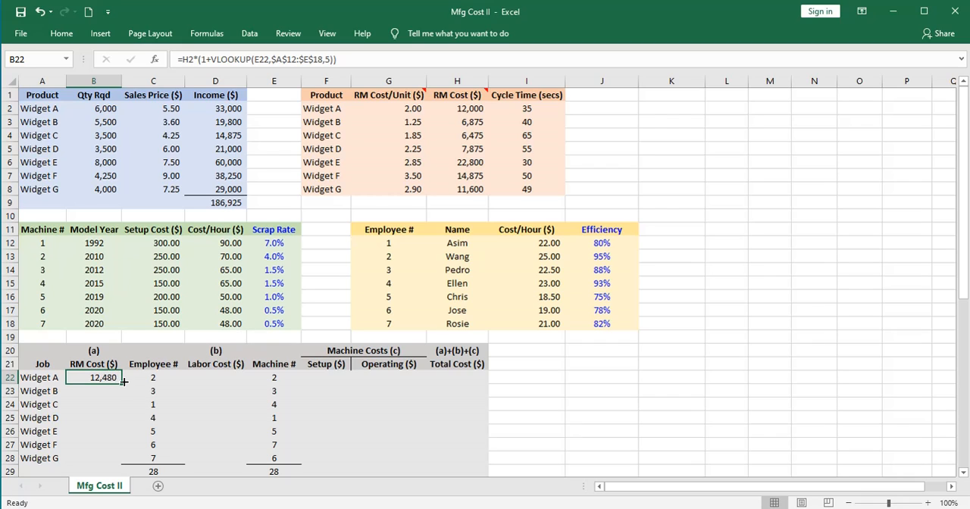
drag(94, 378, 94, 458)
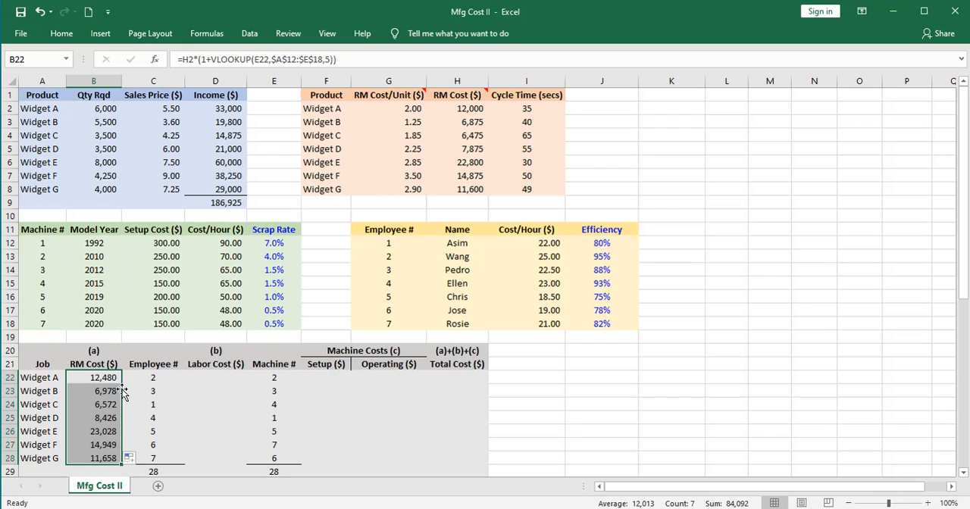
mouse_move(130, 391)
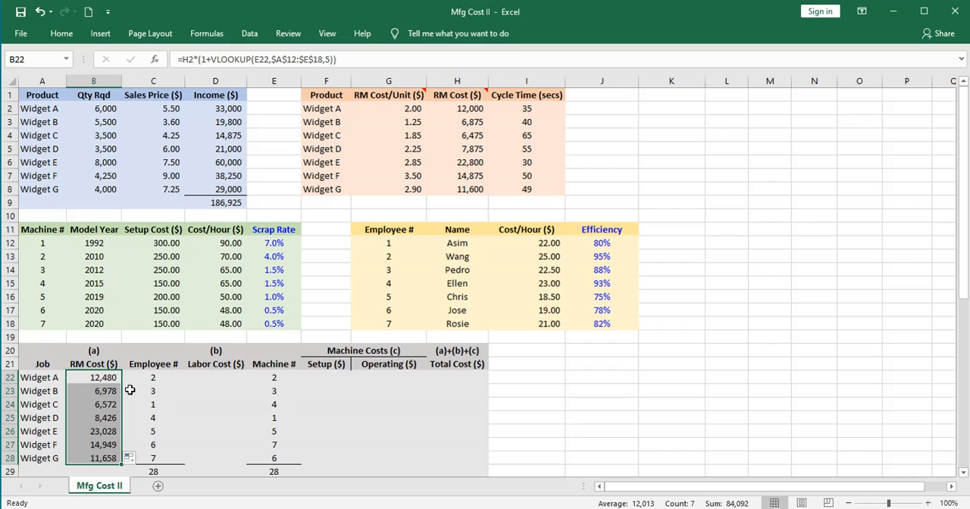
click(215, 376)
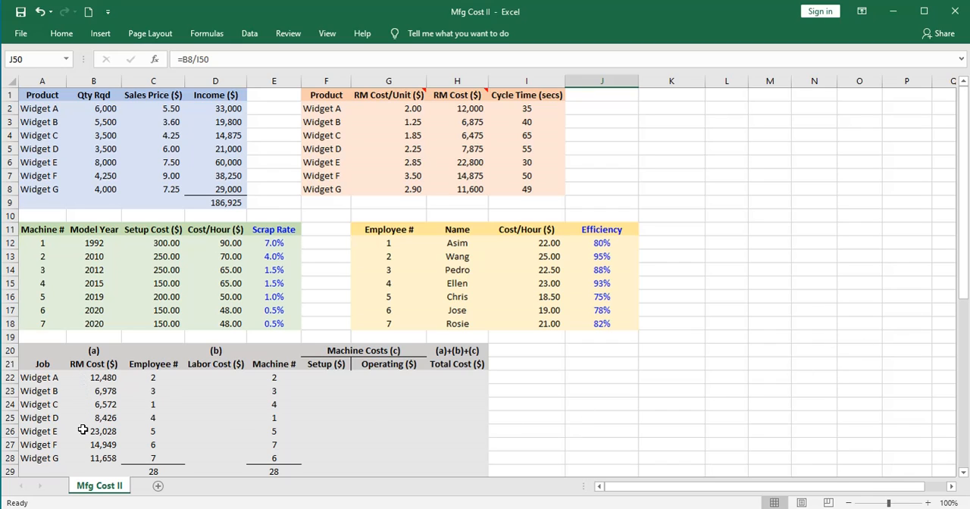
mouse_move(74, 454)
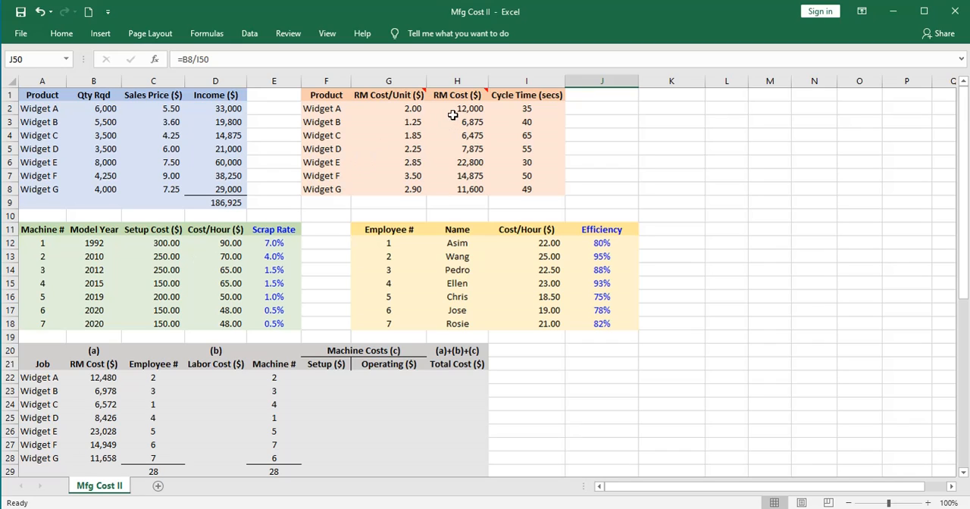
mouse_move(449, 118)
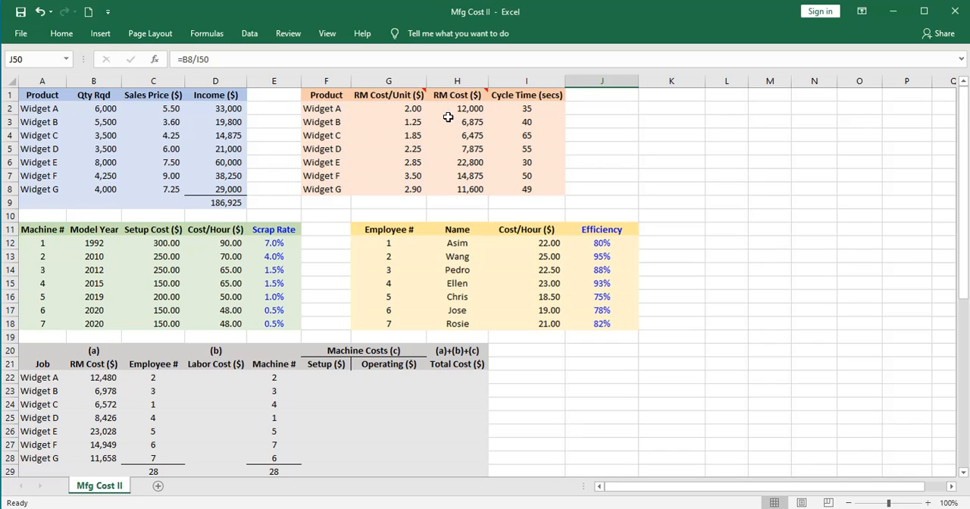
mouse_move(449, 191)
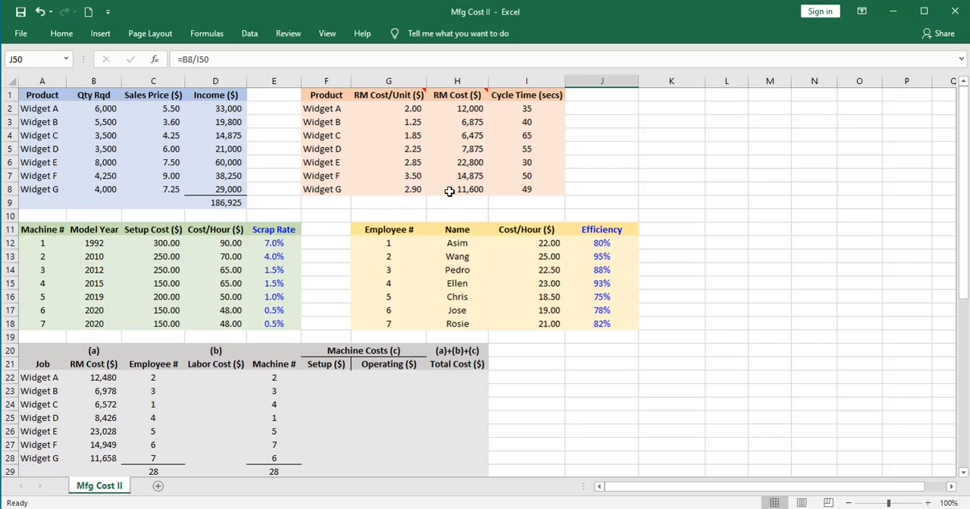
mouse_move(295, 249)
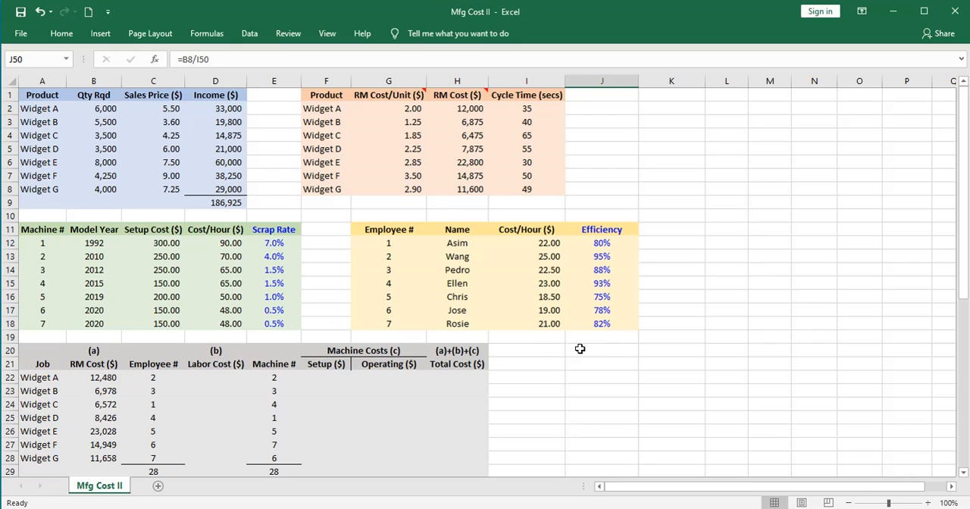
- Place the red Labor Cost note: Cycle Time * 1 hr/3600 * Employee Rate * Units Required
click(600, 350)
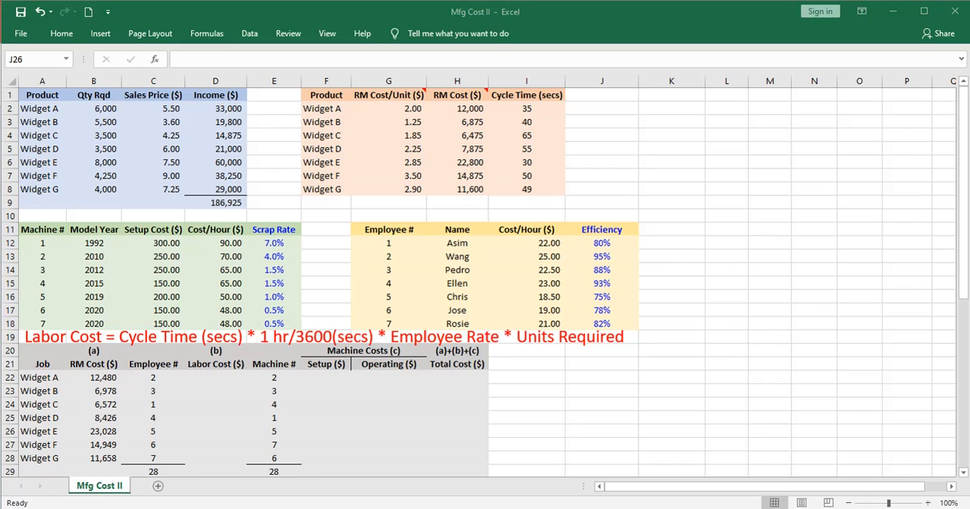
mouse_move(341, 380)
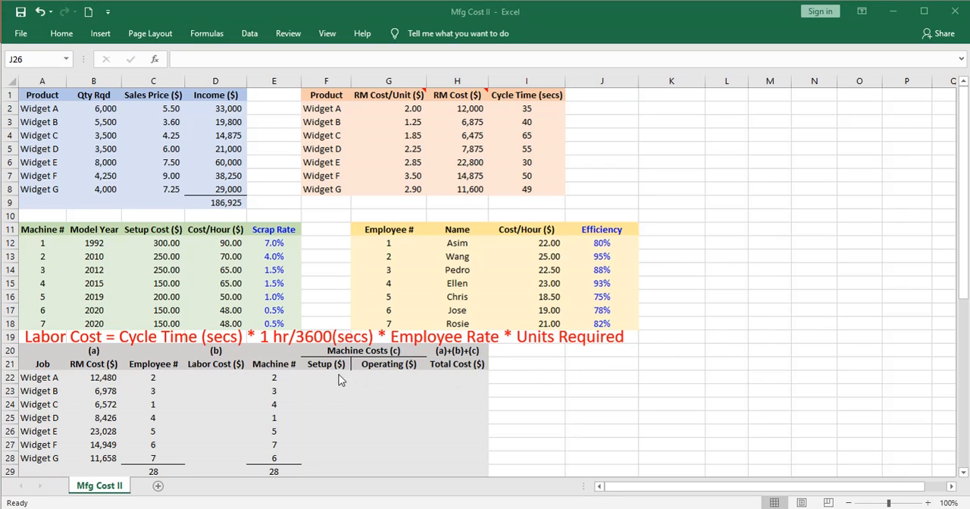
mouse_move(221, 381)
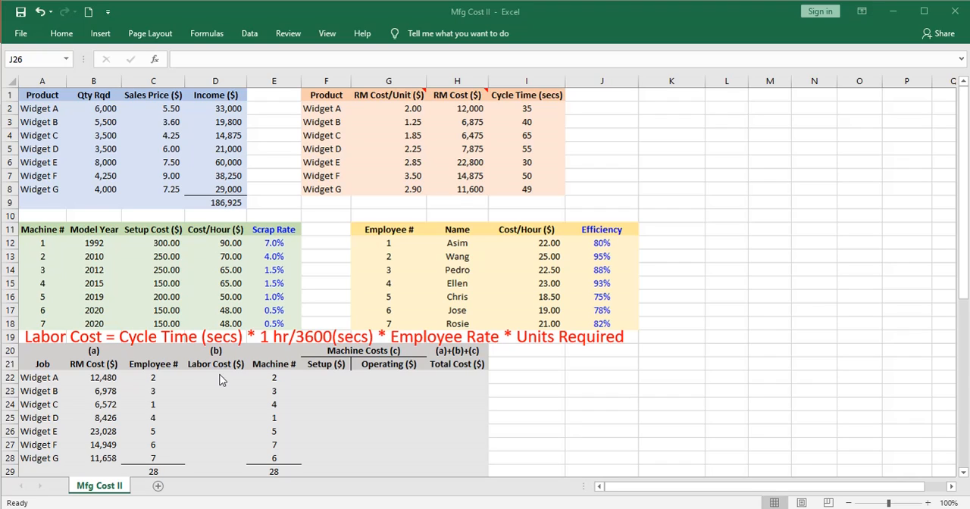
mouse_move(83, 361)
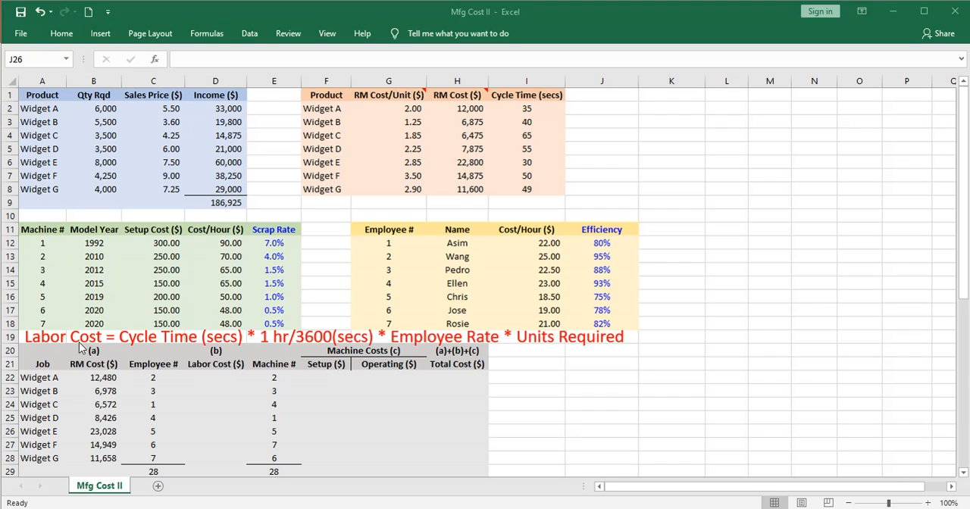
mouse_move(573, 344)
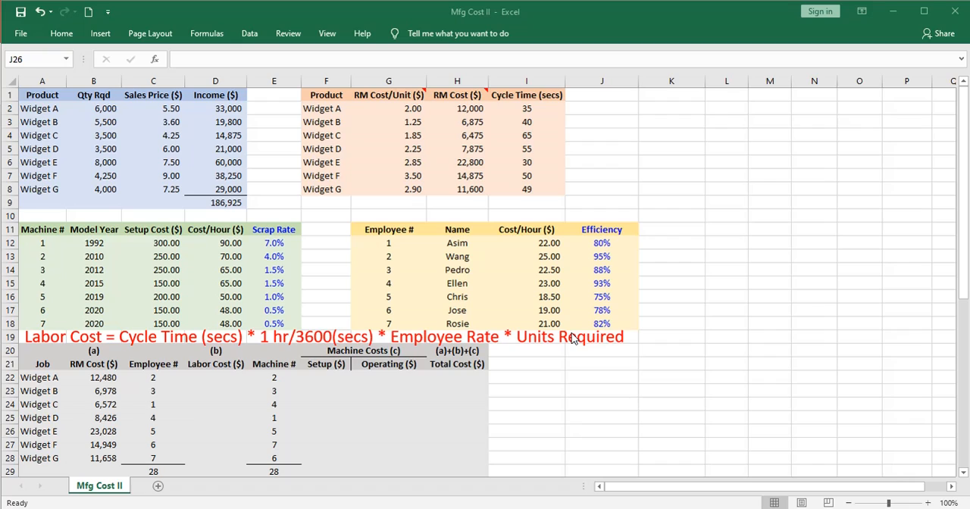
mouse_move(582, 341)
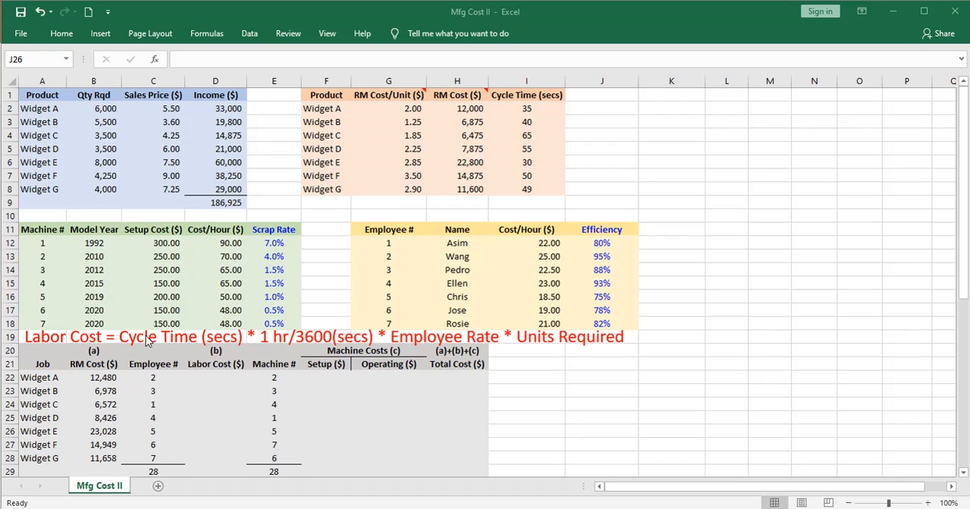
mouse_move(148, 356)
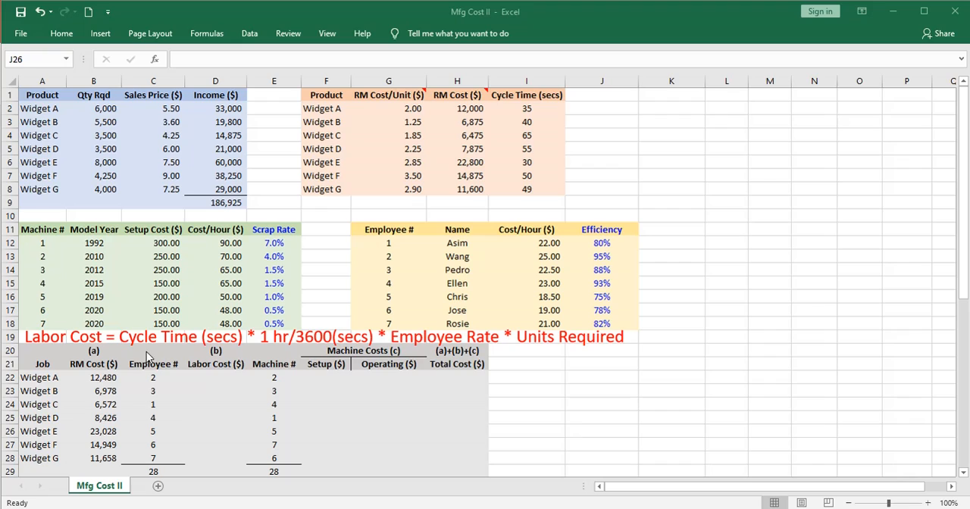
mouse_move(180, 349)
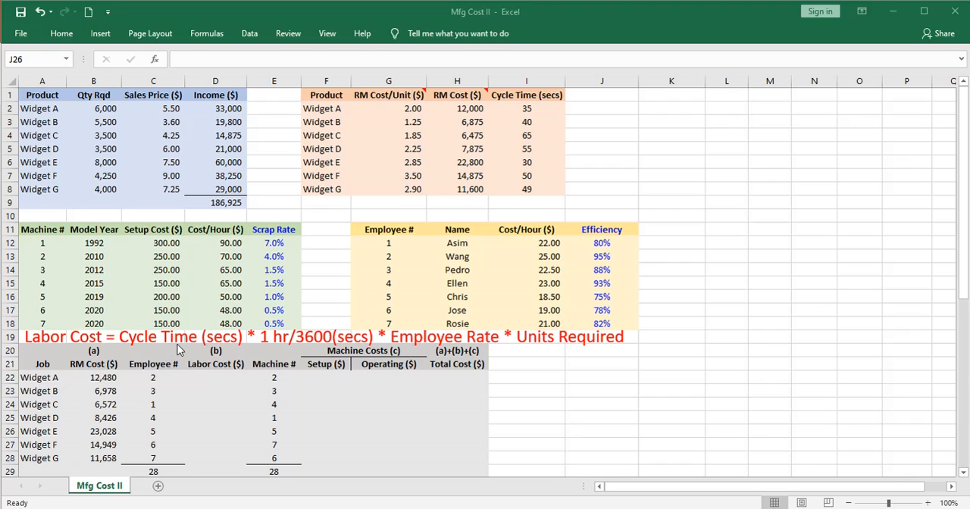
mouse_move(257, 344)
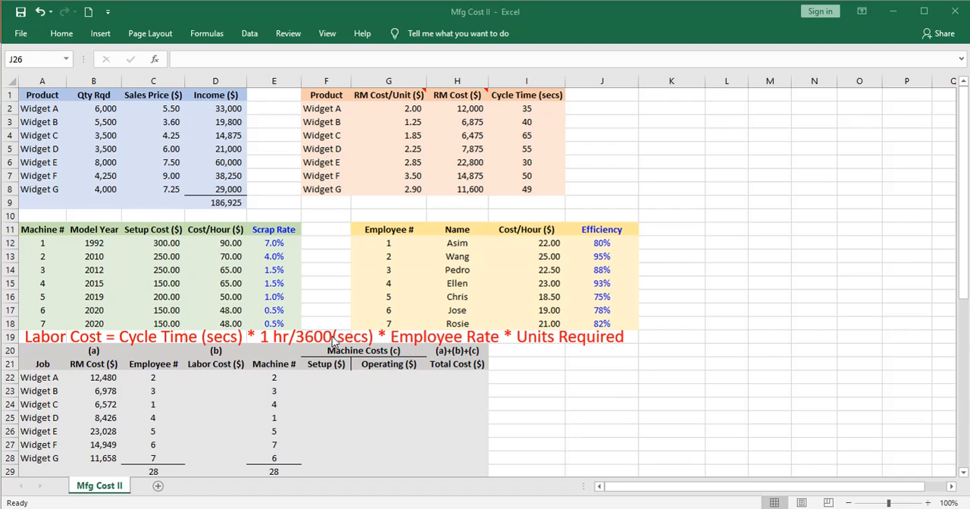
mouse_move(255, 339)
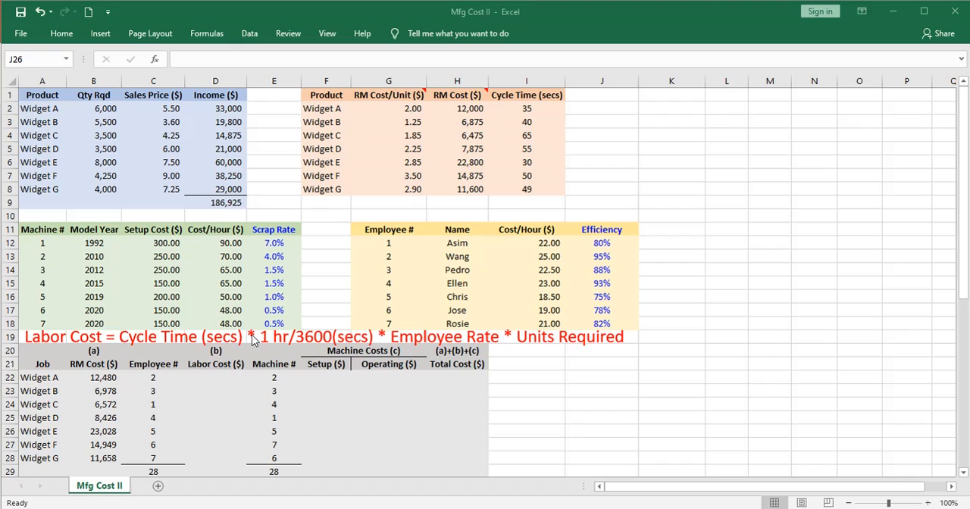
mouse_move(285, 339)
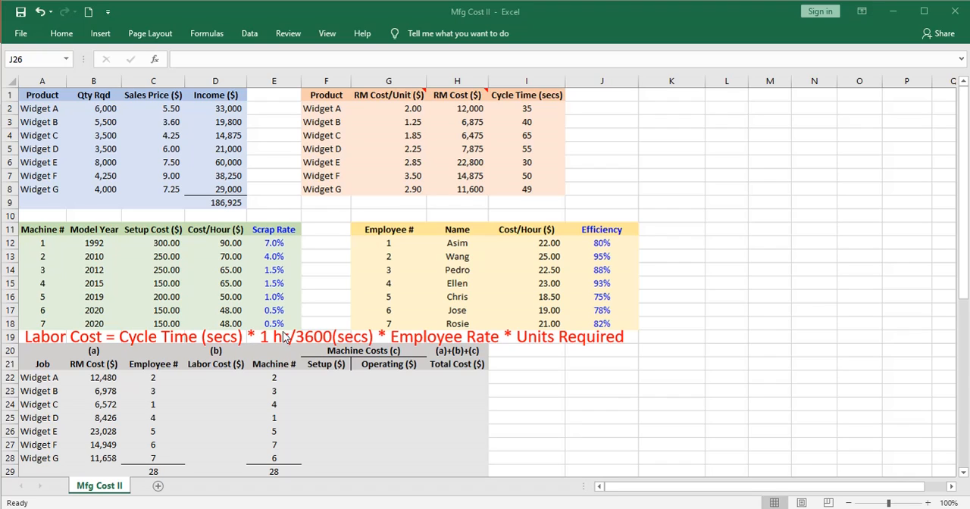
mouse_move(336, 336)
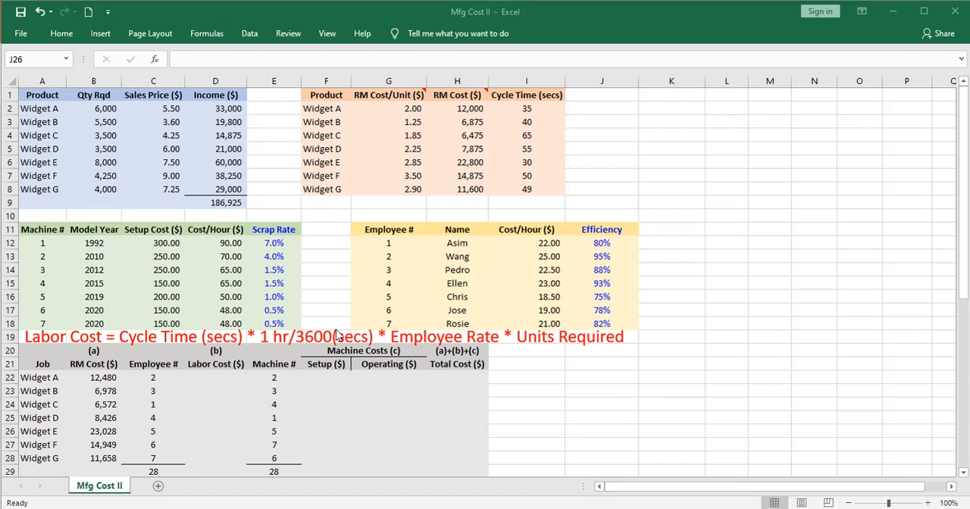
mouse_move(362, 347)
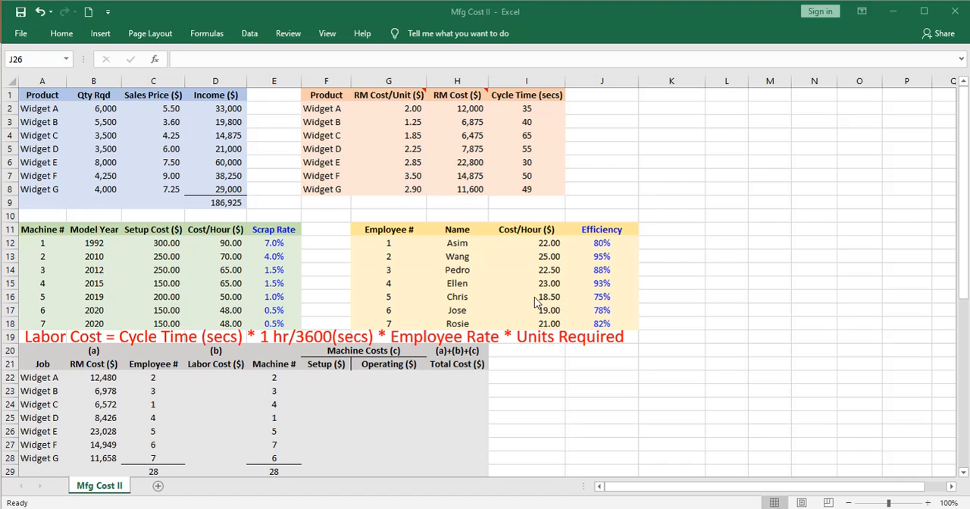
mouse_move(74, 125)
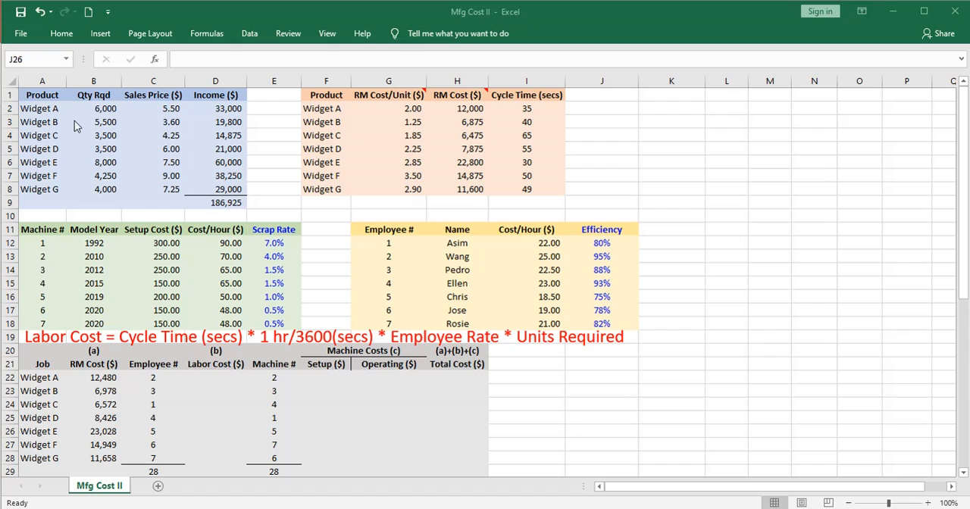
mouse_move(106, 189)
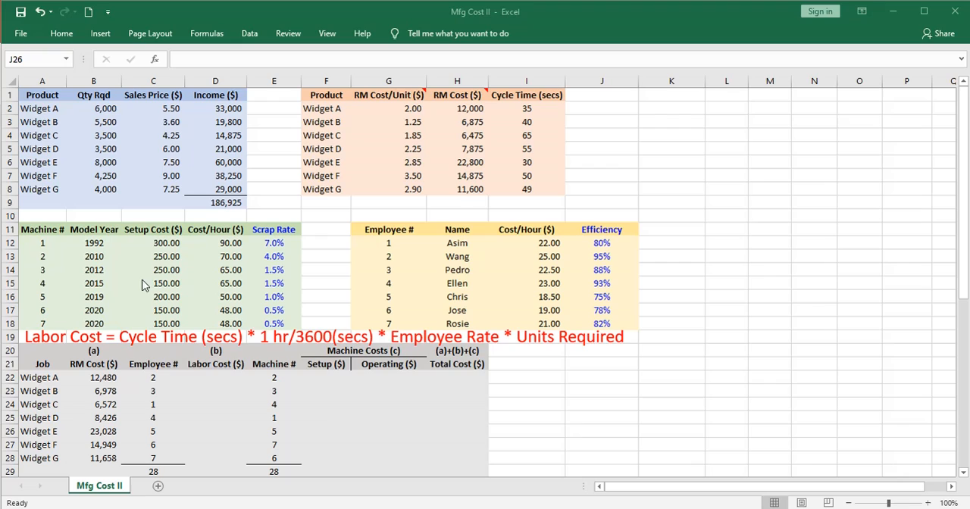
- Start D22 as =I2/3600*VLOOKUP(C22, employee table, 3) for Widget A's employee rate
click(602, 430)
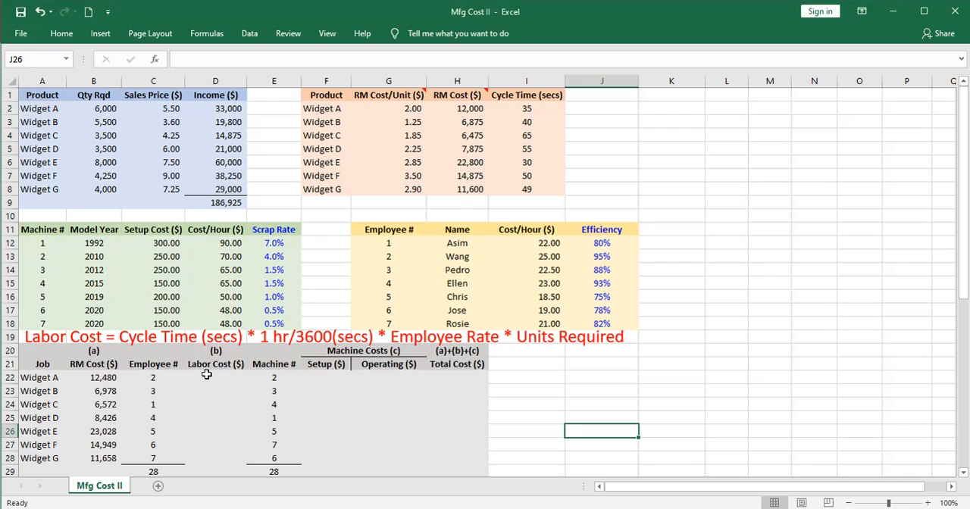
click(215, 377)
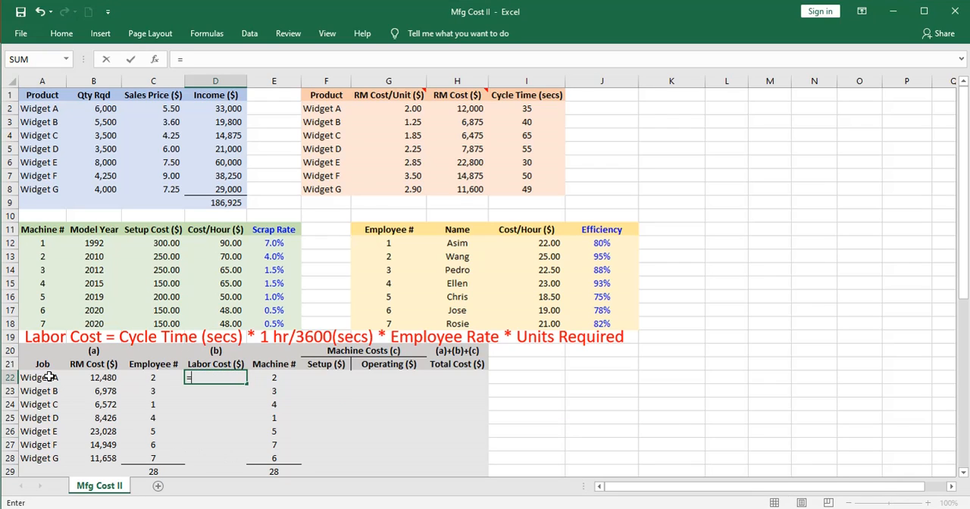
mouse_move(515, 106)
text(I2/3)
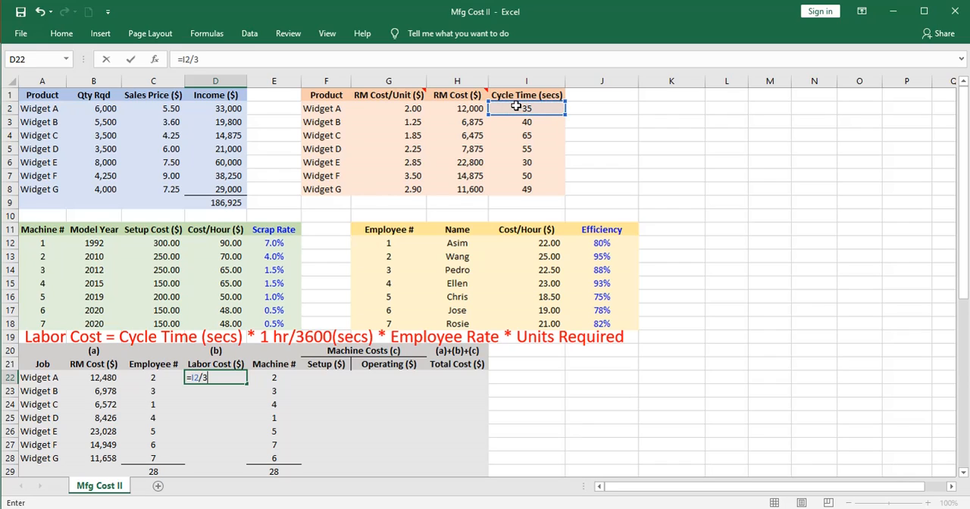
text(600)
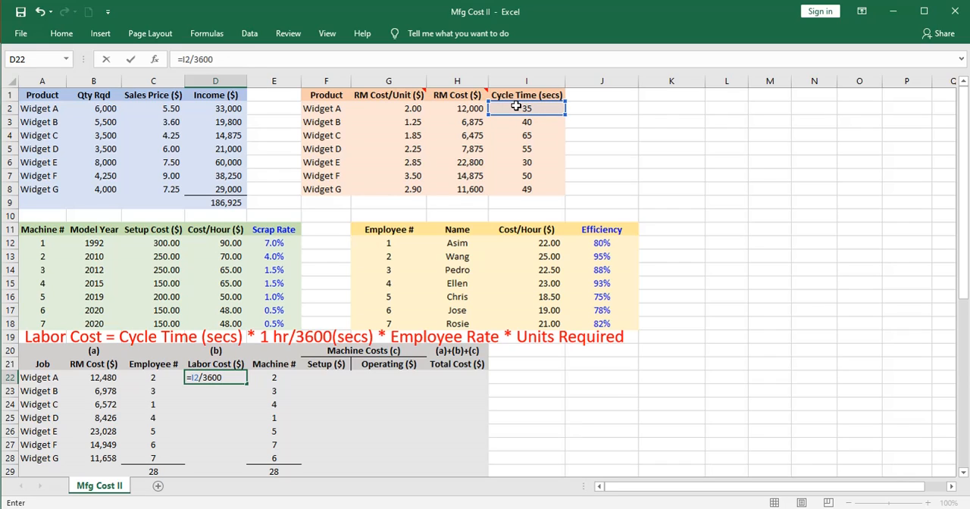
text(*)
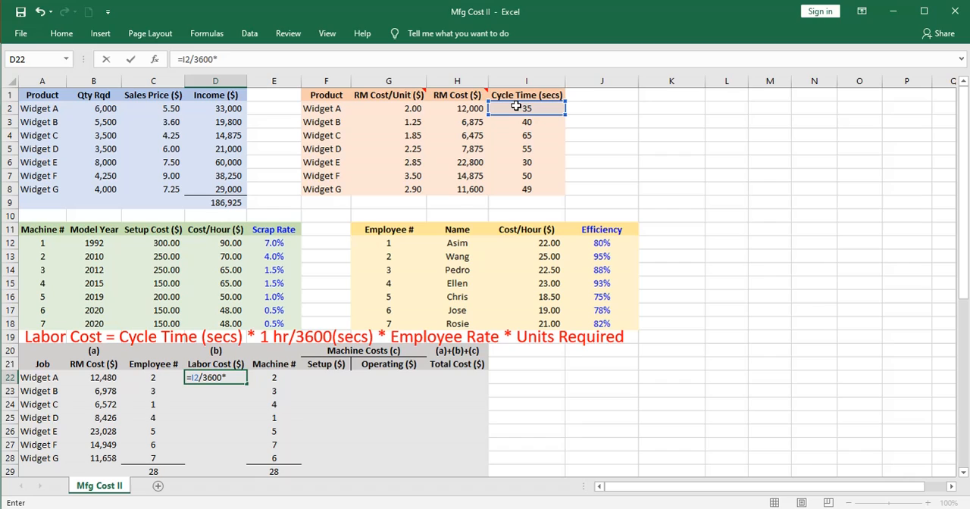
text(vlookup()
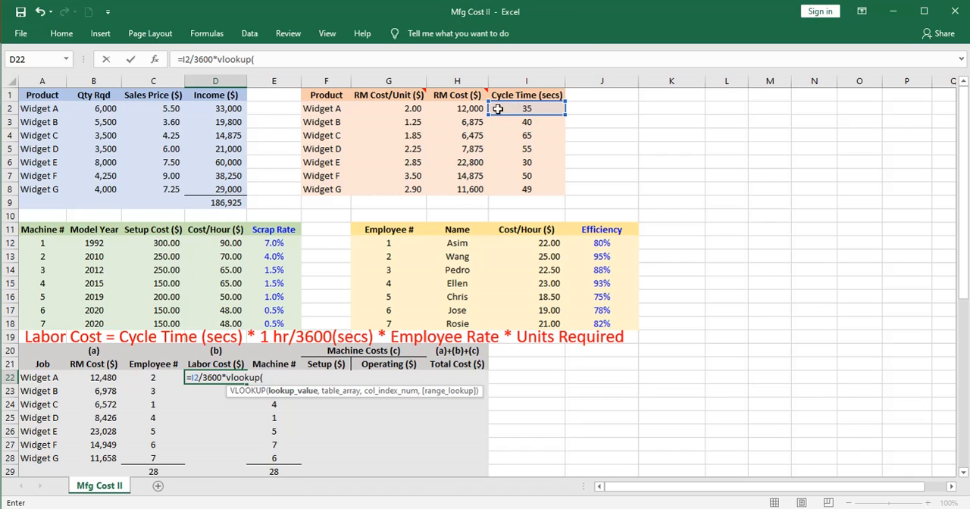
click(154, 379)
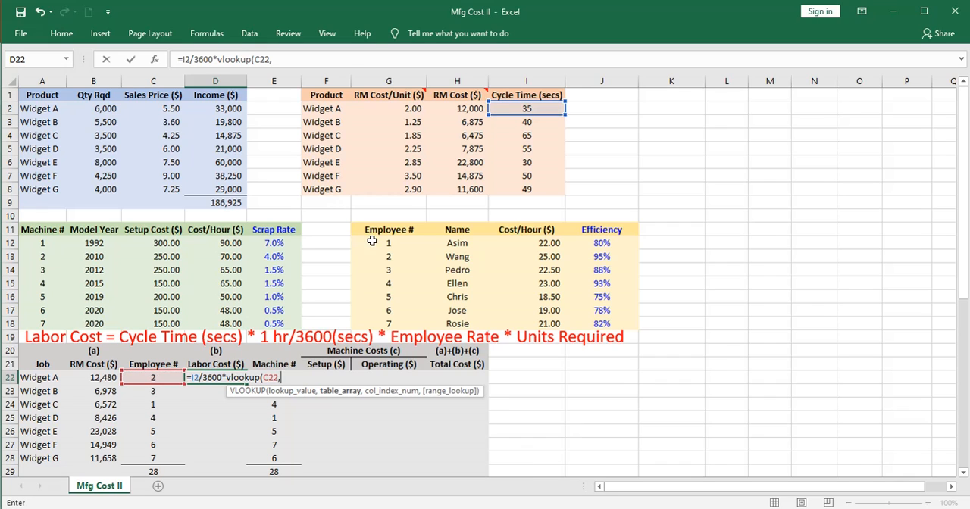
drag(388, 243, 601, 309)
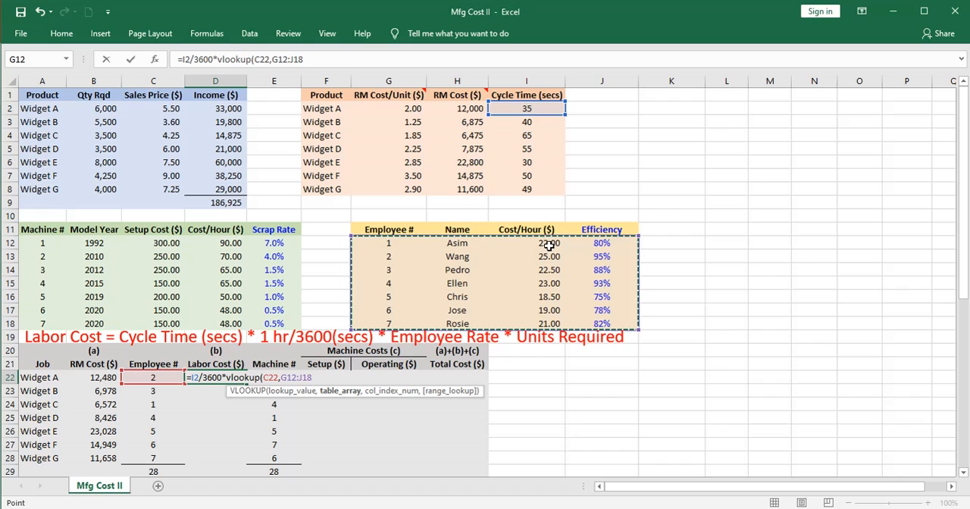
mouse_move(546, 256)
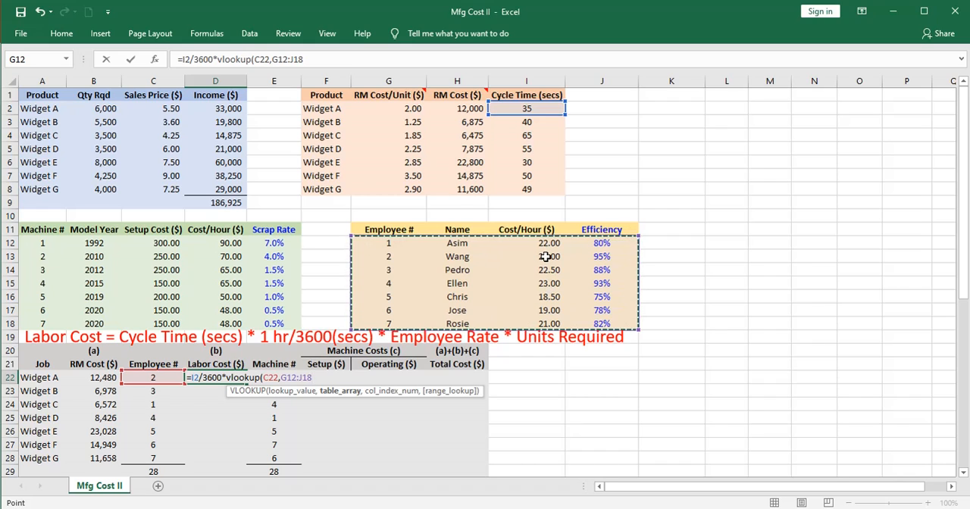
text(,3))
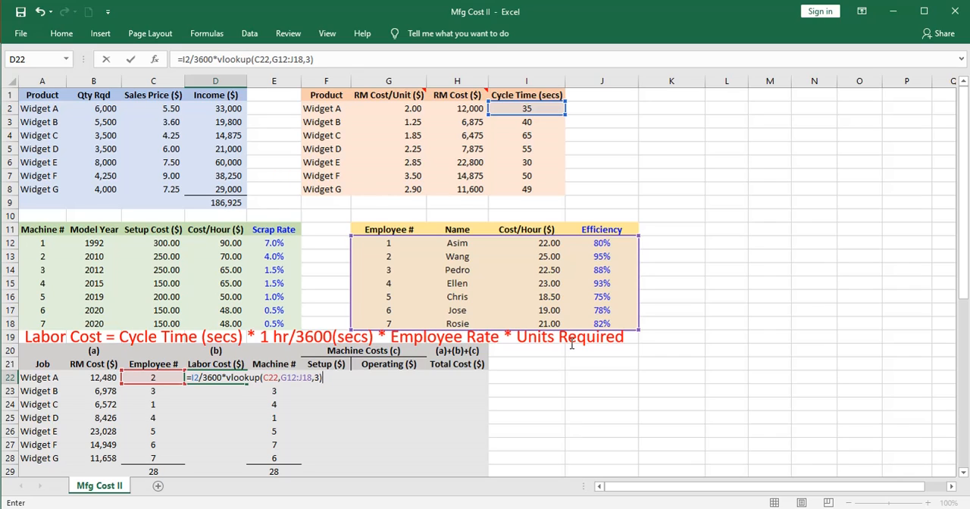
- Multiply by VLOOKUP(A22,$A$2:$D$8,2) for units required, giving labor cost 1458.33
text(*vlook)
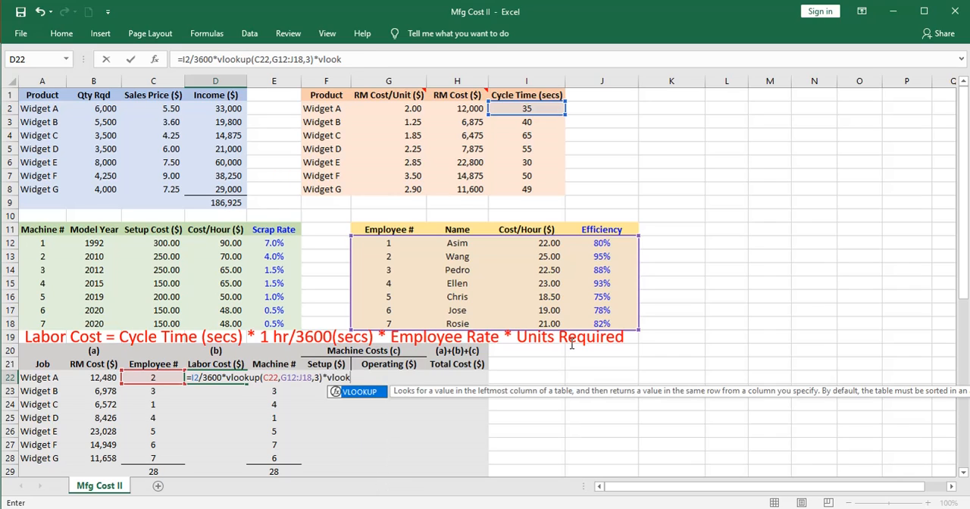
text(vlookup(A22,)
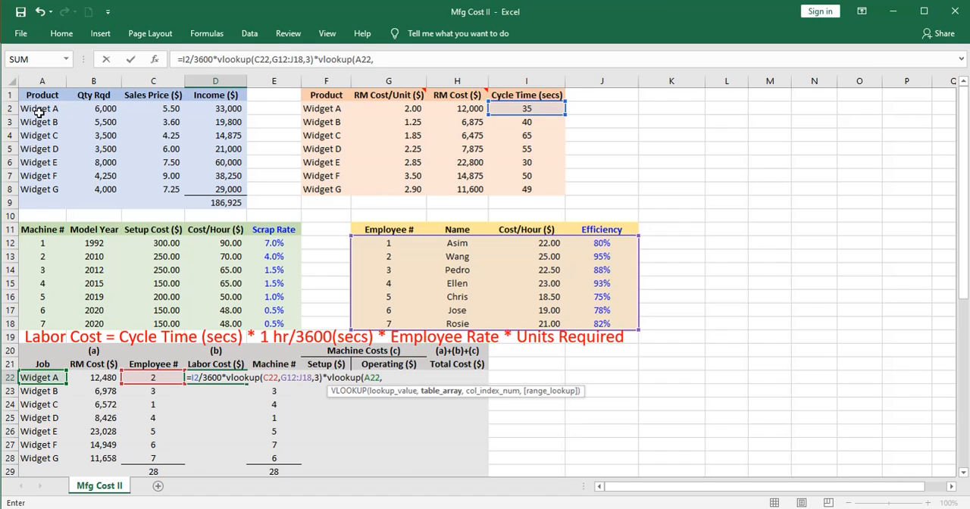
drag(42, 109, 216, 149)
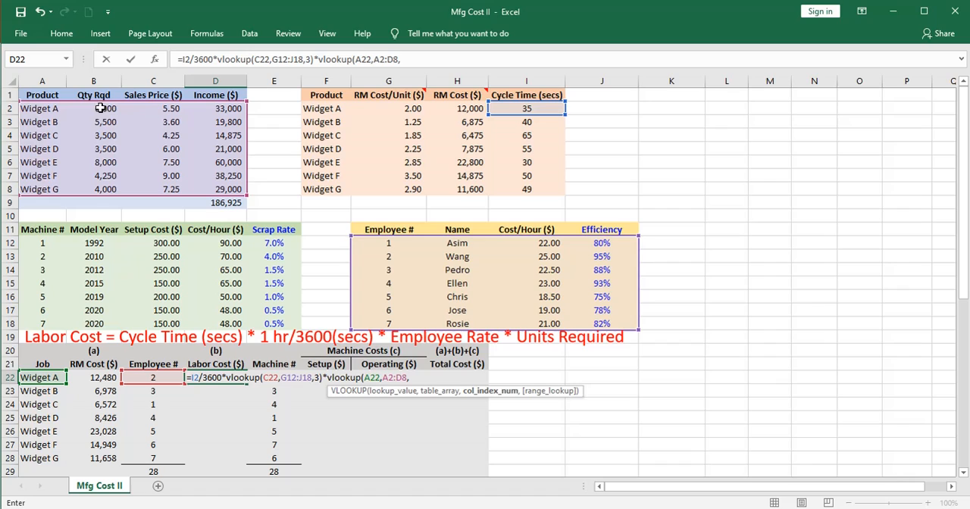
text(2))
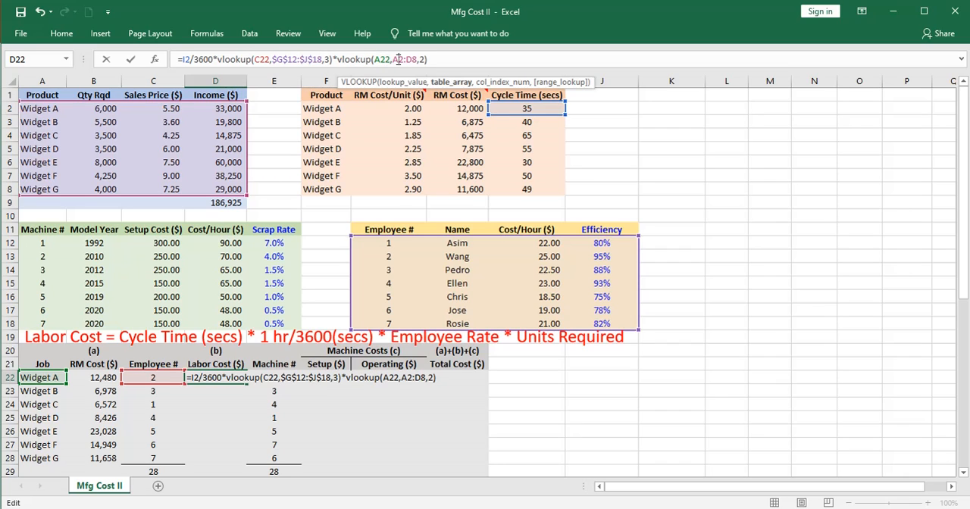
key(F4)
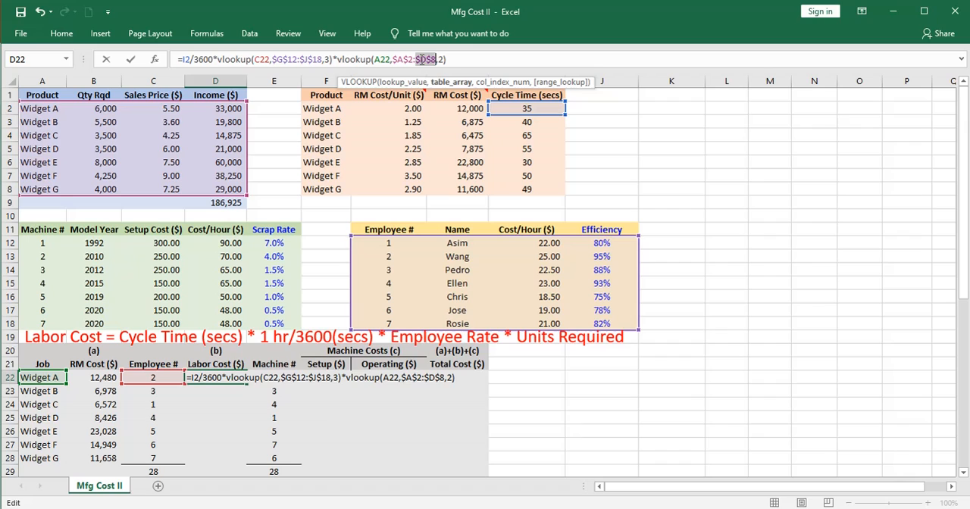
key(Enter)
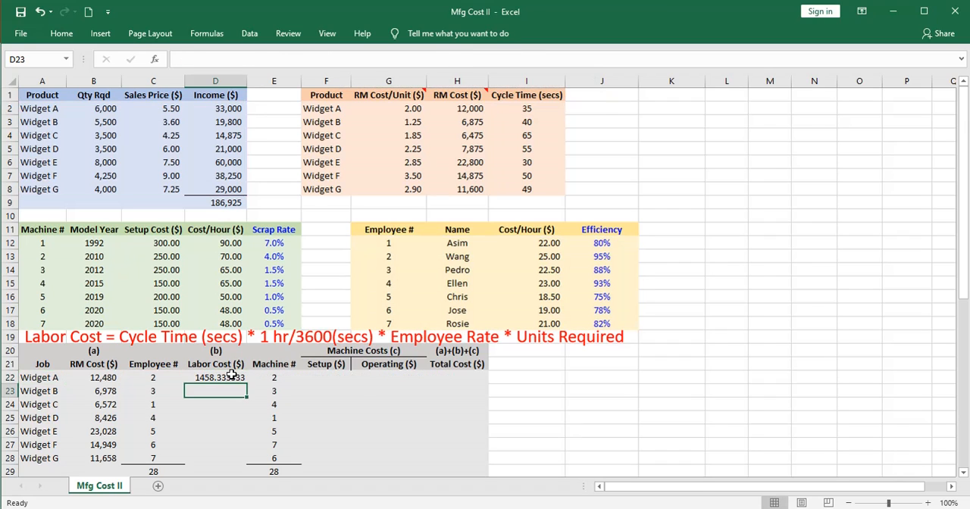
- Format D22 as whole-number Comma Style and fill labor costs down to Widget G
click(215, 378)
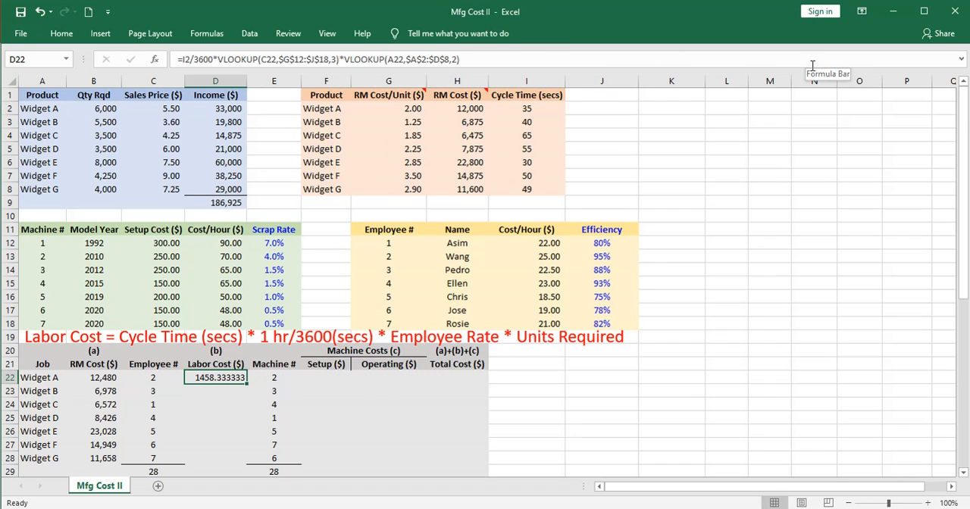
click(861, 11)
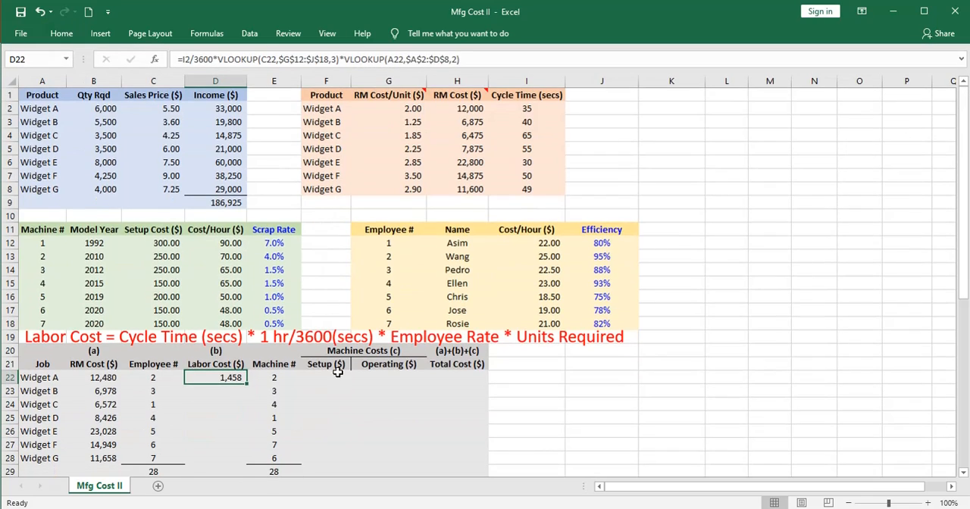
drag(244, 382, 244, 458)
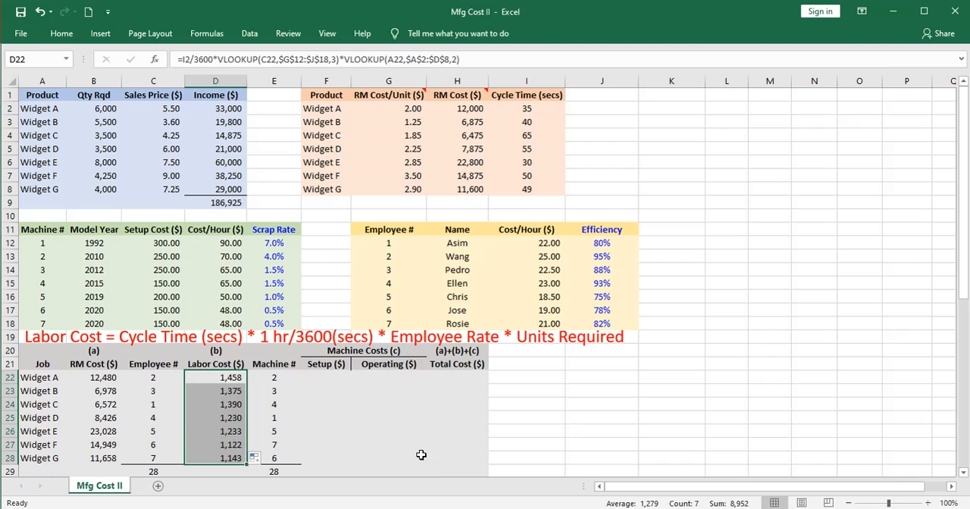
click(438, 457)
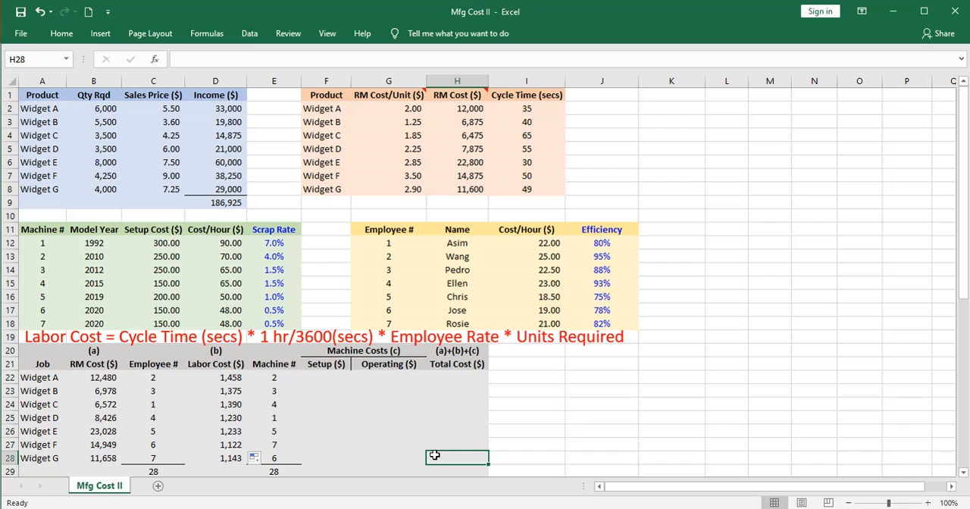
mouse_move(437, 454)
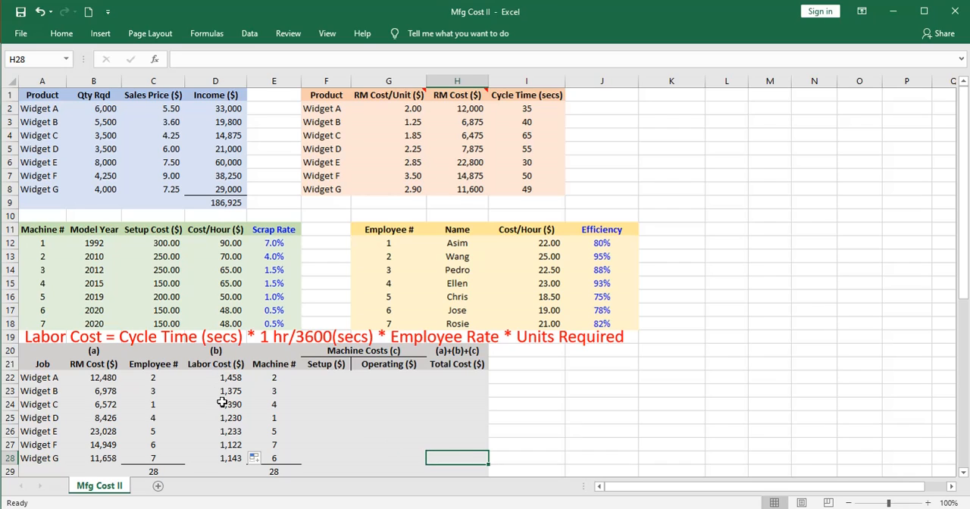
mouse_move(534, 297)
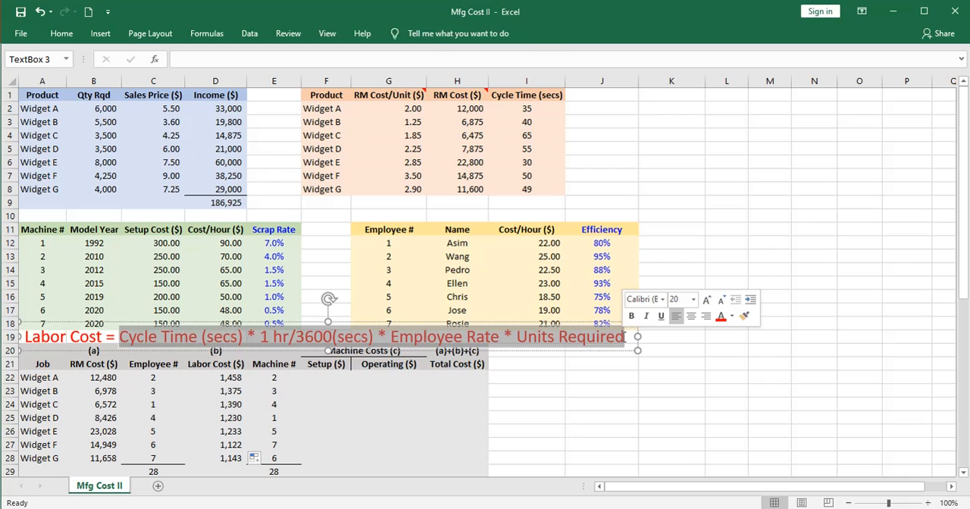
- Select the Labor Cost note to append / (Efficiency * (1-Scrap Rate))
click(629, 337)
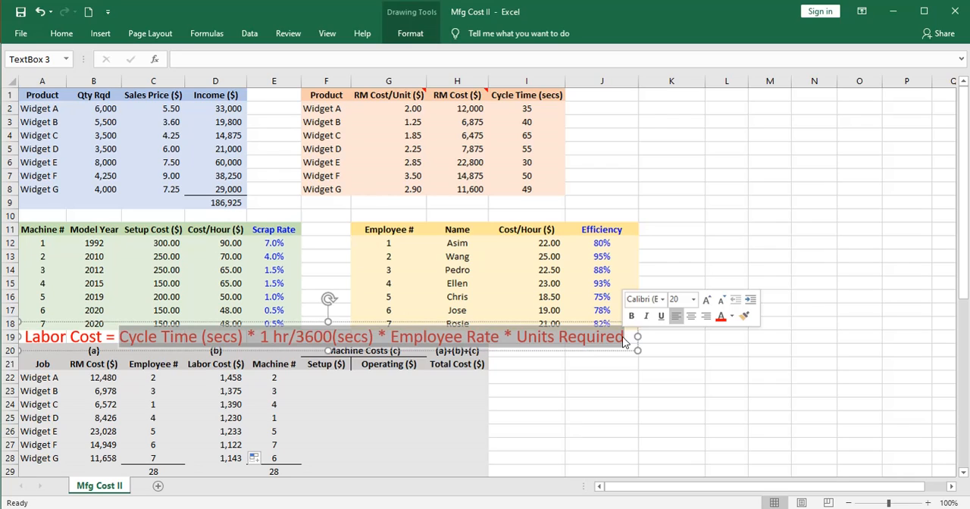
click(601, 364)
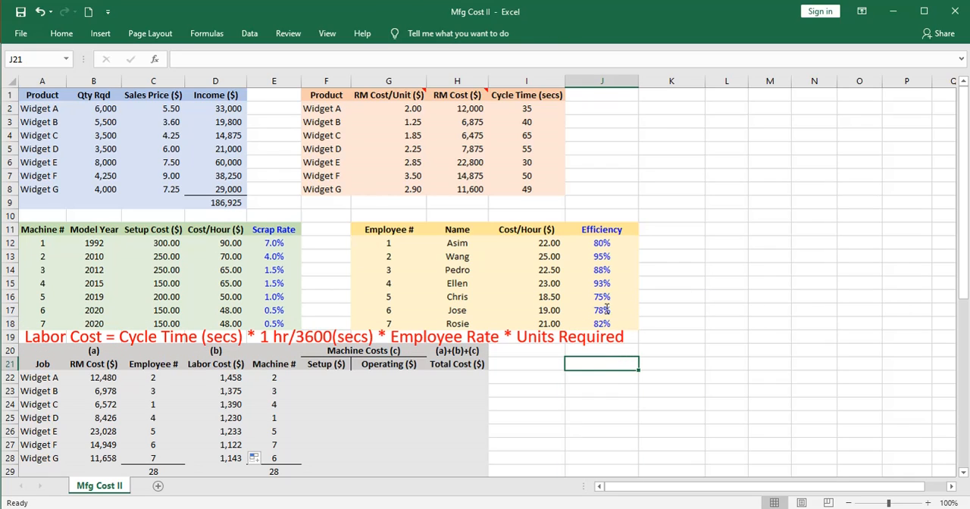
mouse_move(464, 242)
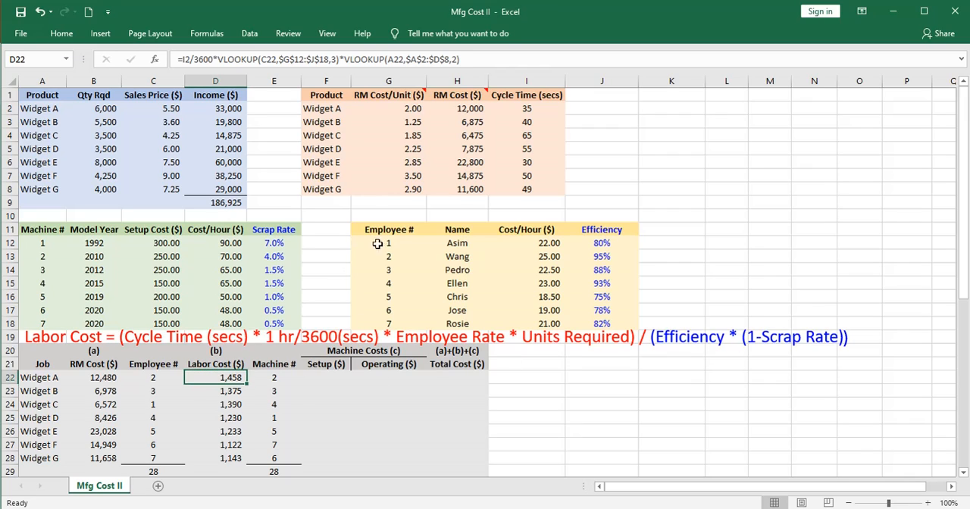
mouse_move(251, 59)
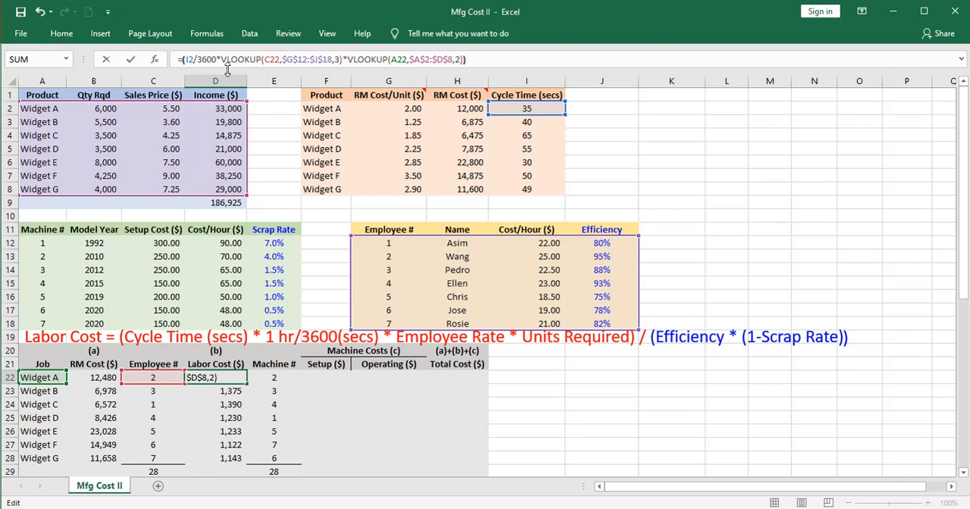
- Divide D22 by VLOOKUP(C22, employee table, 4) for Widget A's efficiency
text(/(()
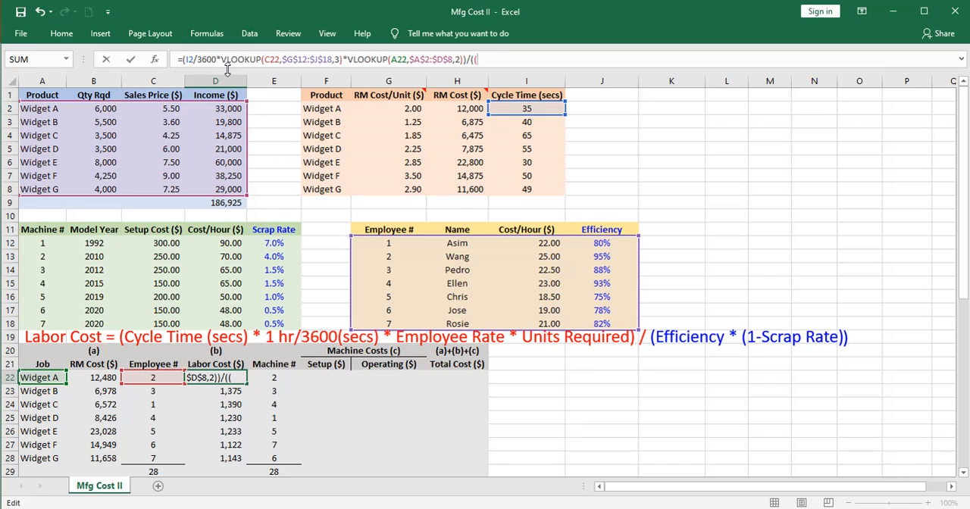
text(vlookup()
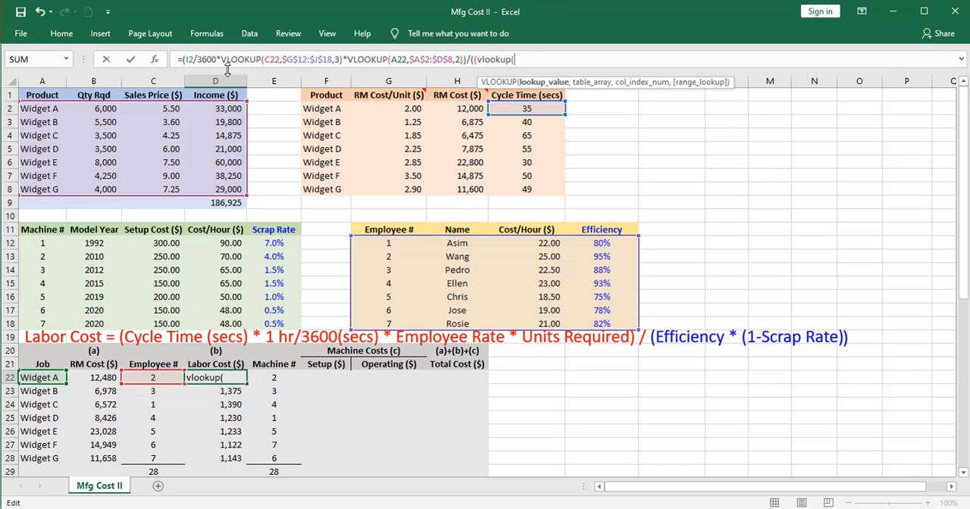
click(153, 376)
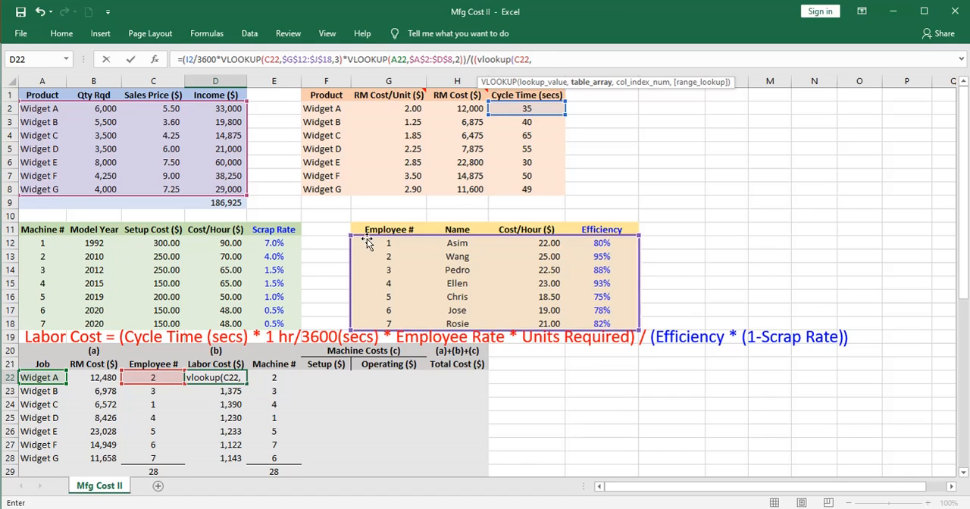
drag(364, 242, 596, 324)
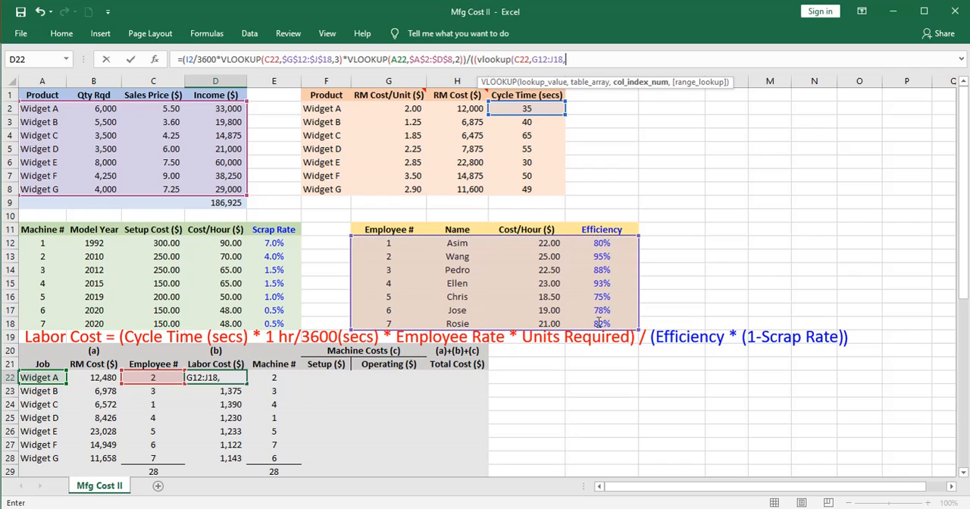
text(,4))
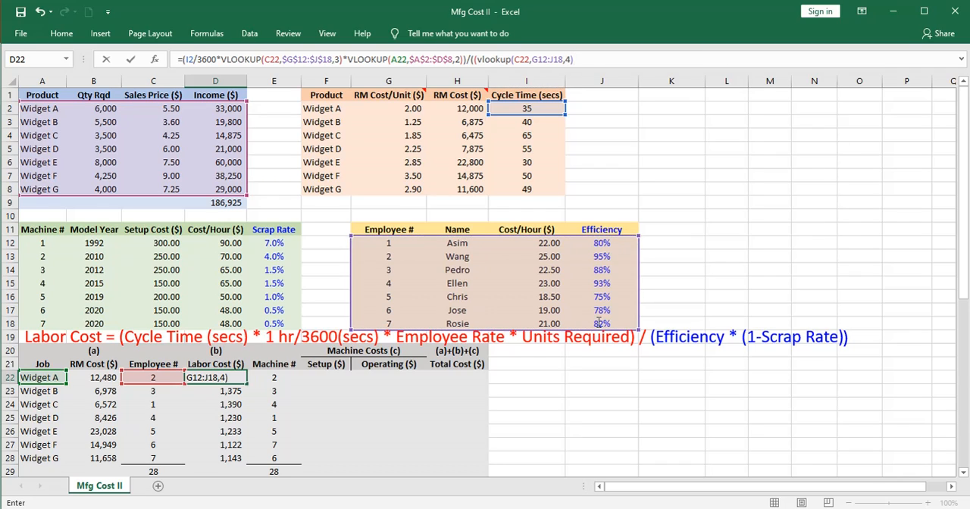
- Multiply the divisor by (1-VLOOKUP(E22, machine table, 5)) scrap rate, raising labor cost to 1,599
text(*)
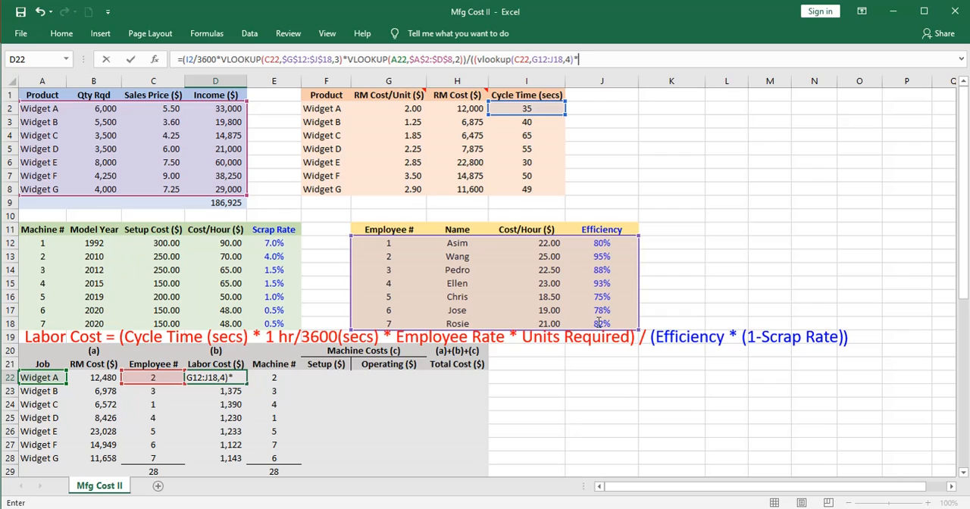
text((1)
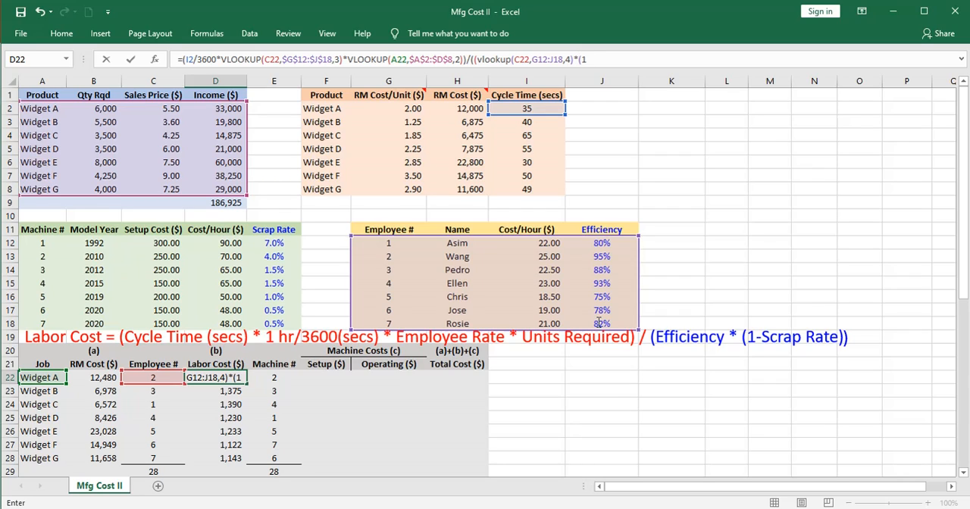
text(1-vlookup()
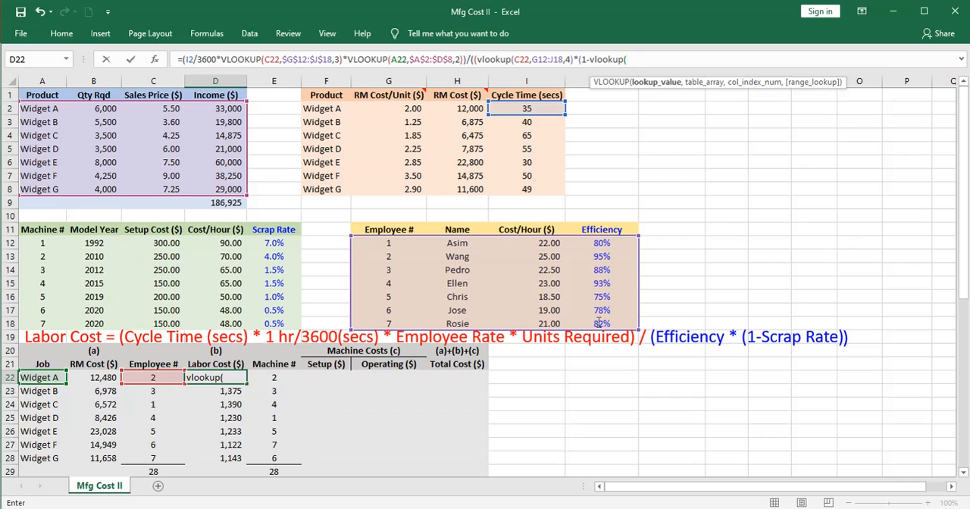
click(273, 377)
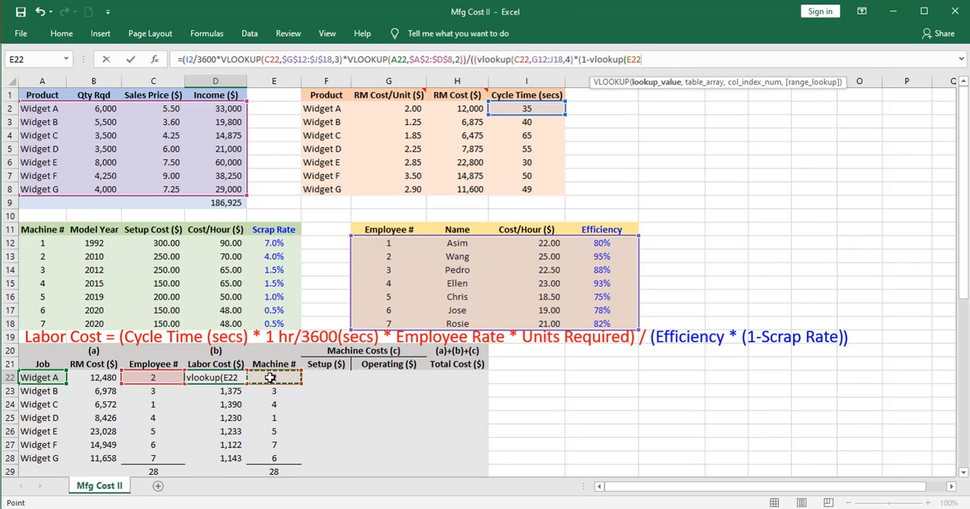
click(43, 242)
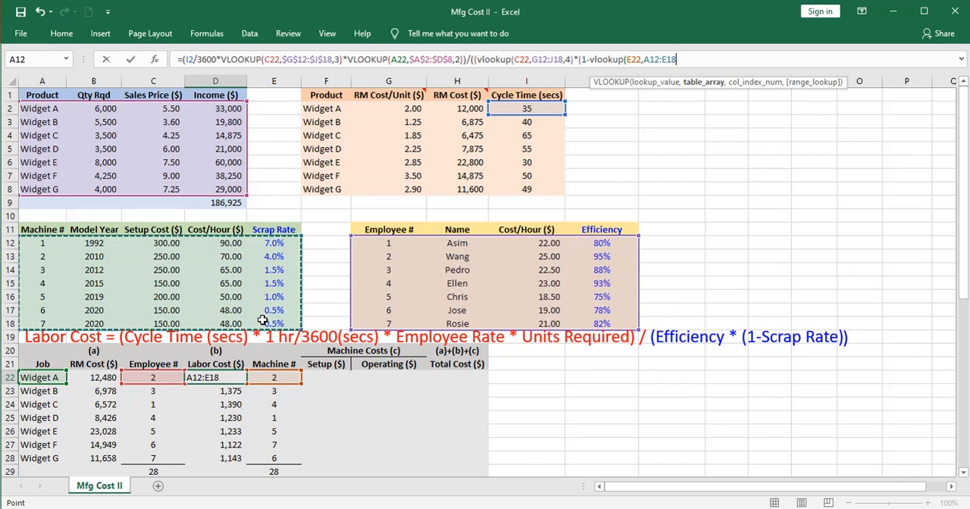
text(,5)))))
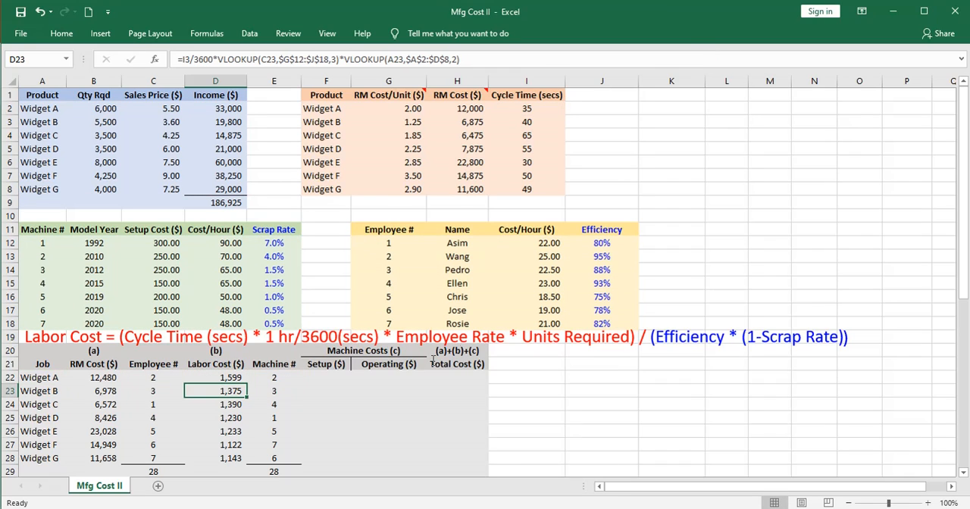
mouse_move(220, 376)
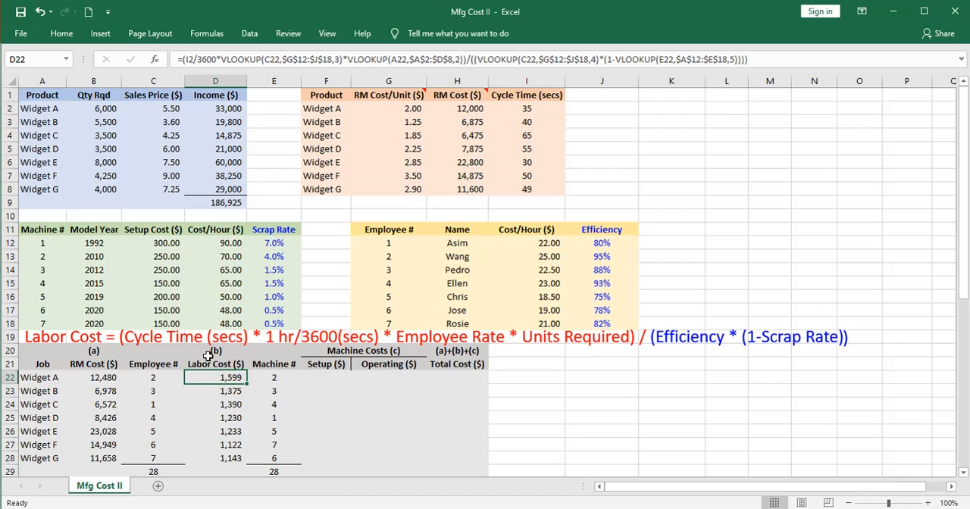
- Undo the efficiency and scrap adjustment so Widget A's labor cost returns to 1,458
click(60, 15)
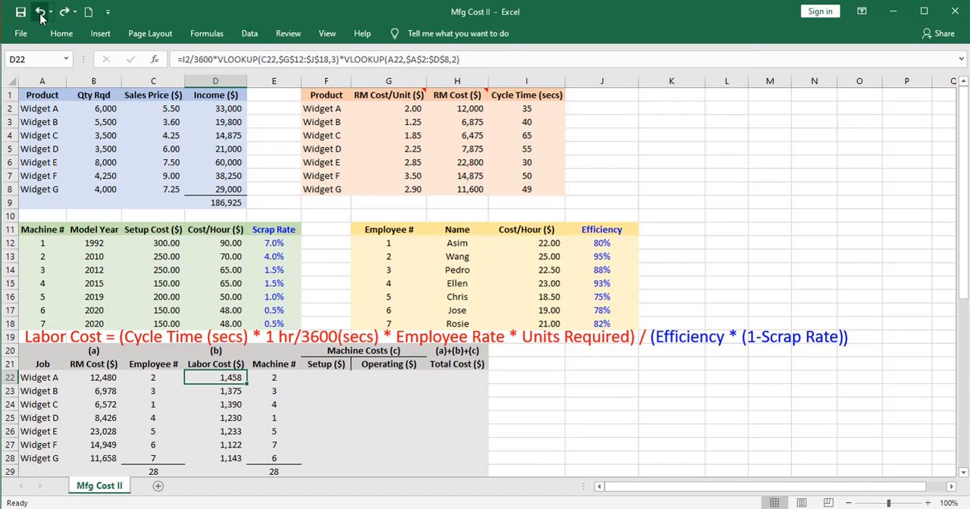
mouse_move(64, 14)
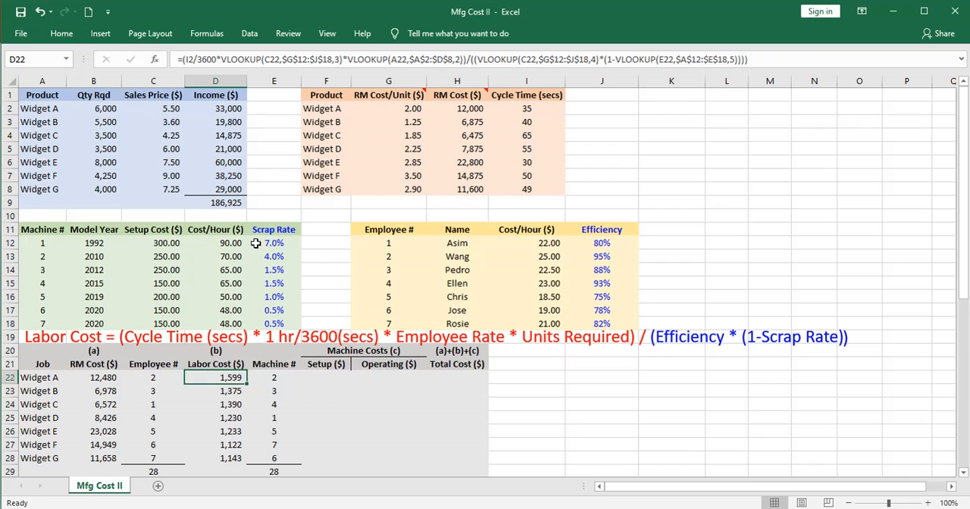
mouse_move(155, 376)
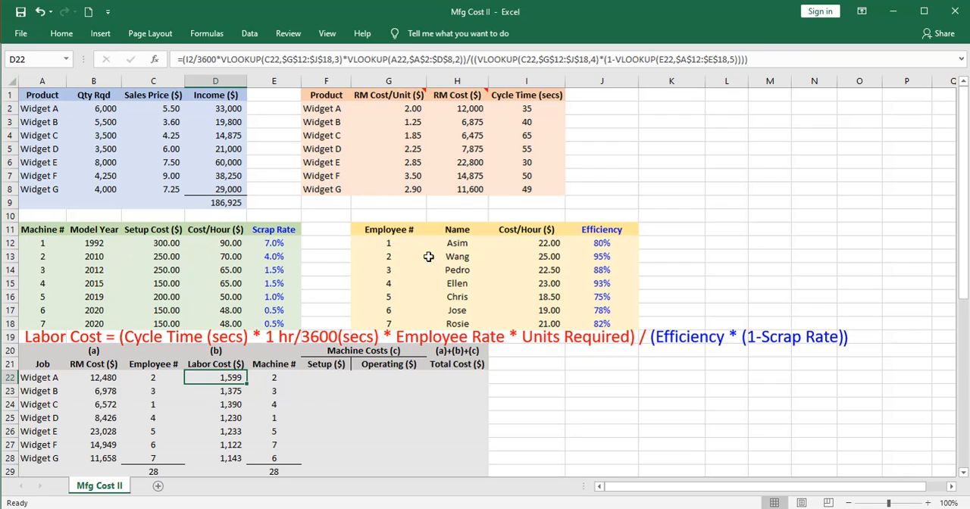
mouse_move(388, 364)
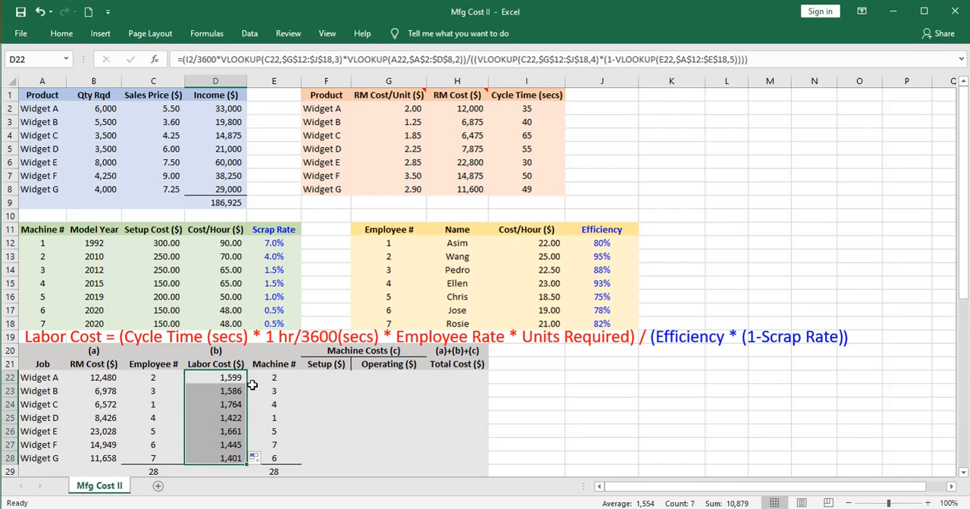
mouse_move(500, 383)
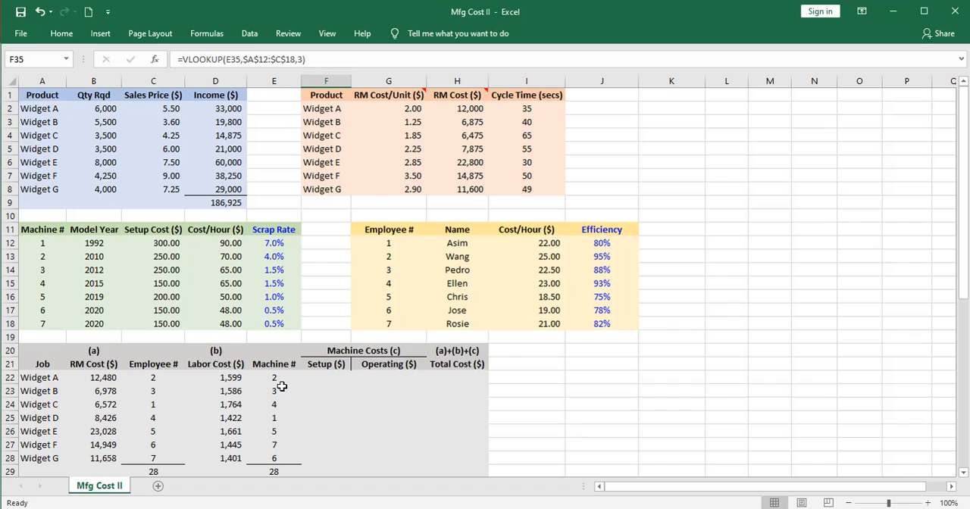
- Enter =VLOOKUP(E22,$A$12:$E$18,3) in F22 to look up Widget A's machine setup cost
click(325, 377)
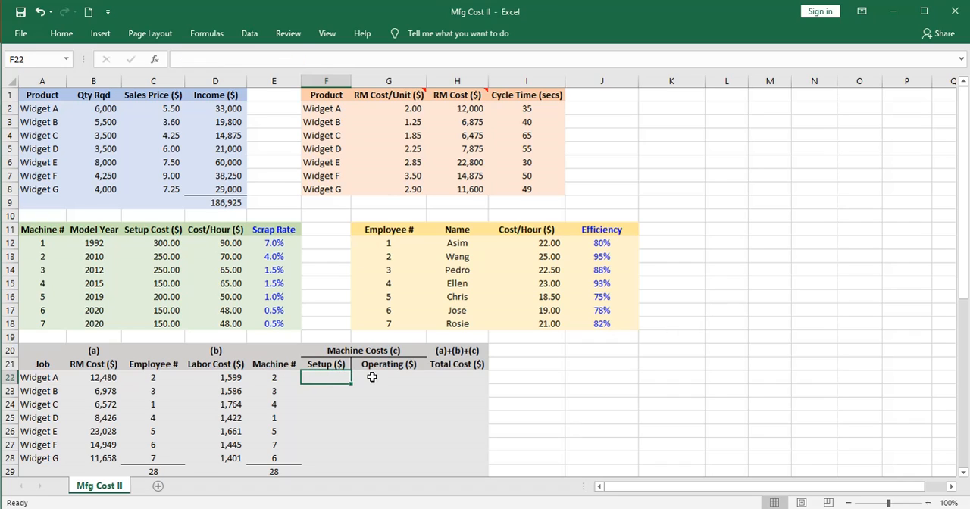
click(388, 379)
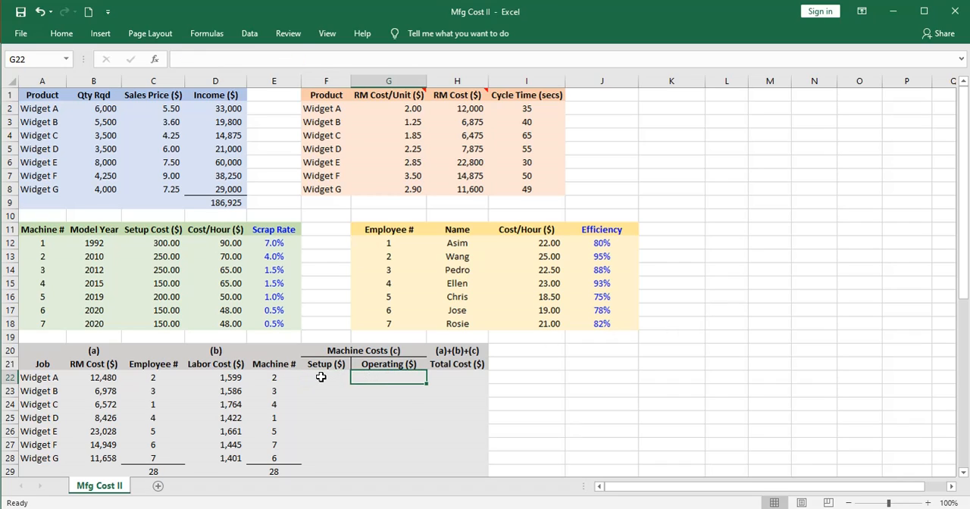
click(324, 377)
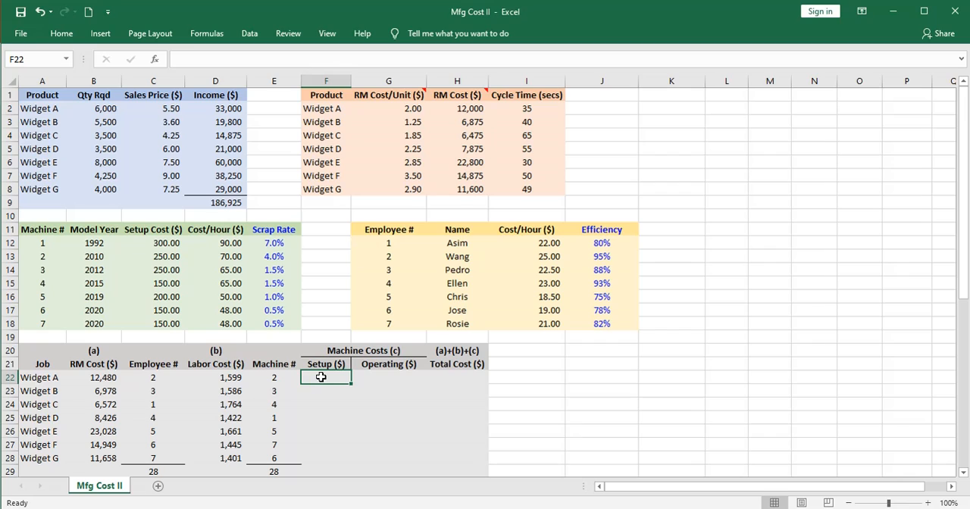
text(=)
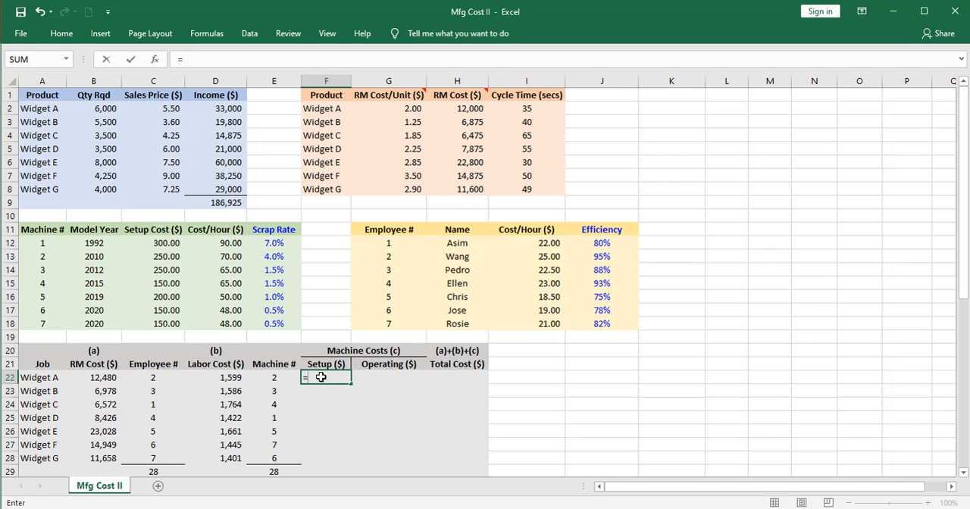
text(vloo)
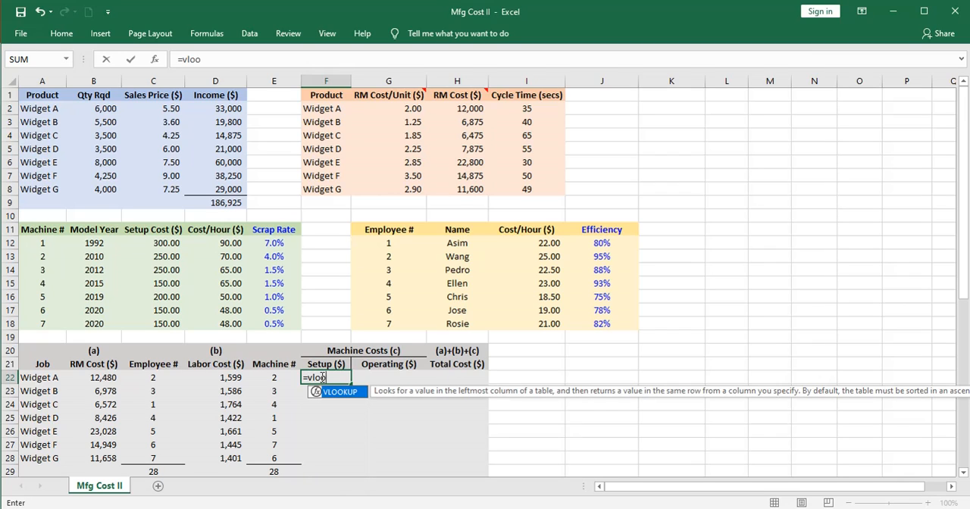
text(kup)
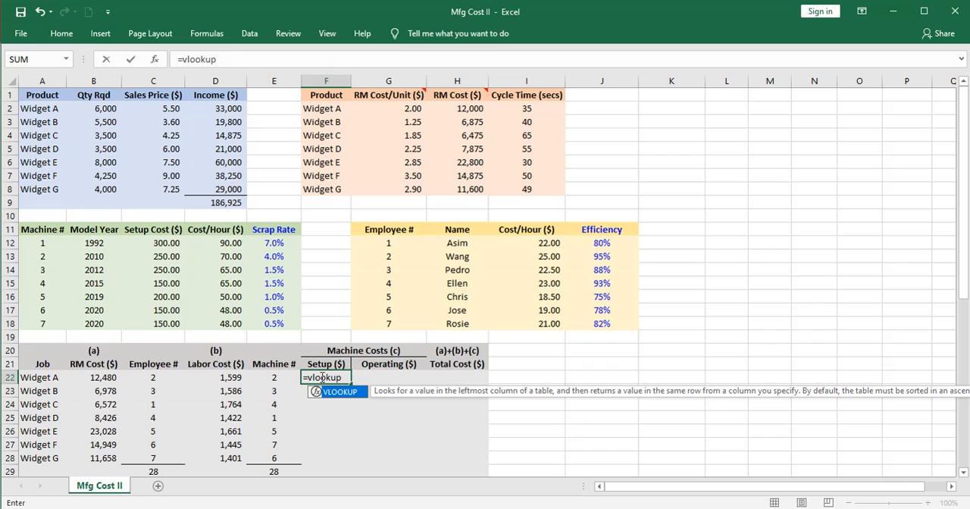
text(()
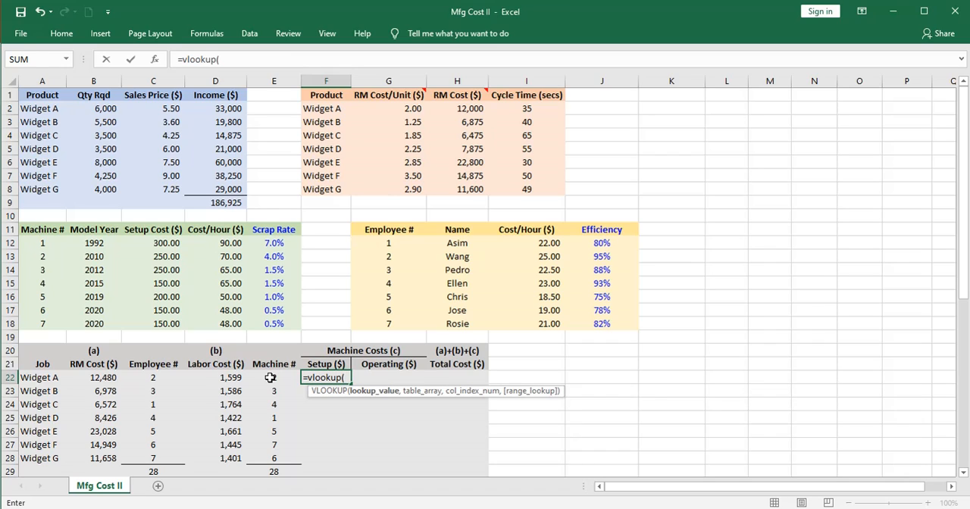
click(271, 378)
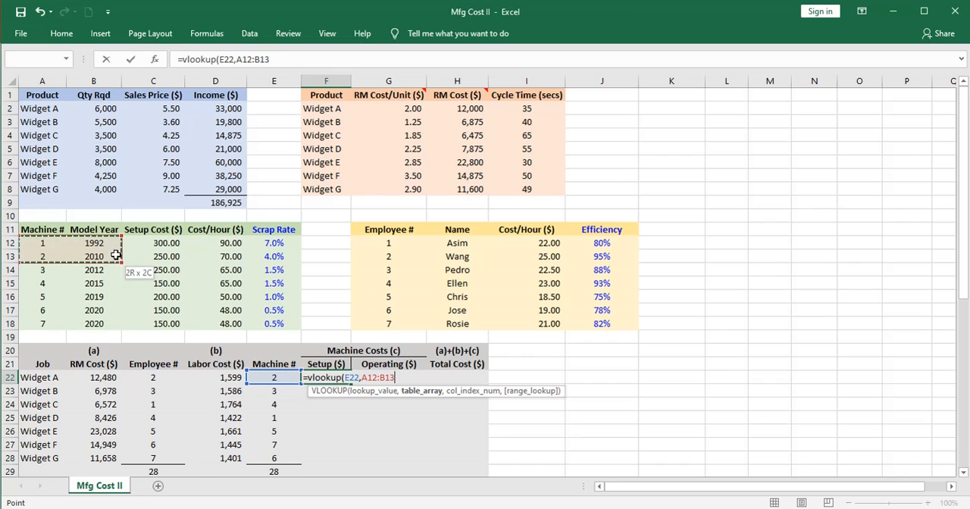
drag(68, 242, 273, 243)
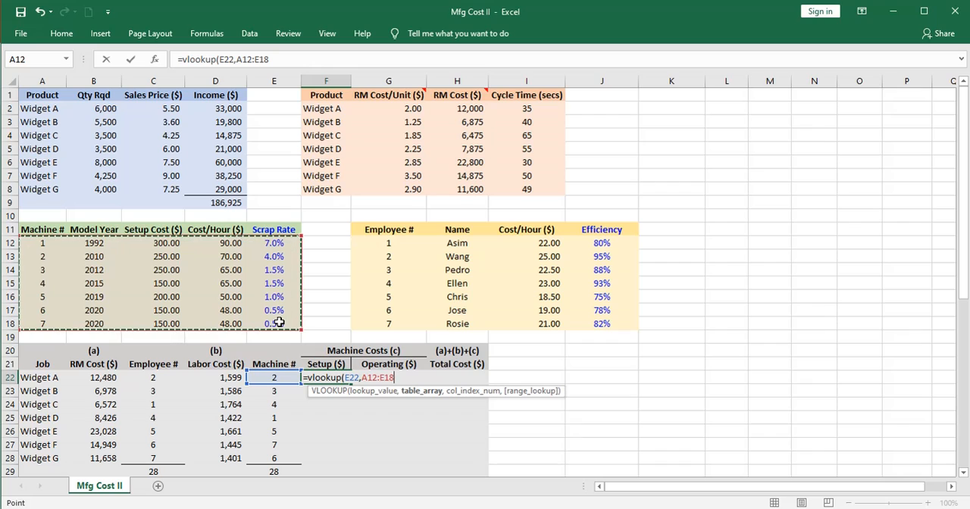
text(,3))
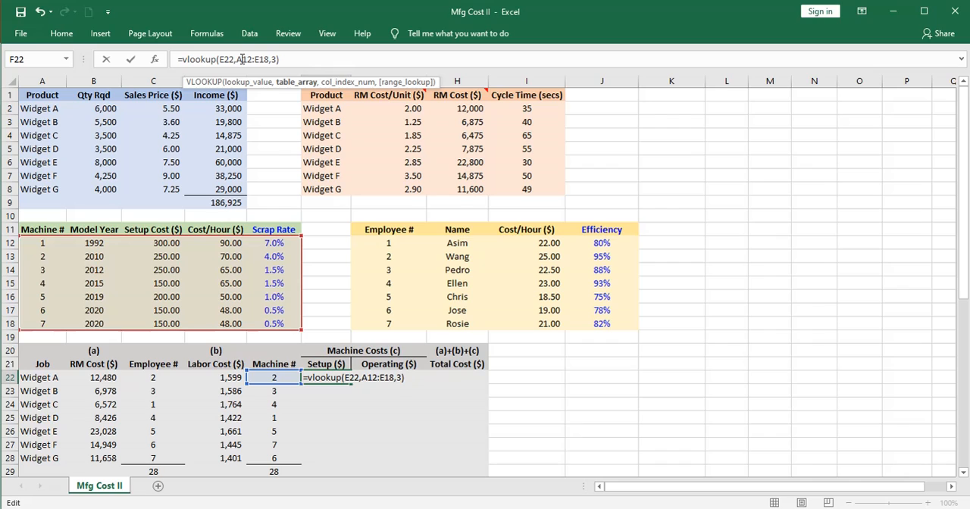
key(F4)
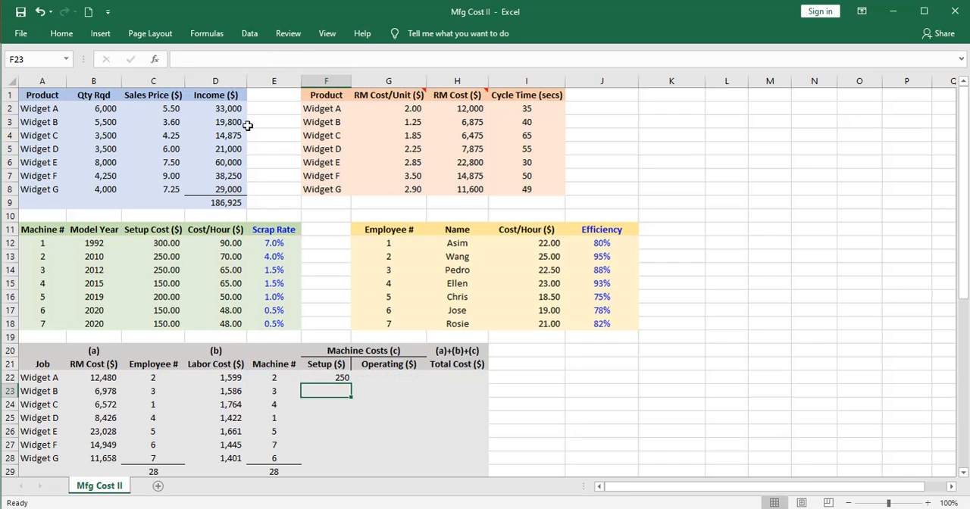
mouse_move(158, 256)
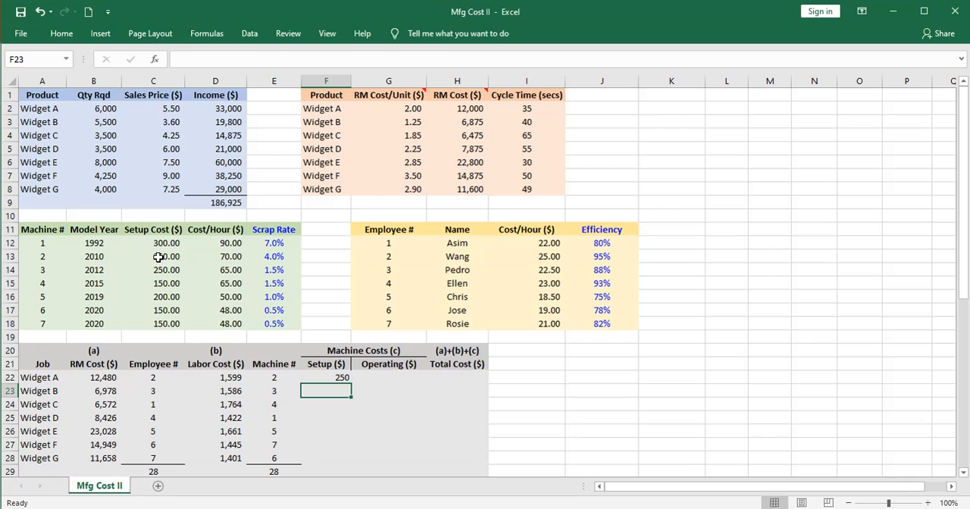
- Fill the setup cost lookup from F22 down to F28 for all seven jobs
click(326, 379)
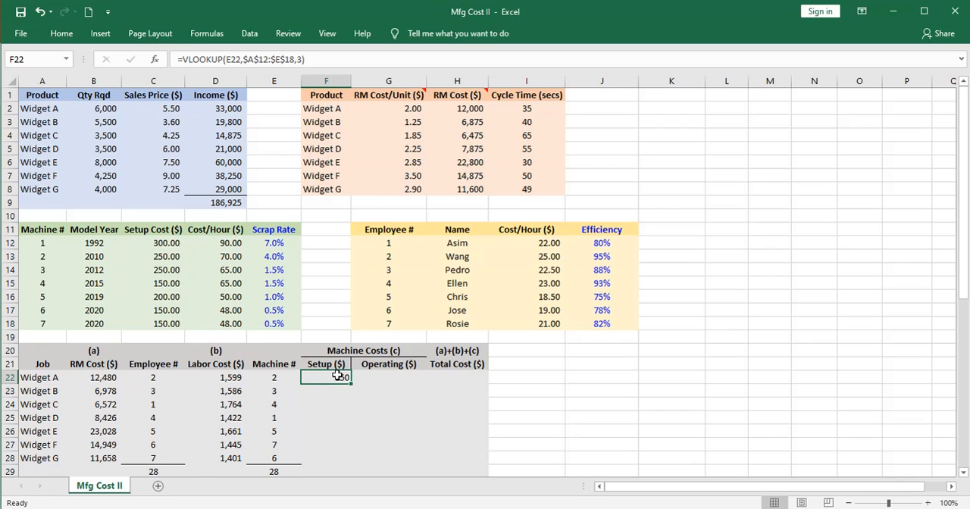
drag(325, 377, 326, 458)
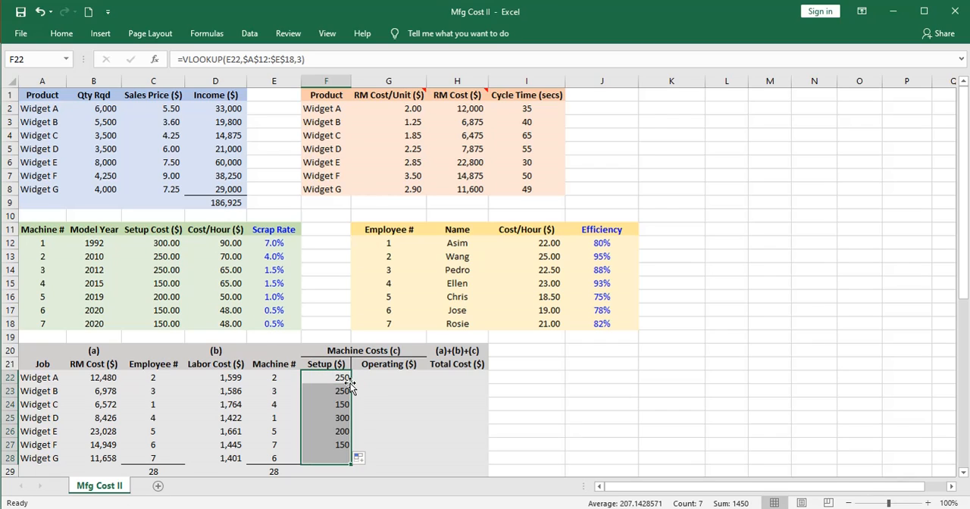
click(388, 379)
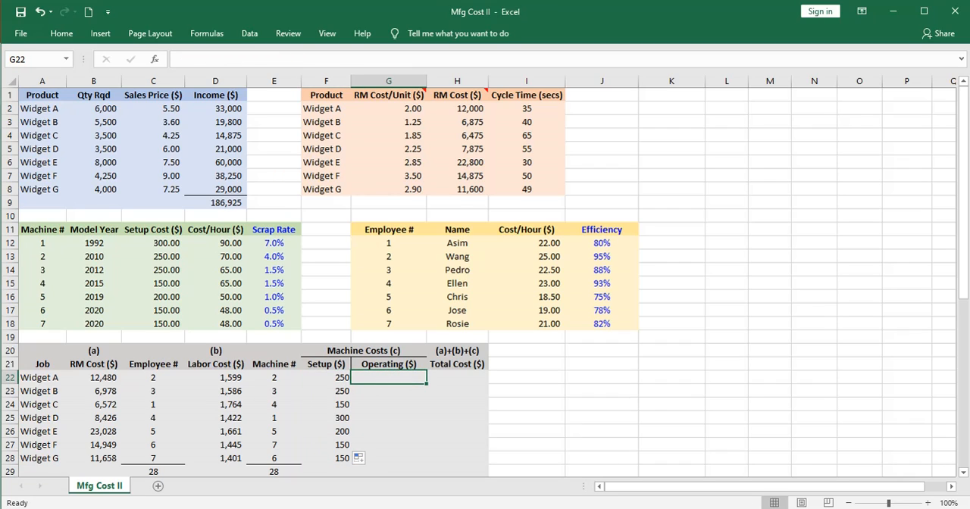
mouse_move(406, 400)
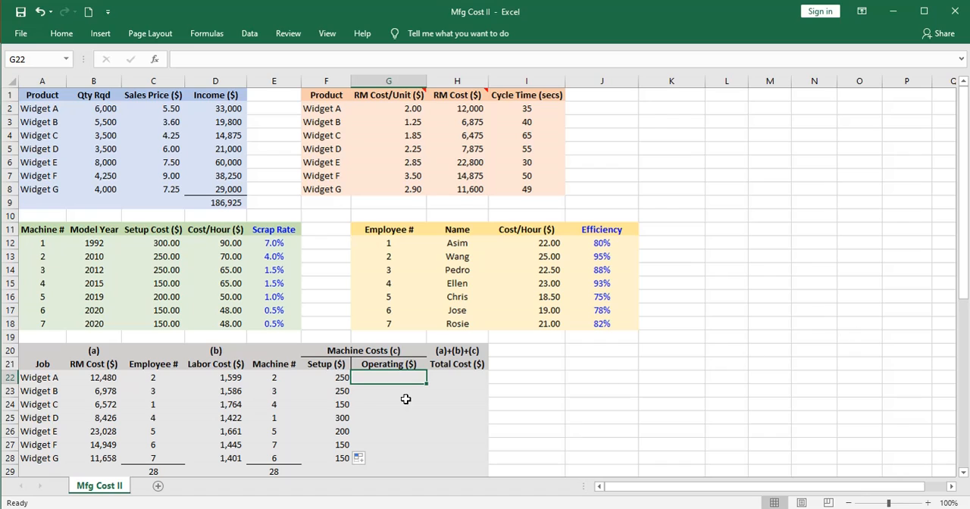
mouse_move(370, 400)
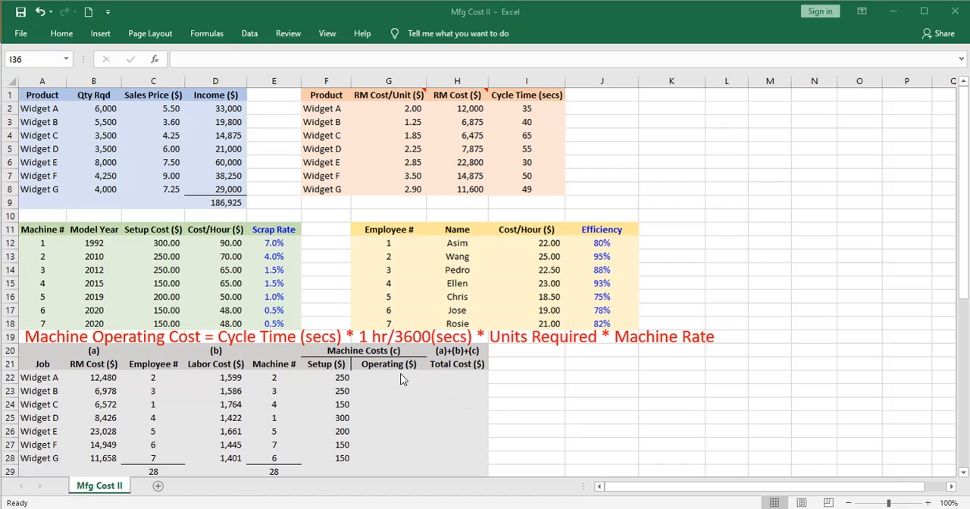
mouse_move(203, 336)
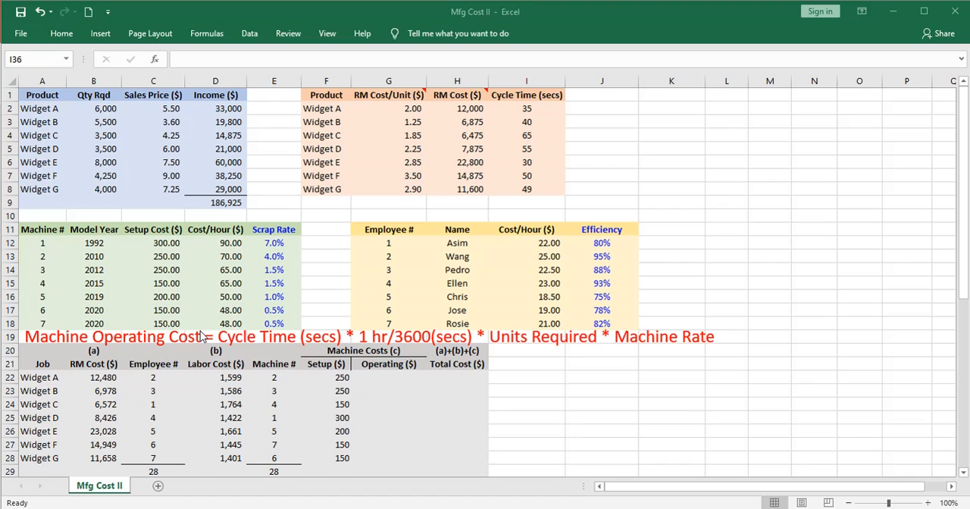
mouse_move(243, 336)
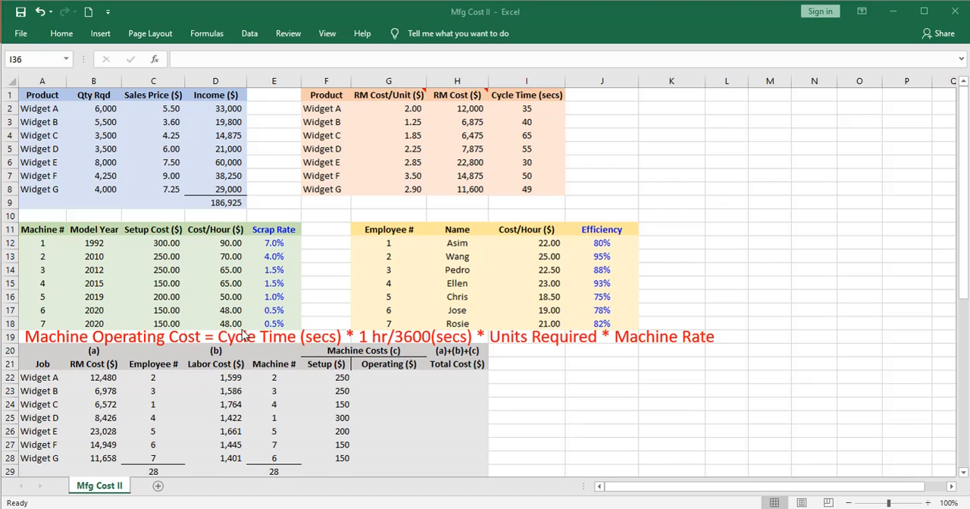
mouse_move(451, 351)
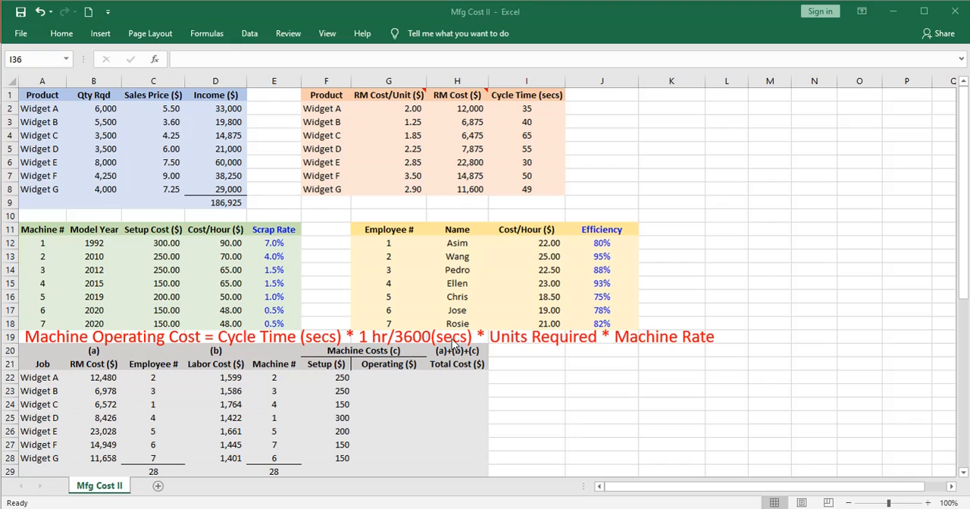
mouse_move(383, 356)
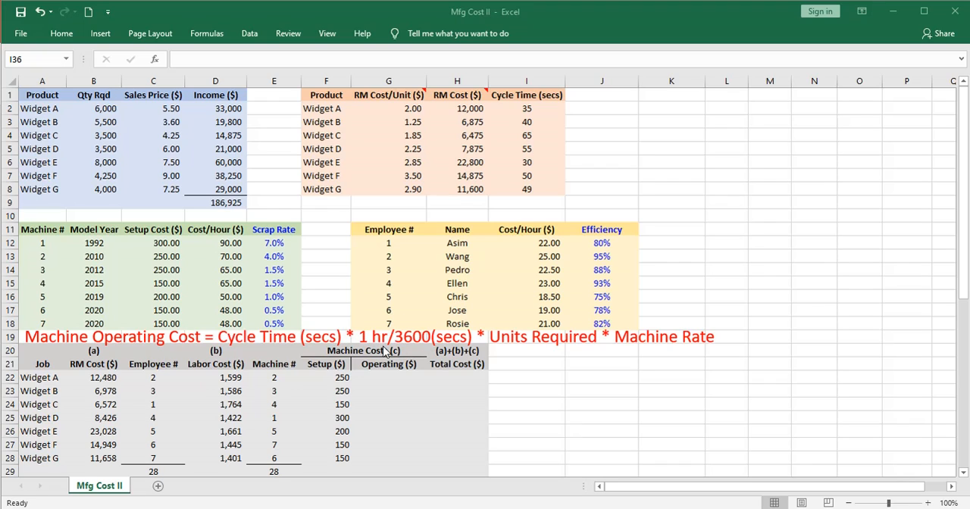
mouse_move(431, 331)
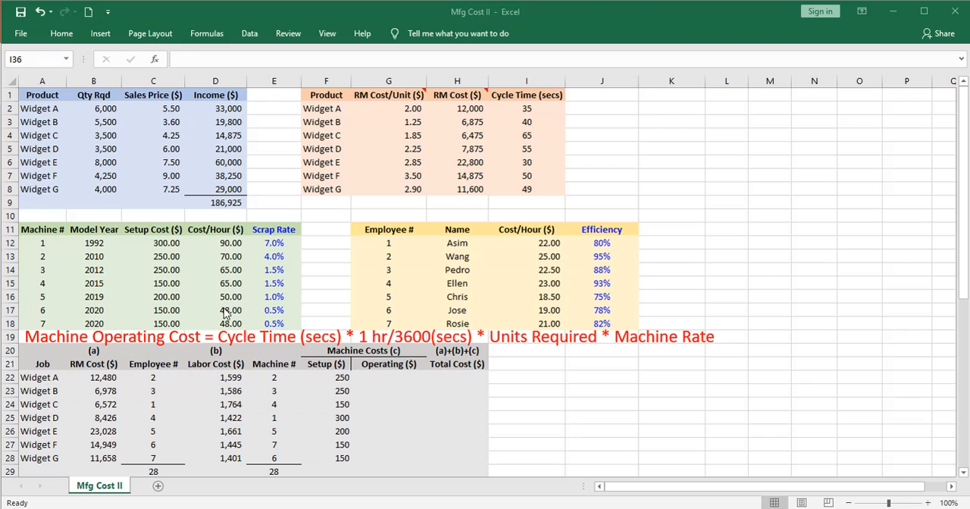
- Enter G22 as cycle time/3600 times units-required and machine hourly-rate VLOOKUPs, giving 4,083
click(388, 378)
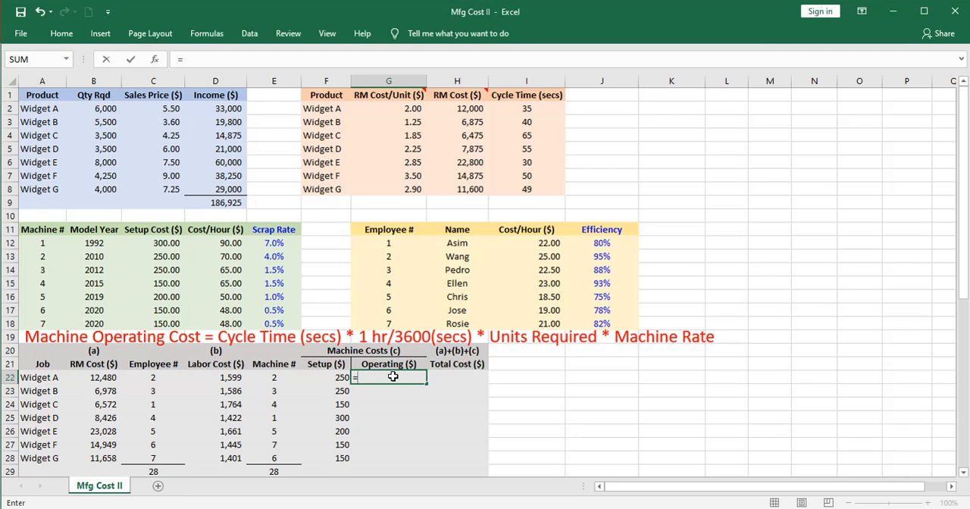
mouse_move(482, 144)
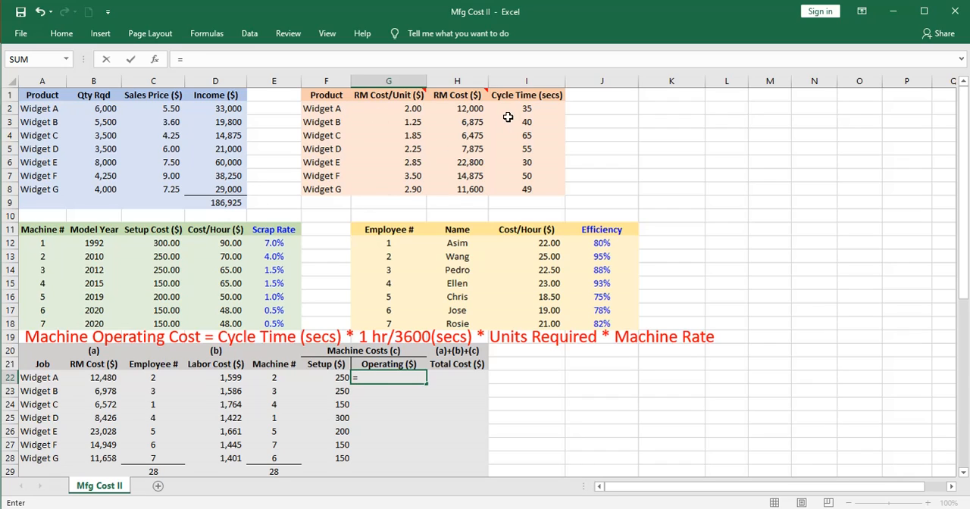
click(526, 109)
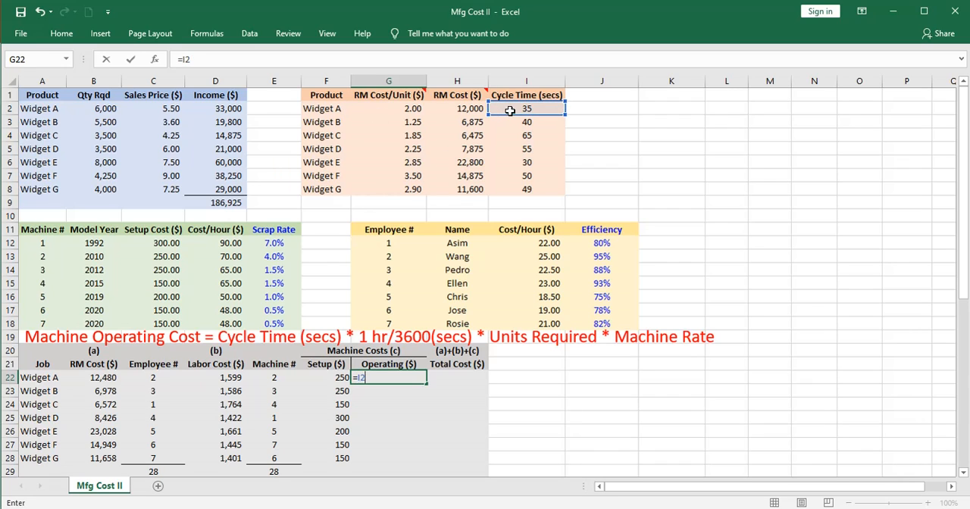
text(/3600*)
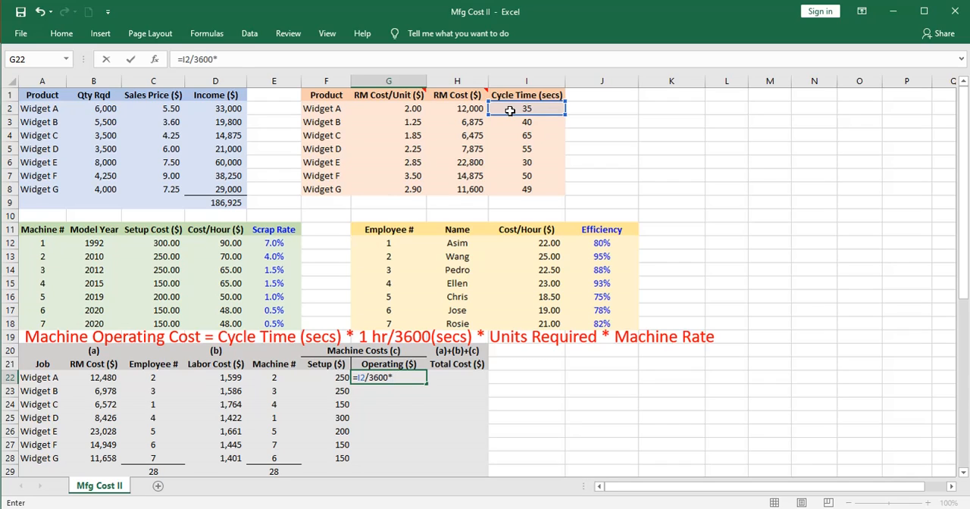
text(VLOOKUP(A22,)
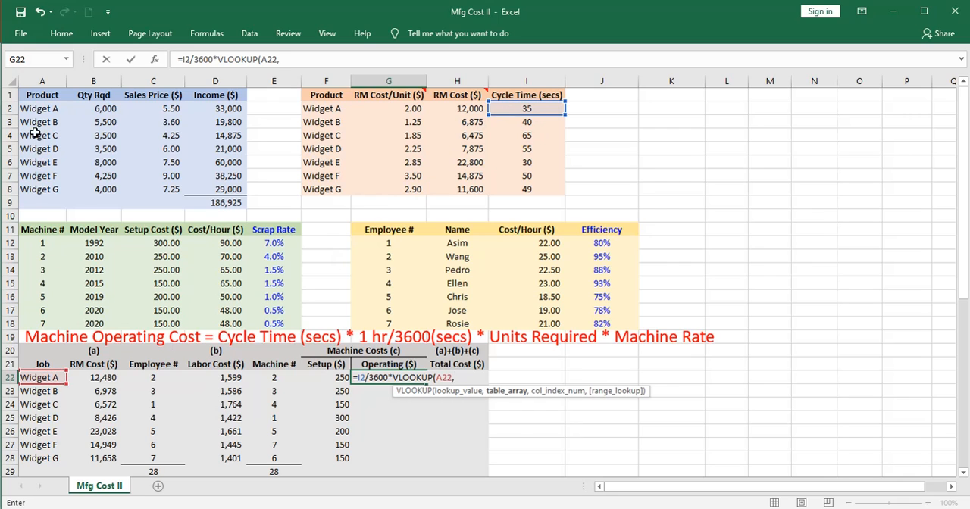
drag(42, 110, 215, 188)
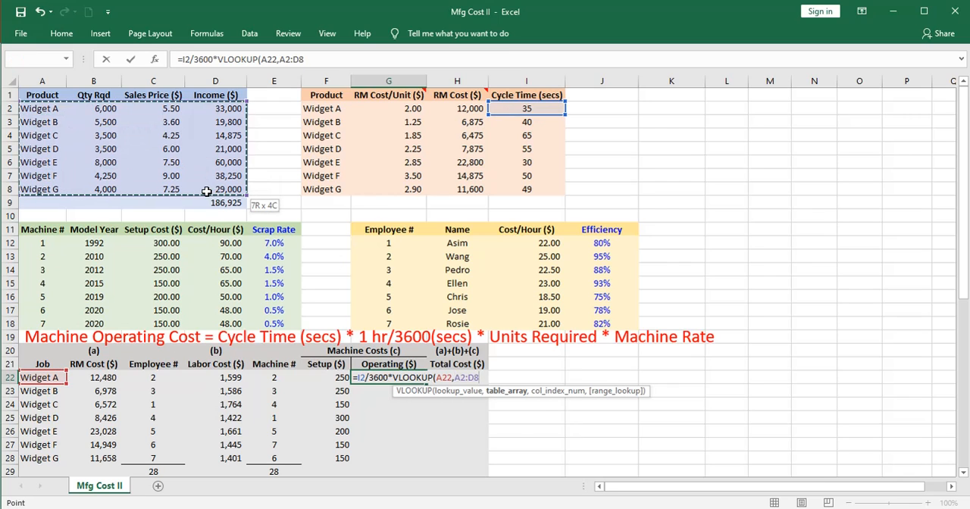
text(,2))
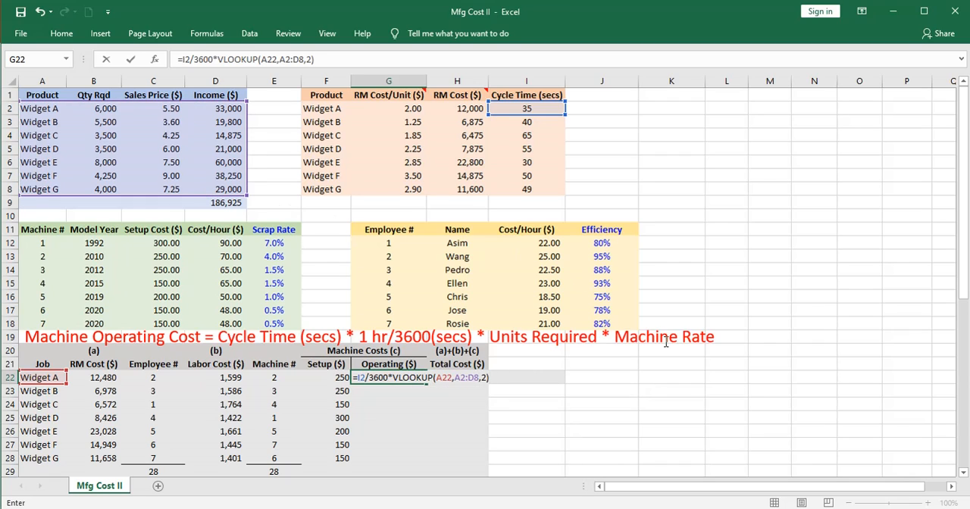
text(*)
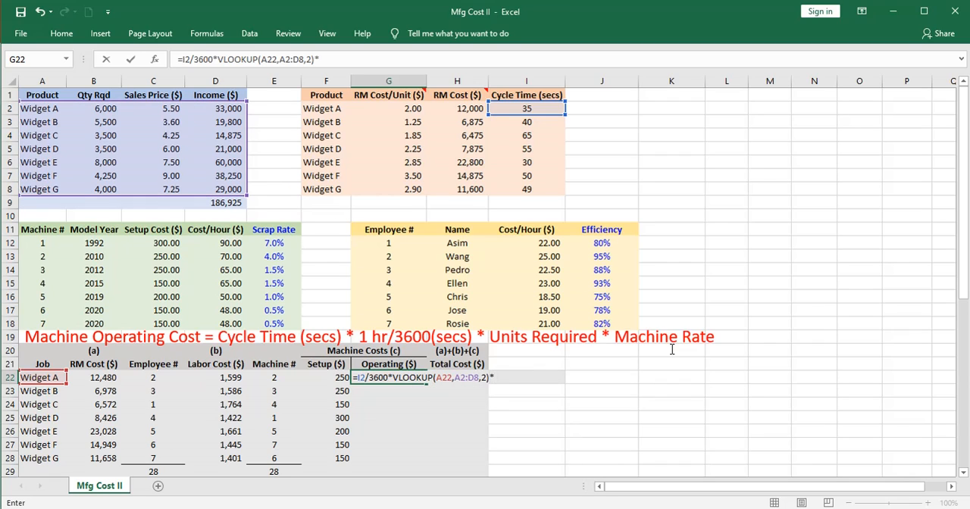
text(vl)
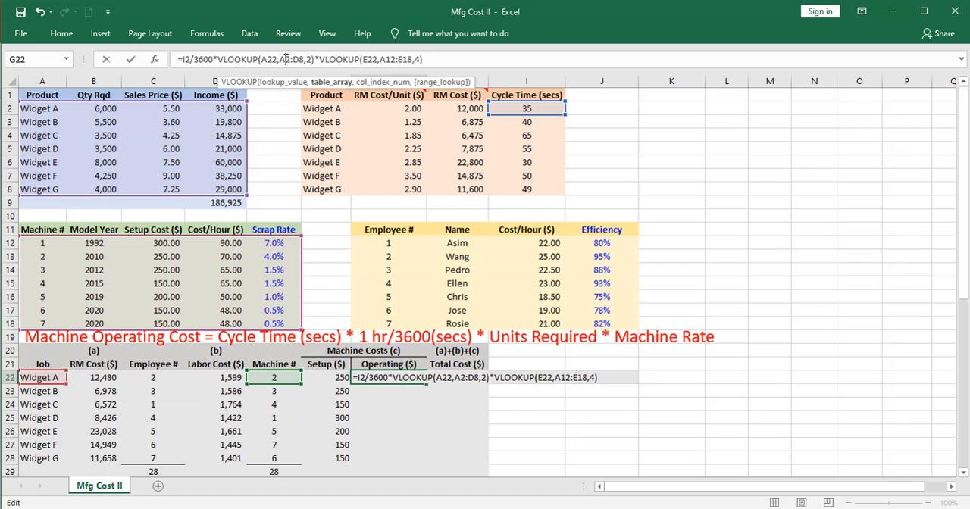
key(F4)
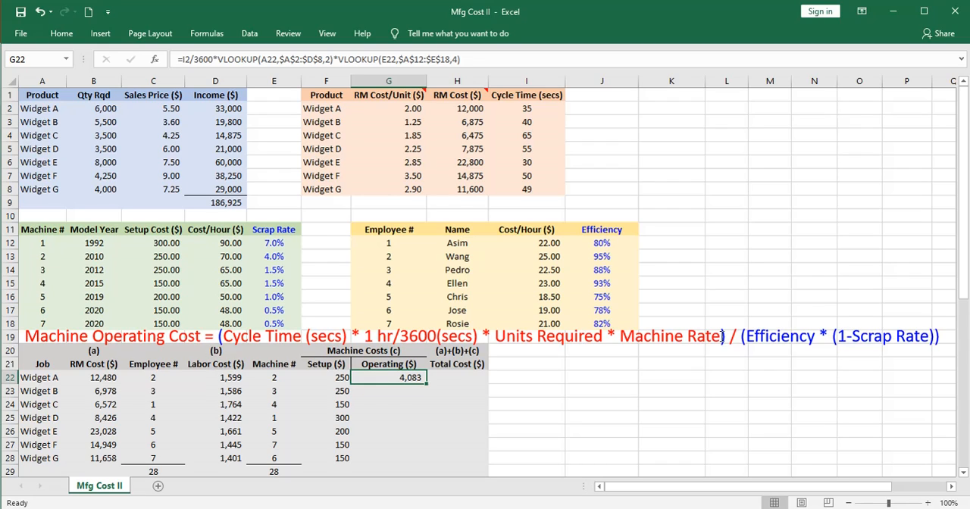
mouse_move(793, 336)
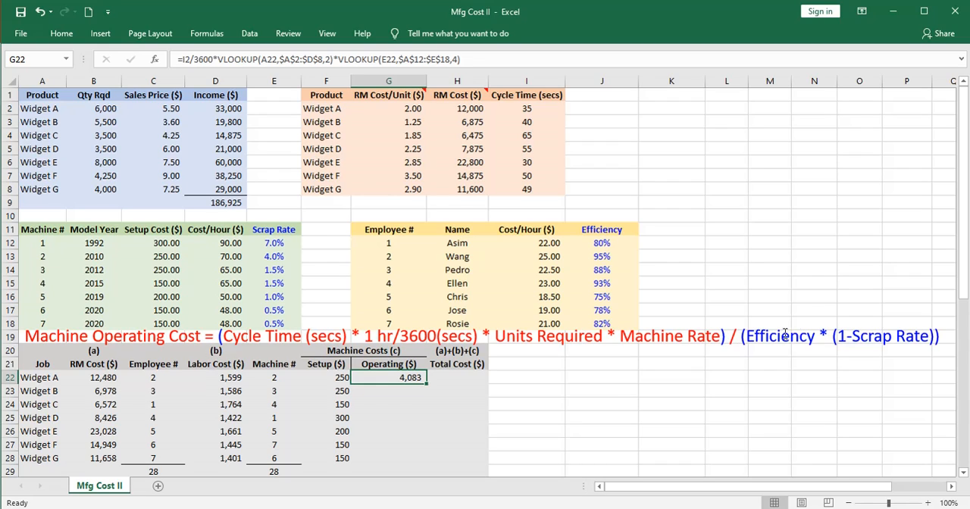
mouse_move(910, 336)
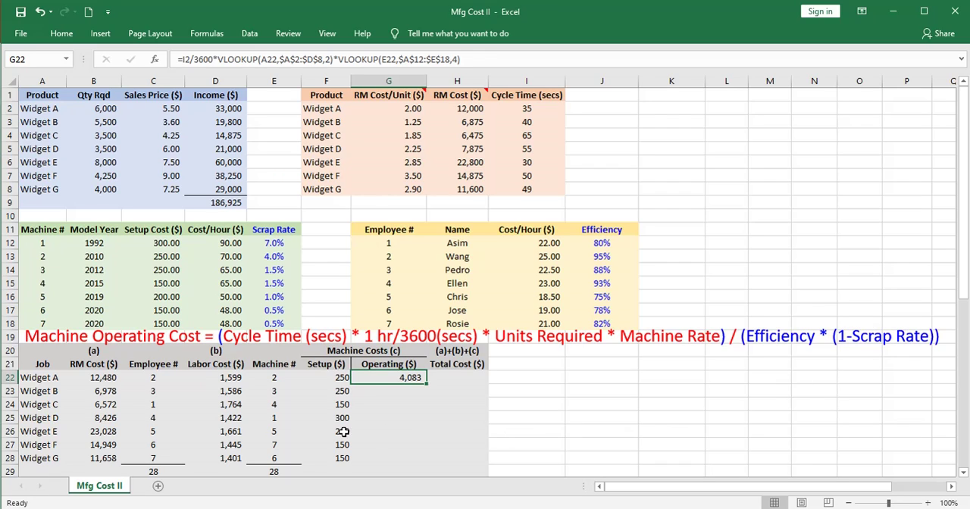
- Divide G22 by employee efficiency and (1 - machine scrap rate) lookups, giving 4,477
click(216, 376)
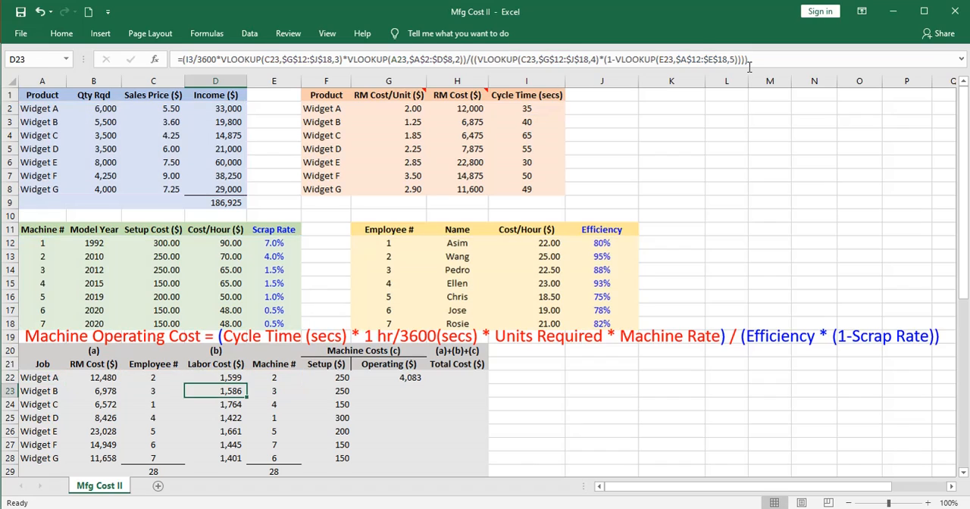
click(388, 376)
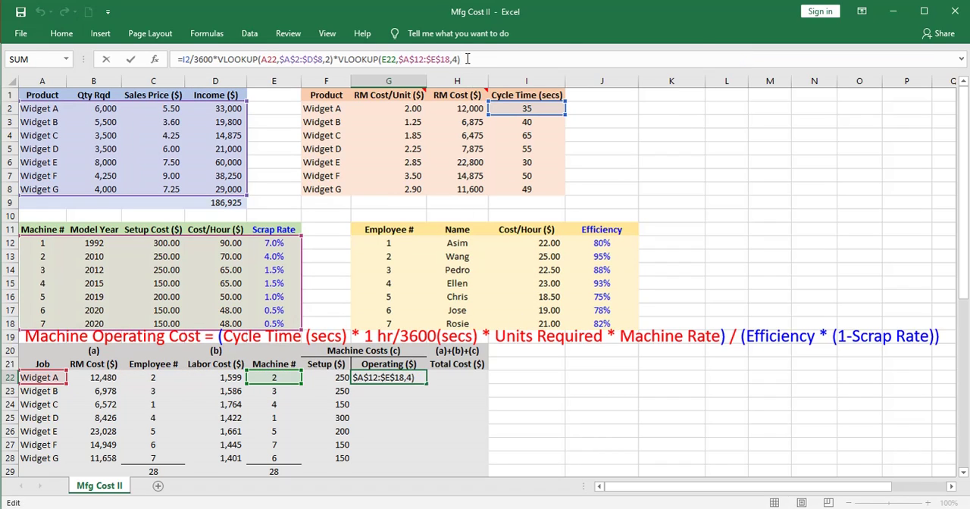
text(/(VLOOKUP(C22,$G$12:$J$18,4)*(1-VLOOKUP(E22,$A$12:$E$18,5)))))
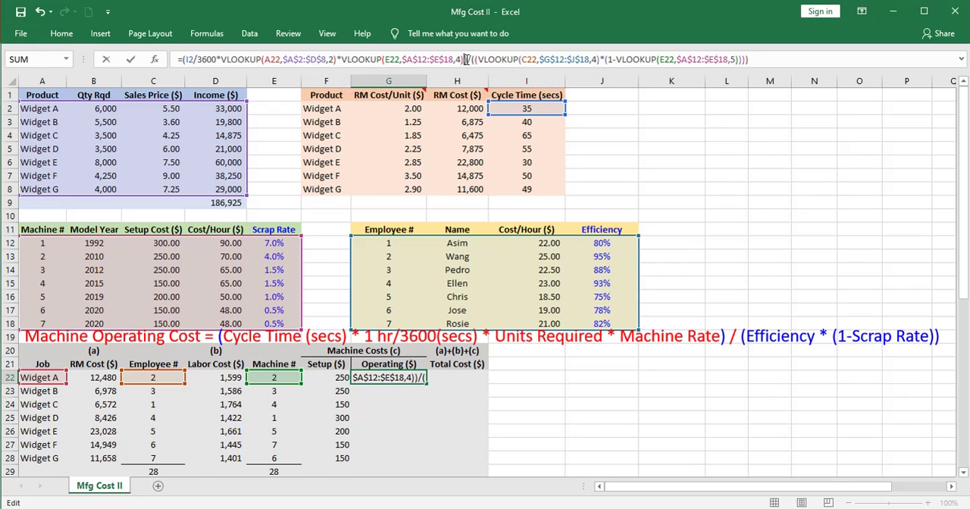
key(Enter)
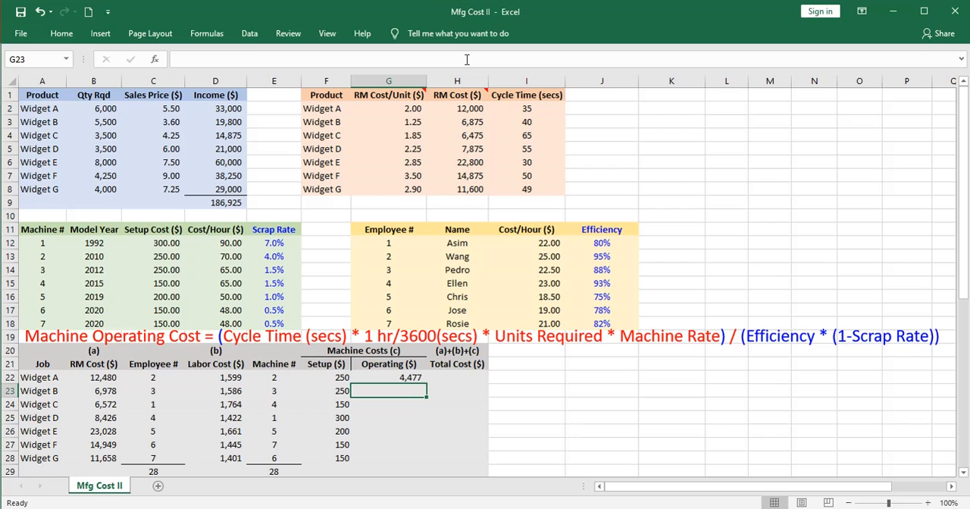
- Fill the adjusted operating cost formula down through Widget G and check Widget C's copy
click(388, 376)
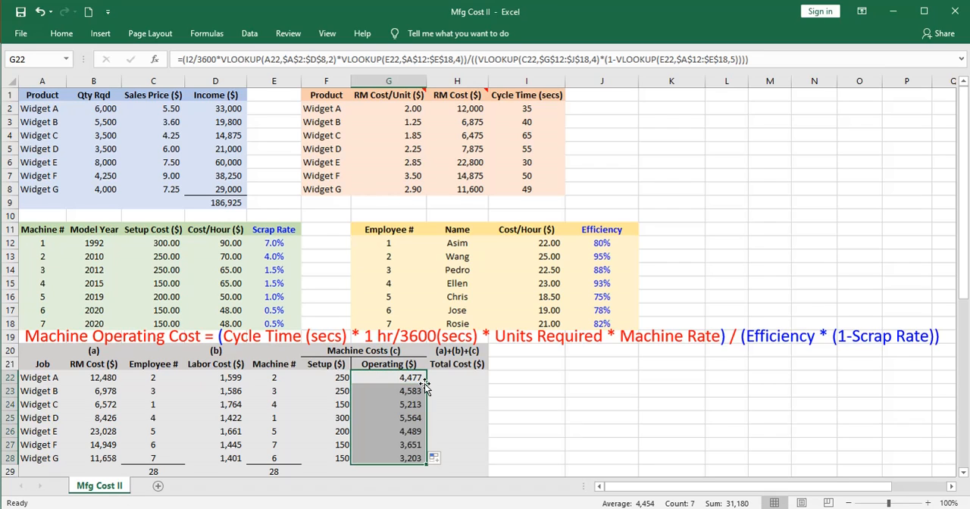
click(388, 405)
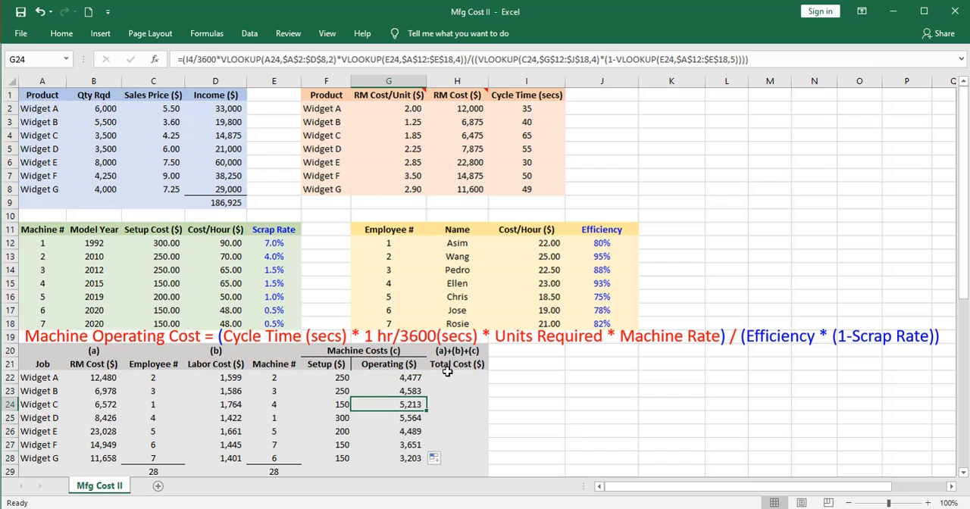
click(458, 376)
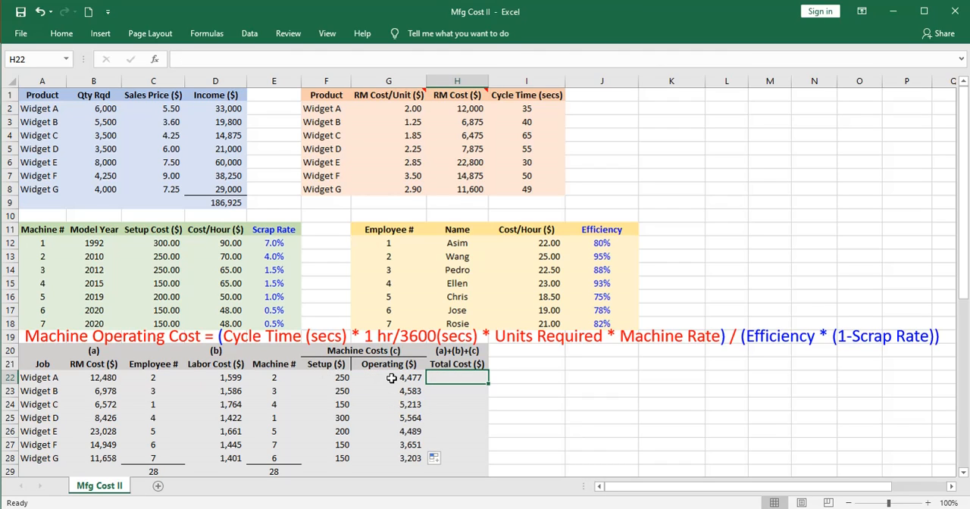
mouse_move(261, 270)
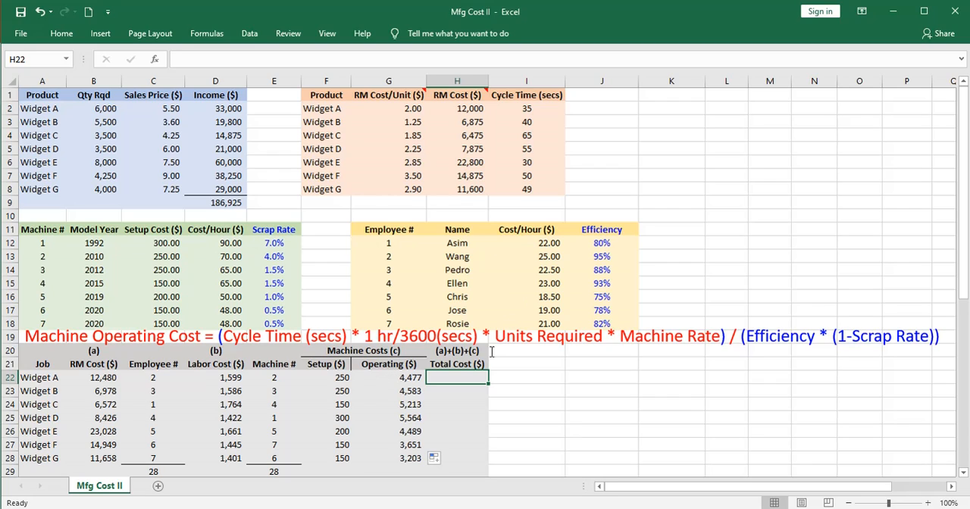
mouse_move(505, 351)
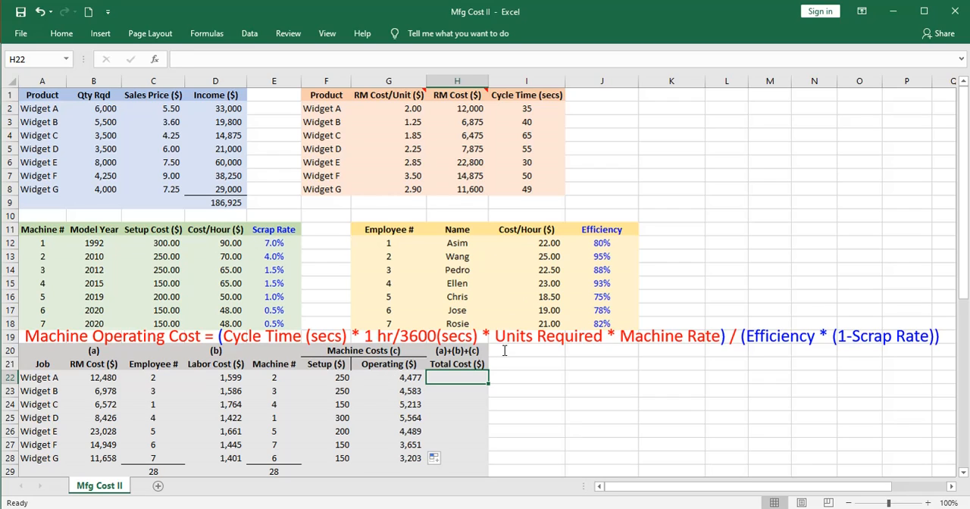
- Sum Widget A's raw material, labor, setup and operating costs in H22 for a total of 18,806
text(=sum)
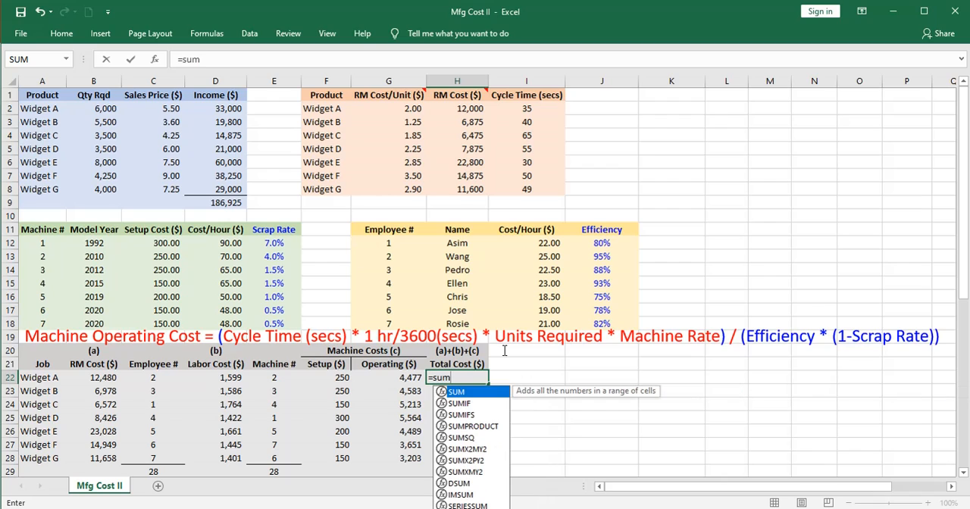
text(()
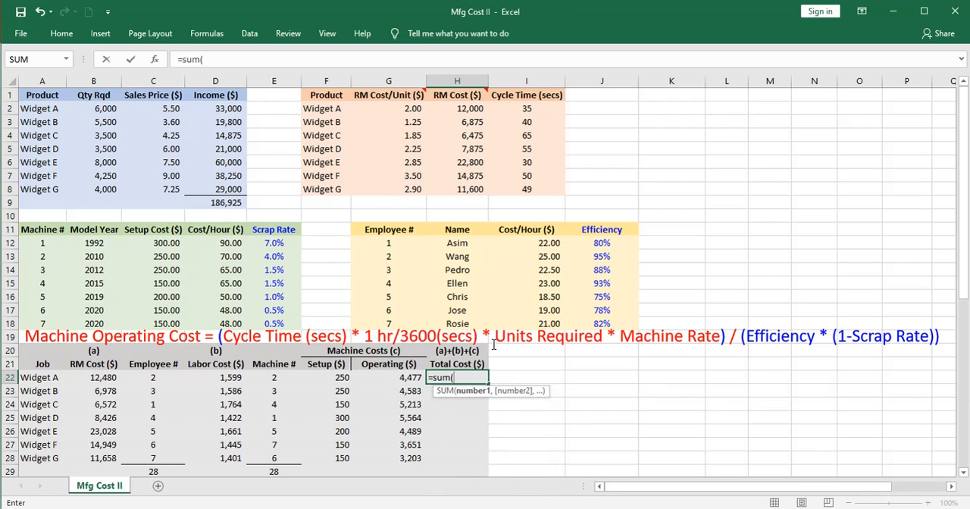
click(97, 376)
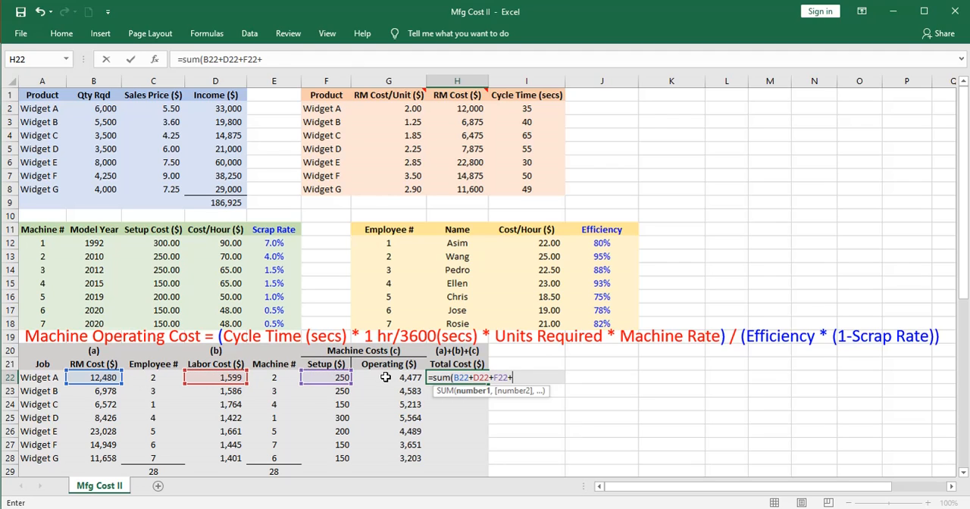
click(388, 376)
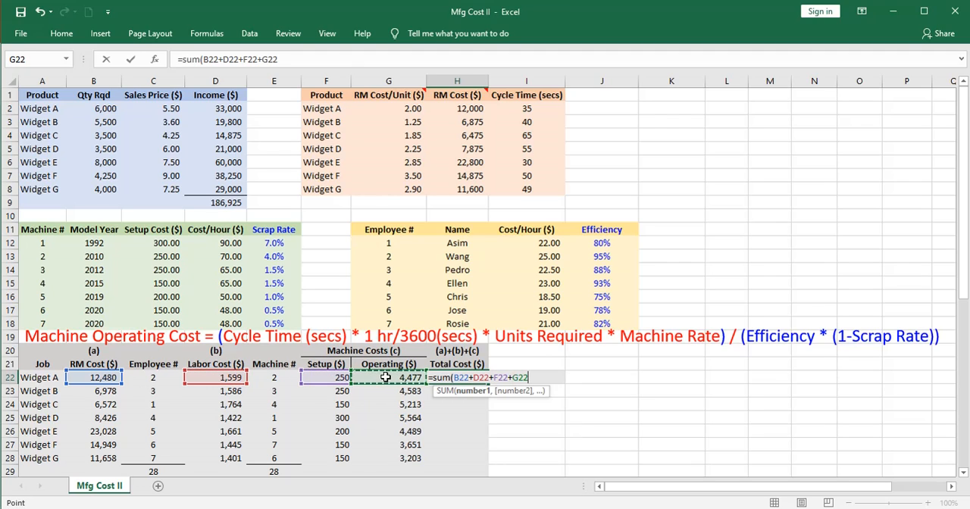
key(Enter)
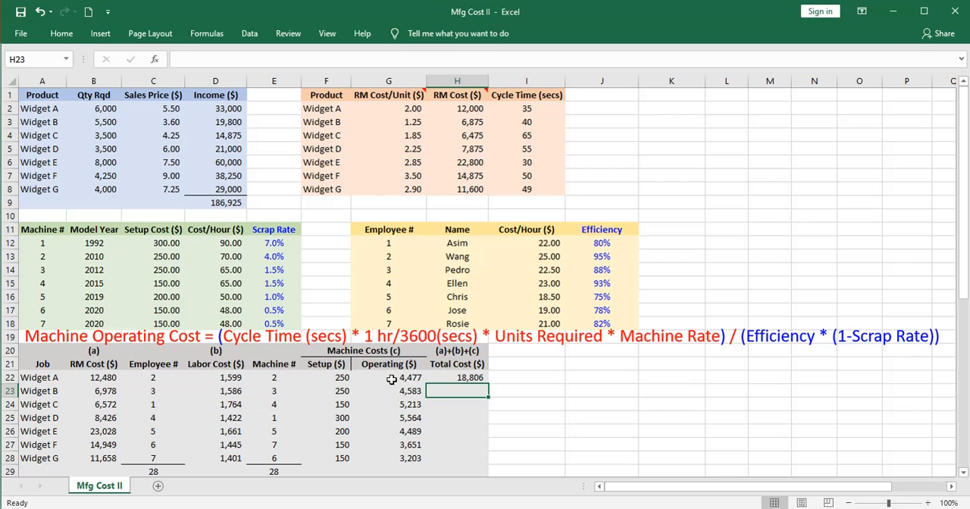
click(455, 378)
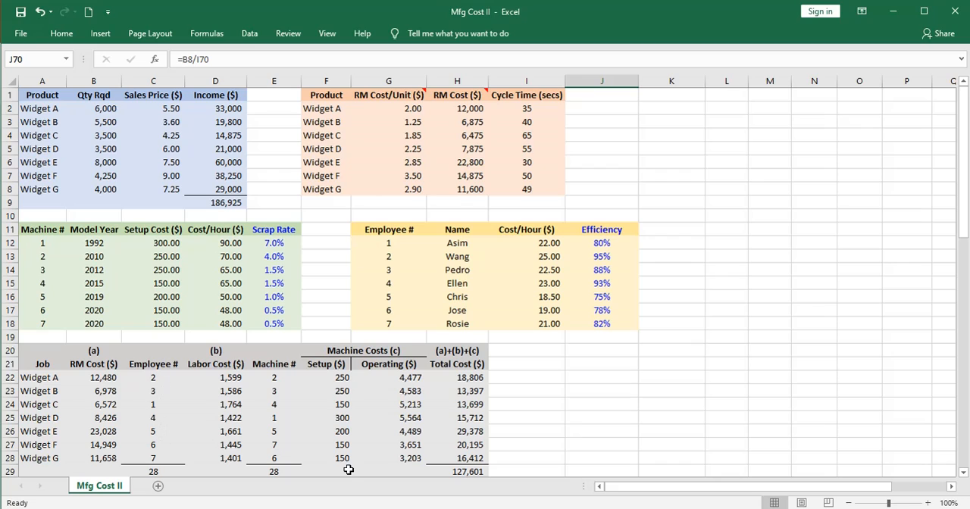
mouse_move(446, 473)
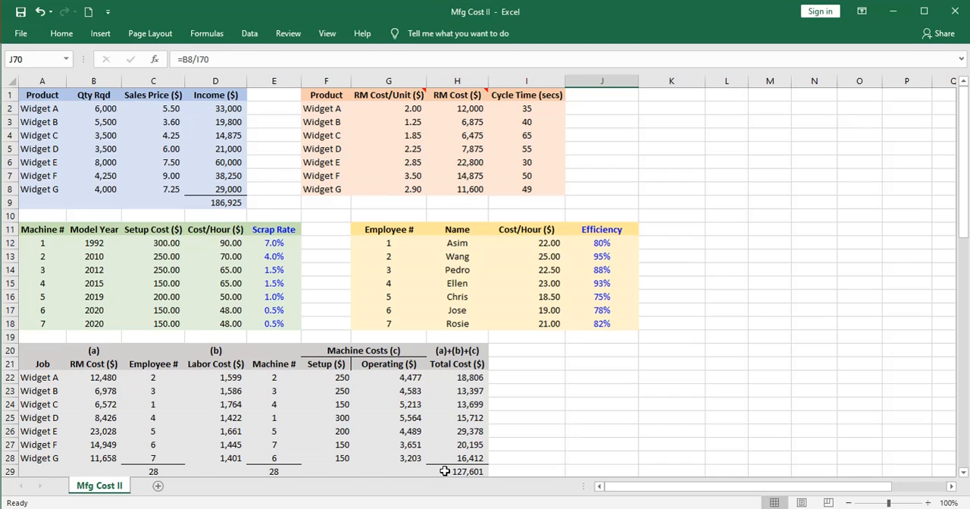
- Shade the Employee # and Machine # cells orange and the 127,601 grand total cell green
click(446, 472)
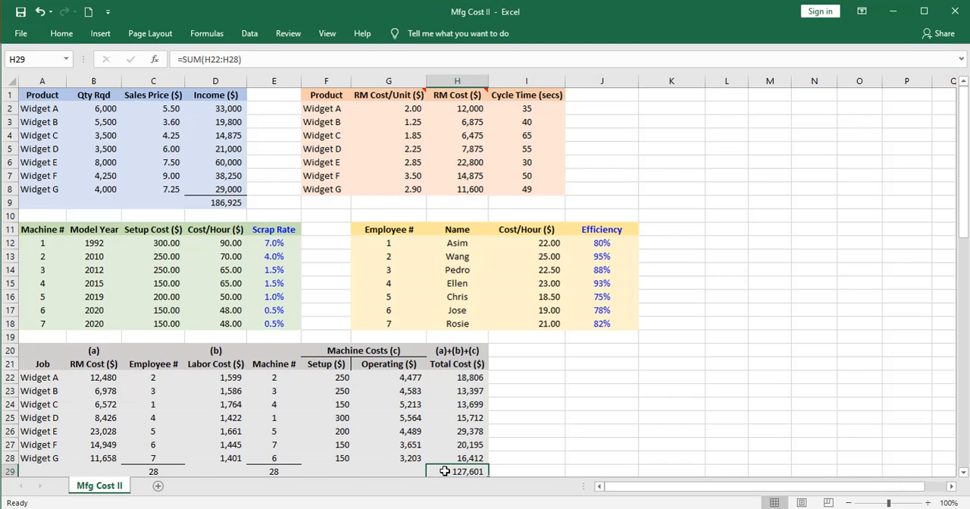
mouse_move(319, 330)
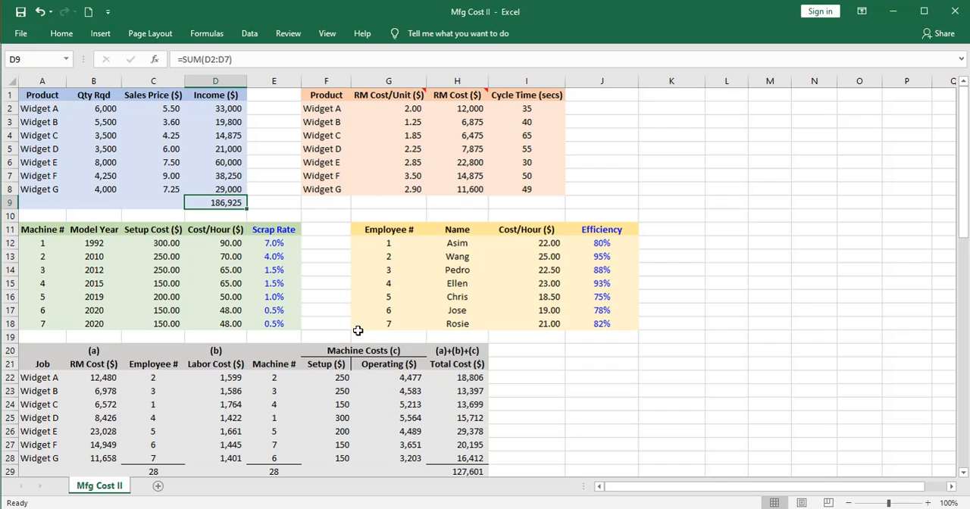
mouse_move(302, 374)
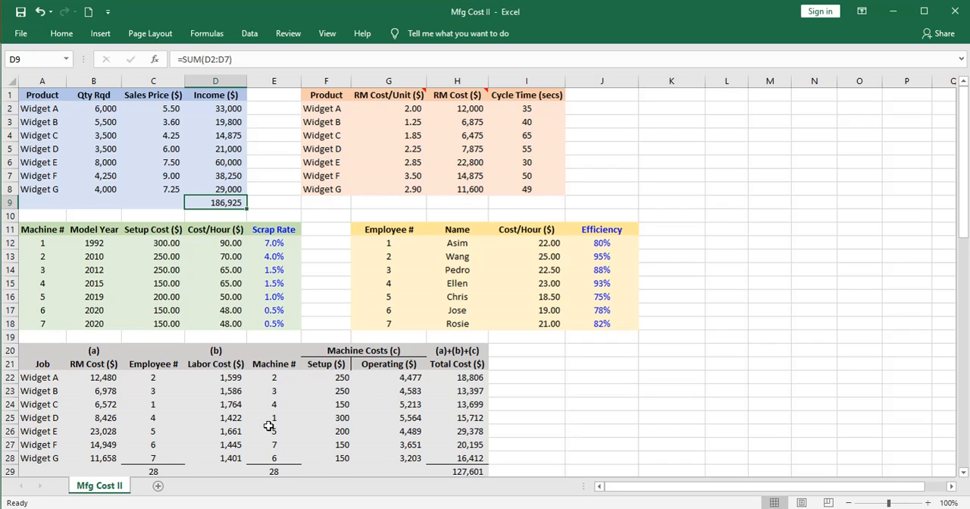
mouse_move(267, 376)
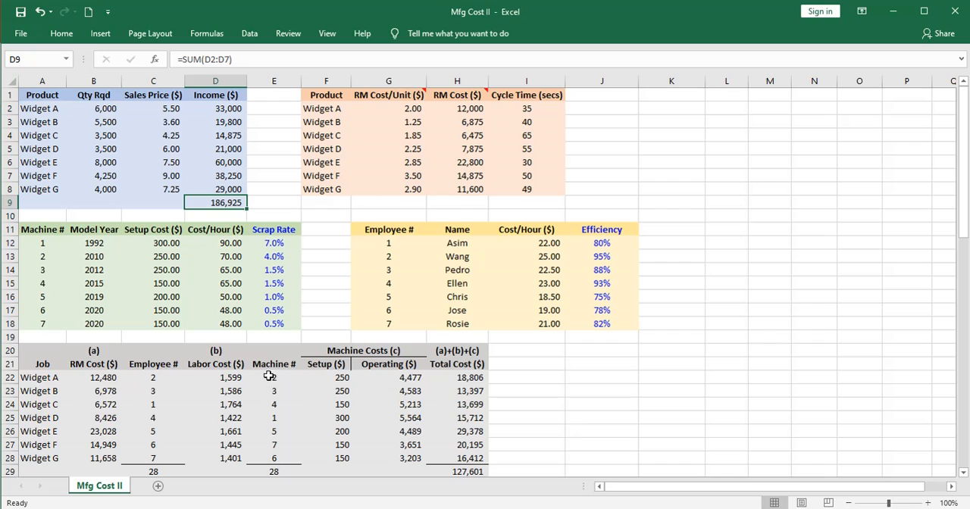
mouse_move(154, 390)
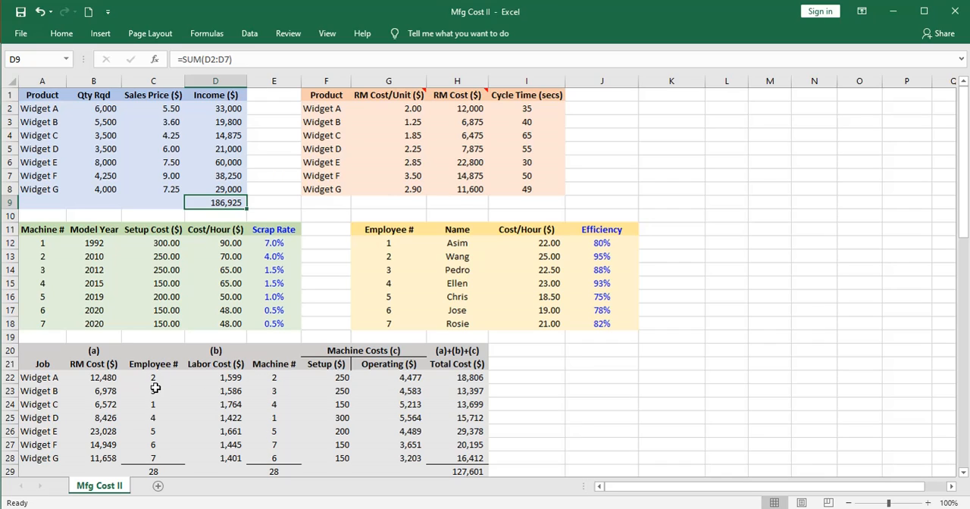
mouse_move(151, 444)
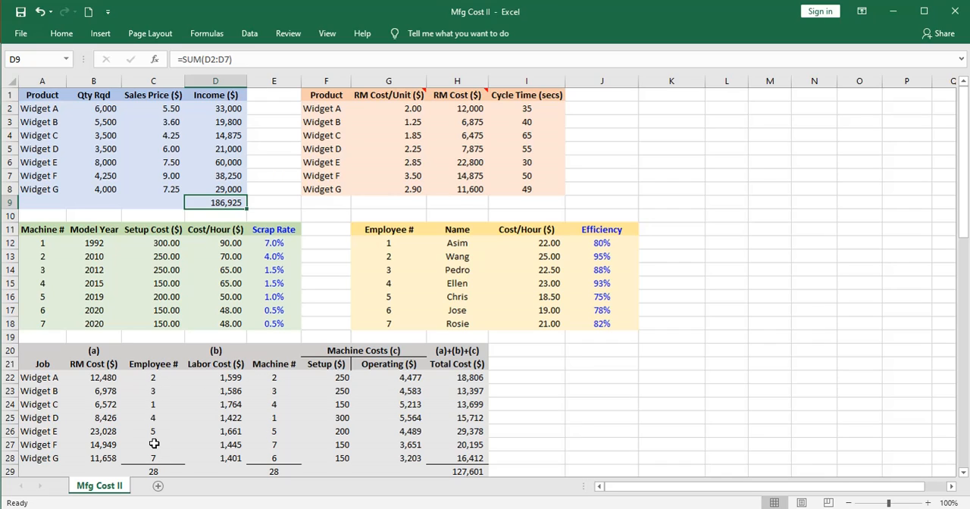
mouse_move(421, 476)
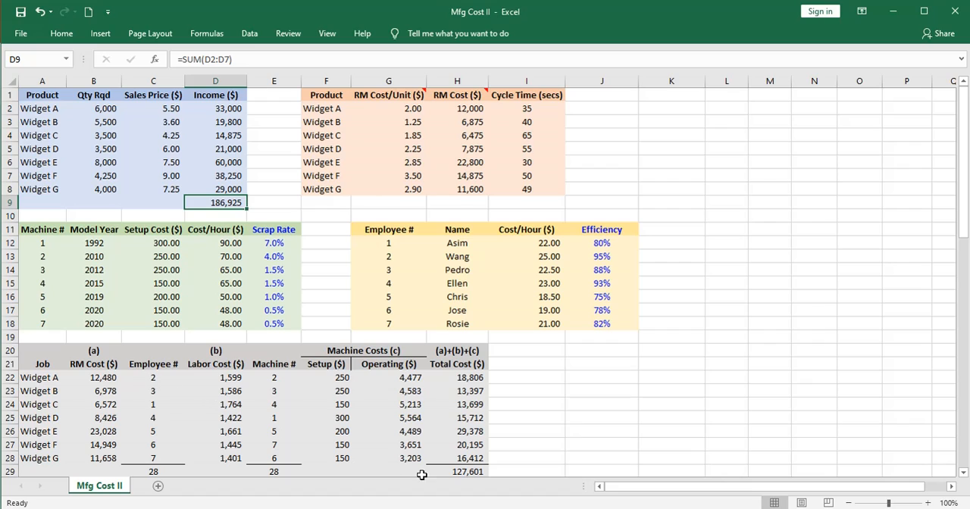
click(445, 473)
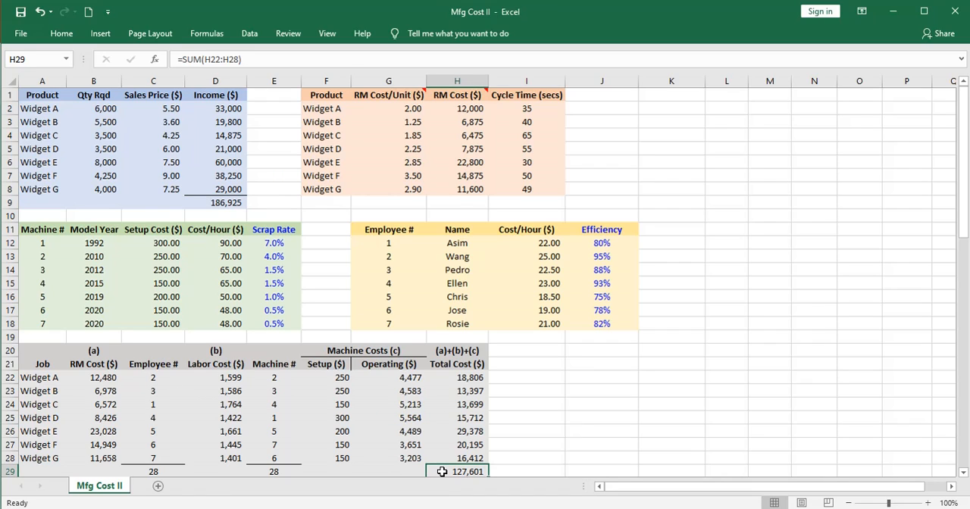
click(521, 472)
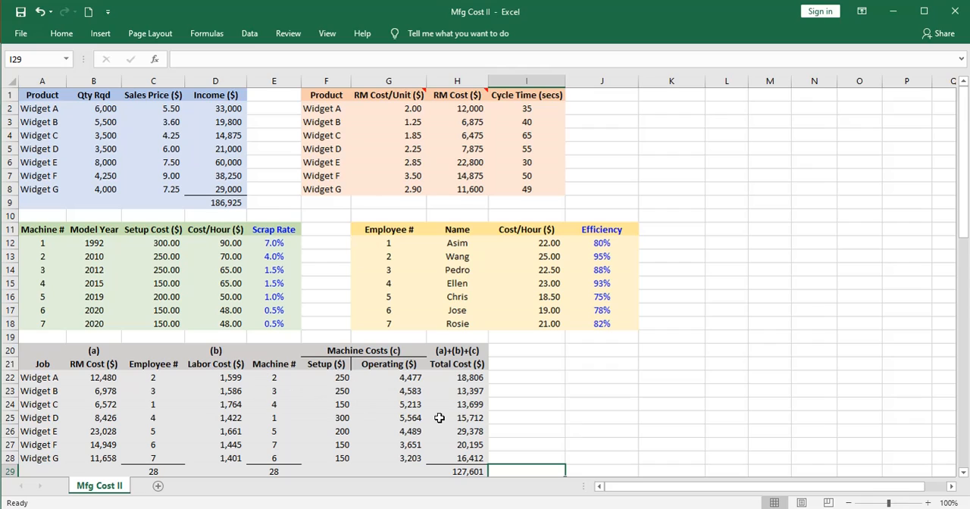
mouse_move(525, 454)
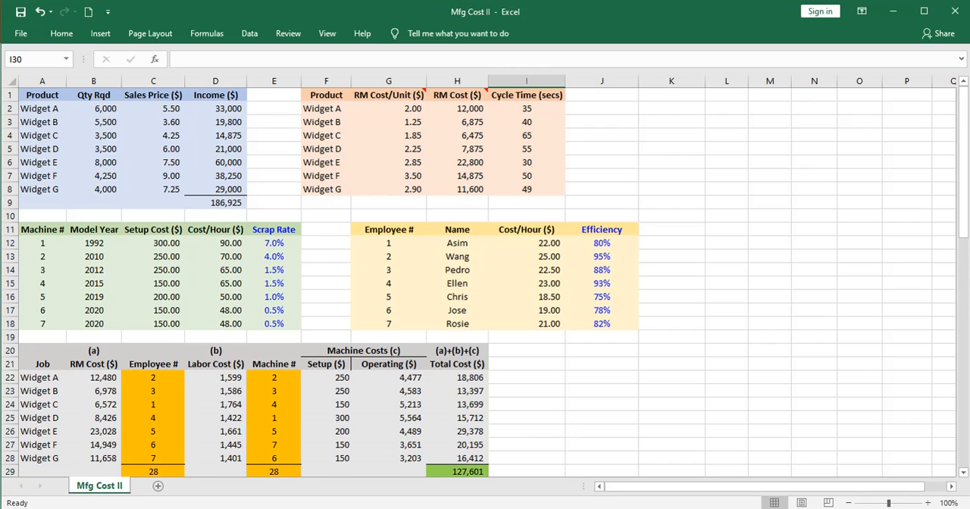
mouse_move(488, 461)
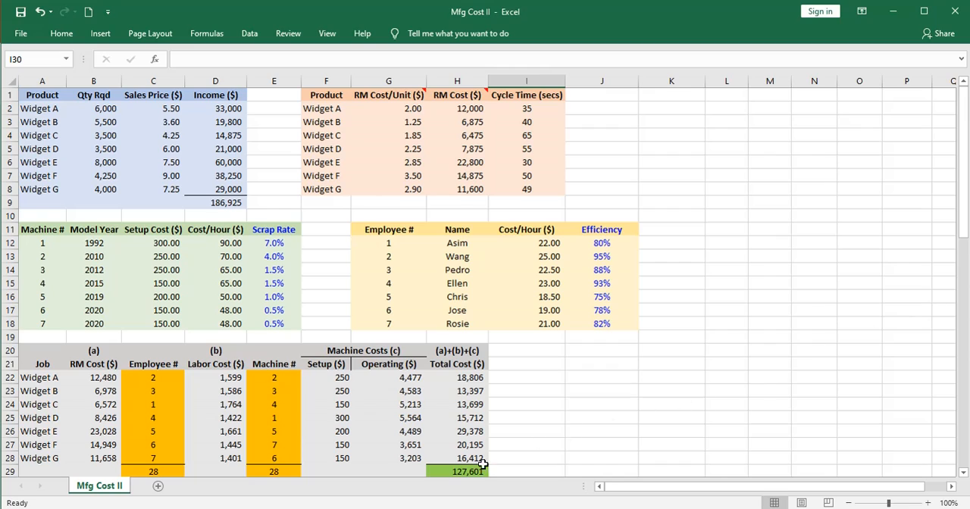
click(458, 470)
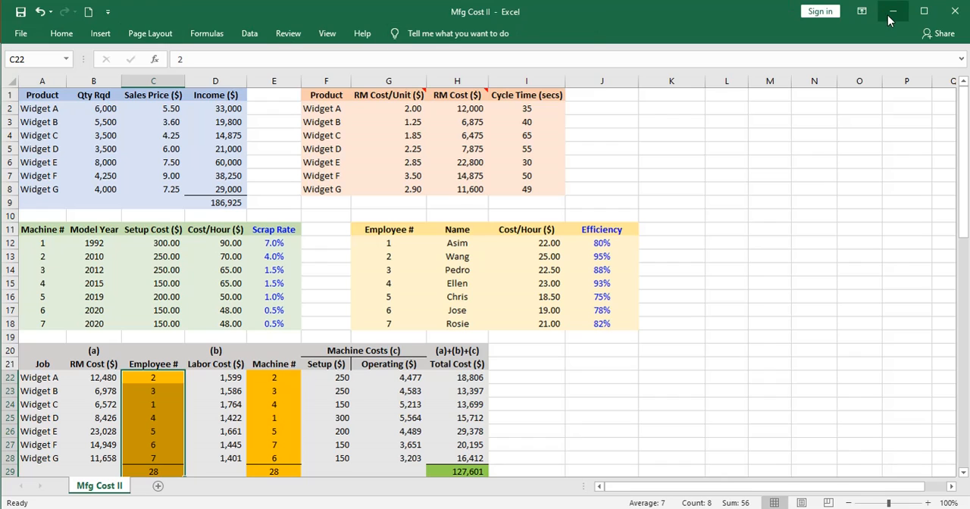
- Confirm in Excel Options > Add-ins that the Solver Add-in is checked and enabled
click(861, 9)
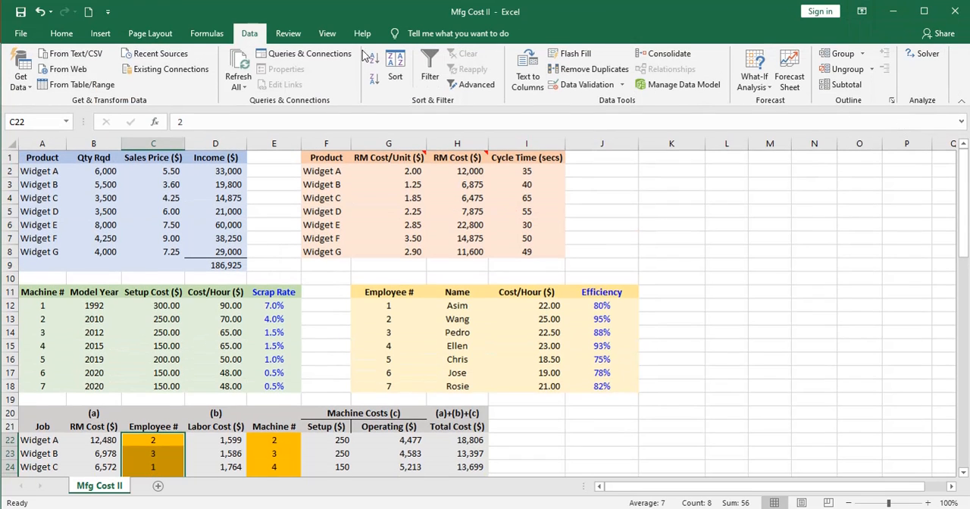
mouse_move(891, 43)
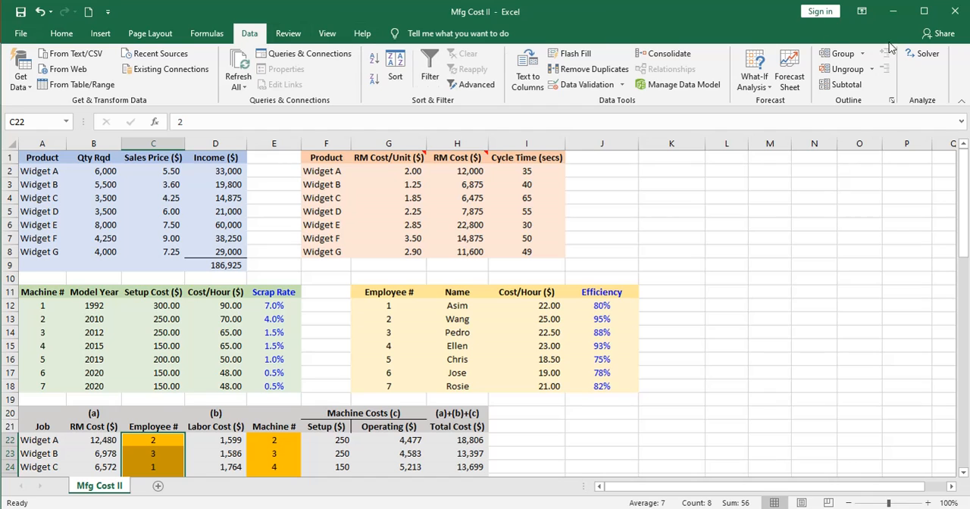
mouse_move(69, 54)
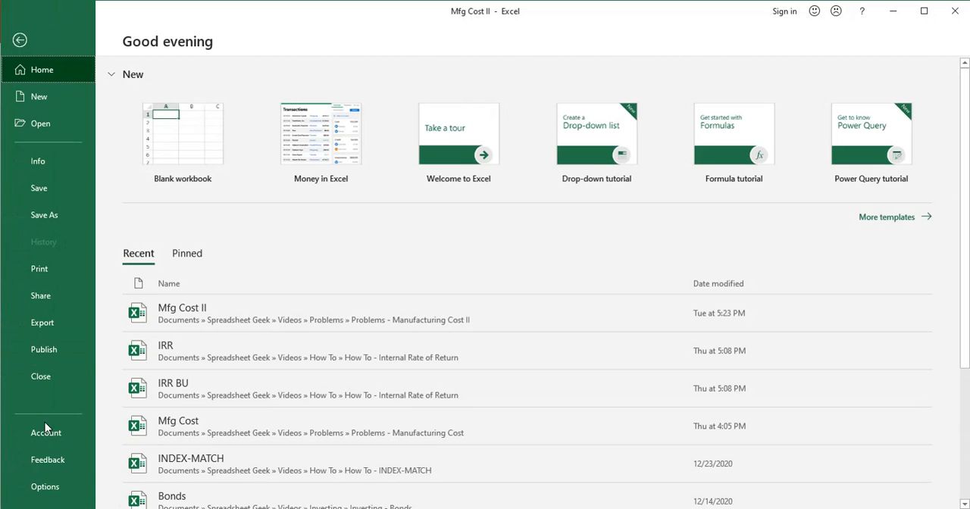
click(45, 486)
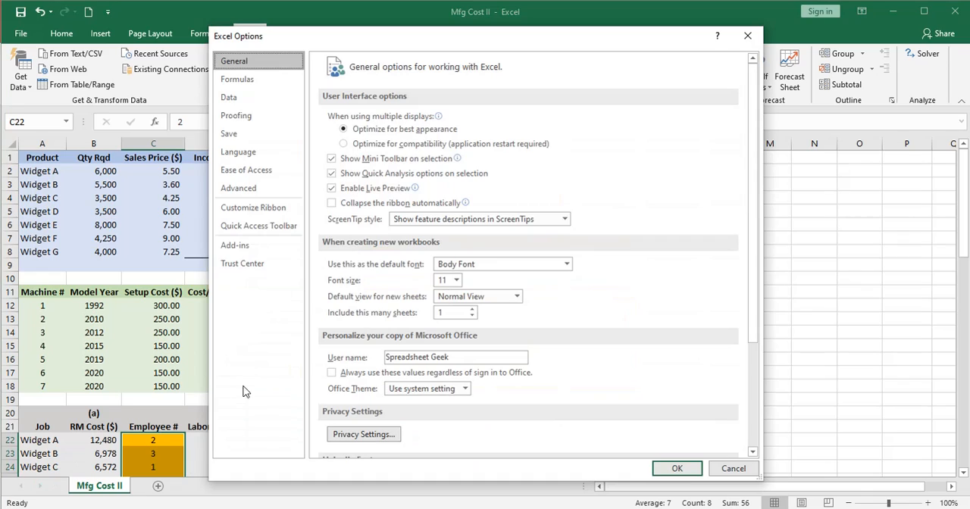
mouse_move(250, 252)
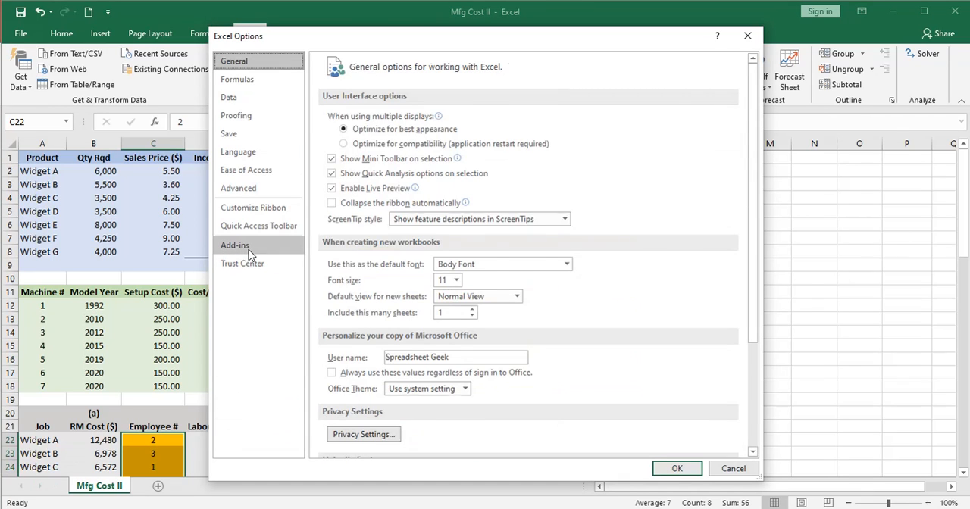
click(233, 246)
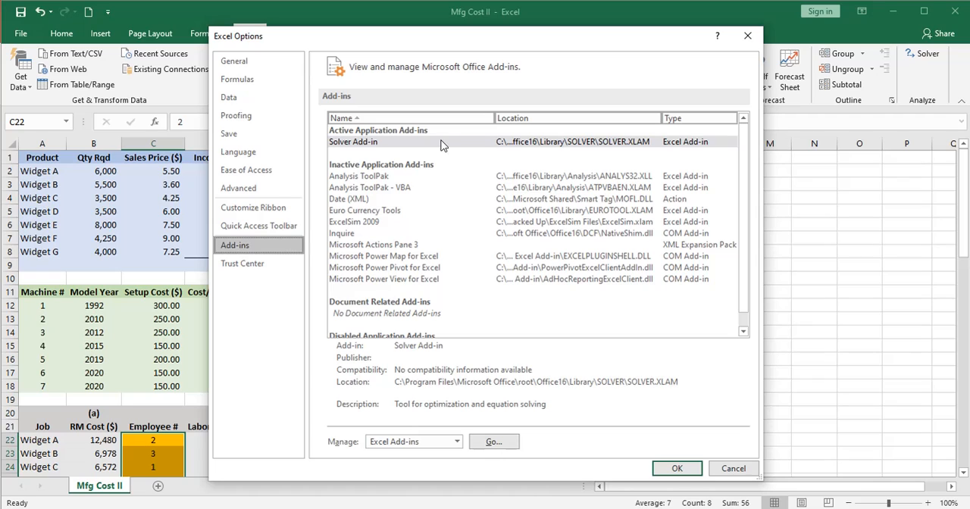
mouse_move(682, 148)
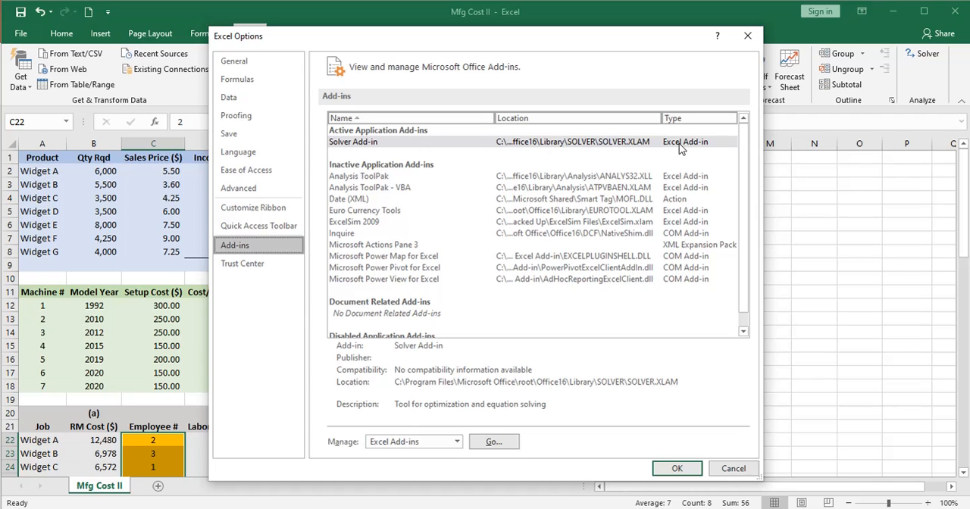
mouse_move(379, 145)
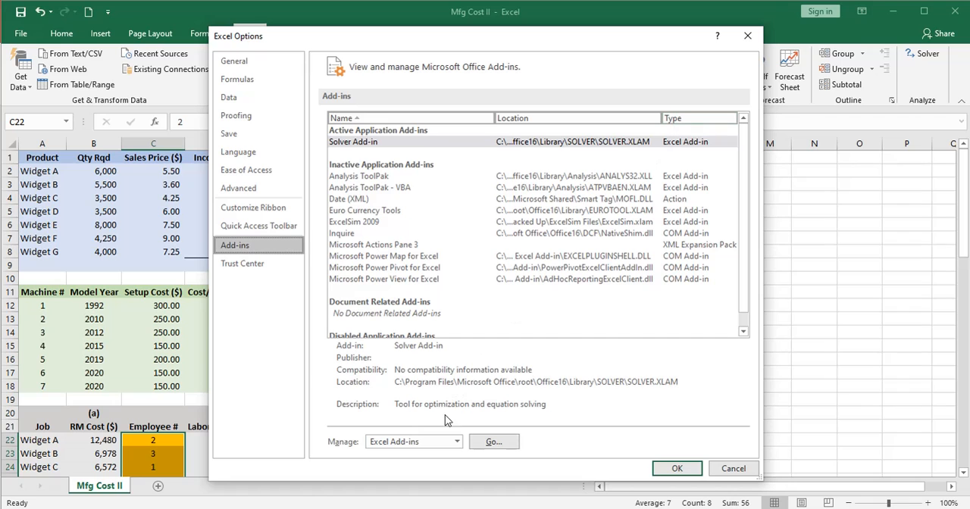
click(453, 442)
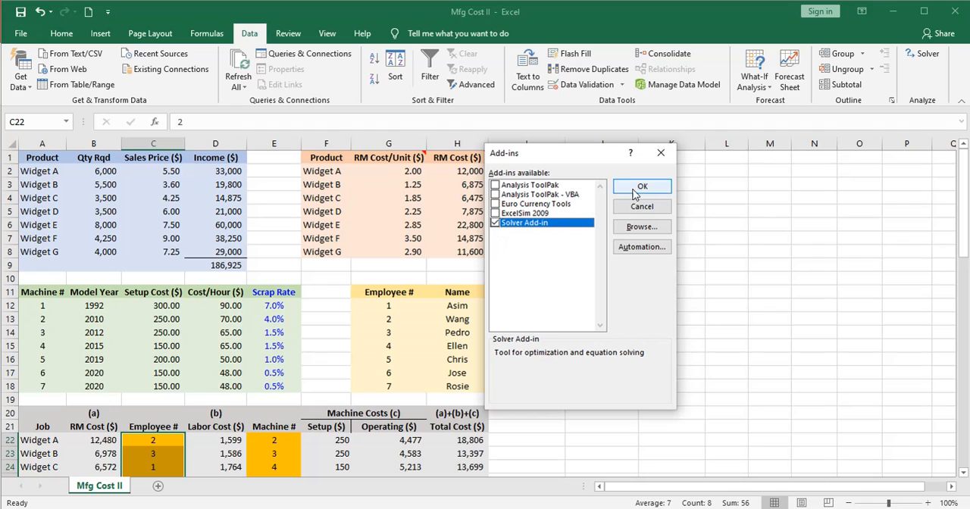
click(643, 187)
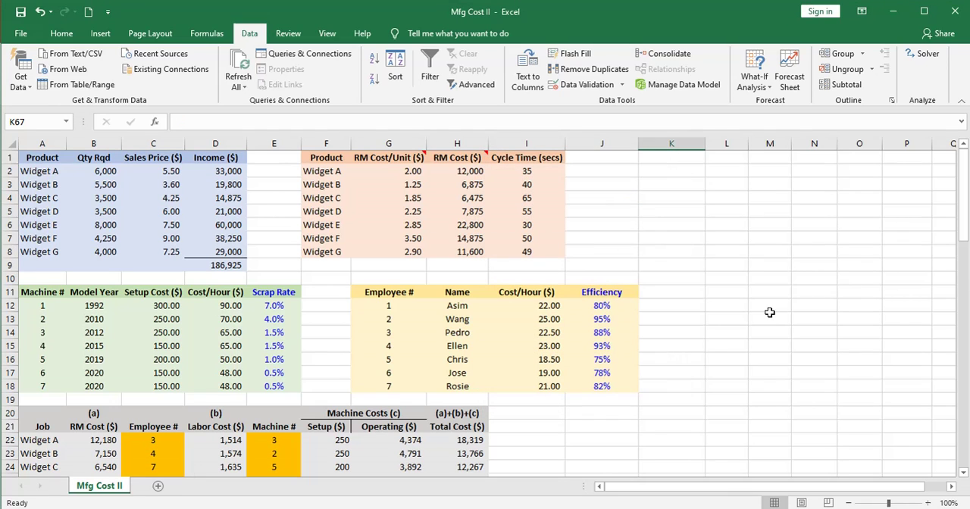
- Enter 1–7 in Employee # C22:C28 and paste the same sequence into Machine # E22:E28
scroll(down, 3)
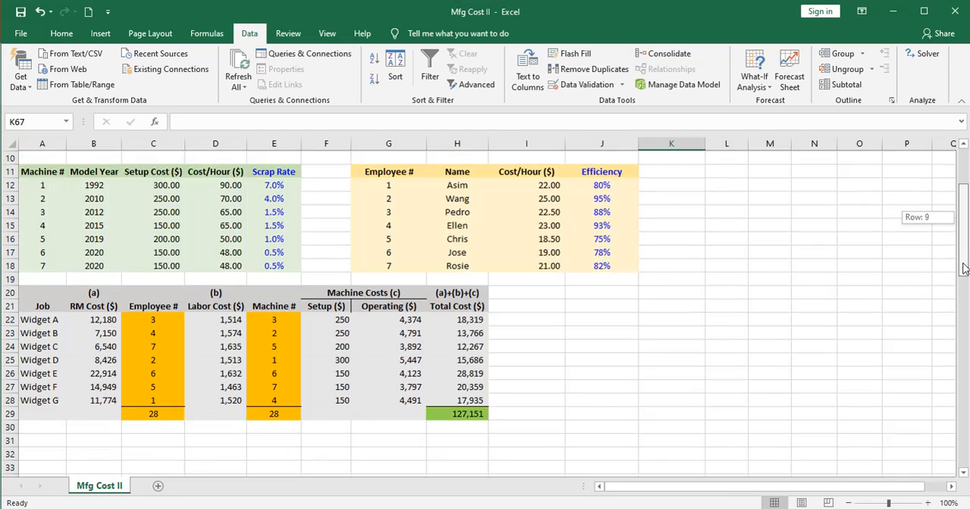
scroll(down, 3)
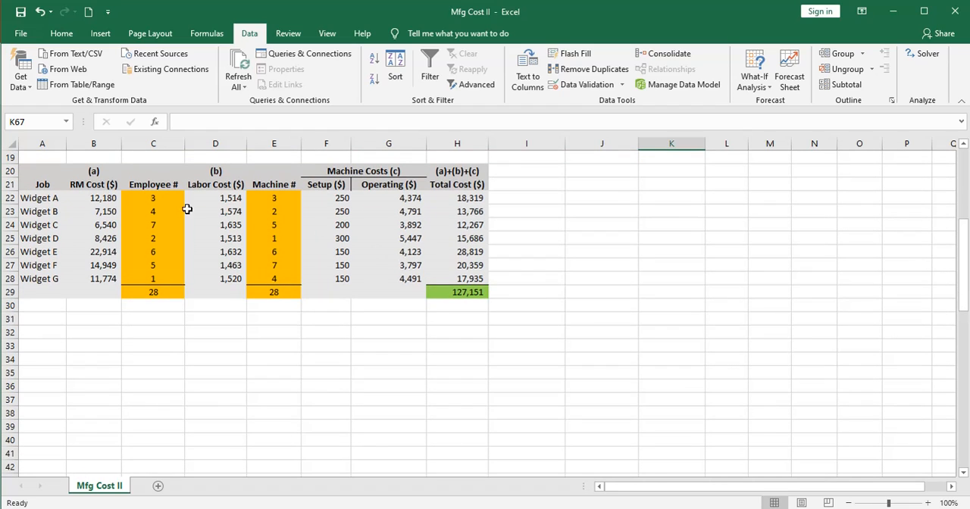
click(153, 197)
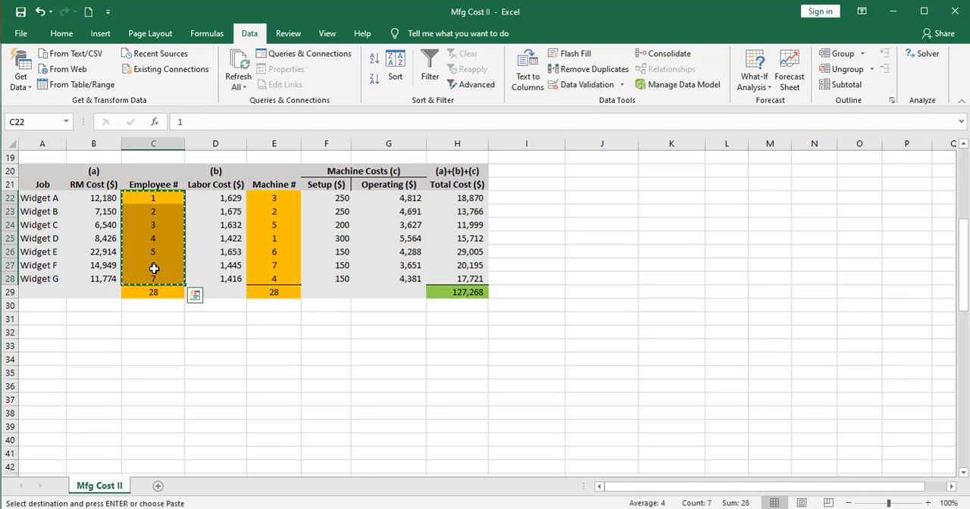
click(272, 198)
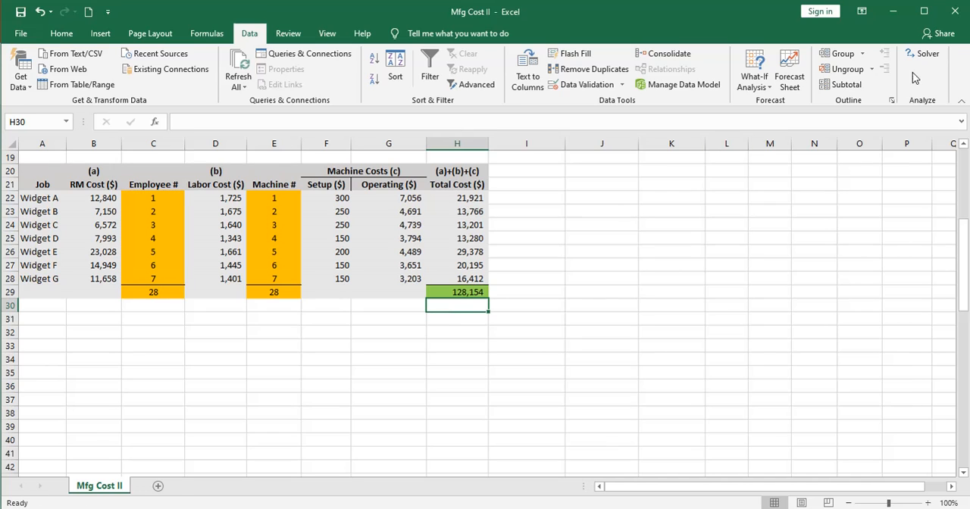
- Reset all previous Solver settings
click(909, 54)
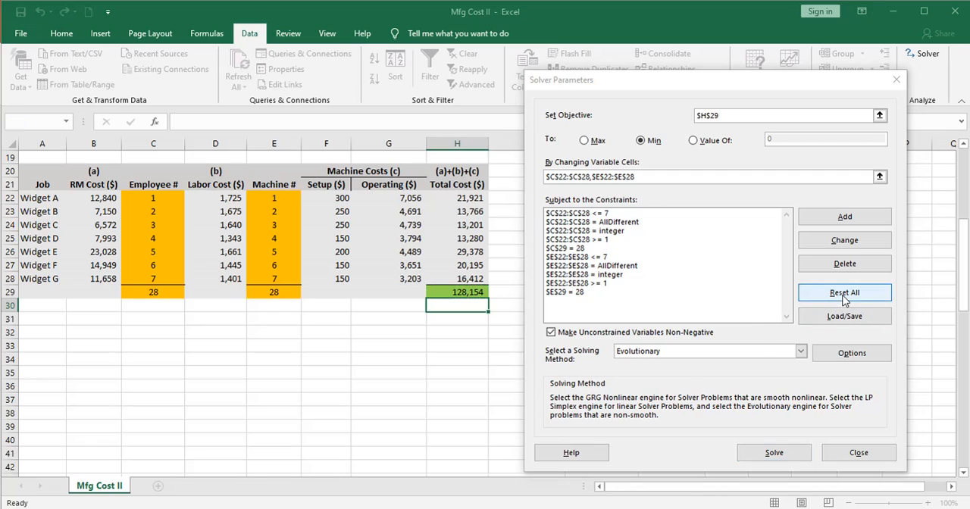
click(844, 291)
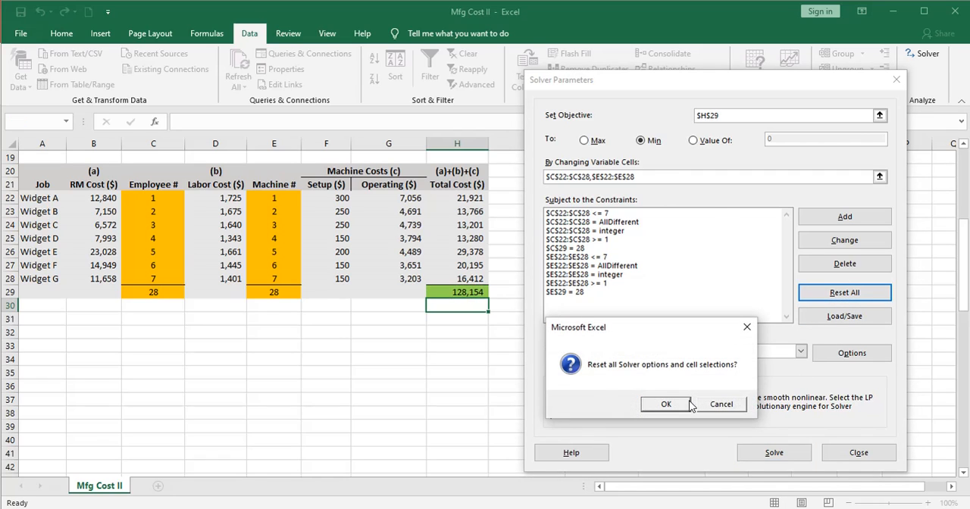
click(667, 403)
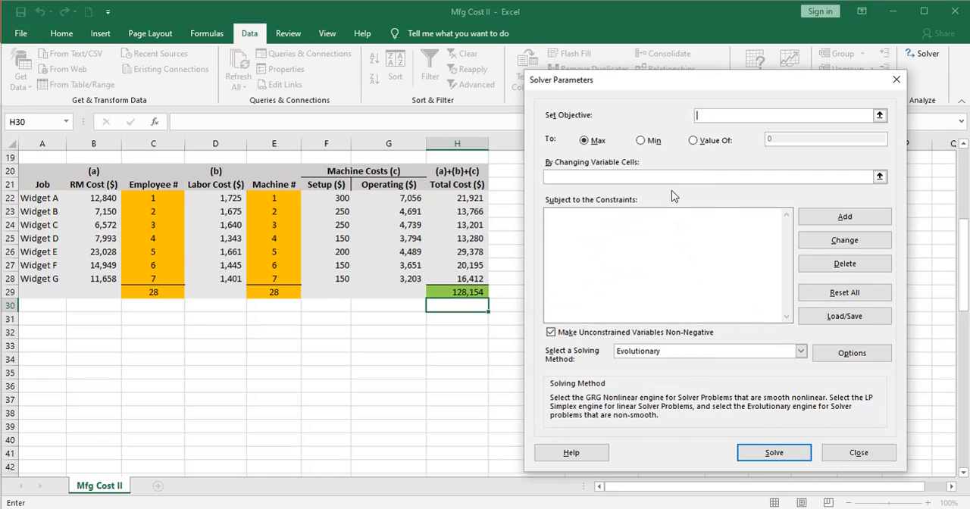
mouse_move(612, 157)
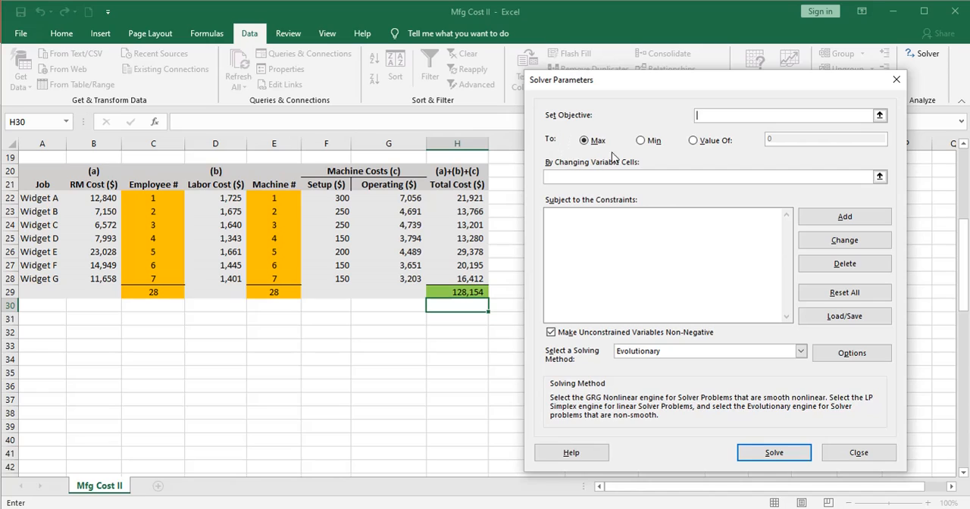
- Set Solver to minimise $H$29 by changing $C$22:$C$28 and $E$22:$E$28
click(881, 115)
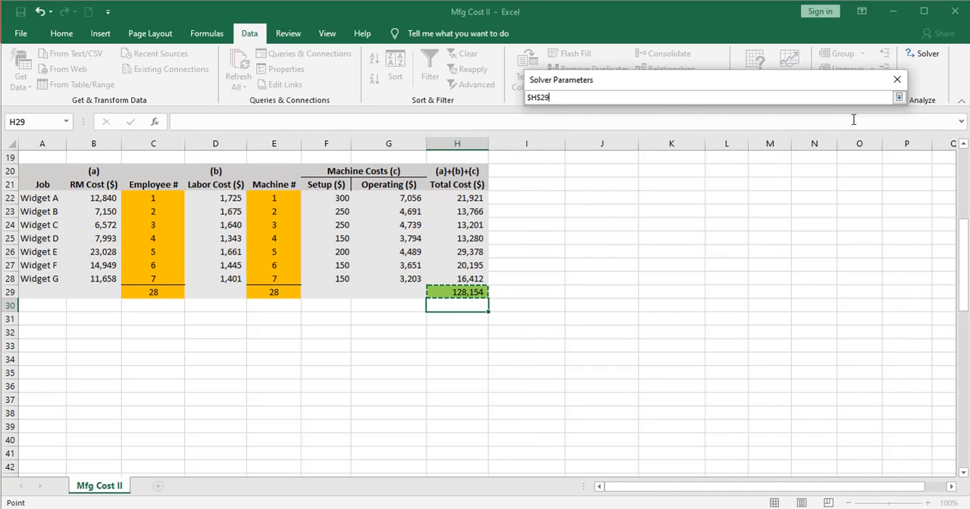
click(897, 97)
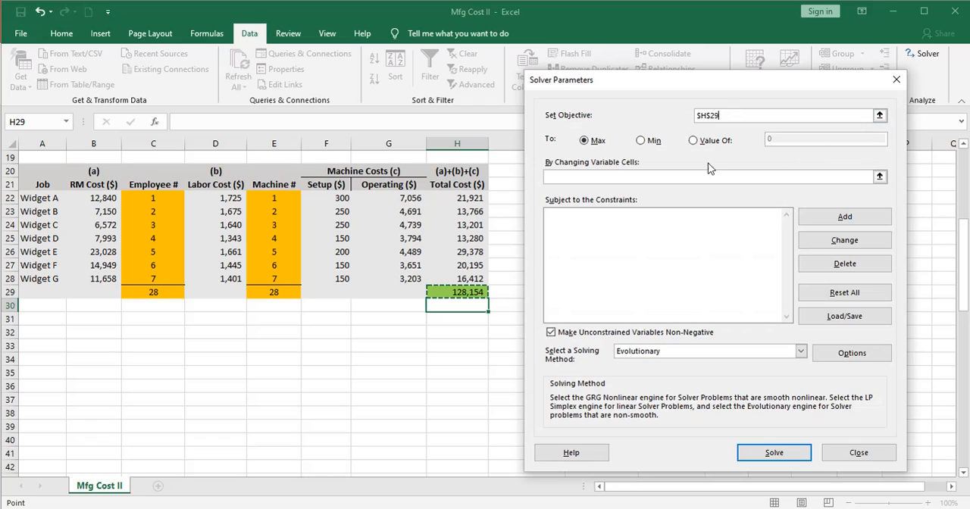
click(640, 140)
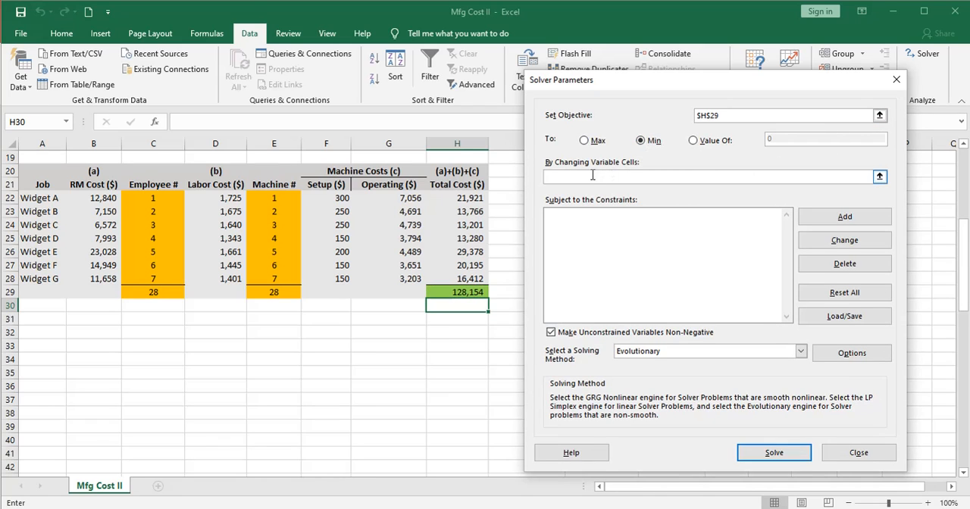
mouse_move(595, 180)
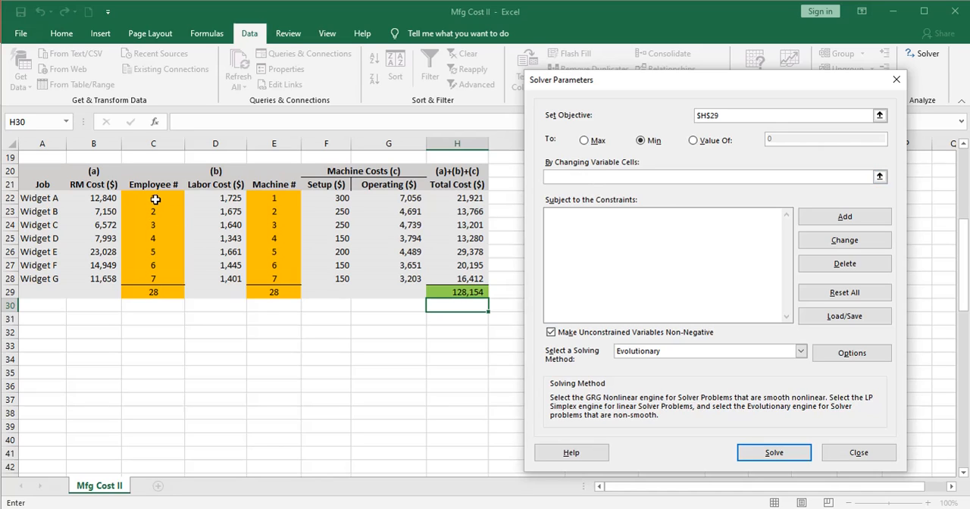
drag(153, 197, 153, 277)
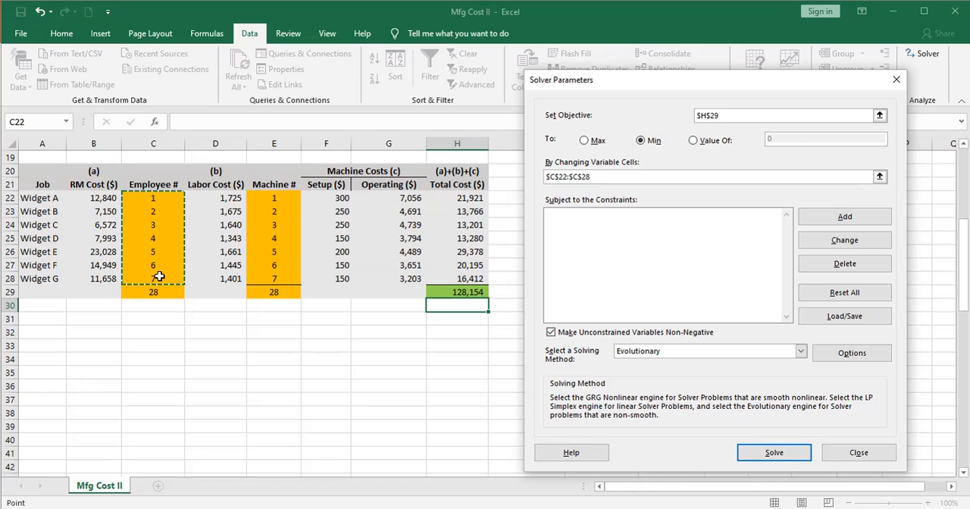
drag(273, 197, 273, 212)
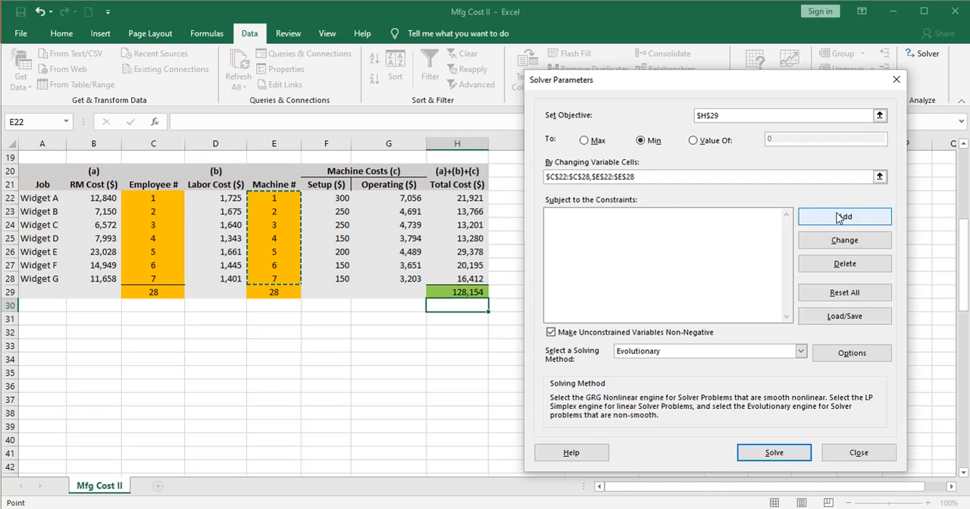
- Add the Solver constraint $C$22:$C$28 >= 1
click(844, 217)
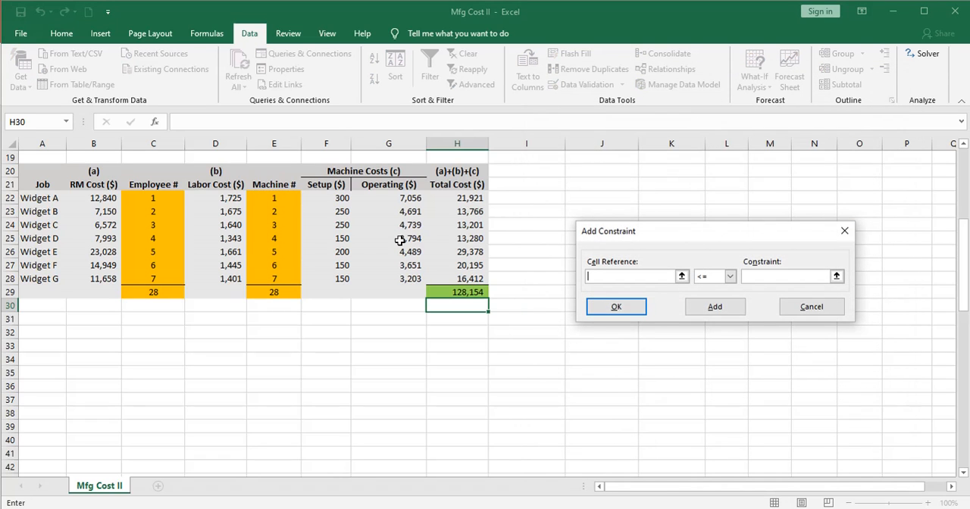
drag(153, 197, 154, 277)
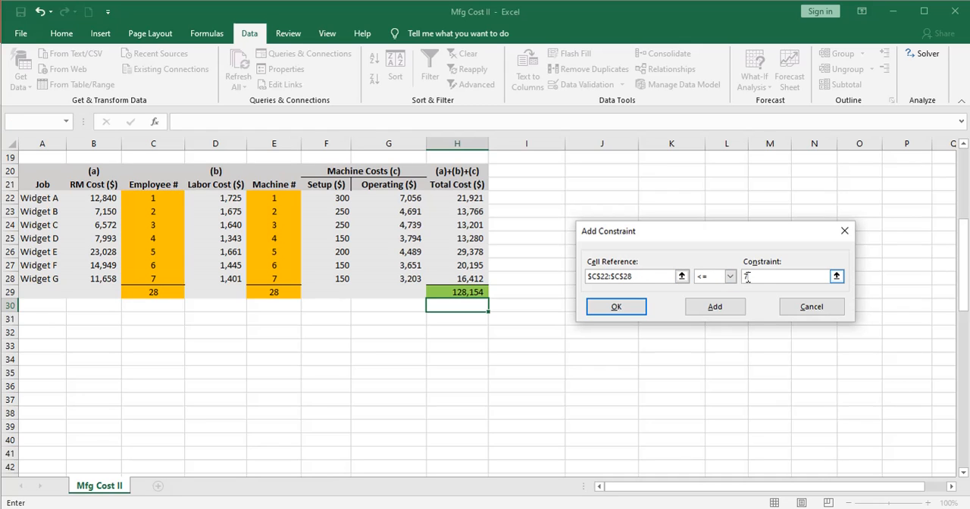
click(616, 306)
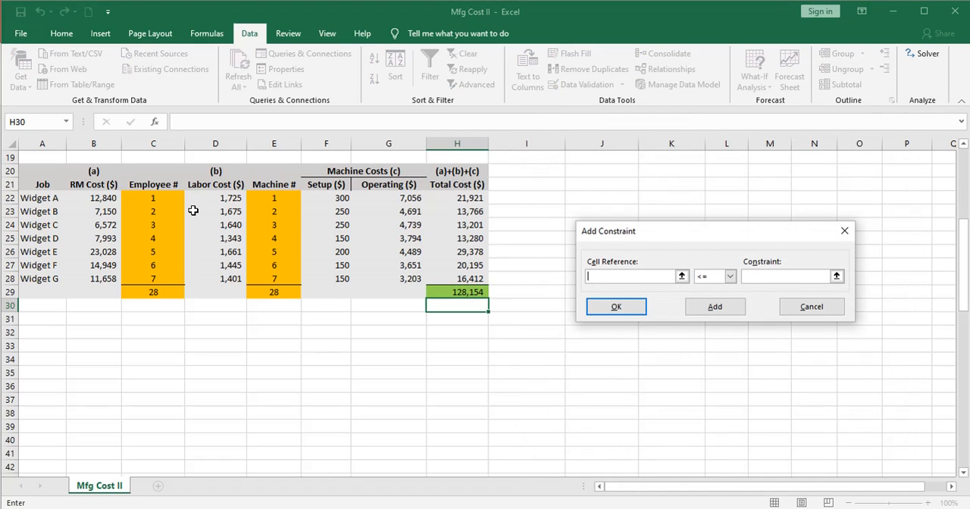
click(153, 197)
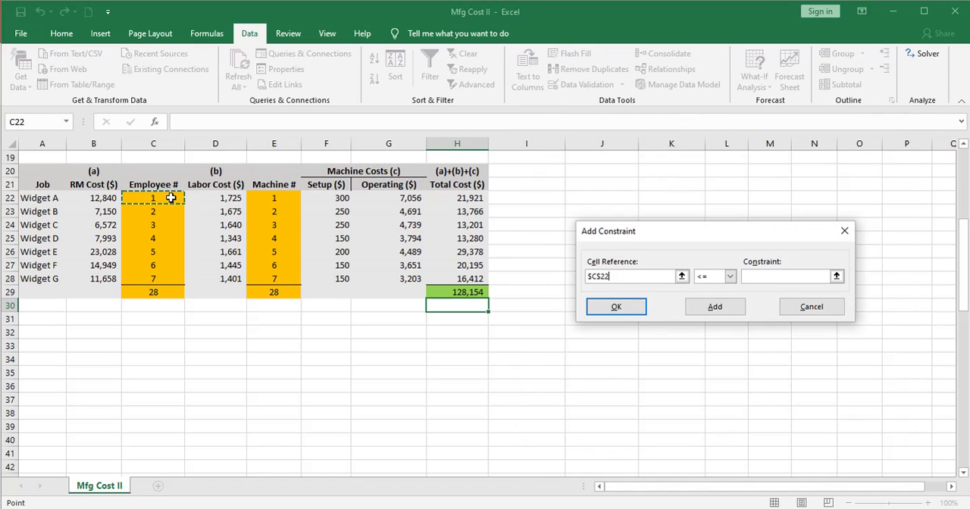
drag(153, 197, 153, 278)
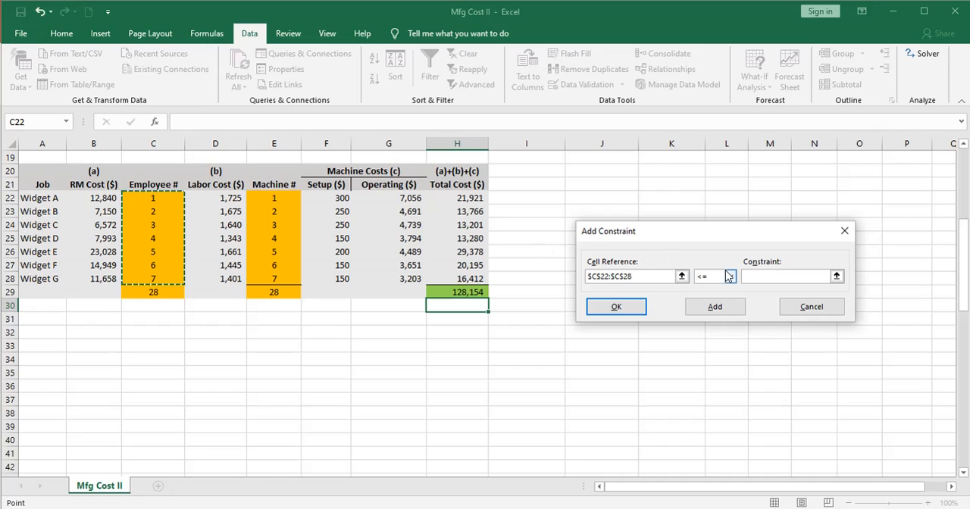
click(729, 276)
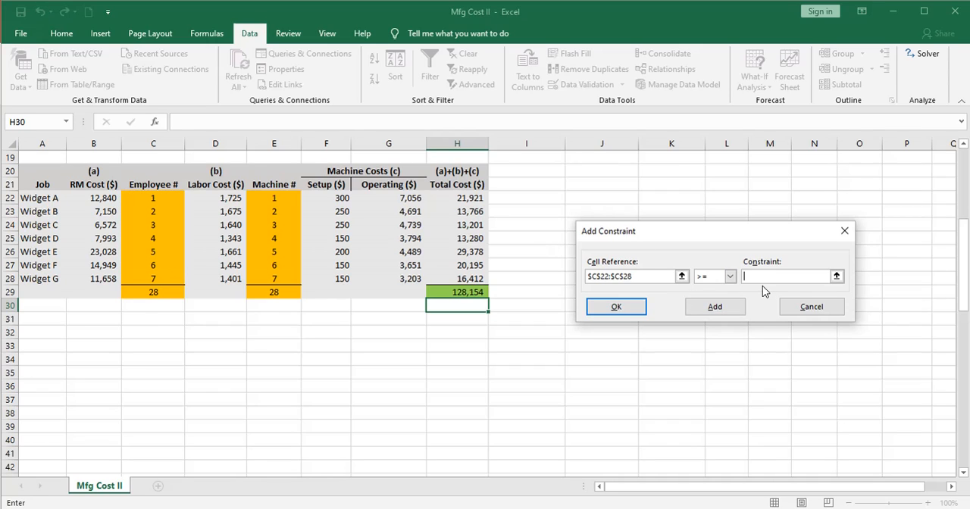
text(1)
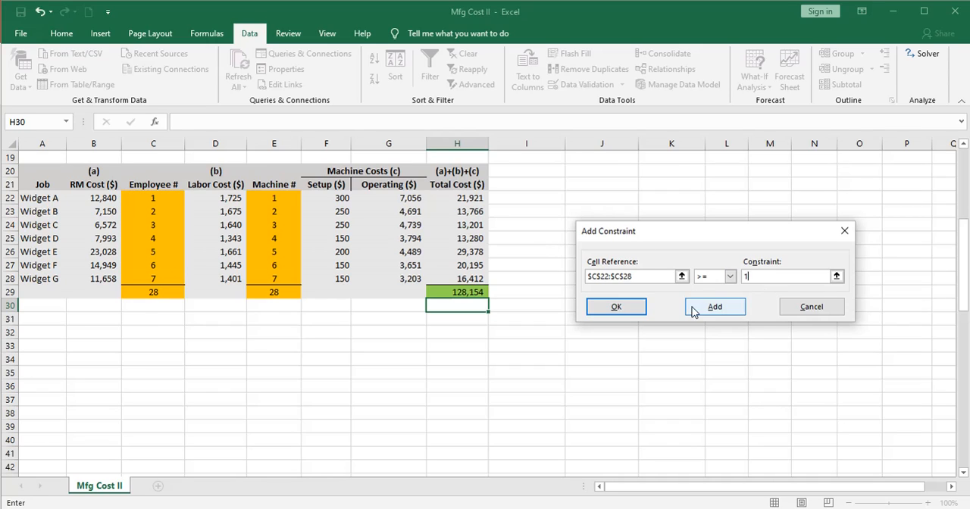
click(714, 306)
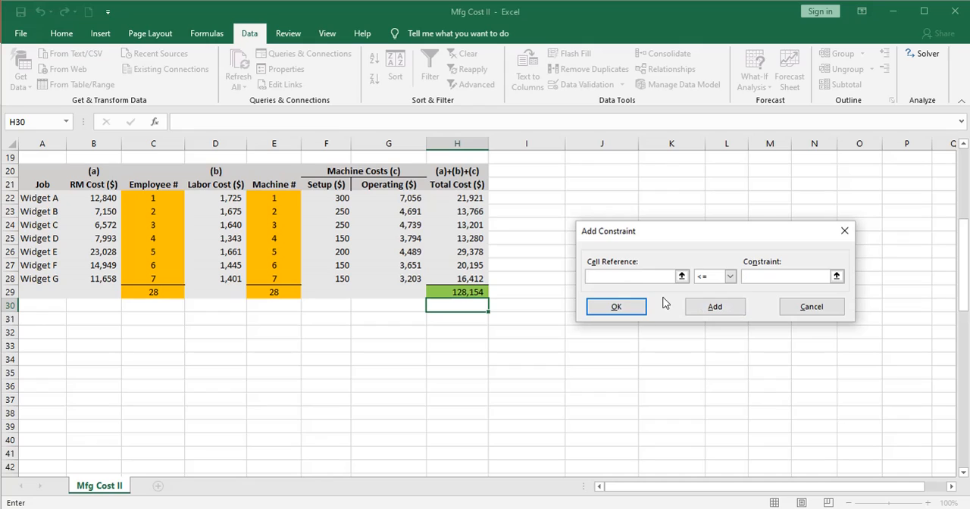
- Add constraints making $C$22:$C$28 integers and all different
drag(153, 197, 153, 252)
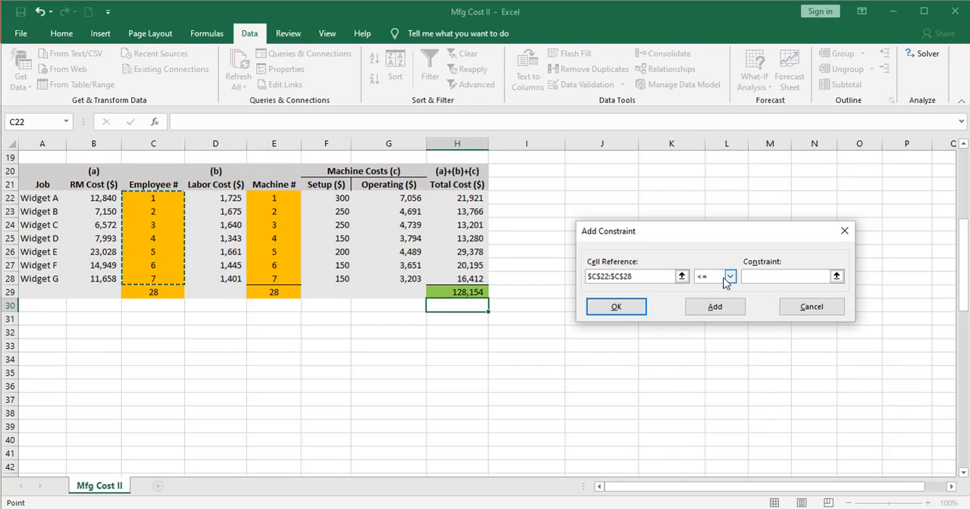
click(730, 276)
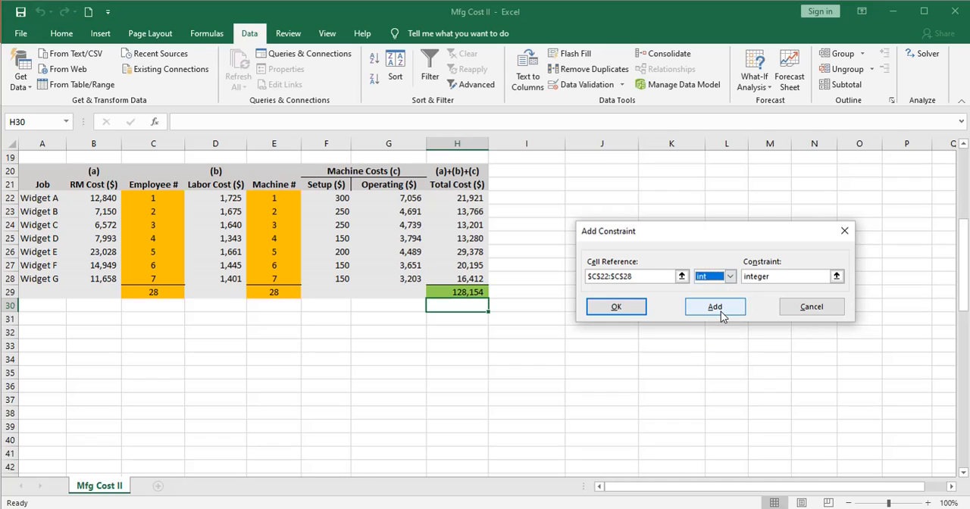
click(716, 306)
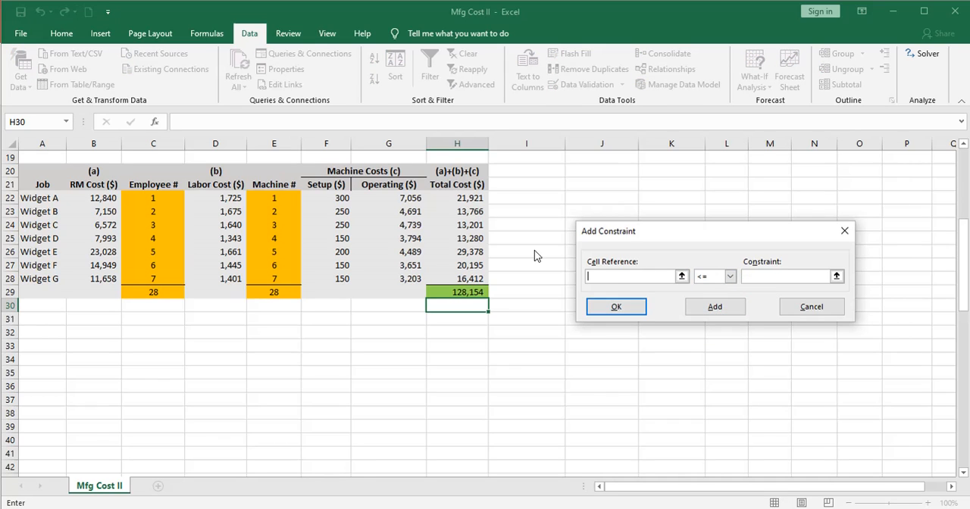
drag(154, 197, 153, 277)
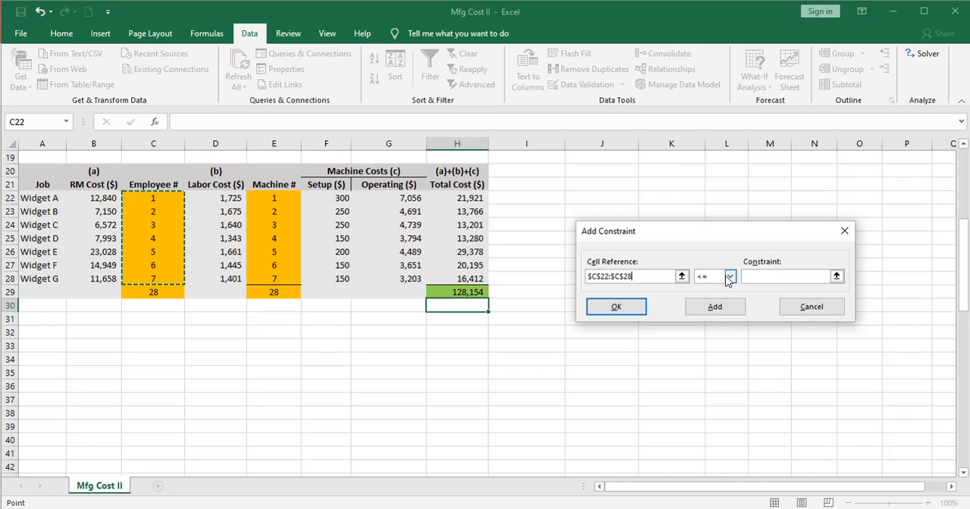
click(730, 276)
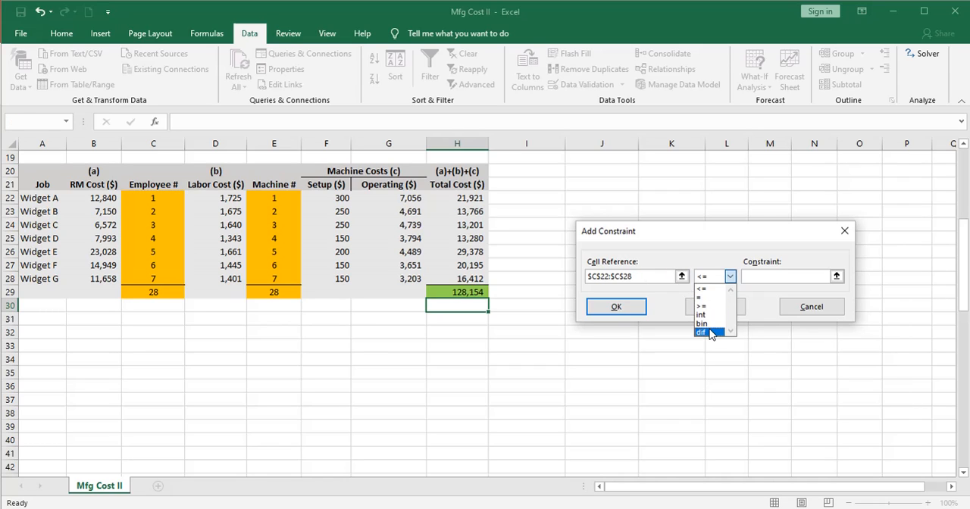
click(700, 332)
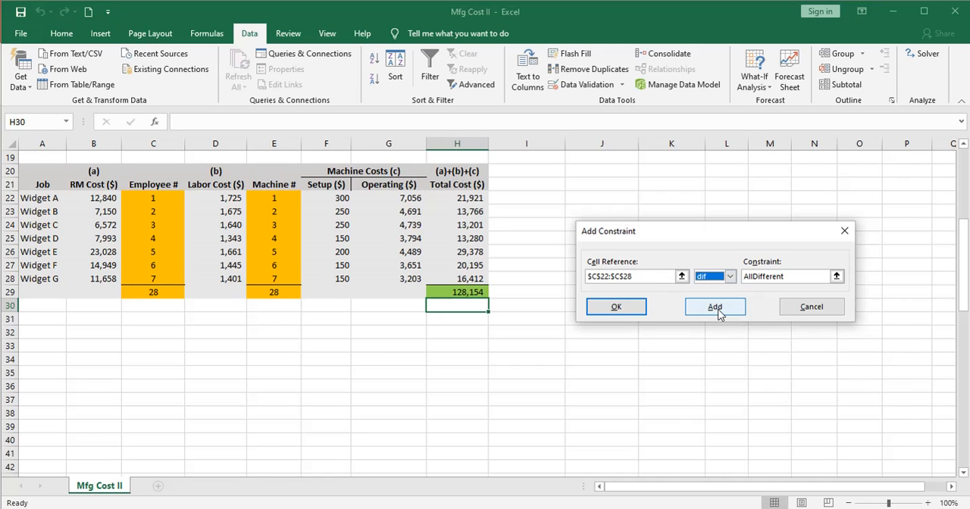
click(716, 307)
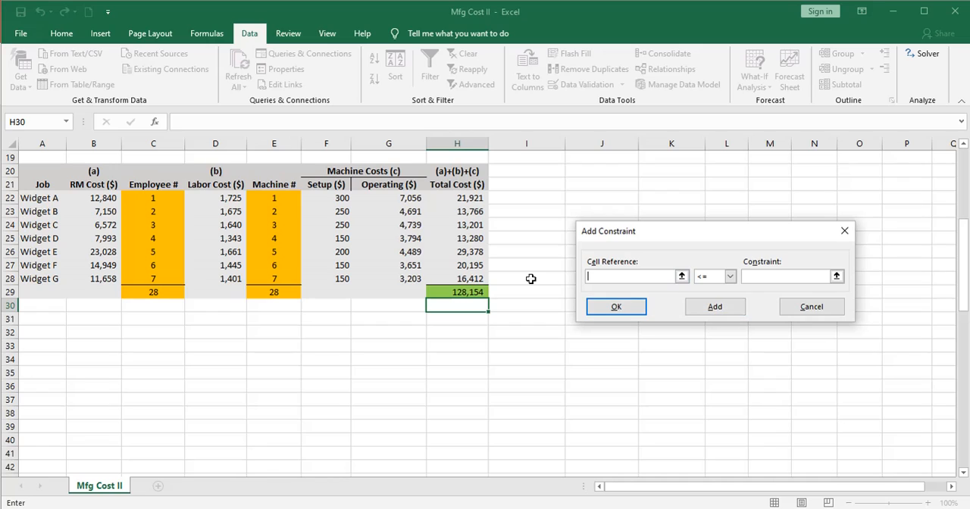
- Add the constraint $C$29 = 28 for the employee number total
click(153, 291)
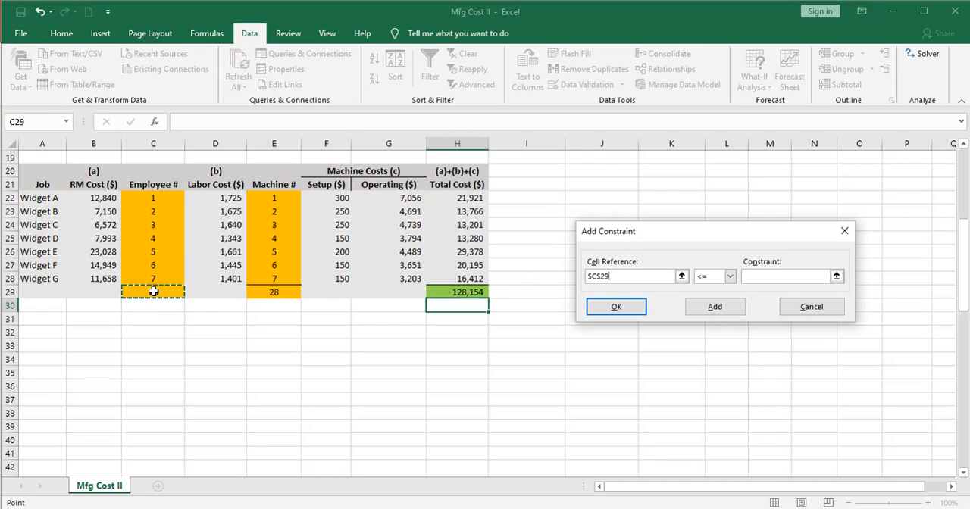
click(727, 276)
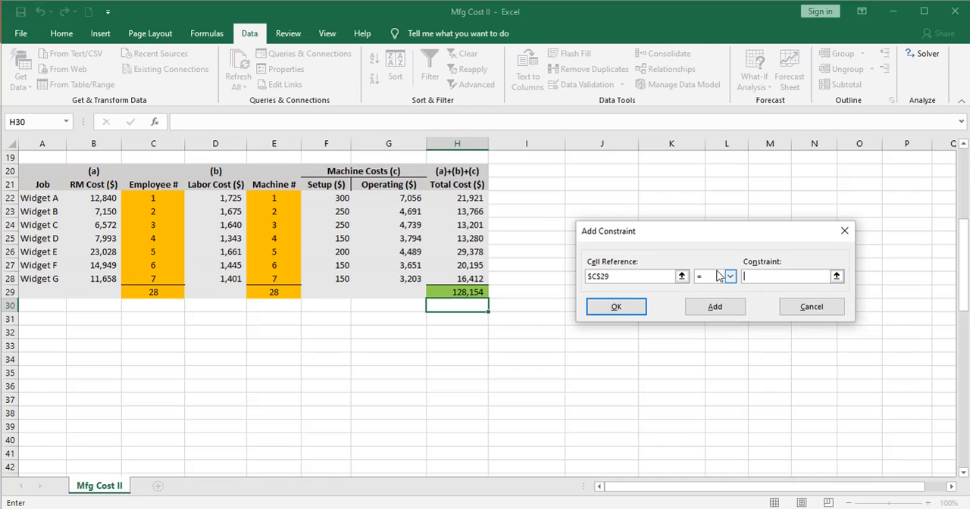
text(28)
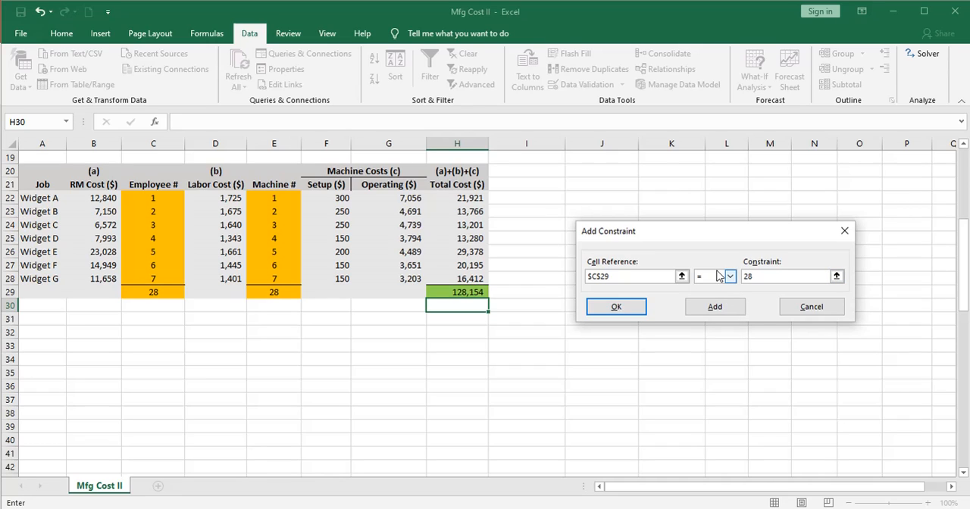
click(715, 306)
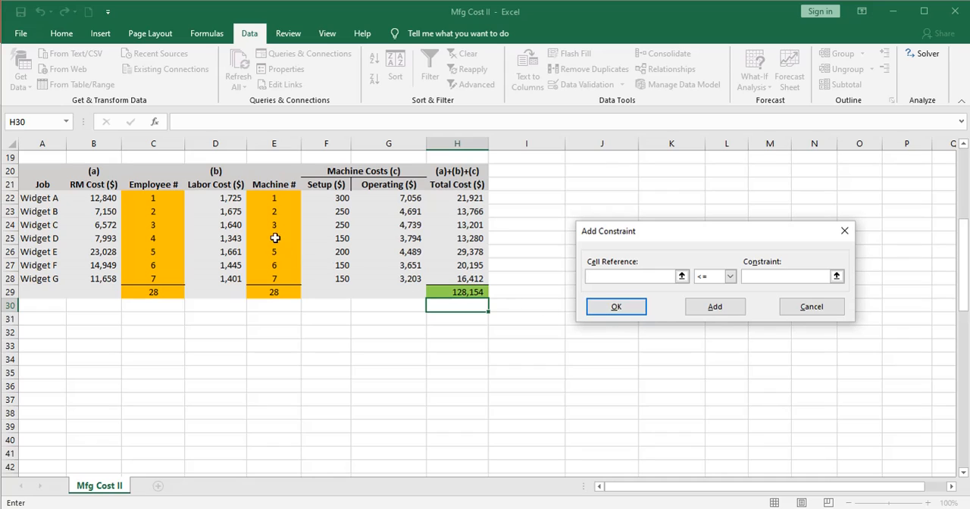
mouse_move(277, 258)
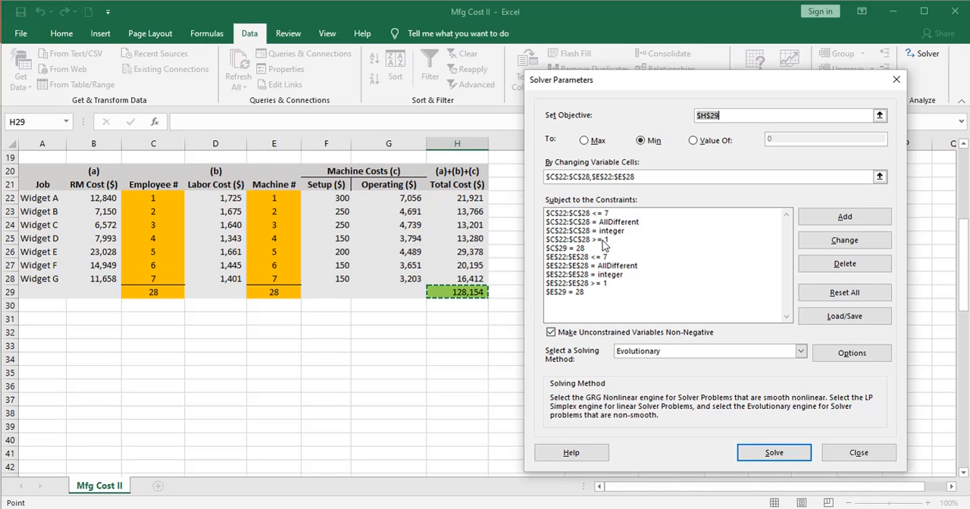
mouse_move(153, 252)
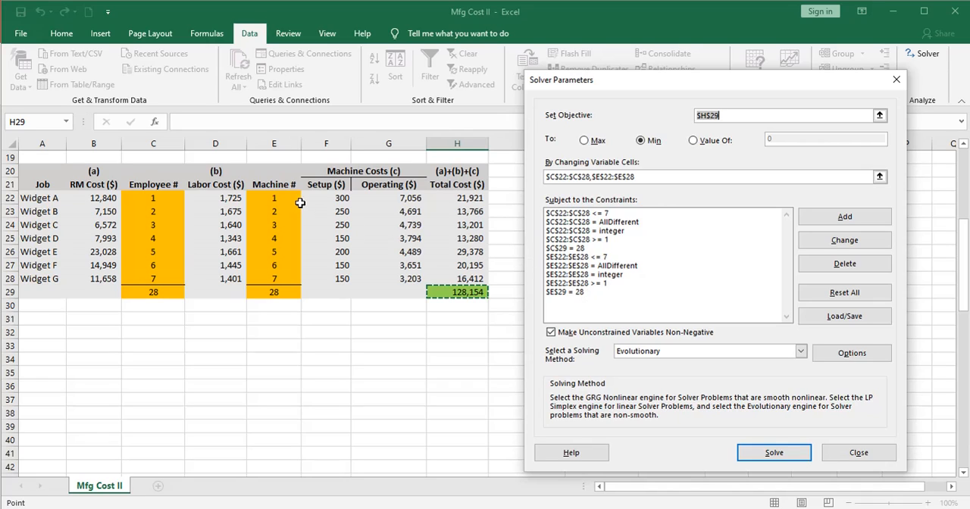
mouse_move(690, 167)
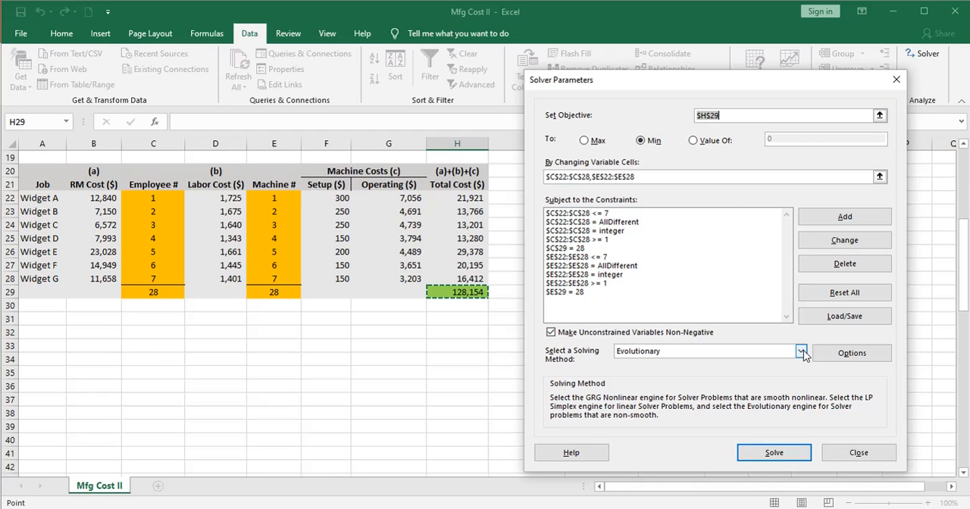
click(800, 352)
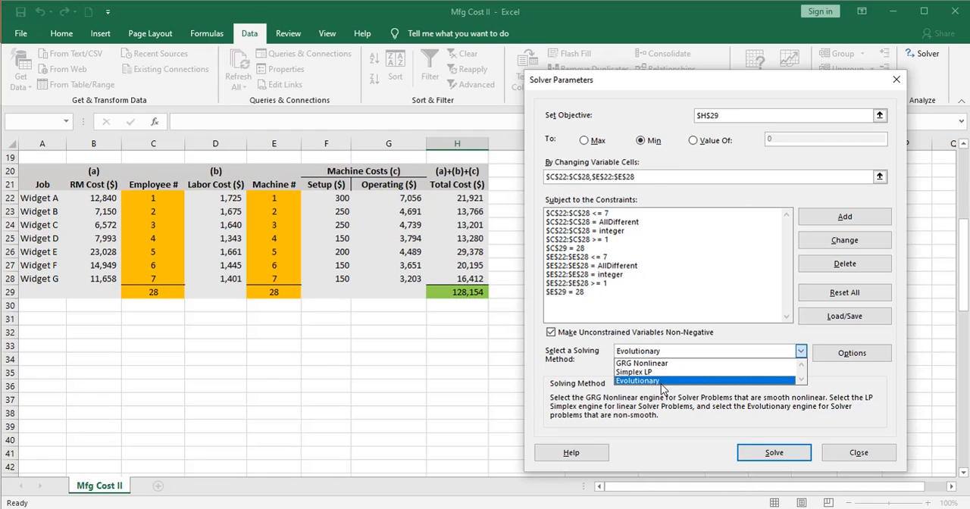
mouse_move(643, 370)
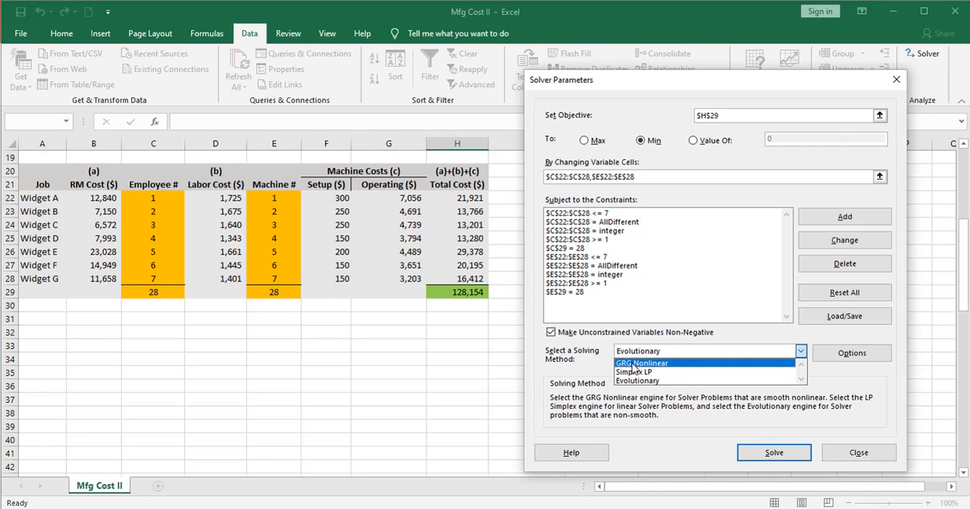
mouse_move(641, 367)
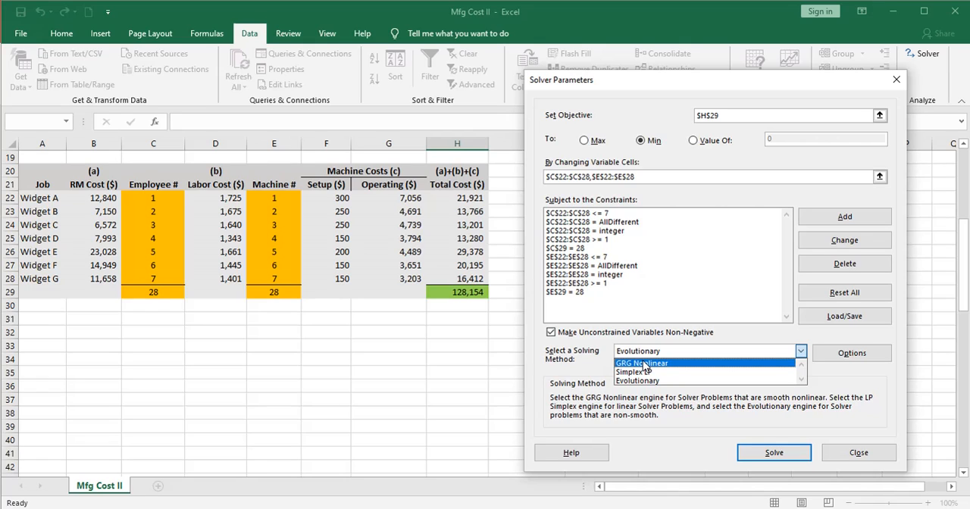
mouse_move(633, 372)
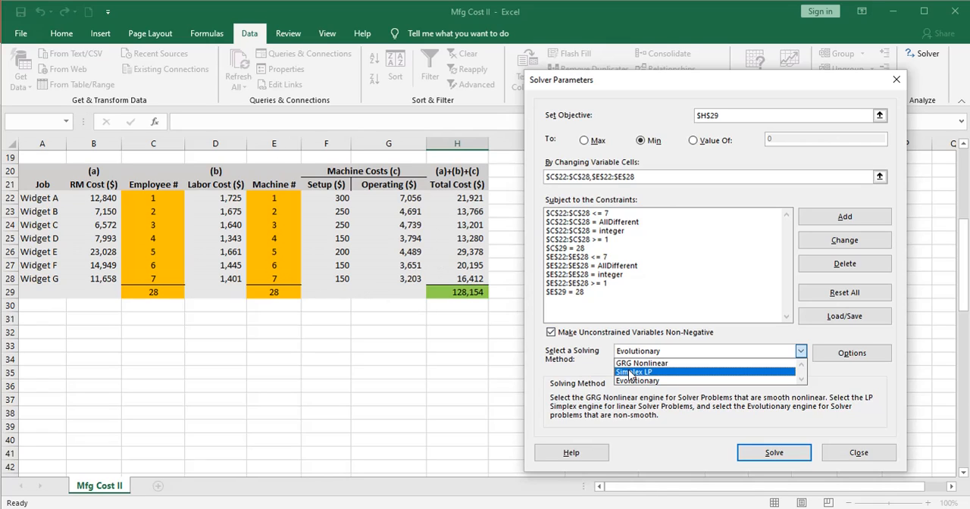
click(658, 382)
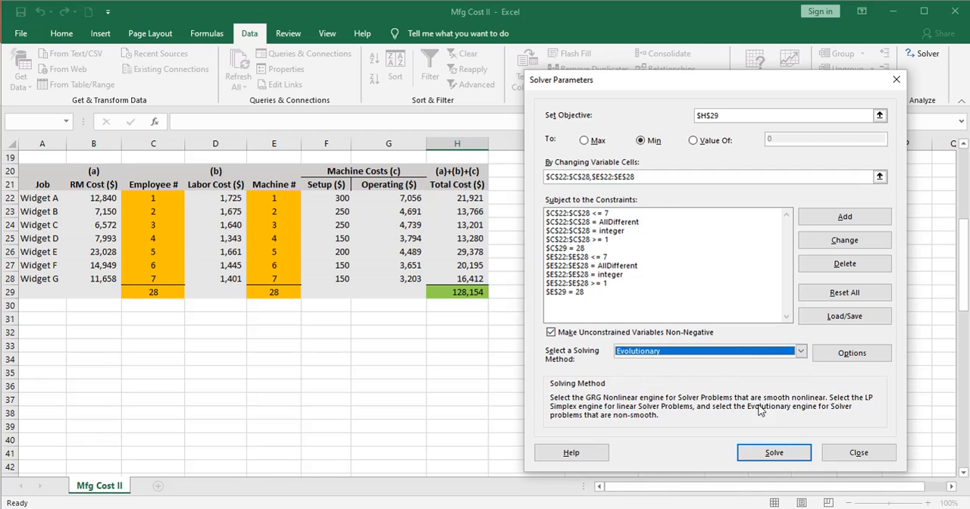
click(776, 452)
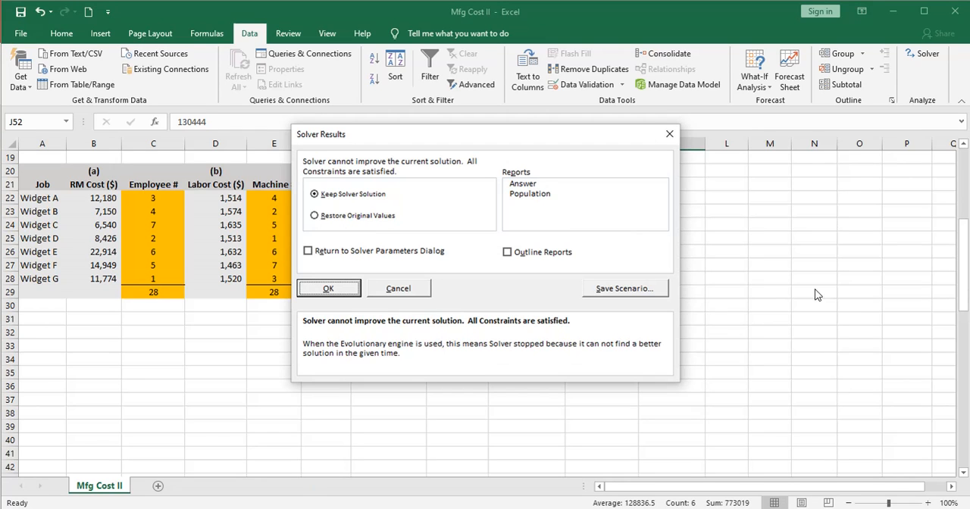
mouse_move(517, 162)
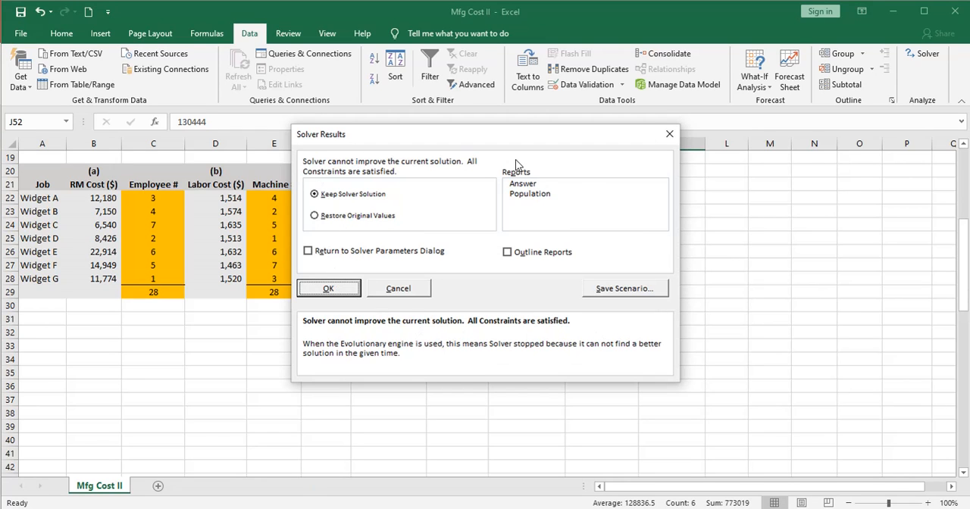
mouse_move(326, 333)
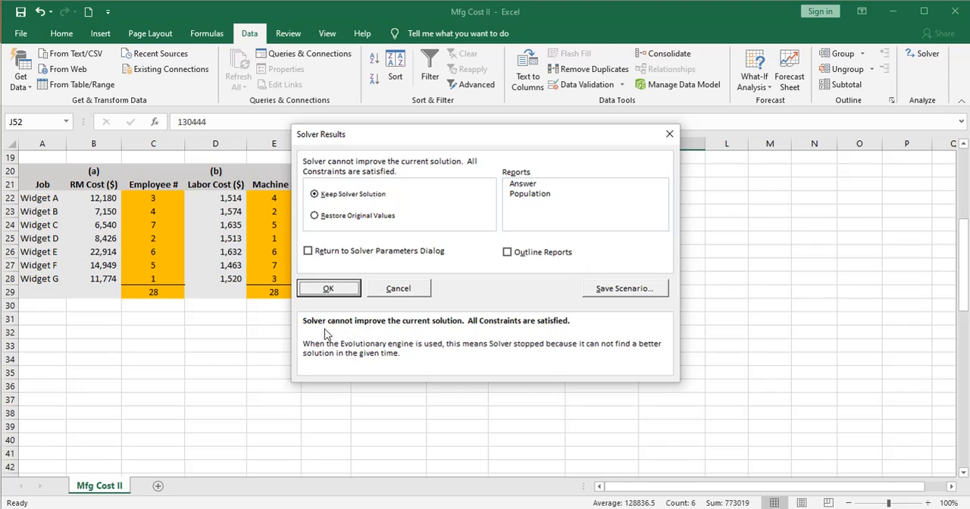
mouse_move(442, 327)
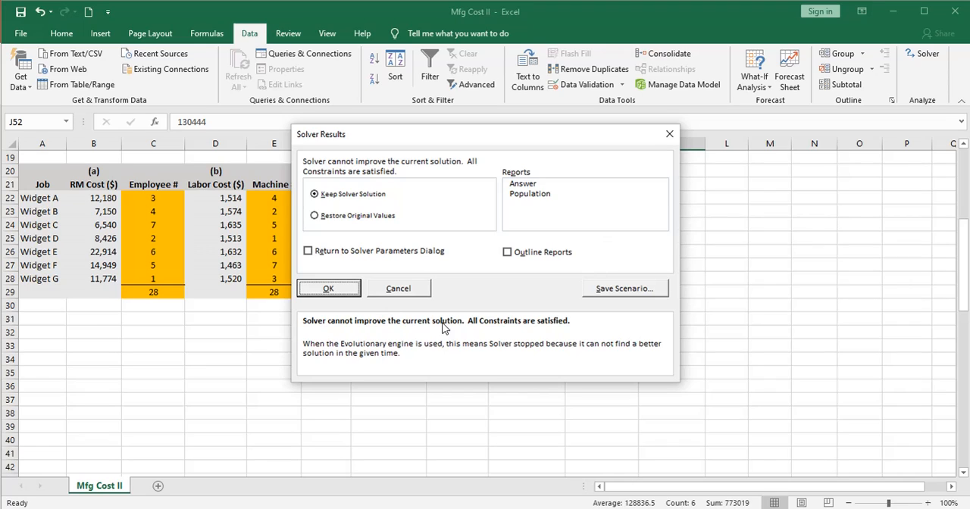
mouse_move(482, 322)
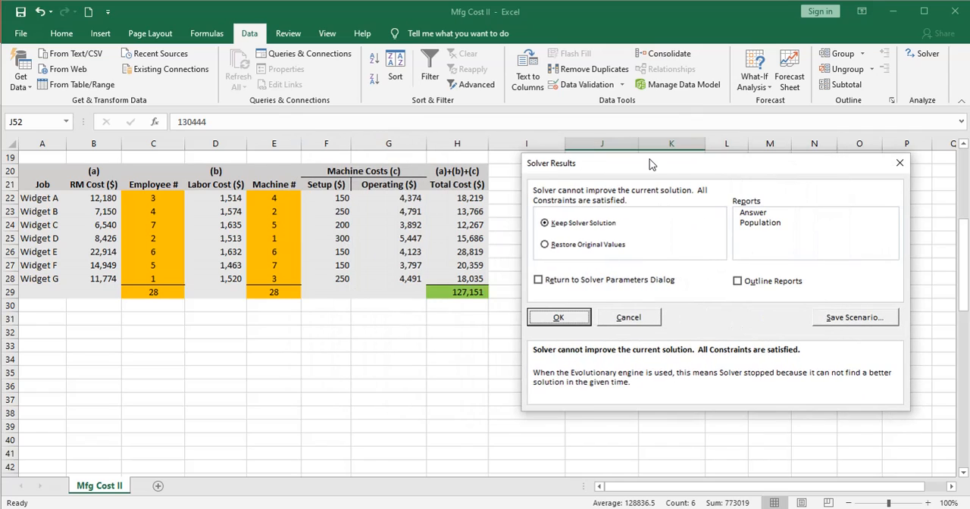
mouse_move(470, 297)
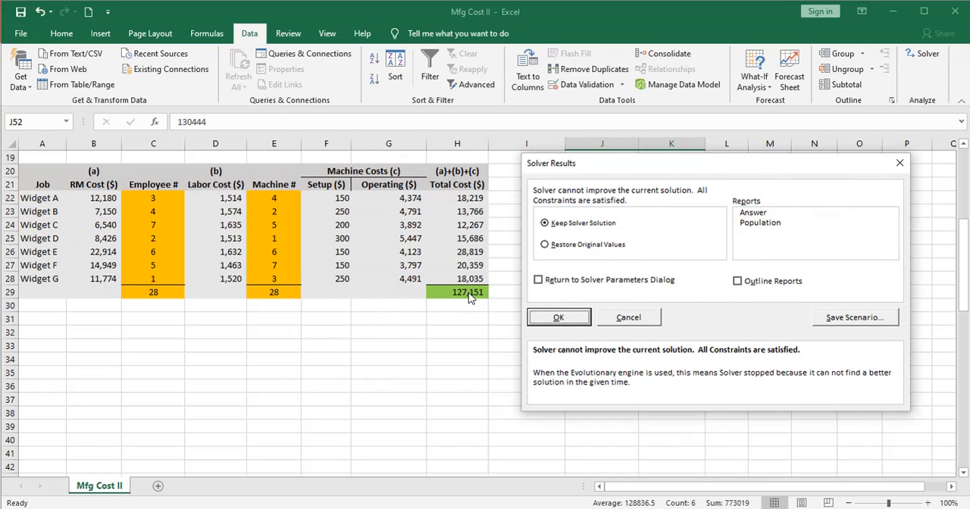
- Keep Solver's minimum-cost solution, leaving the grand total cost at 127,151
click(558, 316)
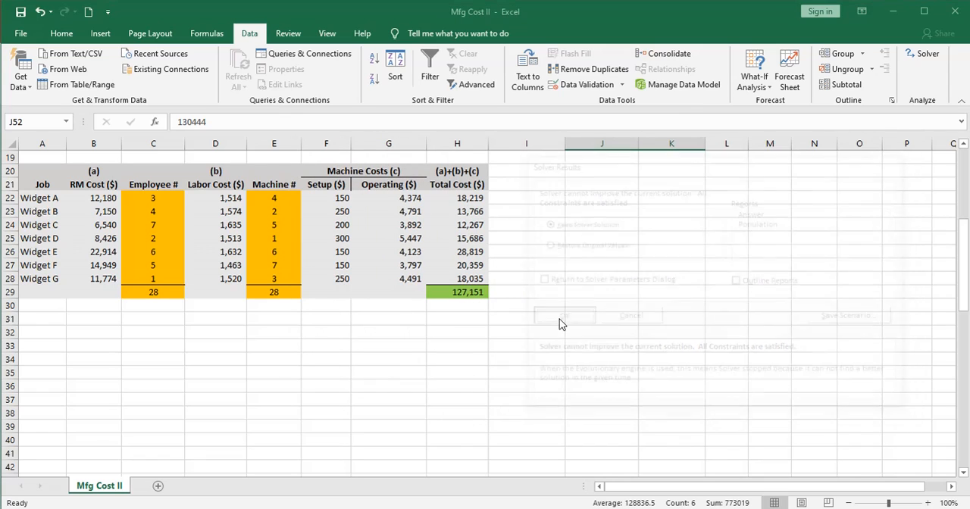
click(564, 315)
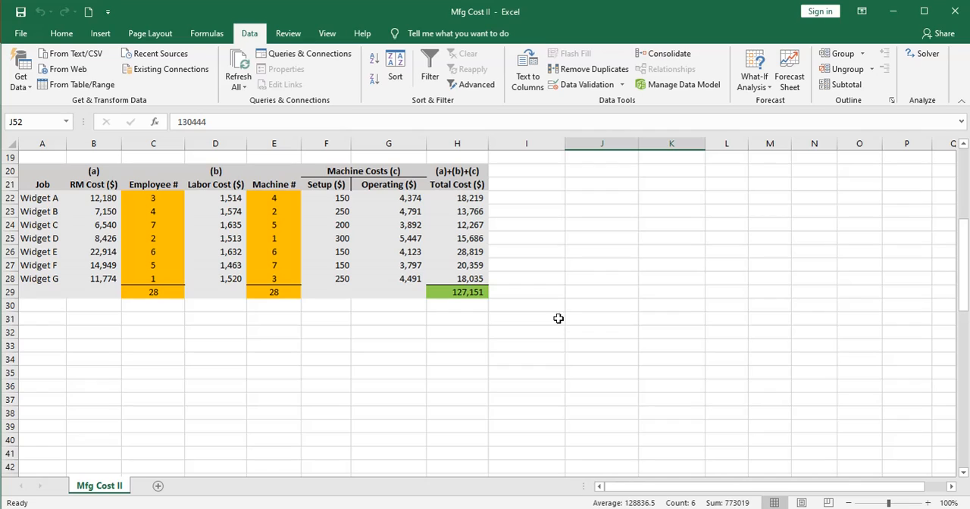
mouse_move(463, 305)
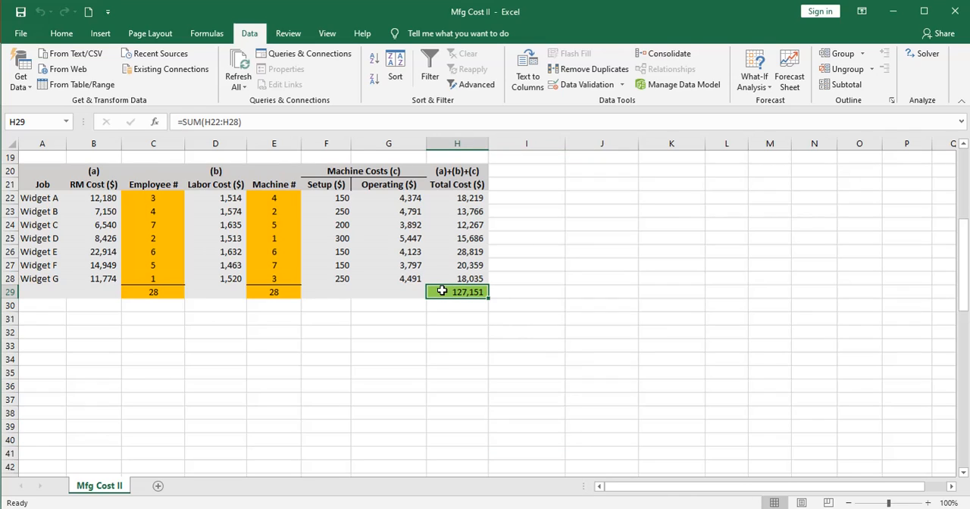
mouse_move(557, 276)
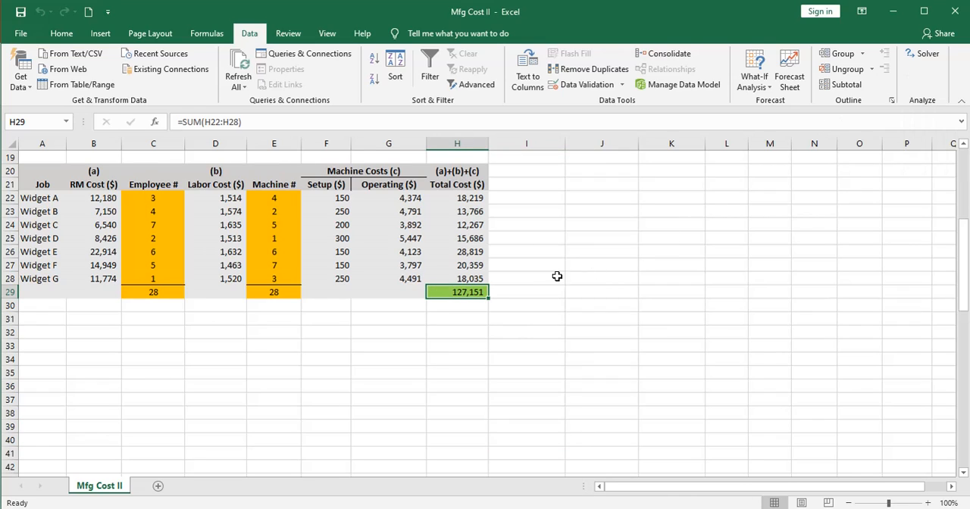
mouse_move(263, 197)
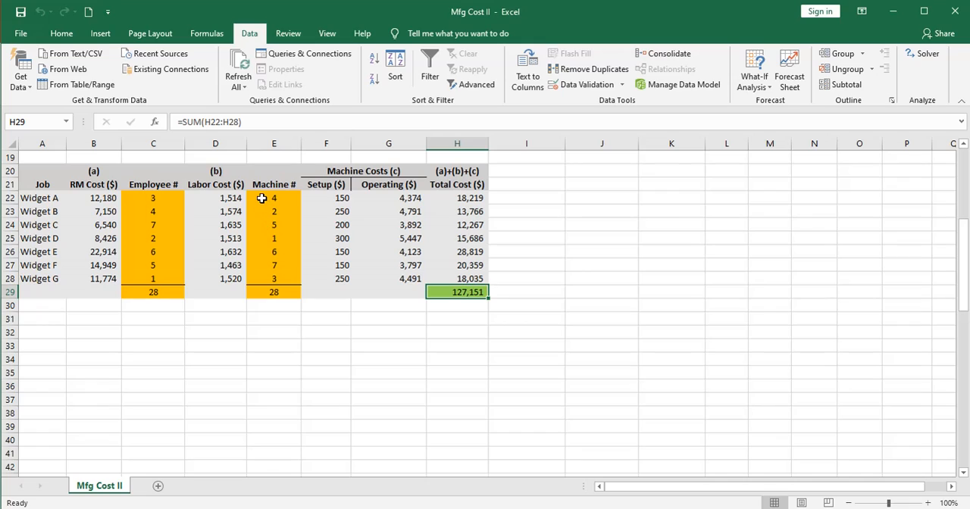
mouse_move(178, 197)
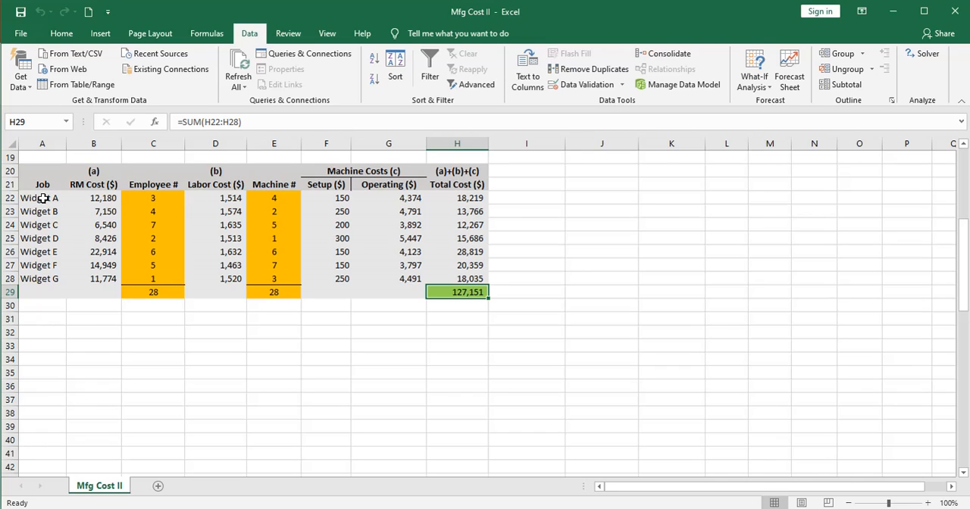
- Select the total cost cell H29 and reopen Solver Parameters for the cost model
click(458, 318)
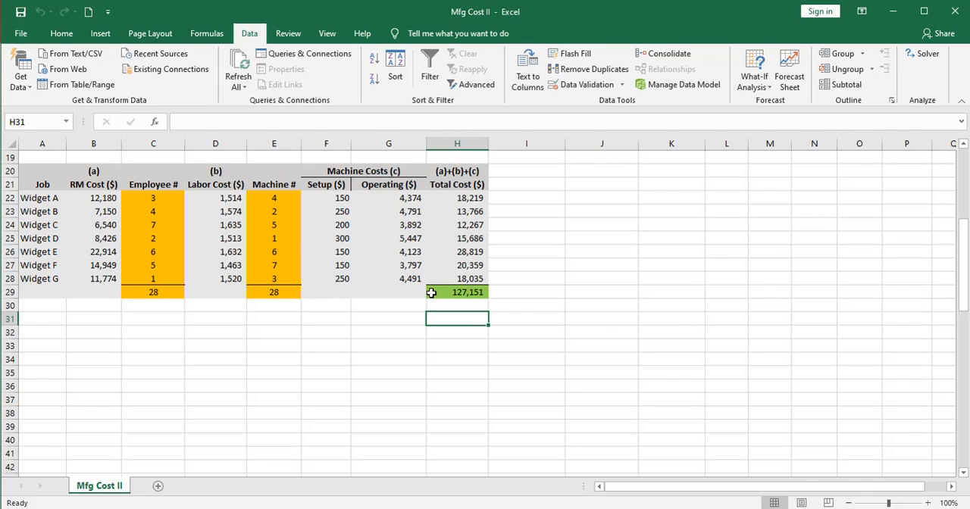
mouse_move(437, 291)
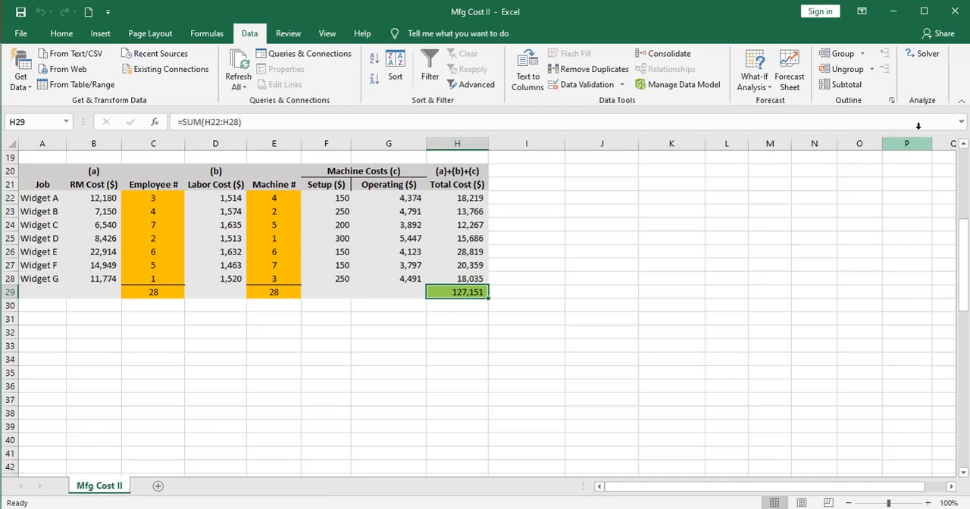
click(919, 55)
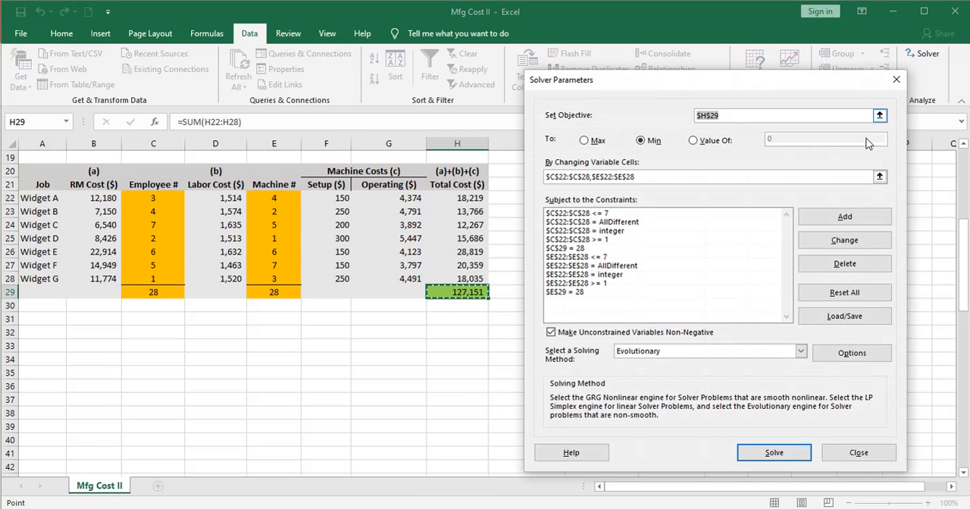
- Switch the $H$29 objective to Max and re-solve, yielding a worst-case total of 130,591
click(582, 140)
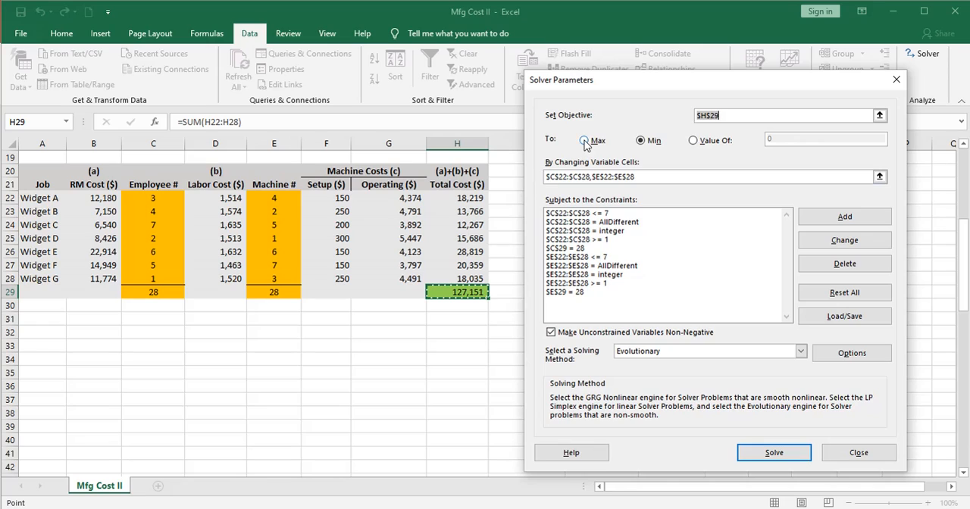
click(582, 139)
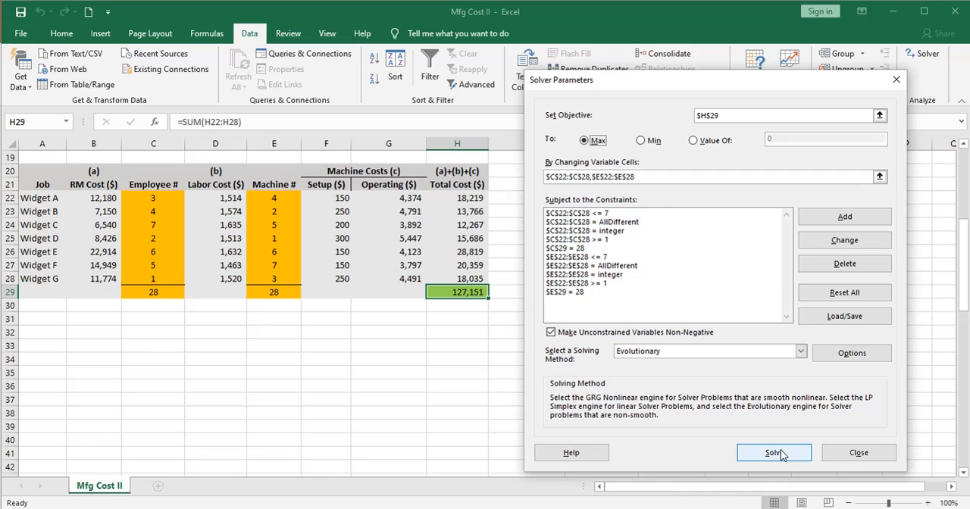
click(773, 451)
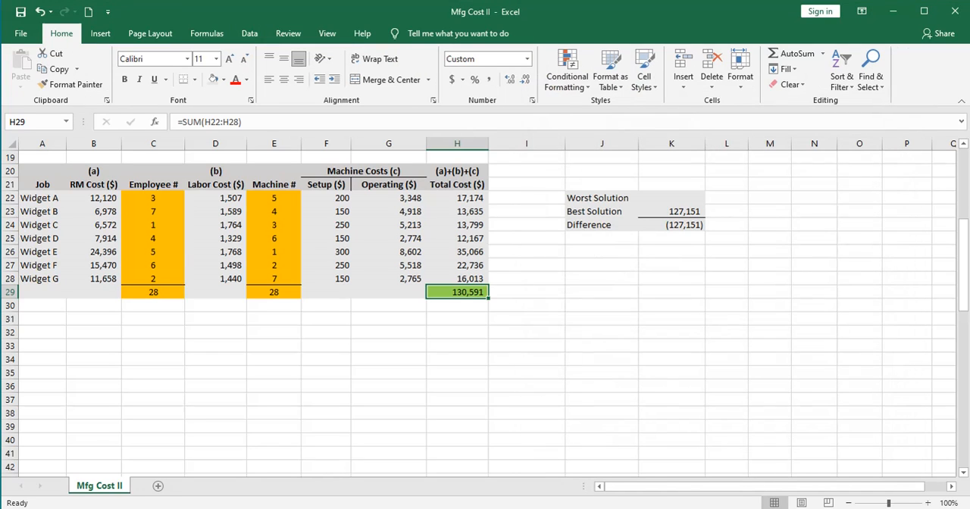
mouse_move(672, 325)
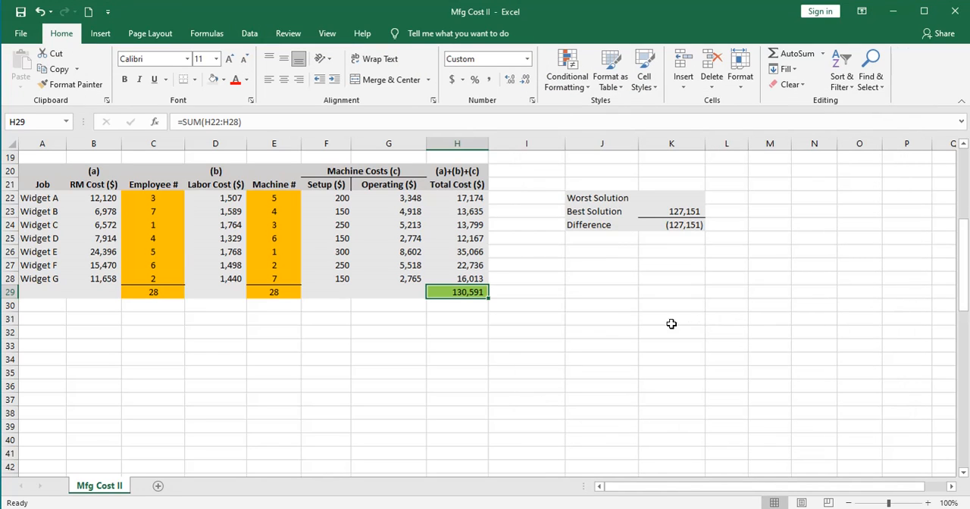
mouse_move(436, 291)
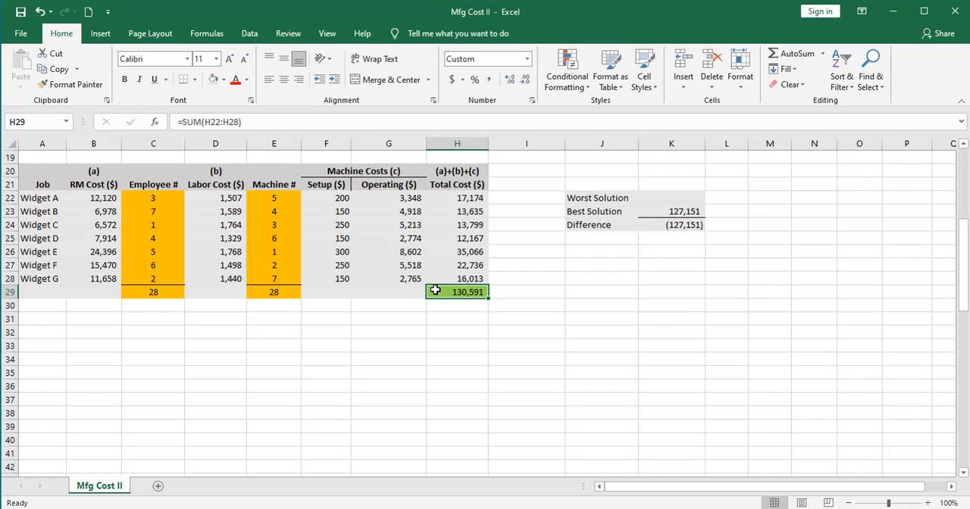
mouse_move(439, 291)
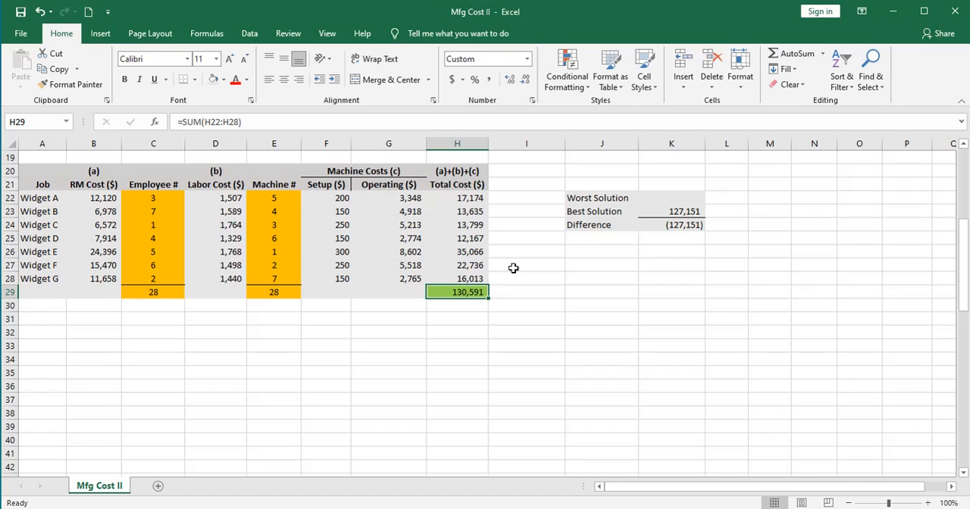
- Enter 130,591 as the Worst Solution so the best-versus-worst difference shows 3,440
click(670, 197)
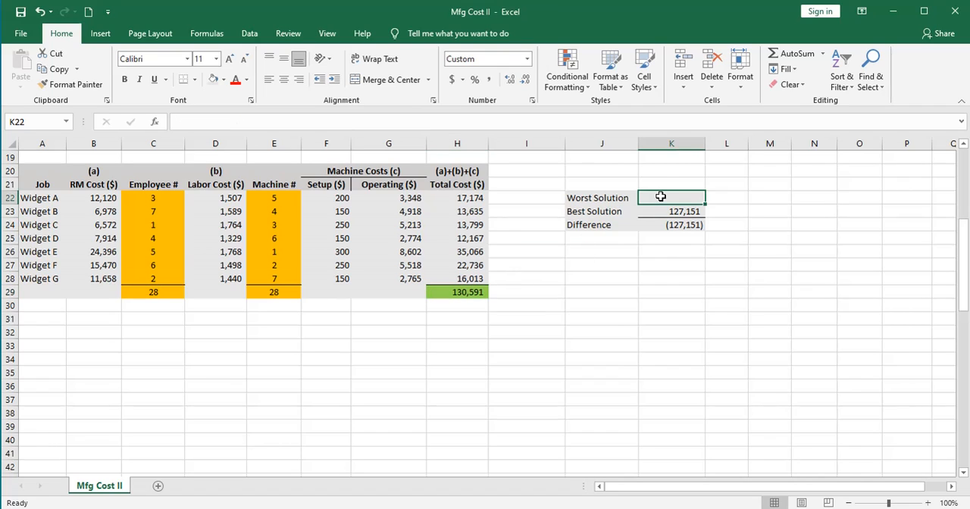
text(1305)
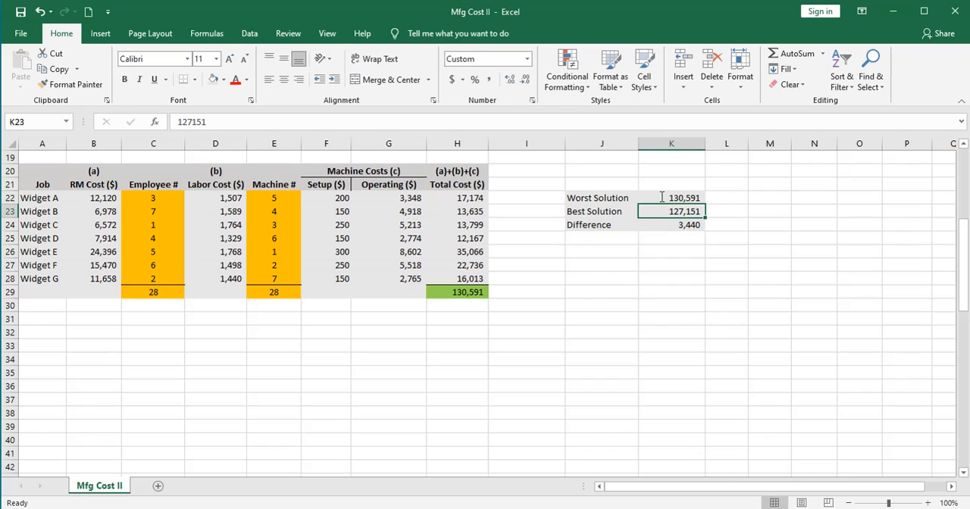
click(671, 238)
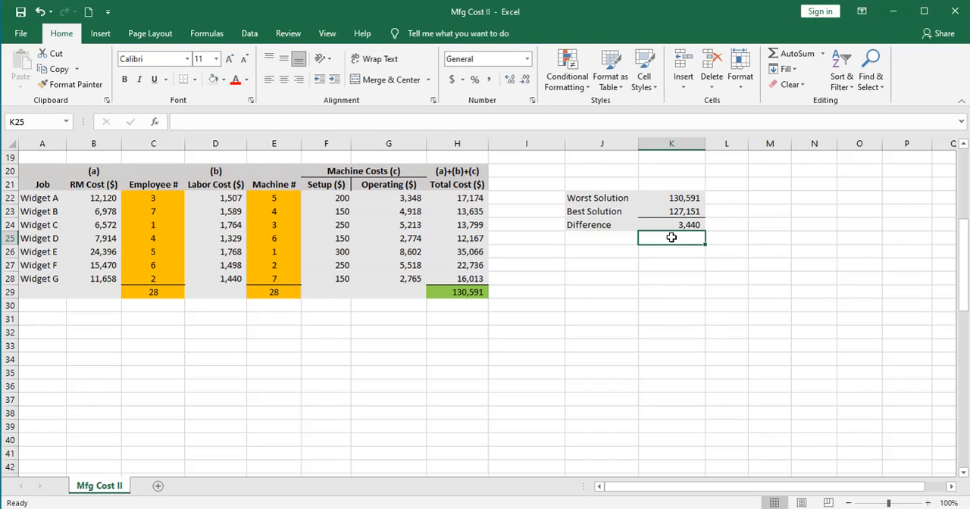
mouse_move(694, 233)
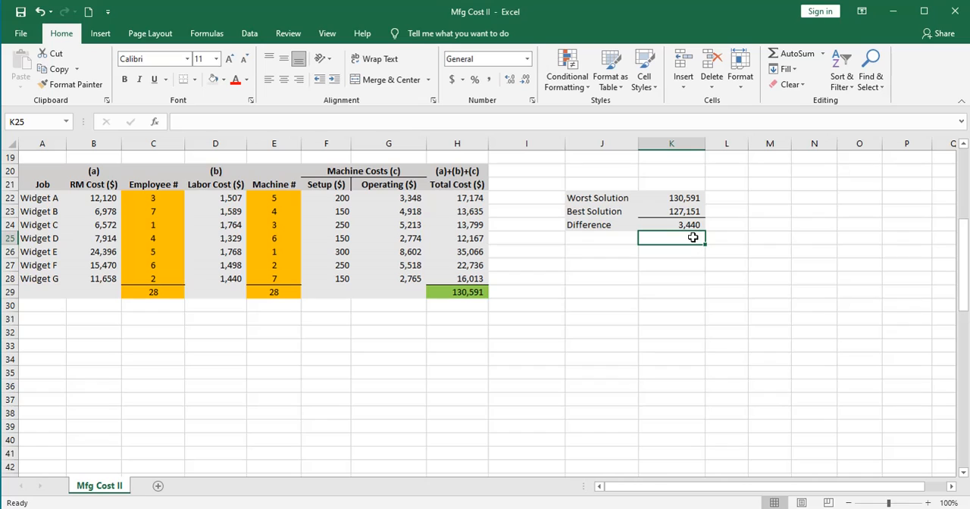
click(457, 291)
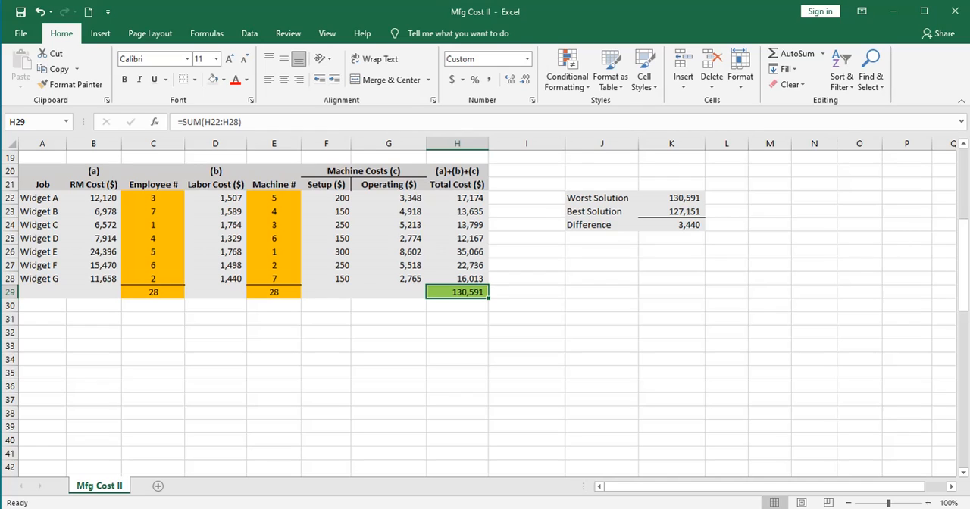
mouse_move(5, 225)
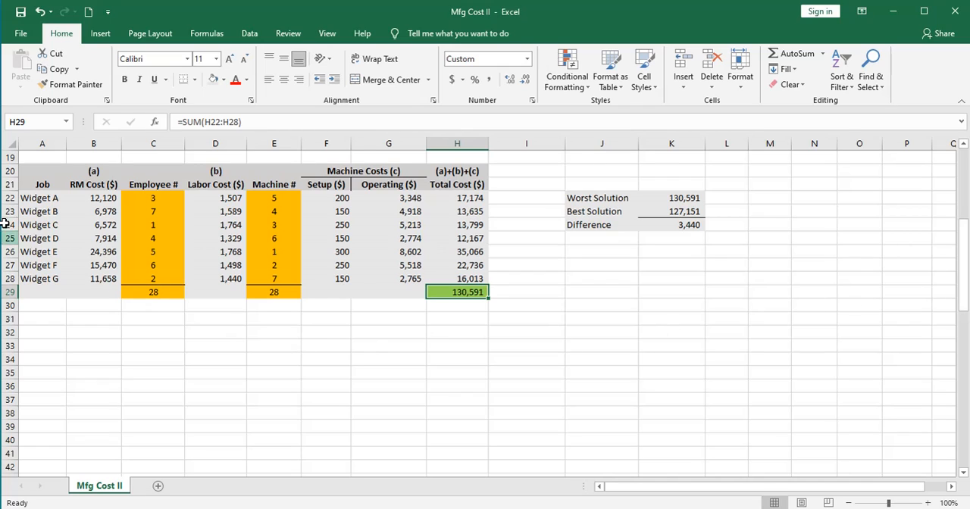
mouse_move(213, 303)
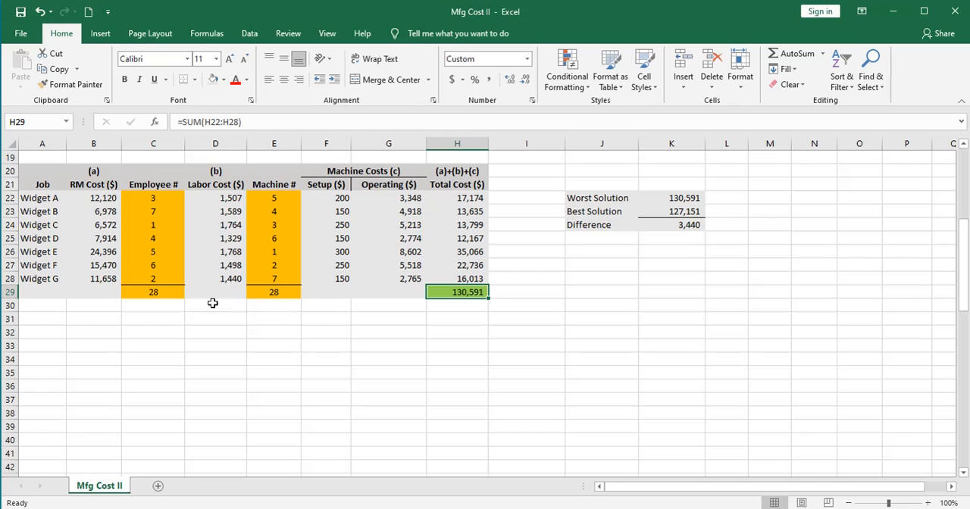
mouse_move(130, 197)
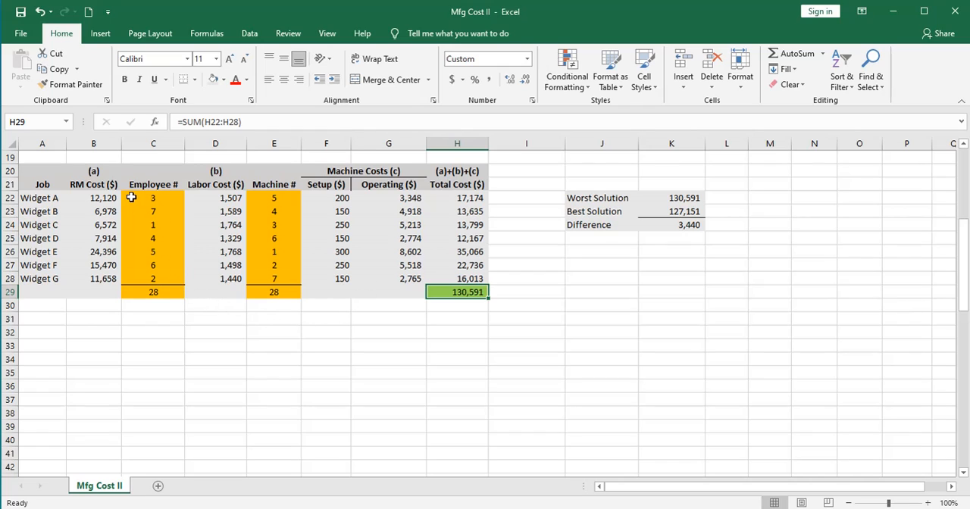
mouse_move(133, 276)
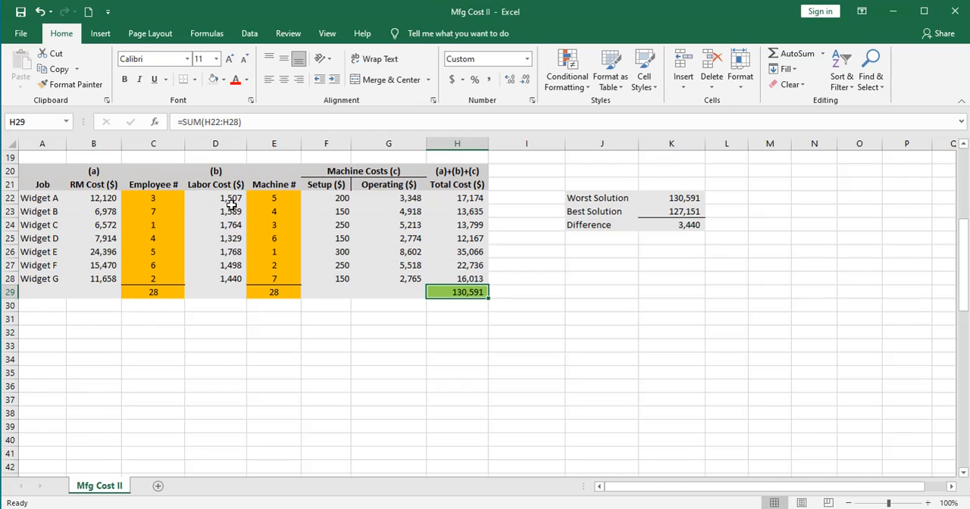
mouse_move(440, 291)
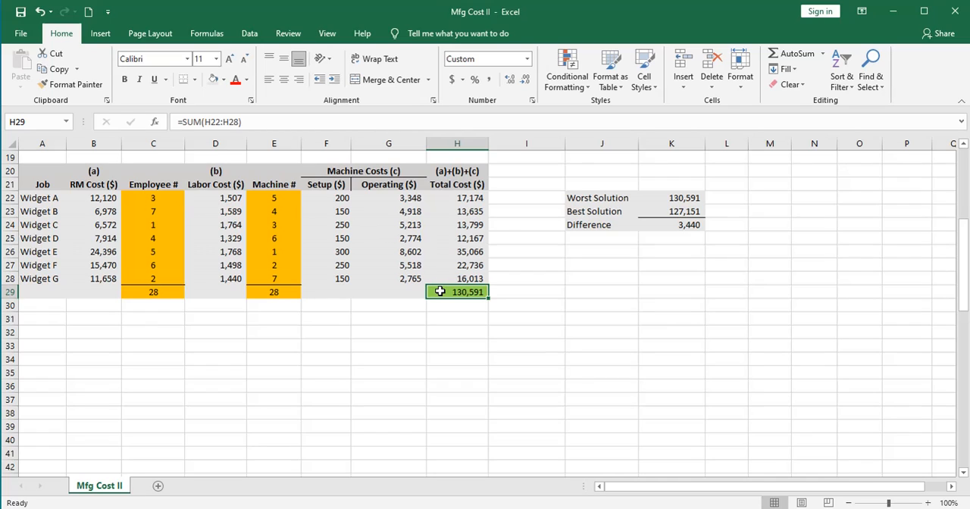